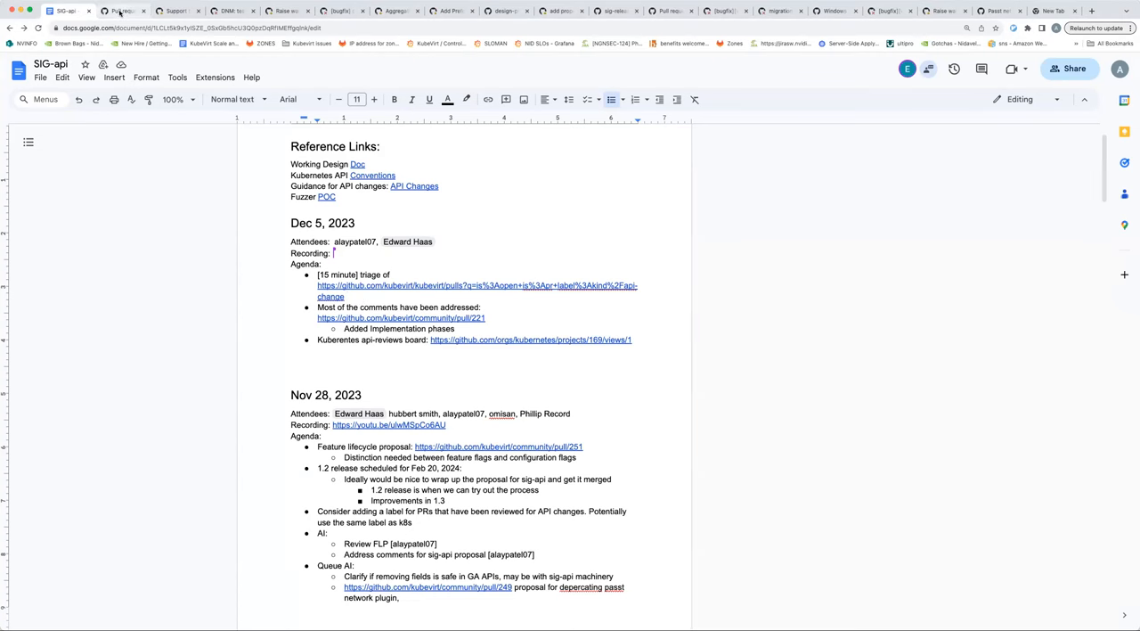
# Step: Open api-change PR #10834, 'Support to set a specify hostName for a CloneVM', from the list
pyautogui.click(120, 11)
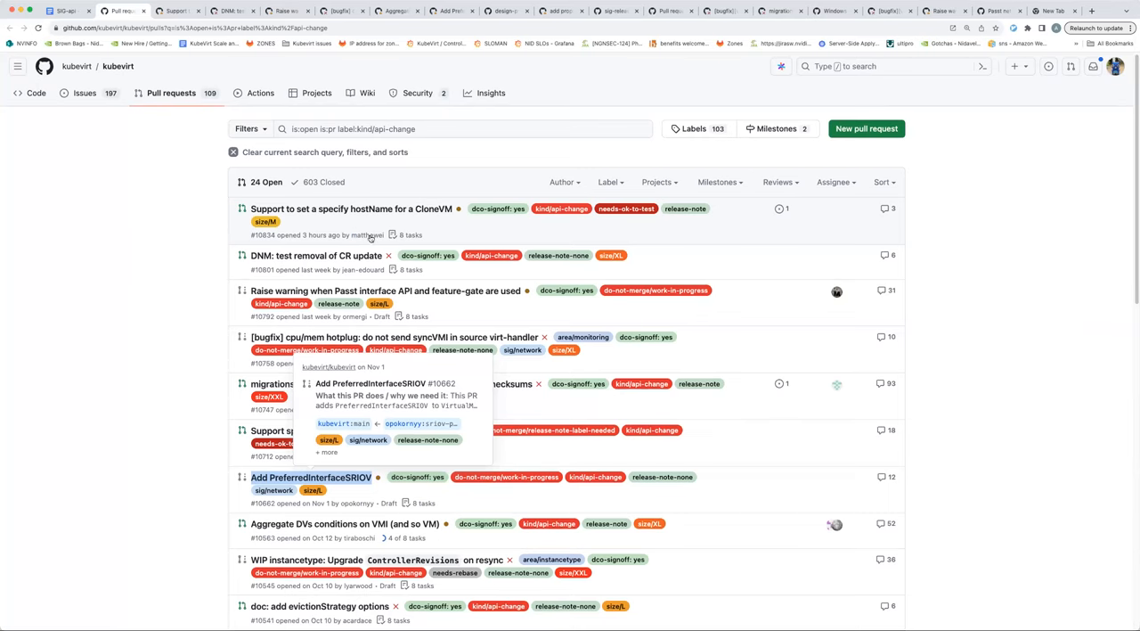
pyautogui.moveTo(306, 218)
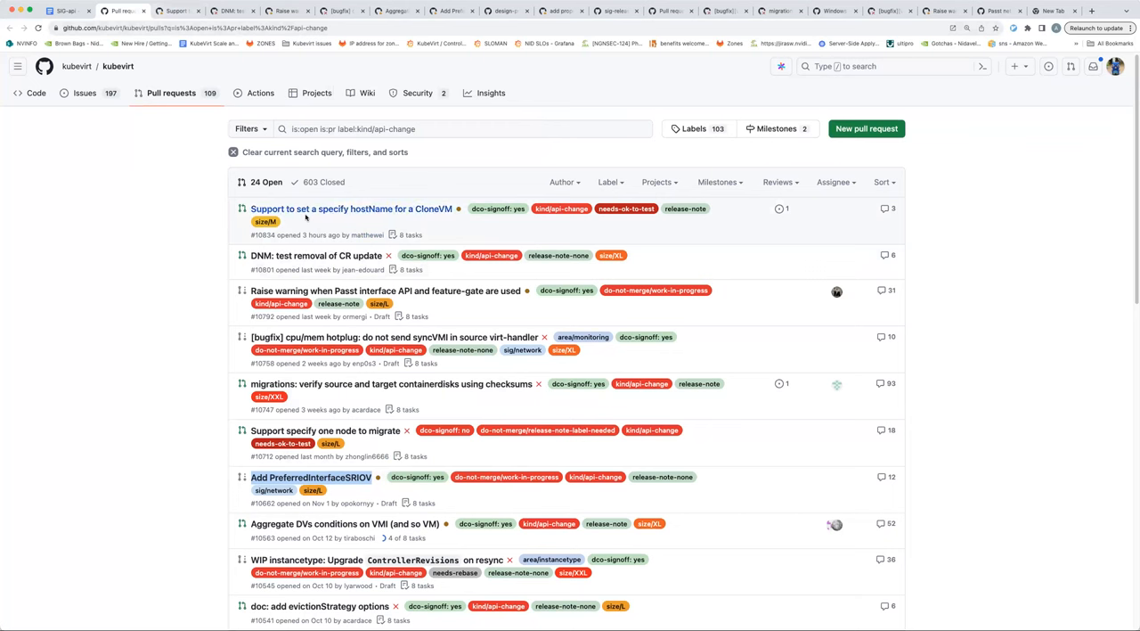
pyautogui.click(351, 209)
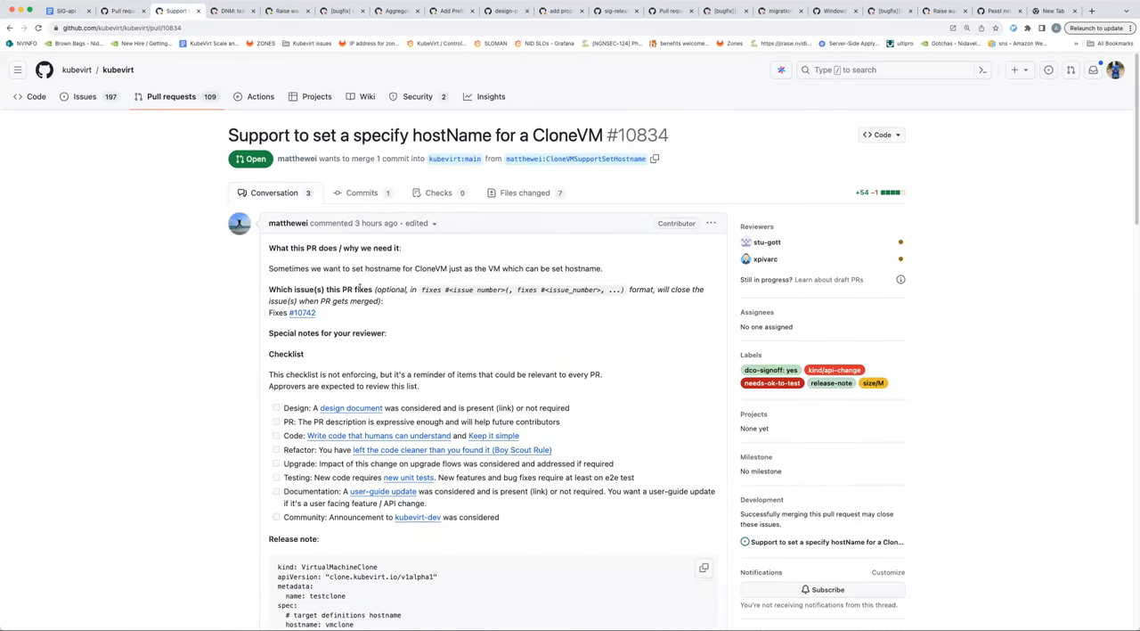
pyautogui.scroll(-3)
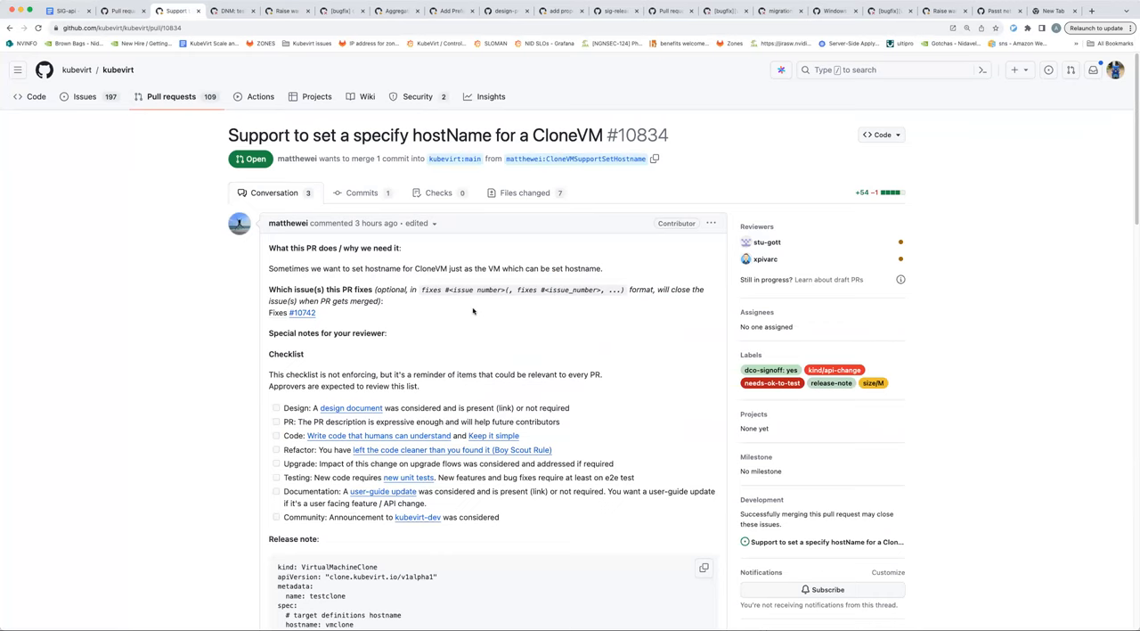
pyautogui.moveTo(521, 197)
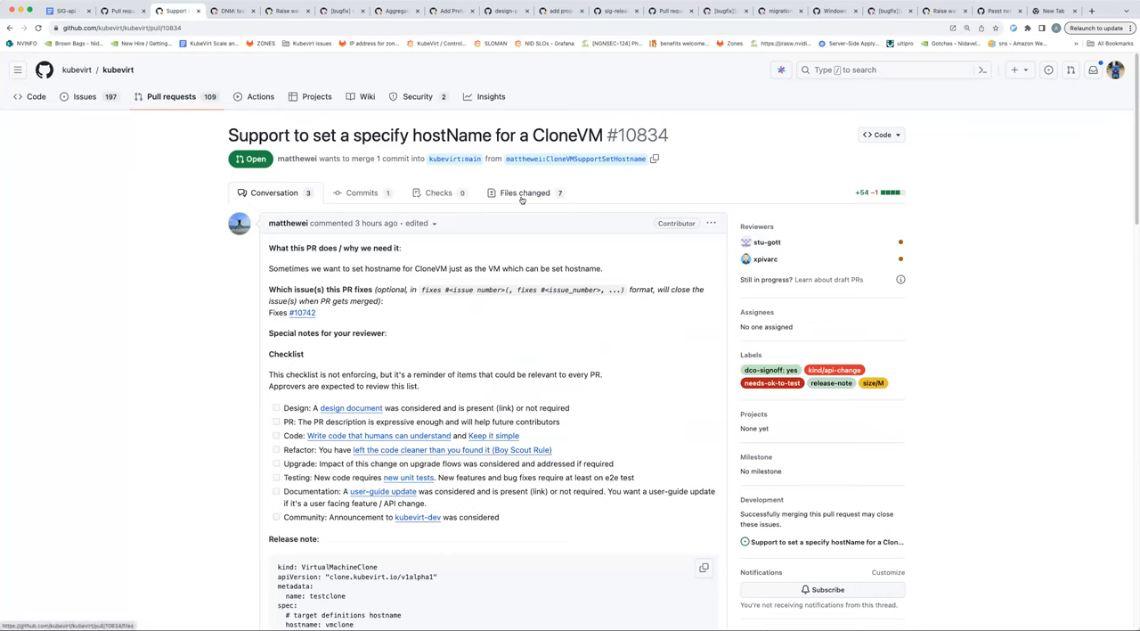
pyautogui.moveTo(538, 371)
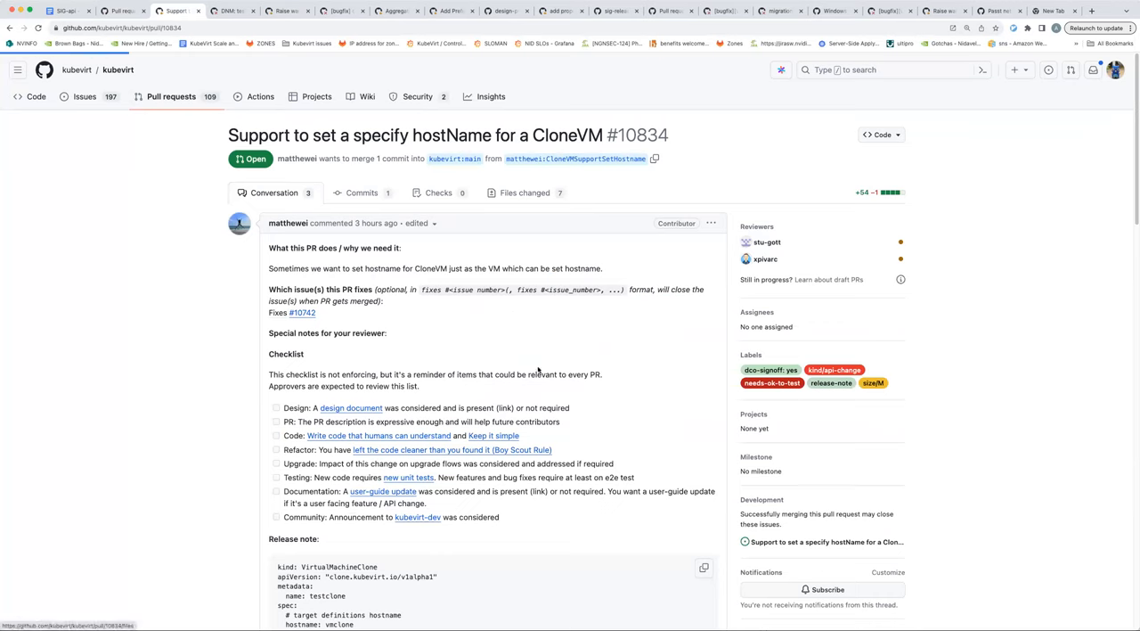
# Step: Browse PR #10834's changed files down to the types.go diff adding a Hostname field
pyautogui.click(526, 192)
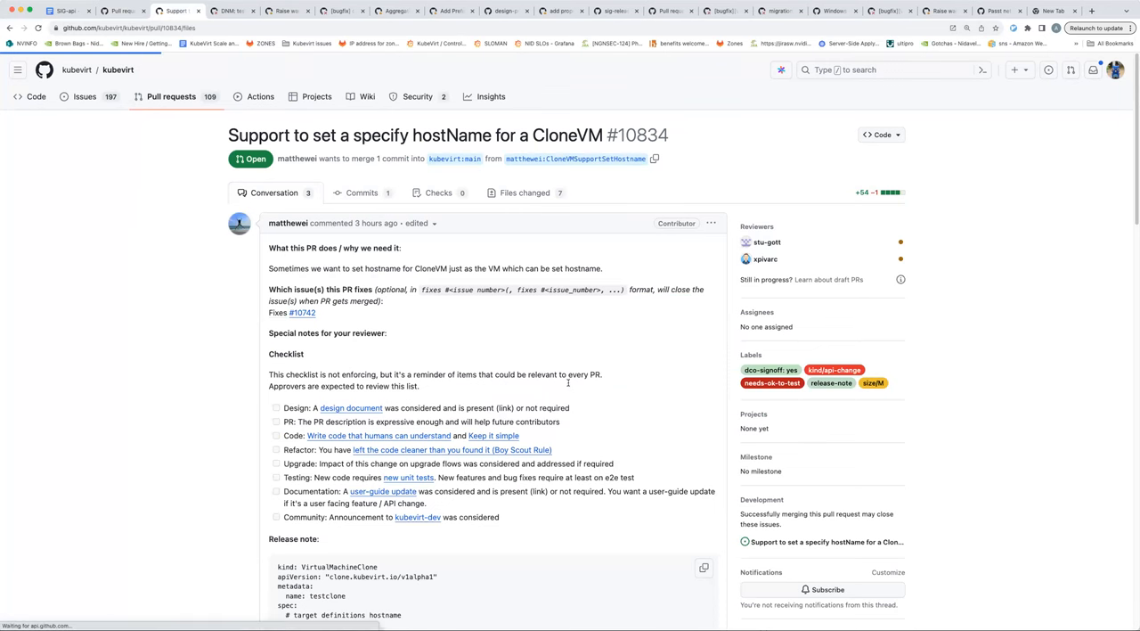
pyautogui.click(548, 192)
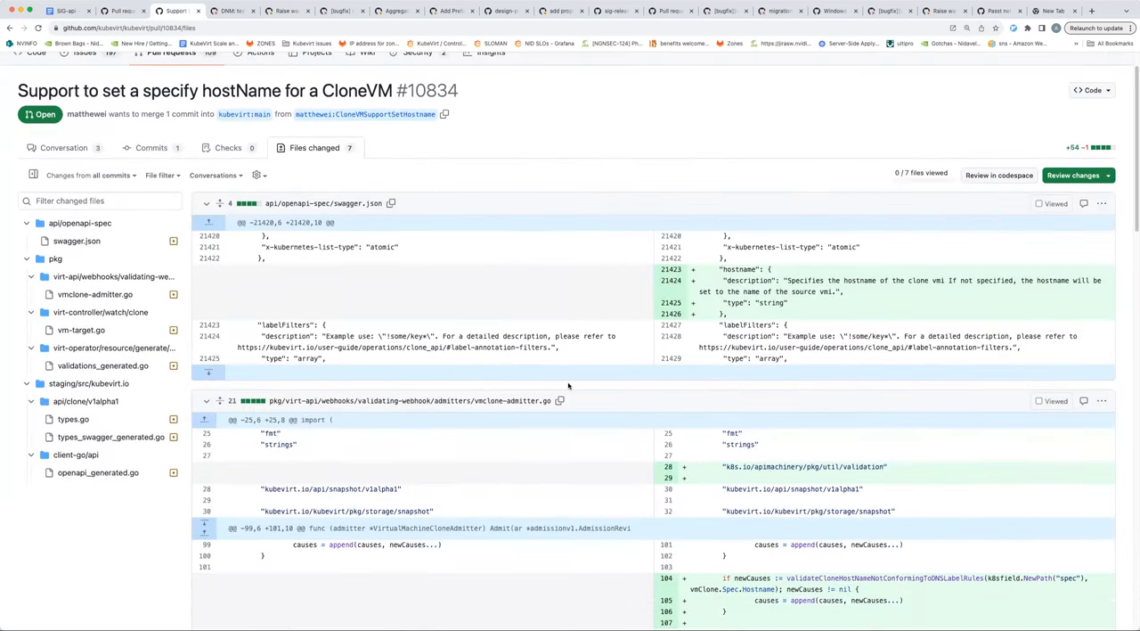
pyautogui.scroll(-3)
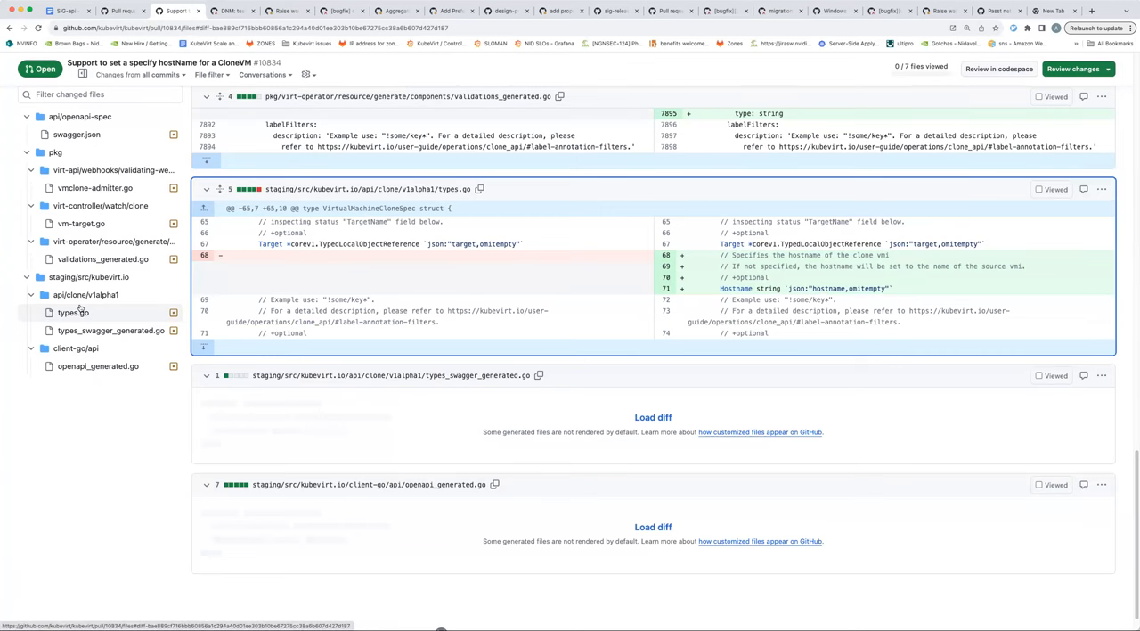
pyautogui.moveTo(95, 277)
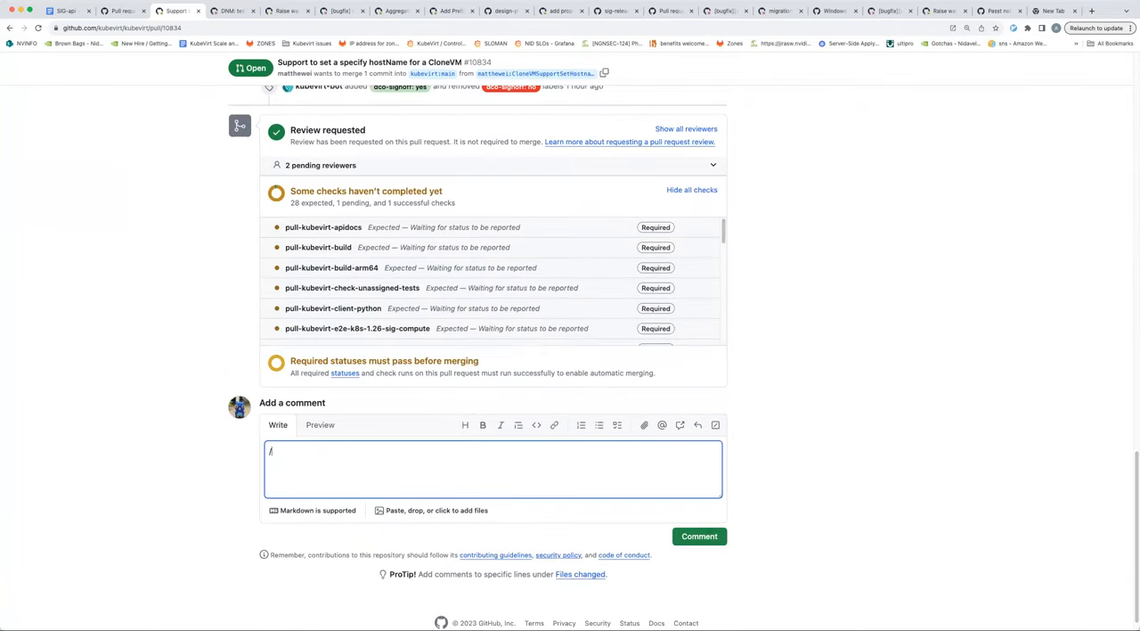
pyautogui.write('as')
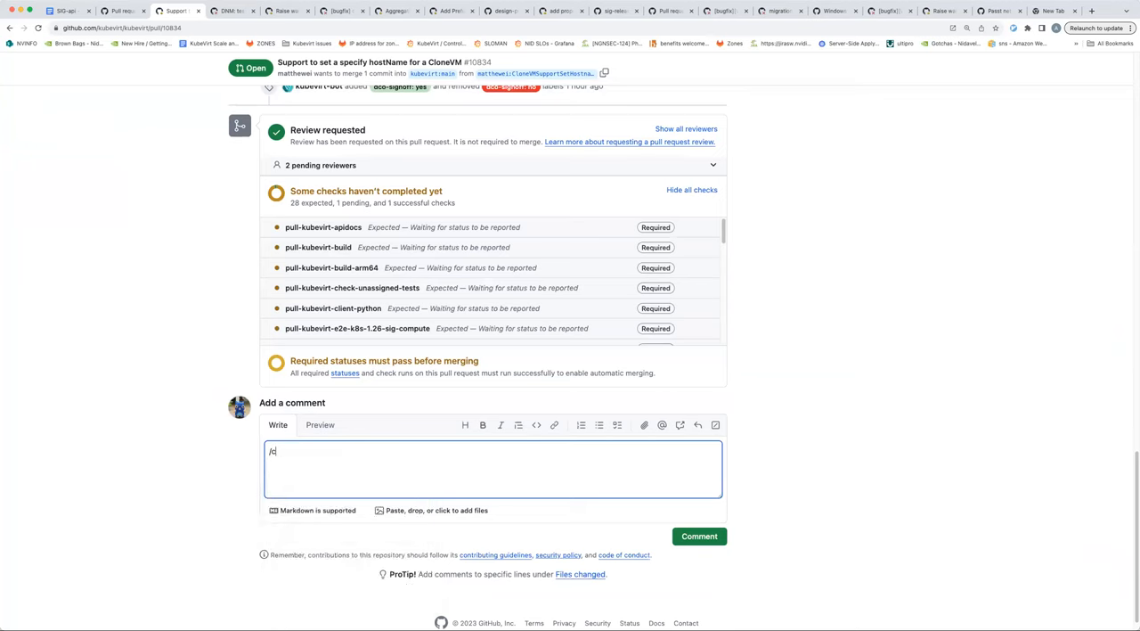
pyautogui.write('cc @al')
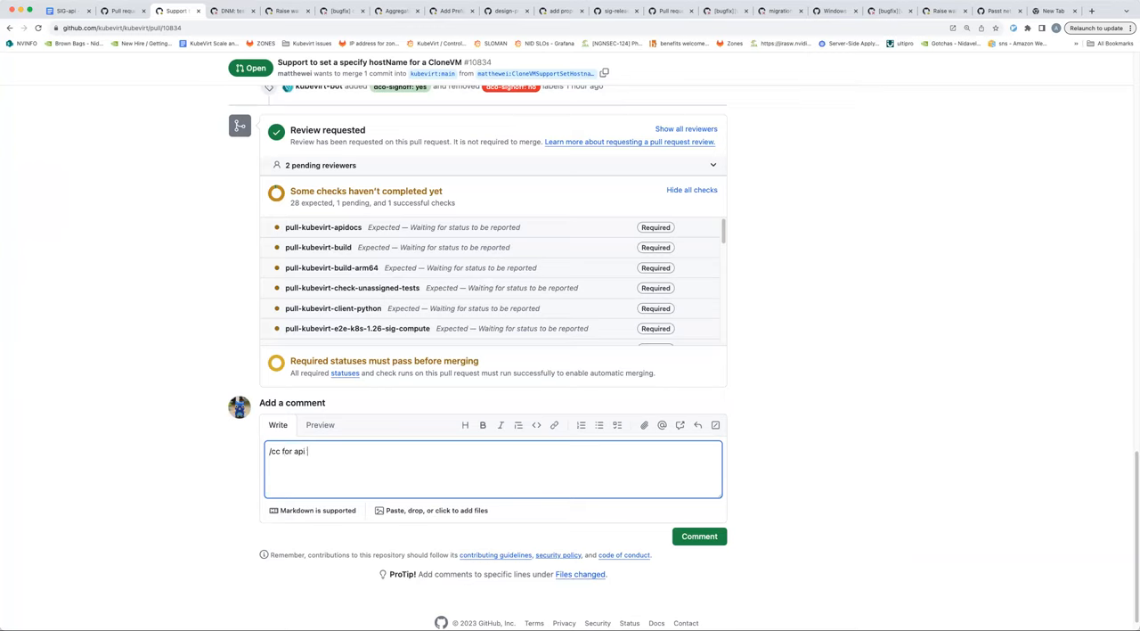
pyautogui.write('review chang')
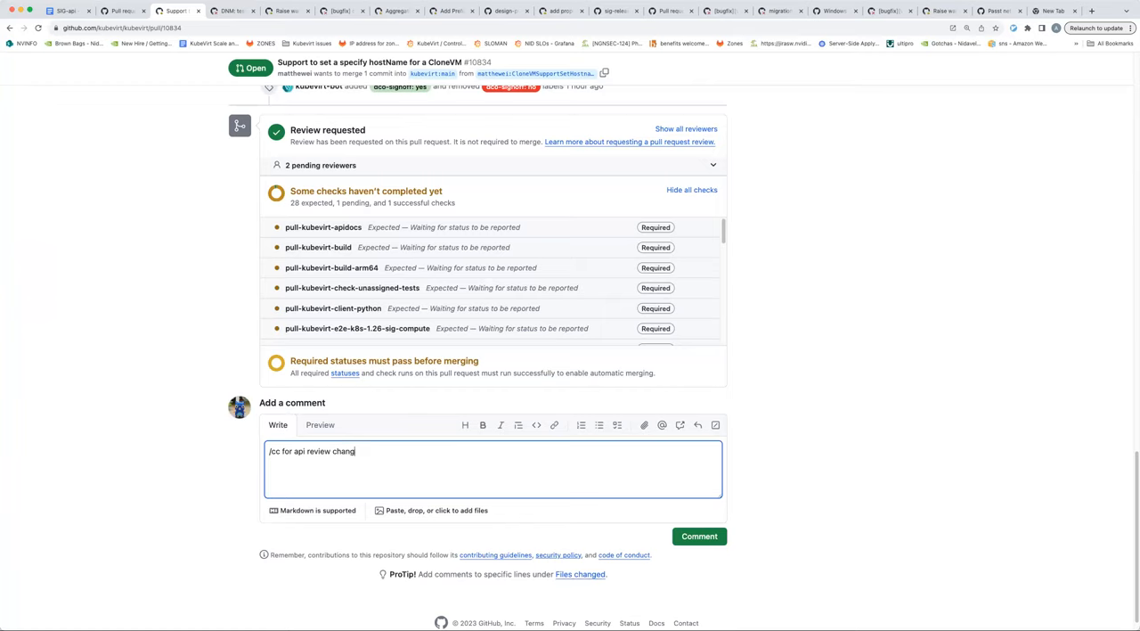
pyautogui.write('e')
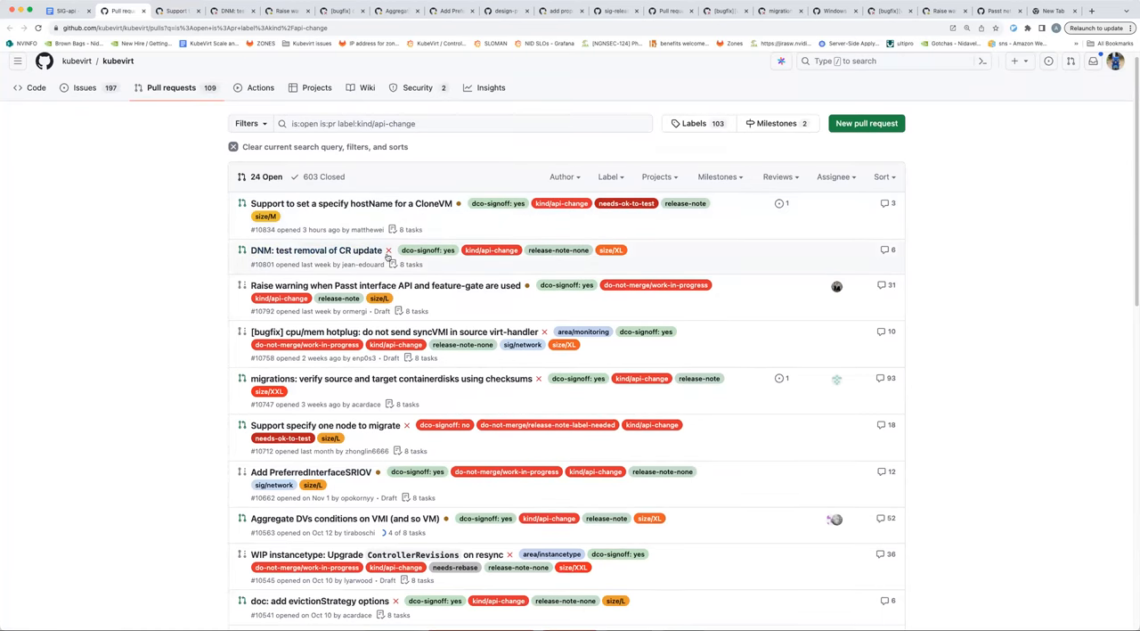
pyautogui.moveTo(317, 250)
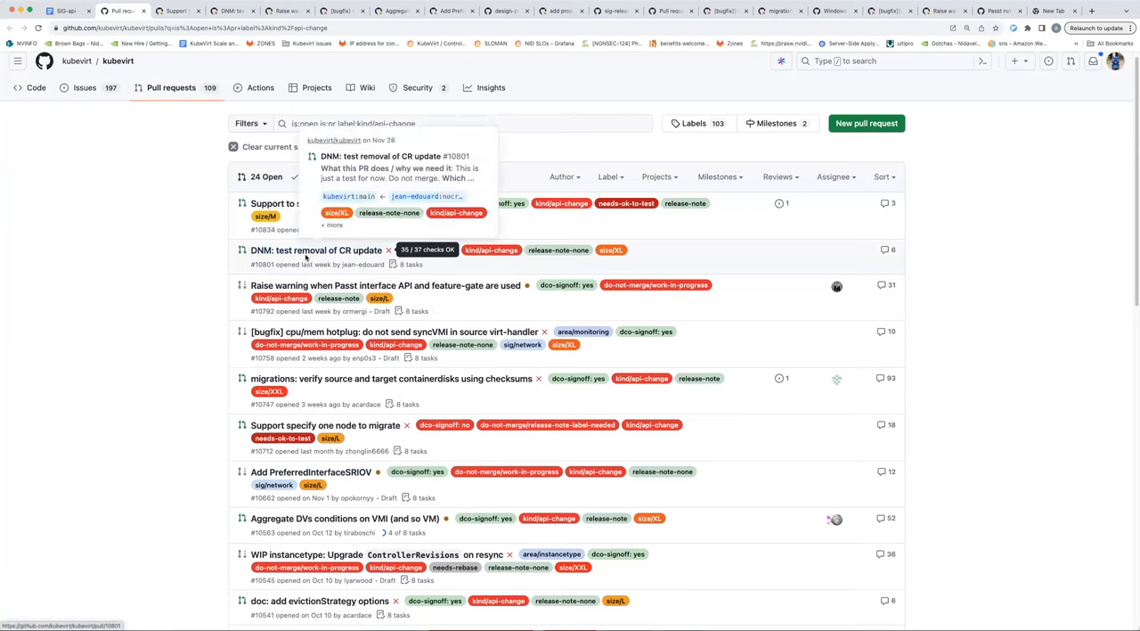
# Step: Open DNM test PR #10801, highlight its 'just a test' note, and scroll its timeline
pyautogui.click(316, 250)
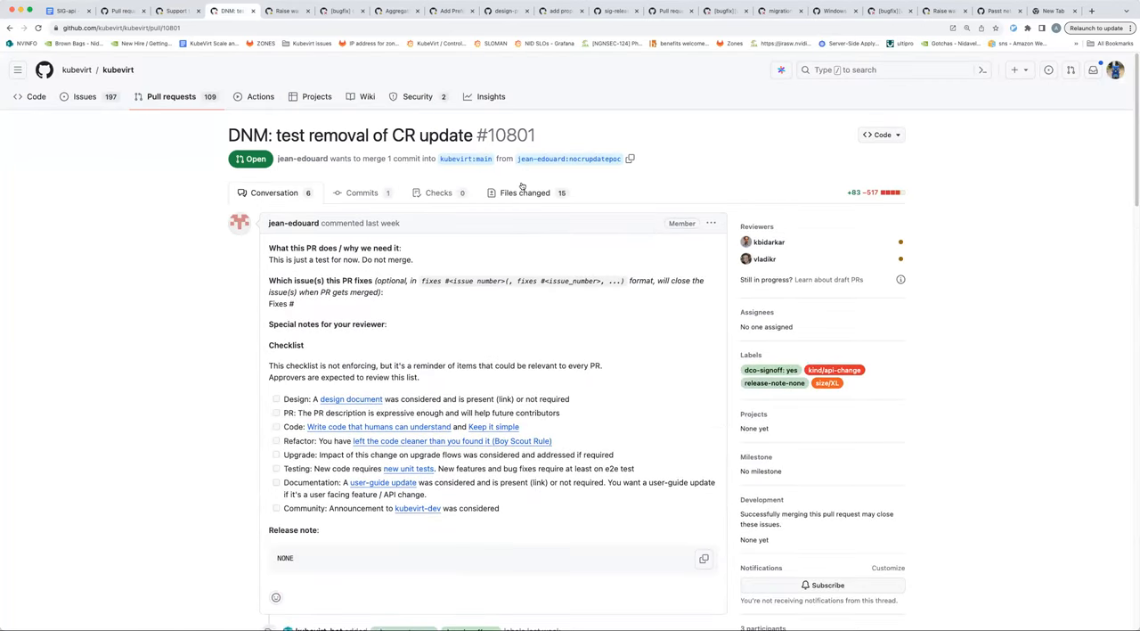
pyautogui.scroll(-3)
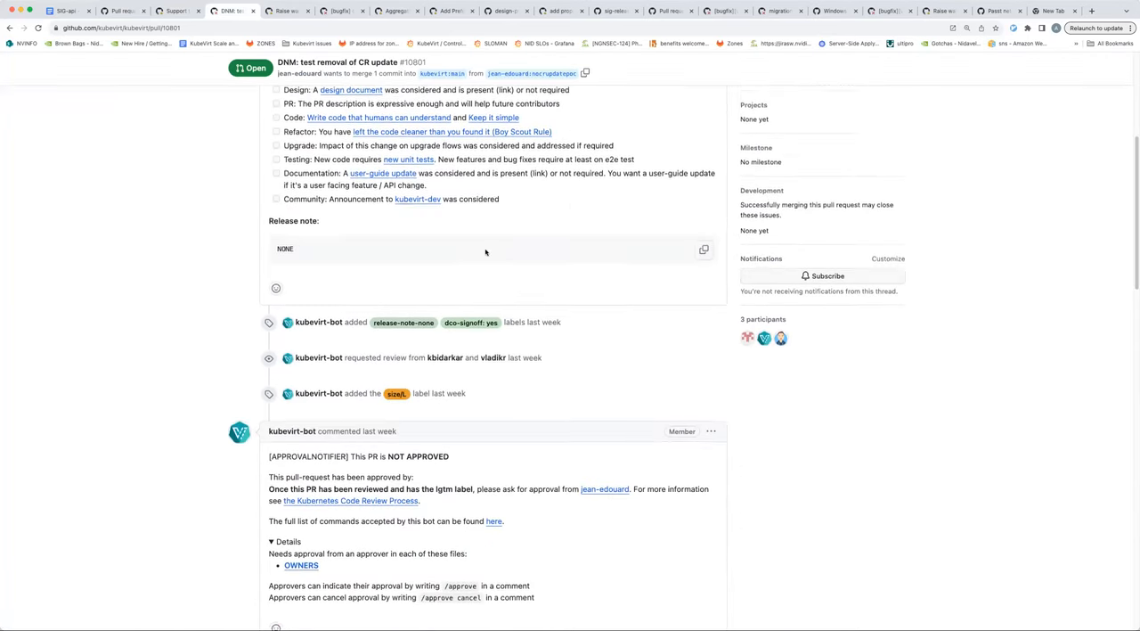
pyautogui.scroll(-3)
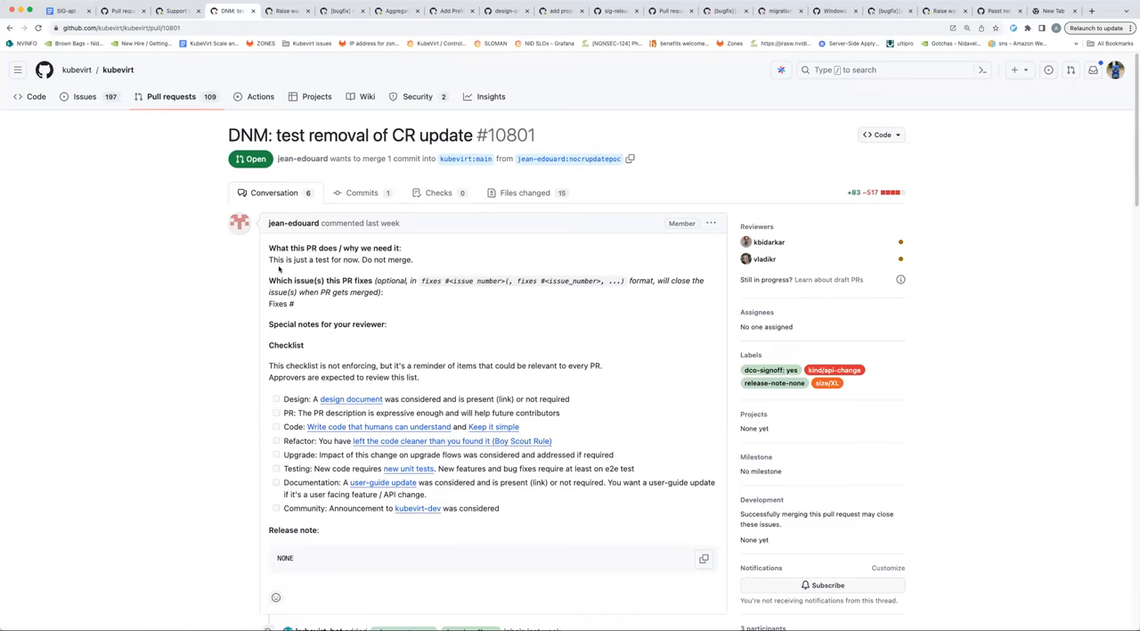
pyautogui.moveTo(337, 268)
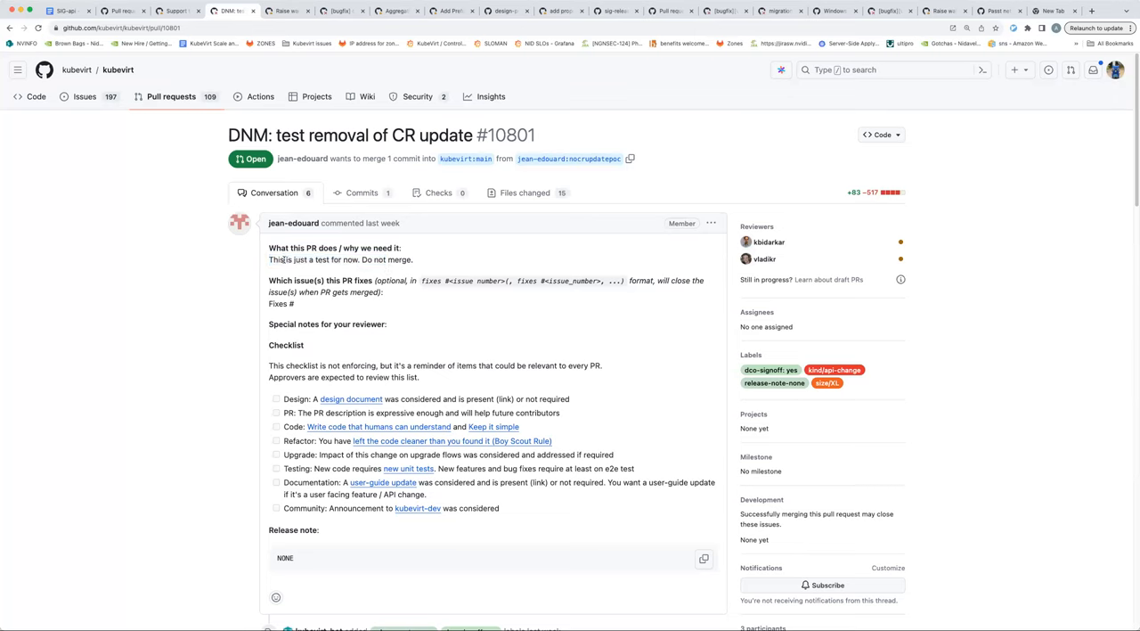
pyautogui.moveTo(269, 260); pyautogui.dragTo(314, 260)
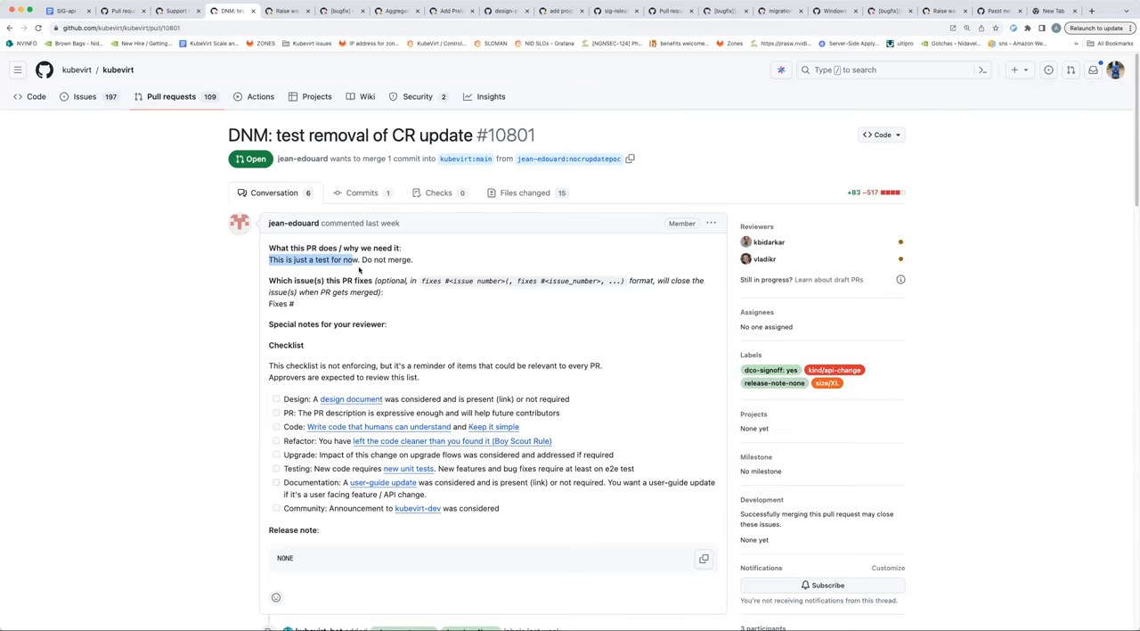
pyautogui.scroll(-3)
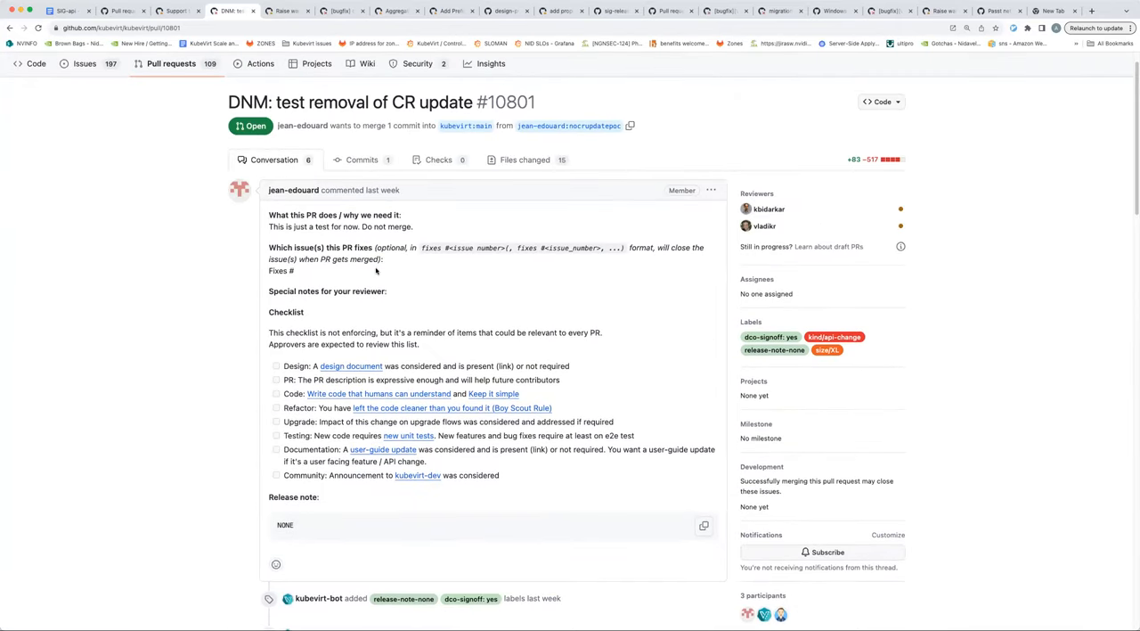
pyautogui.scroll(-3)
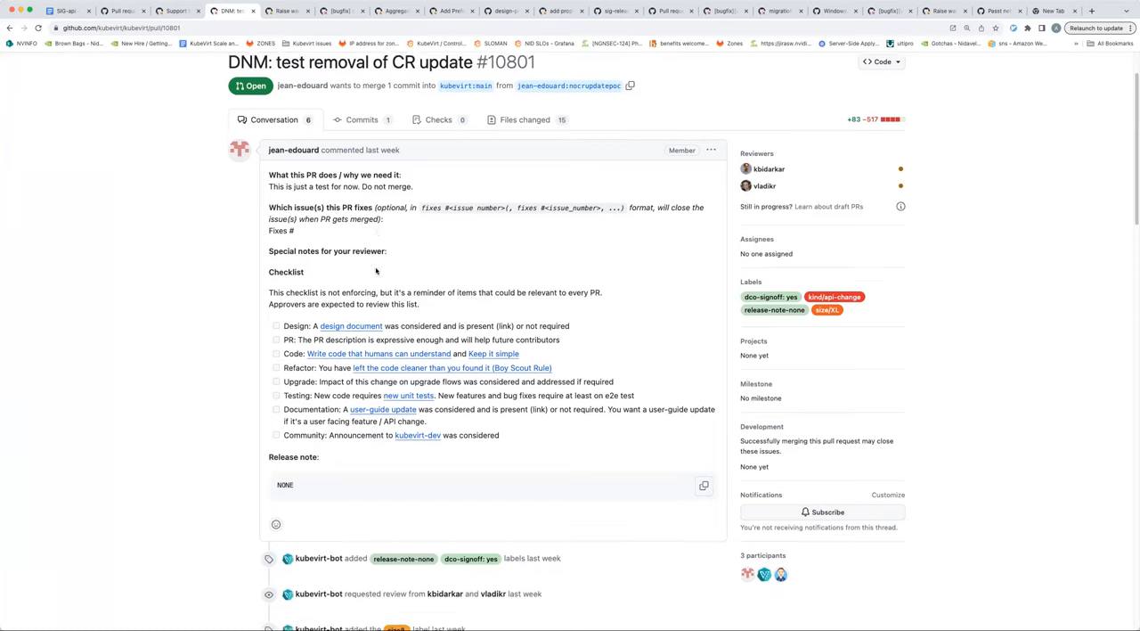
pyautogui.scroll(-3)
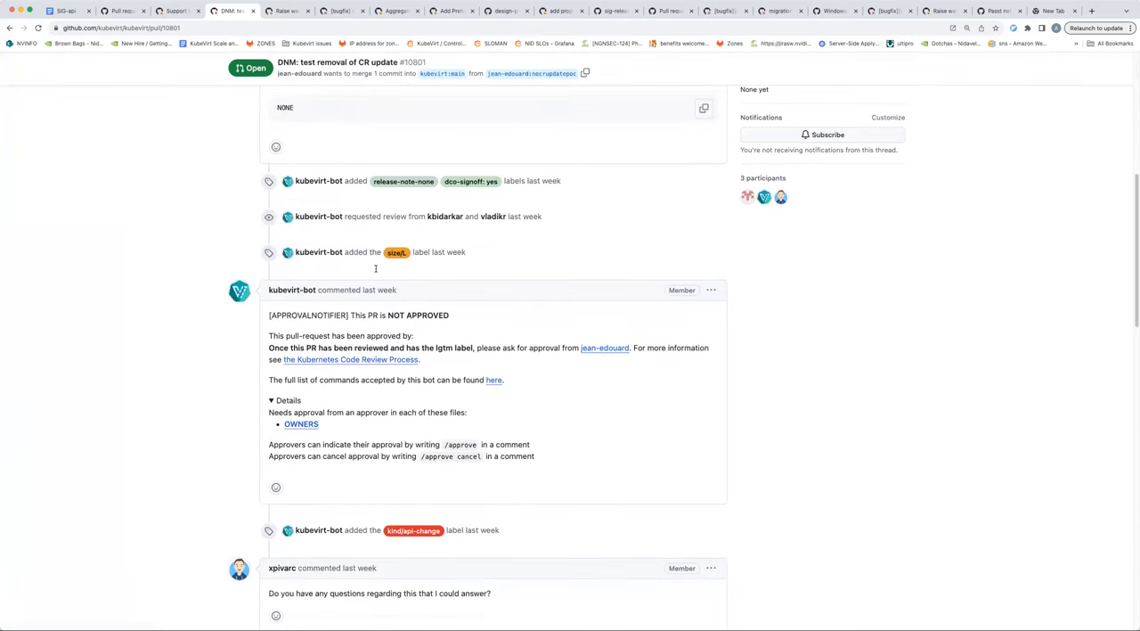
pyautogui.scroll(-3)
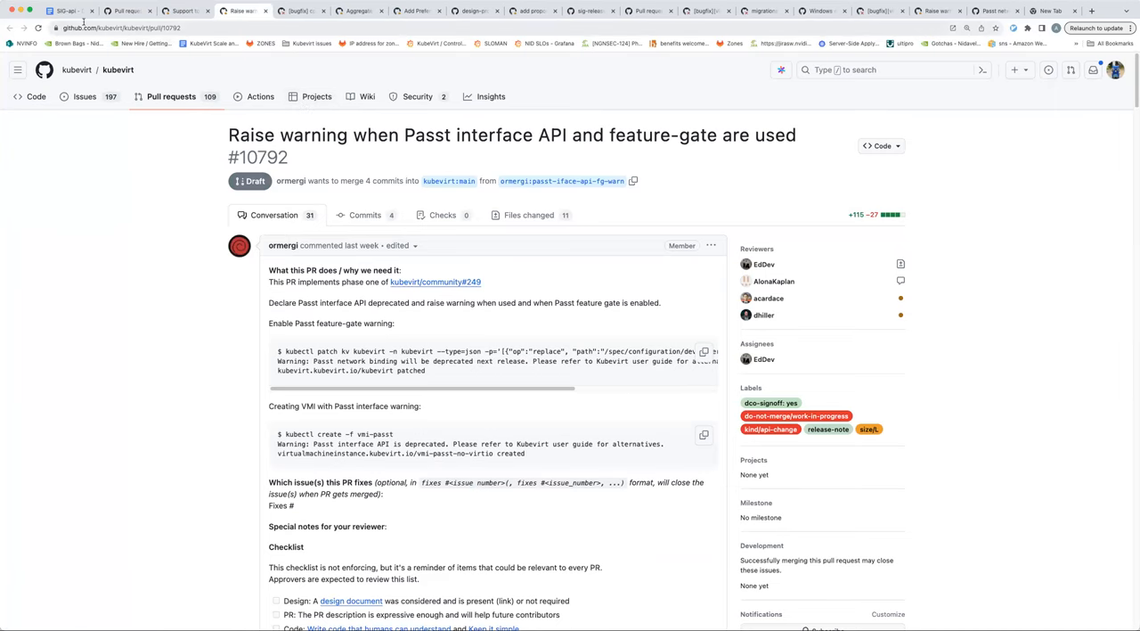
# Step: Add an 'AI:' bullet to the Dec 5 SIG-api agenda linking PR 249 on passt deprecation
pyautogui.click(67, 14)
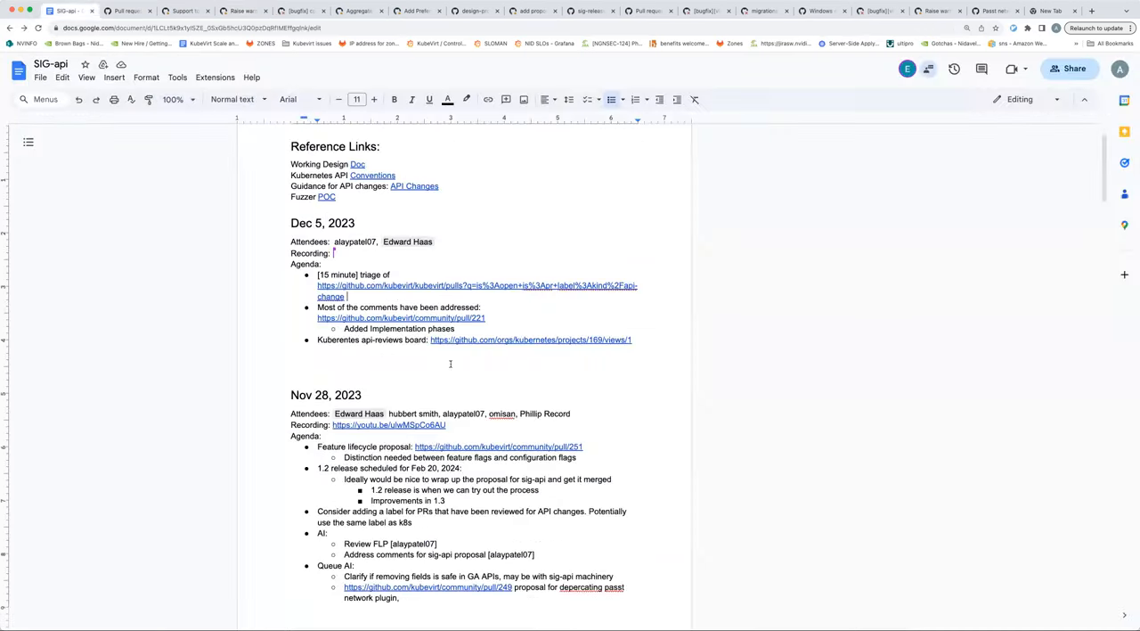
pyautogui.scroll(-3)
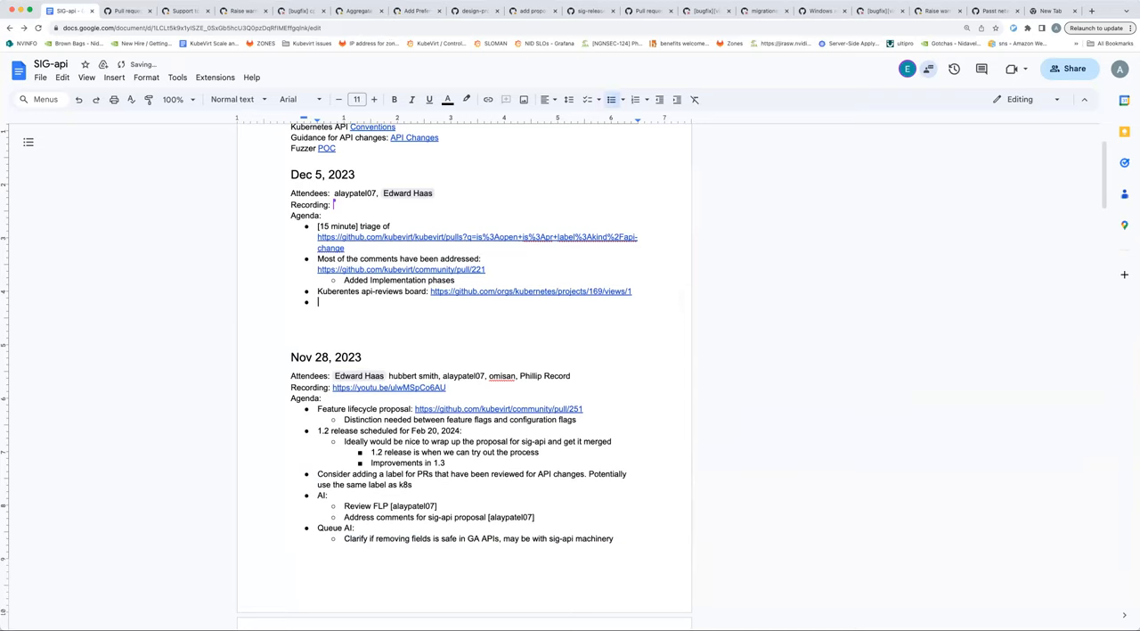
pyautogui.write('AI:')
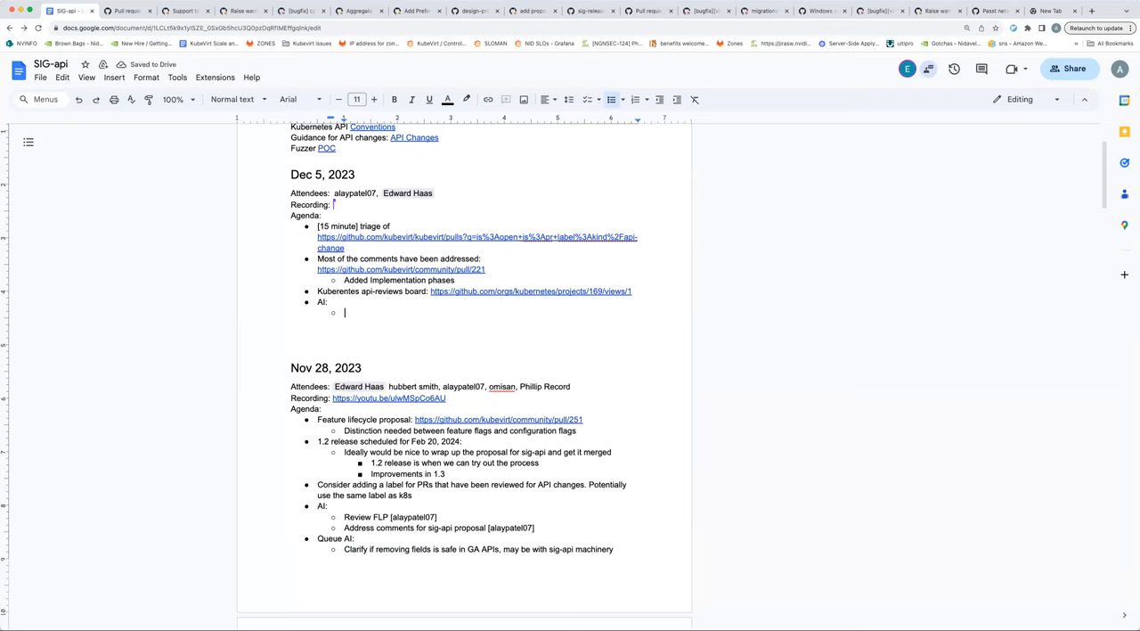
pyautogui.write('[alaypat')
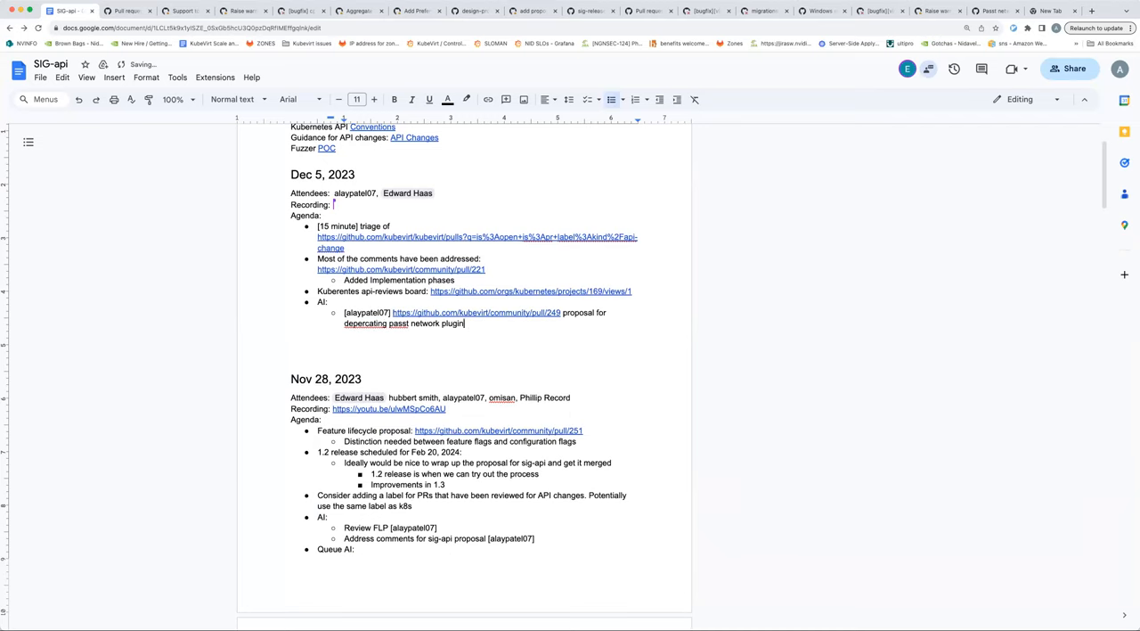
pyautogui.moveTo(643, 334)
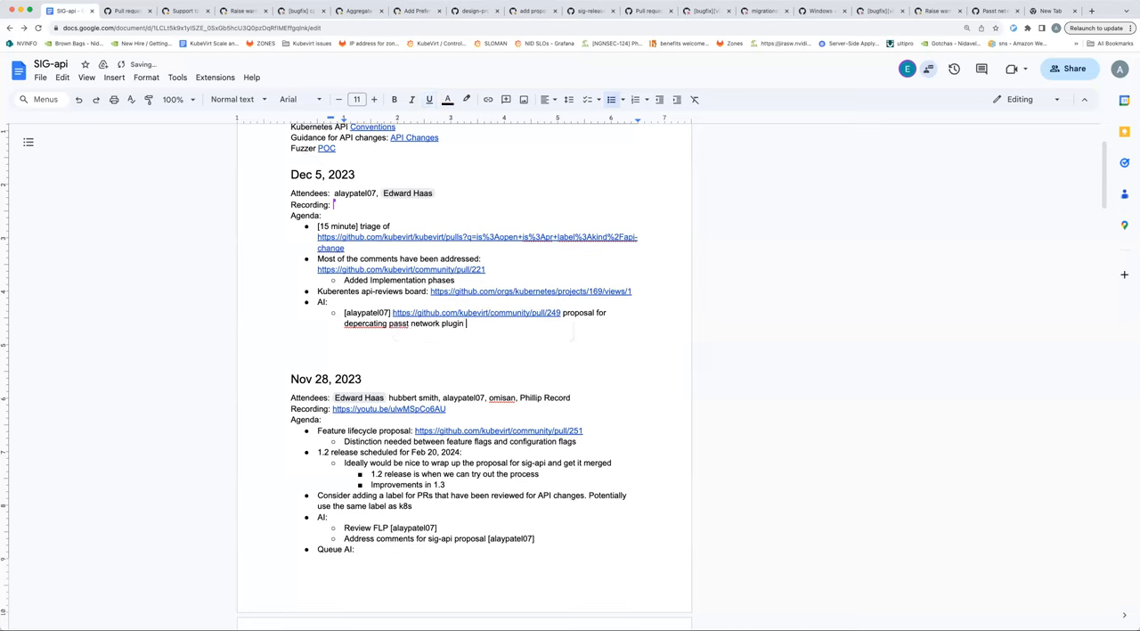
pyautogui.write('and enhancement')
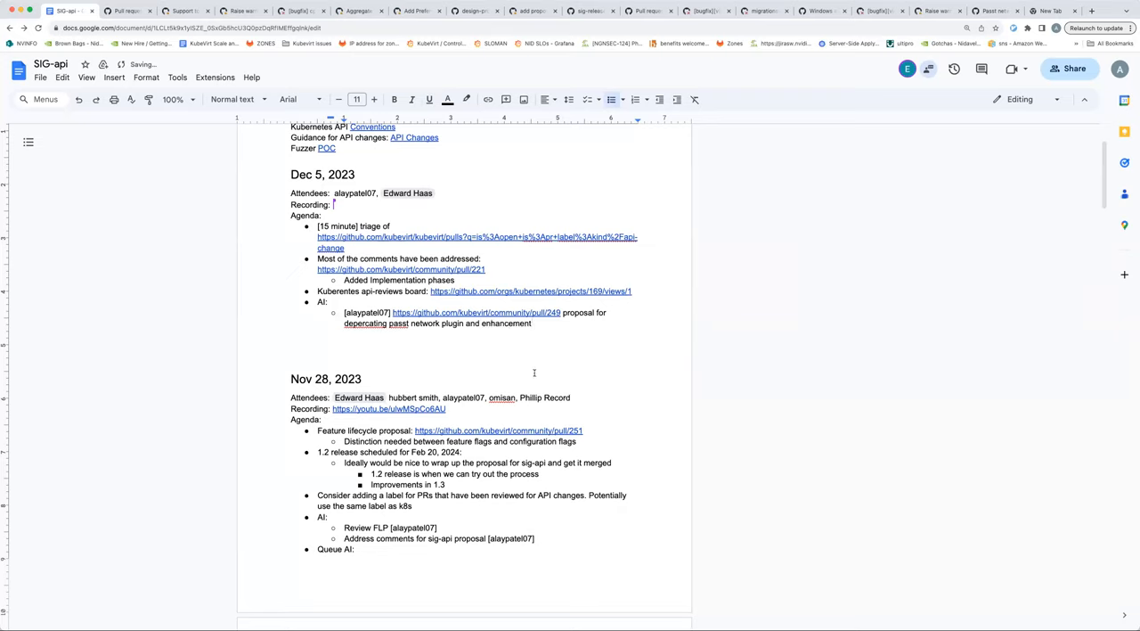
pyautogui.click(363, 378)
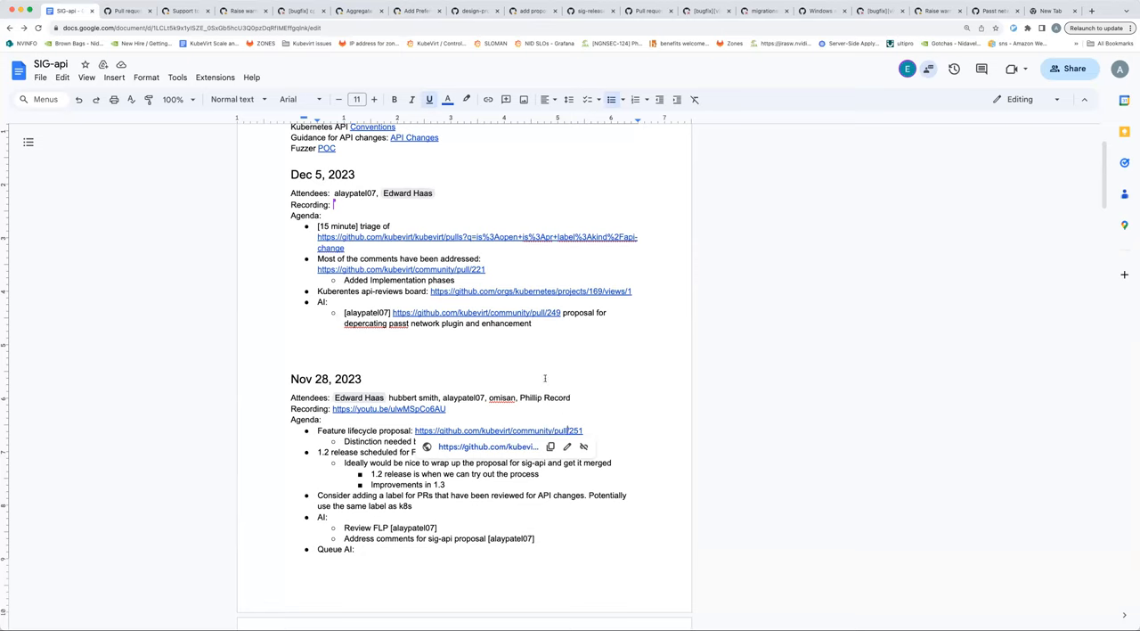
# Step: Add the sub-bullet 'This is an example for generic feature life-cycle PR' with the pull/251 link
pyautogui.write('tie')
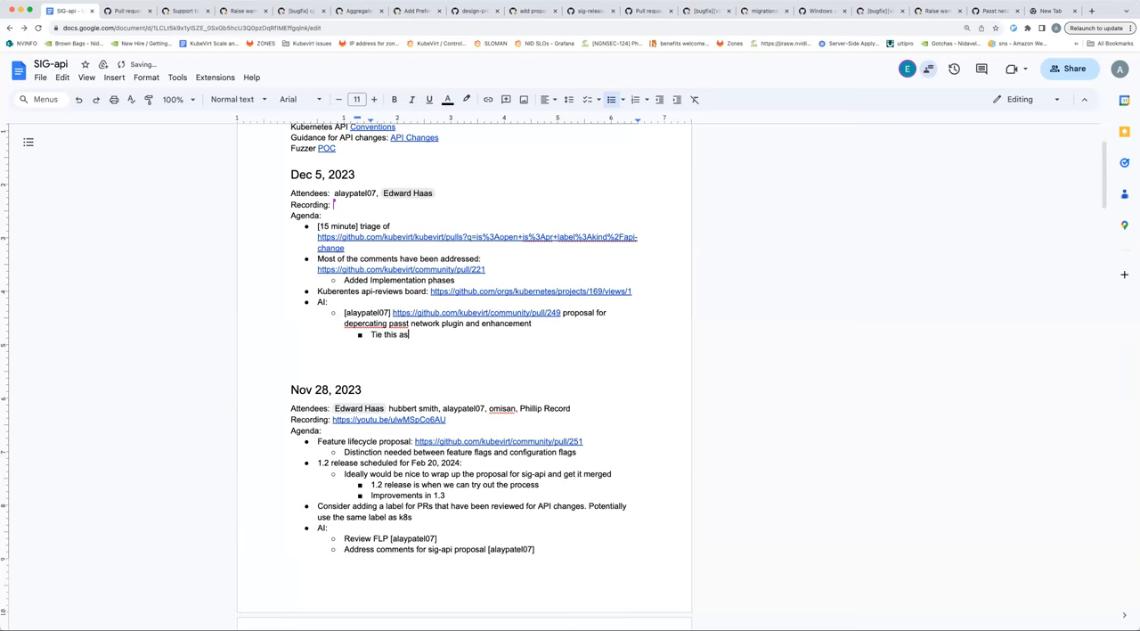
pyautogui.write('This is an e')
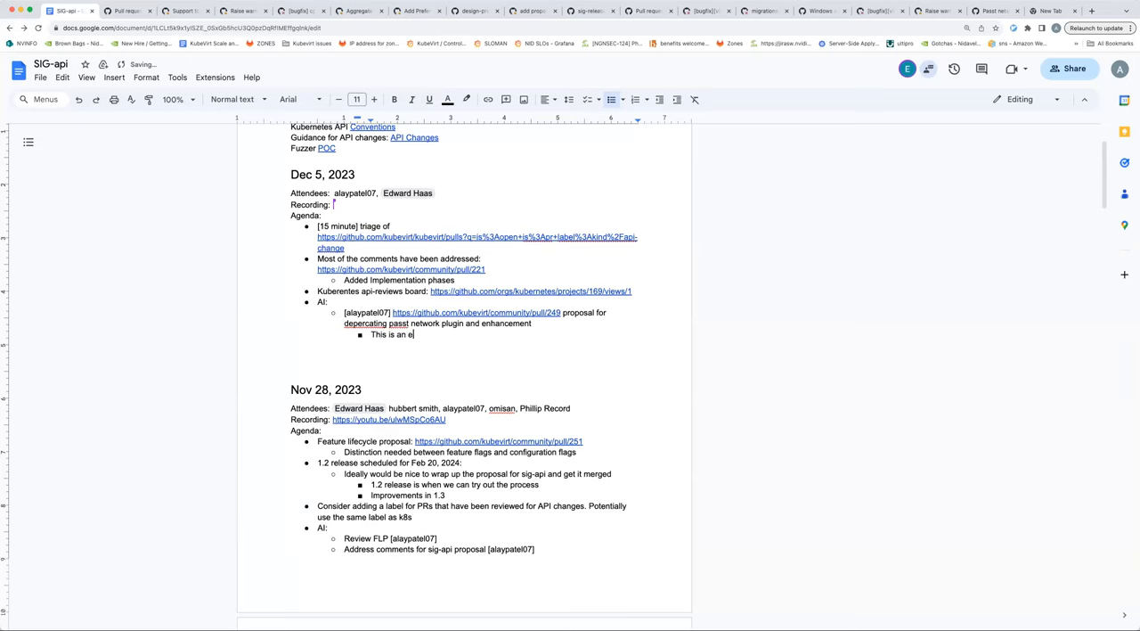
pyautogui.write('xample for generic feature')
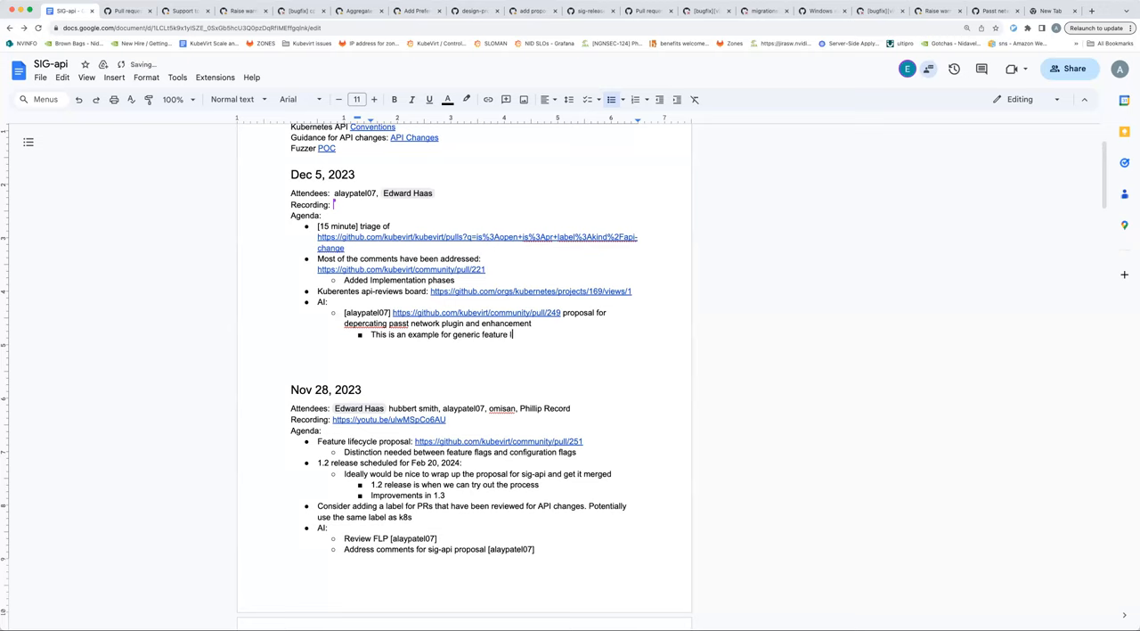
pyautogui.write('life-cycle PR')
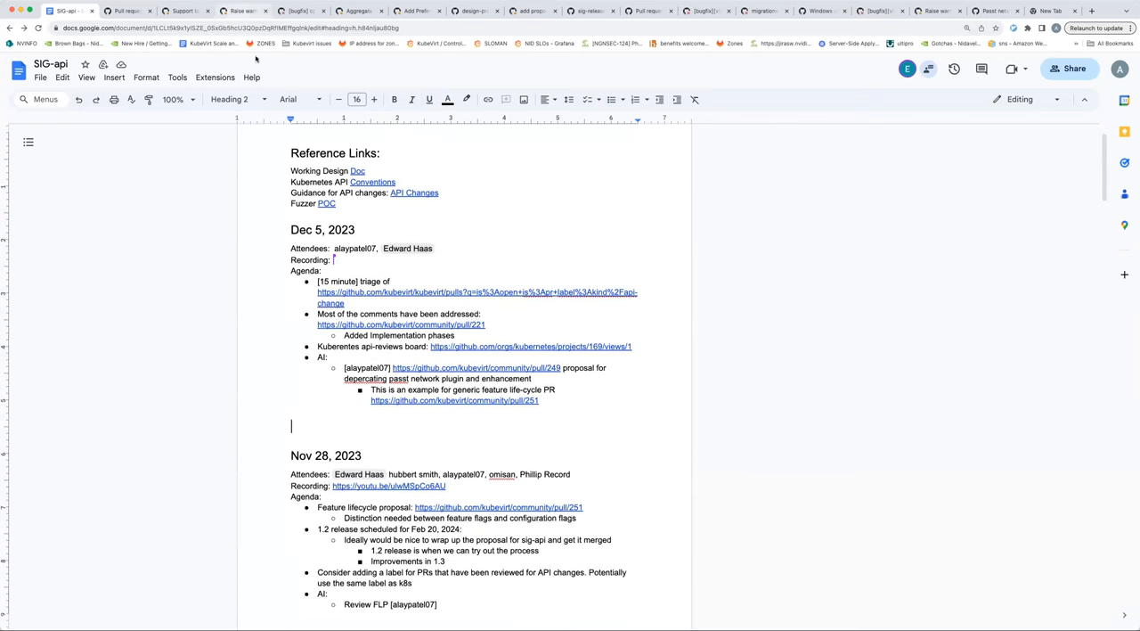
pyautogui.click(242, 11)
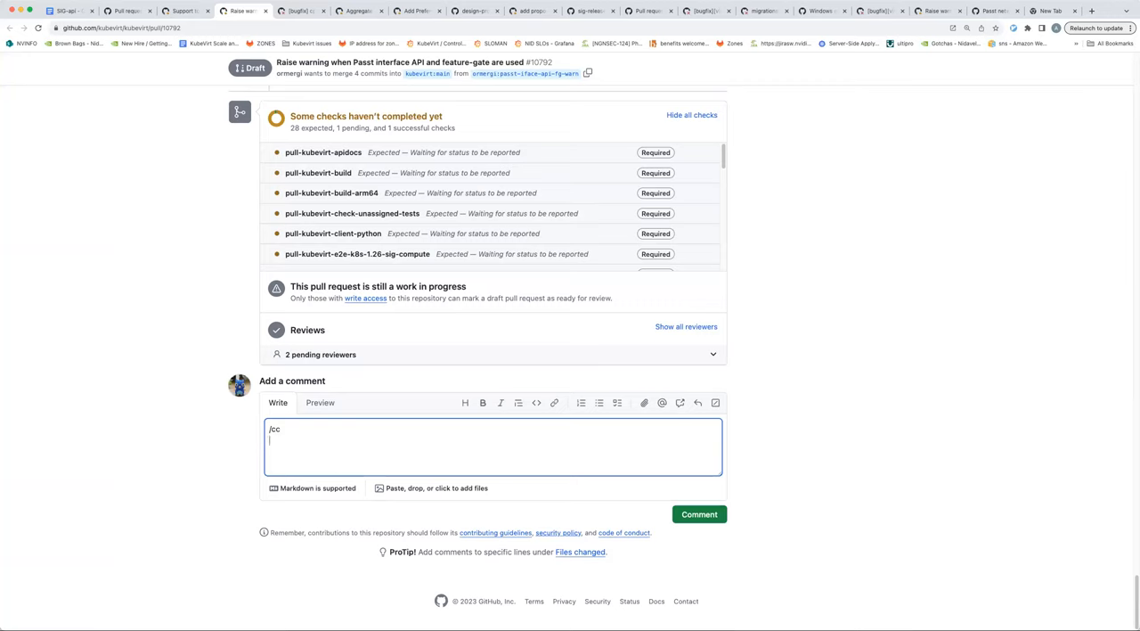
pyautogui.write('@alaypat')
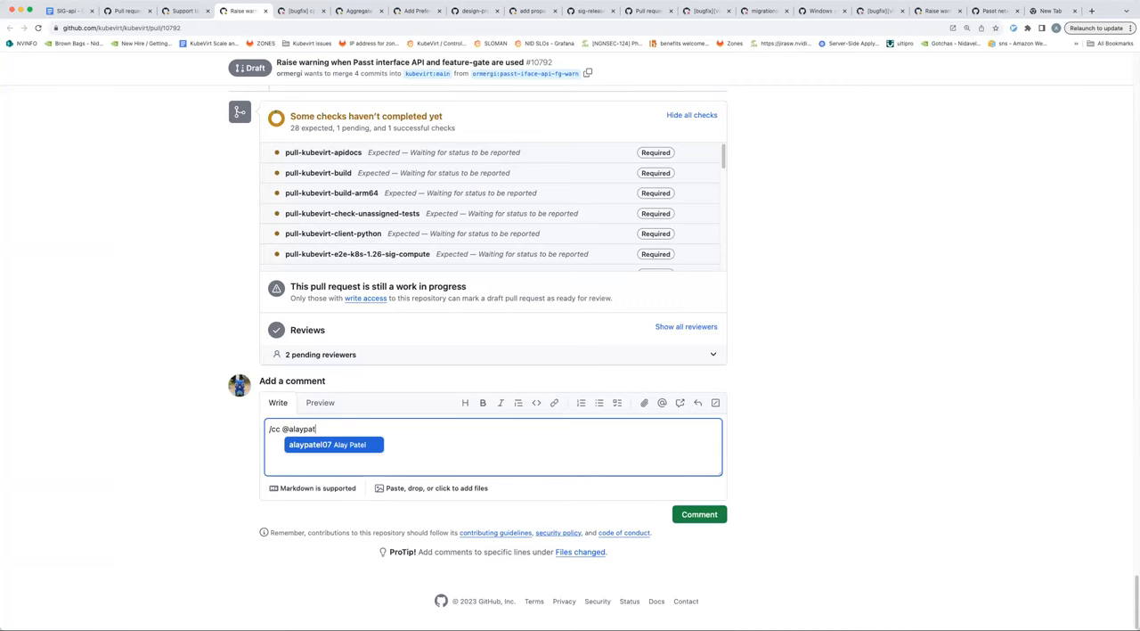
pyautogui.click(332, 445)
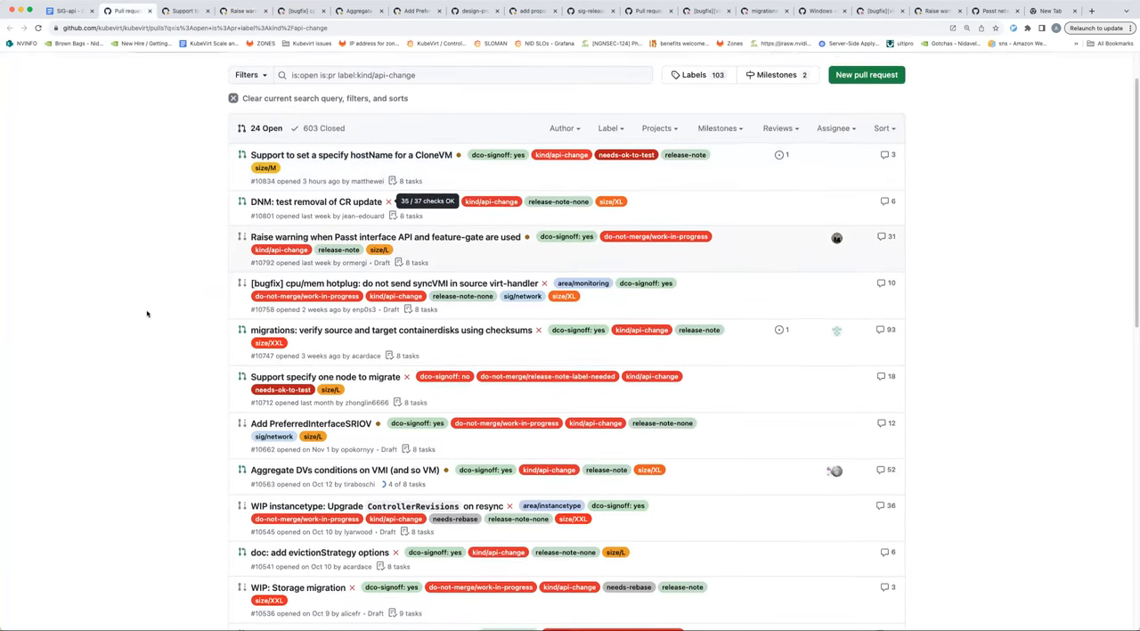
pyautogui.scroll(-3)
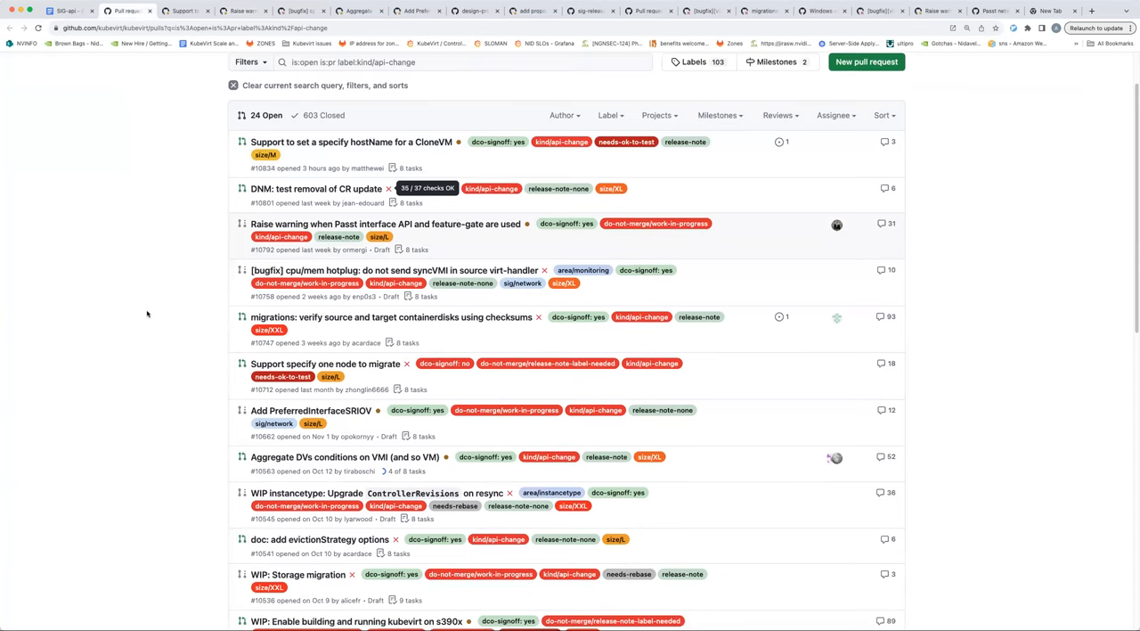
pyautogui.scroll(-3)
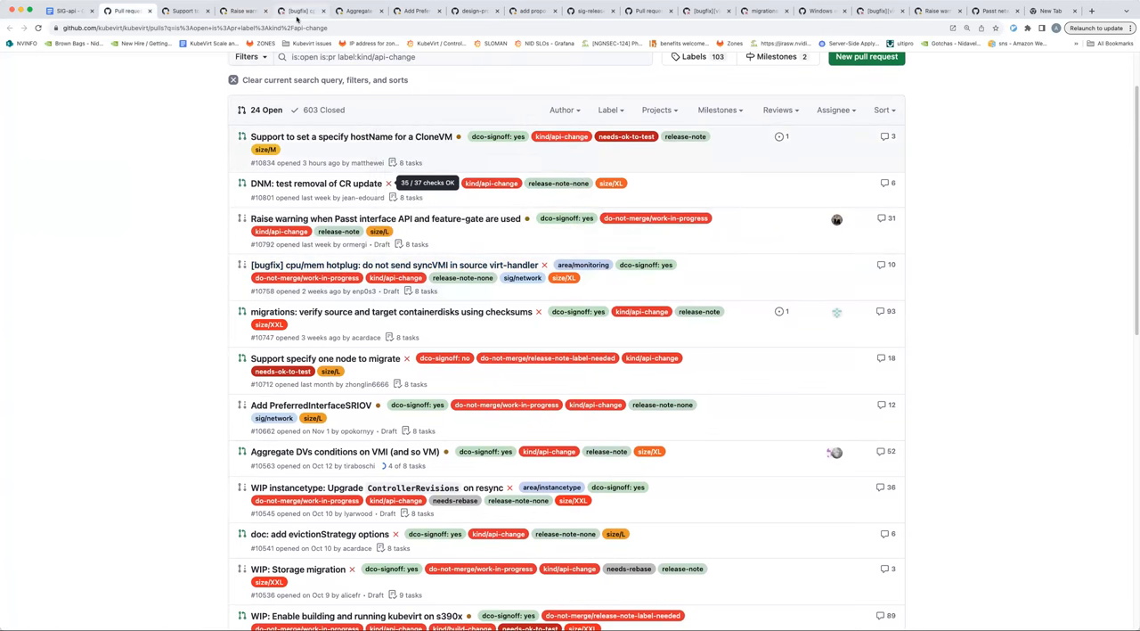
# Step: Open bugfix PR #10758 on cpu/mem hotplug and scroll through its conversation and checks
pyautogui.click(377, 265)
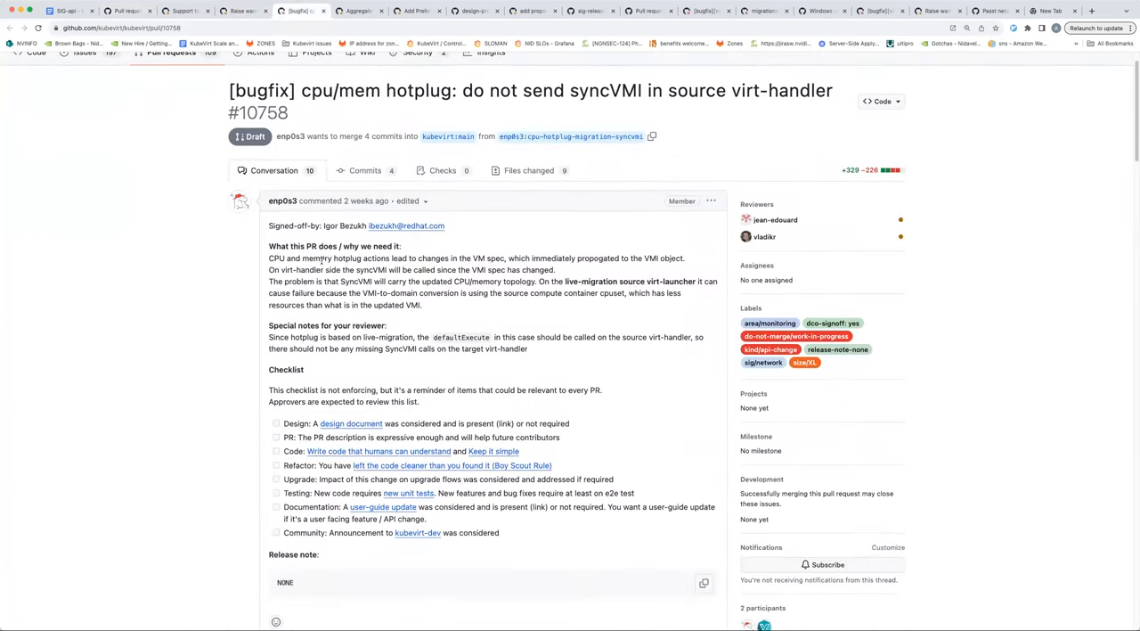
pyautogui.scroll(-3)
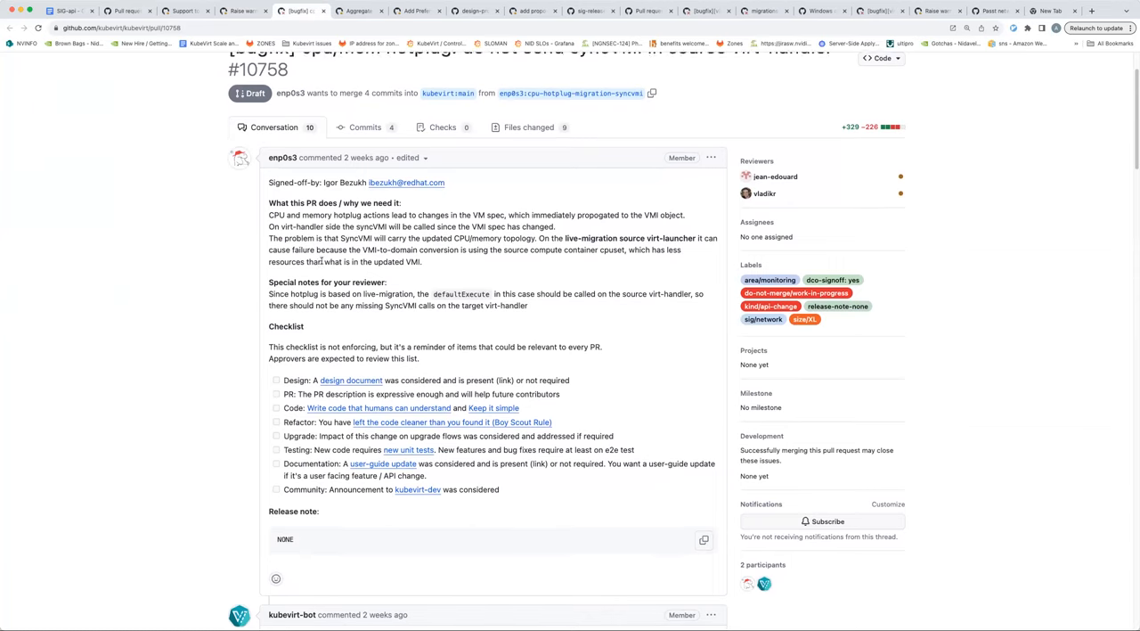
pyautogui.scroll(-3)
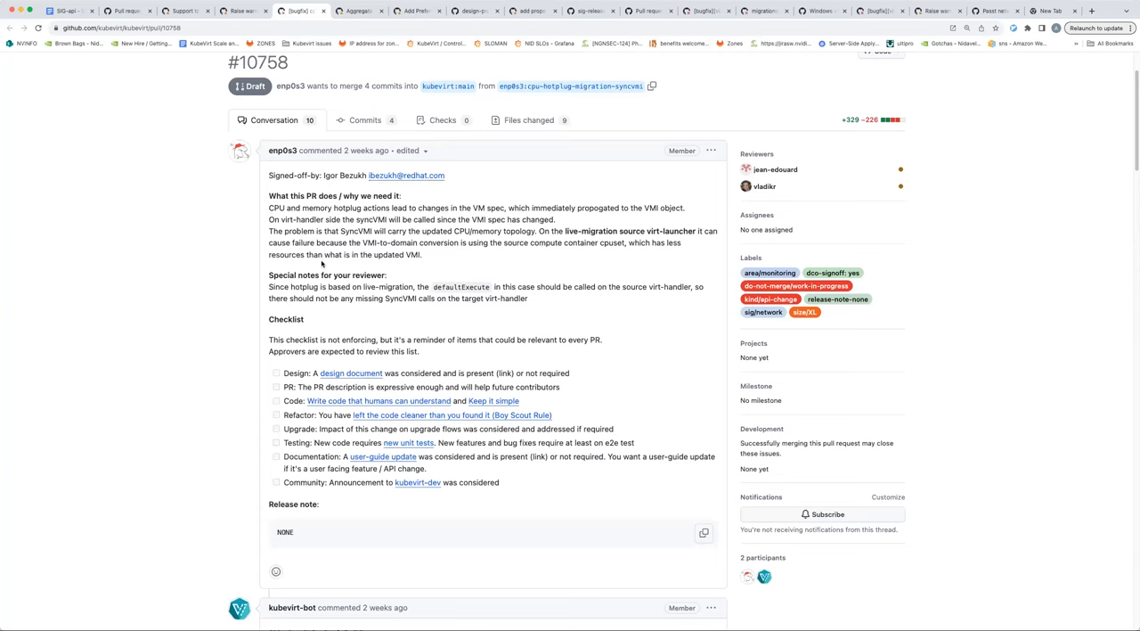
pyautogui.scroll(-3)
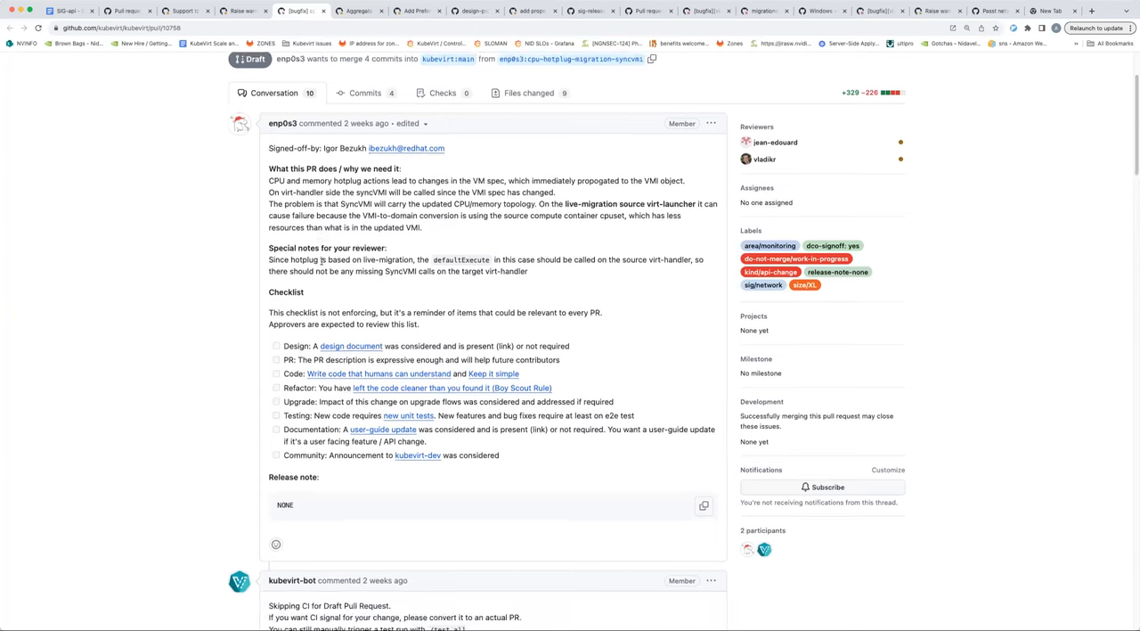
pyautogui.scroll(-3)
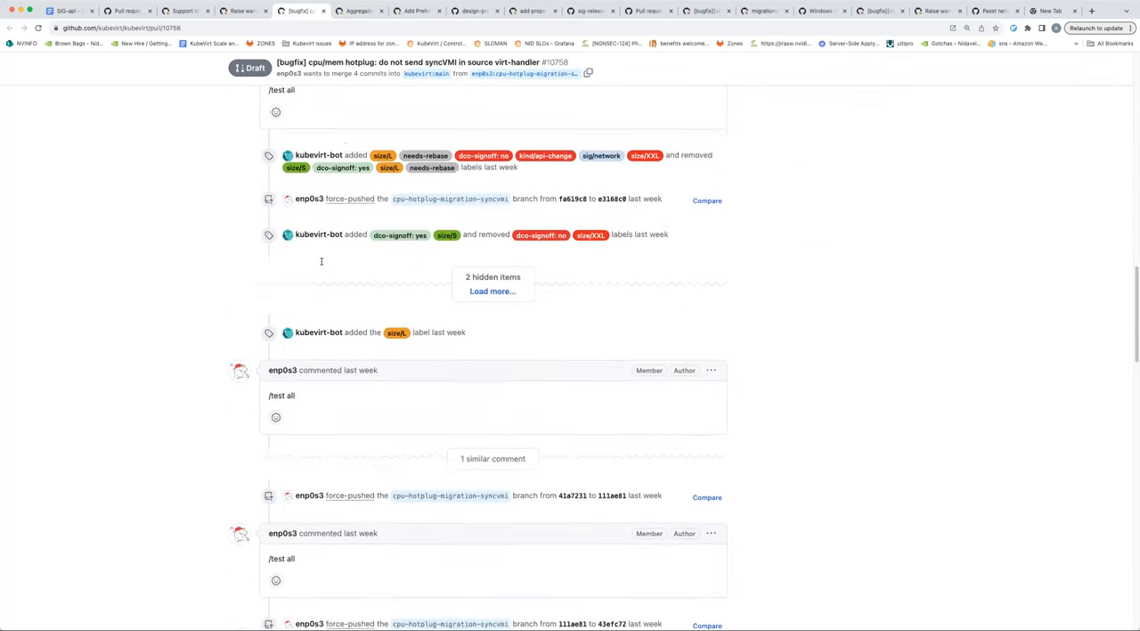
pyautogui.scroll(-3)
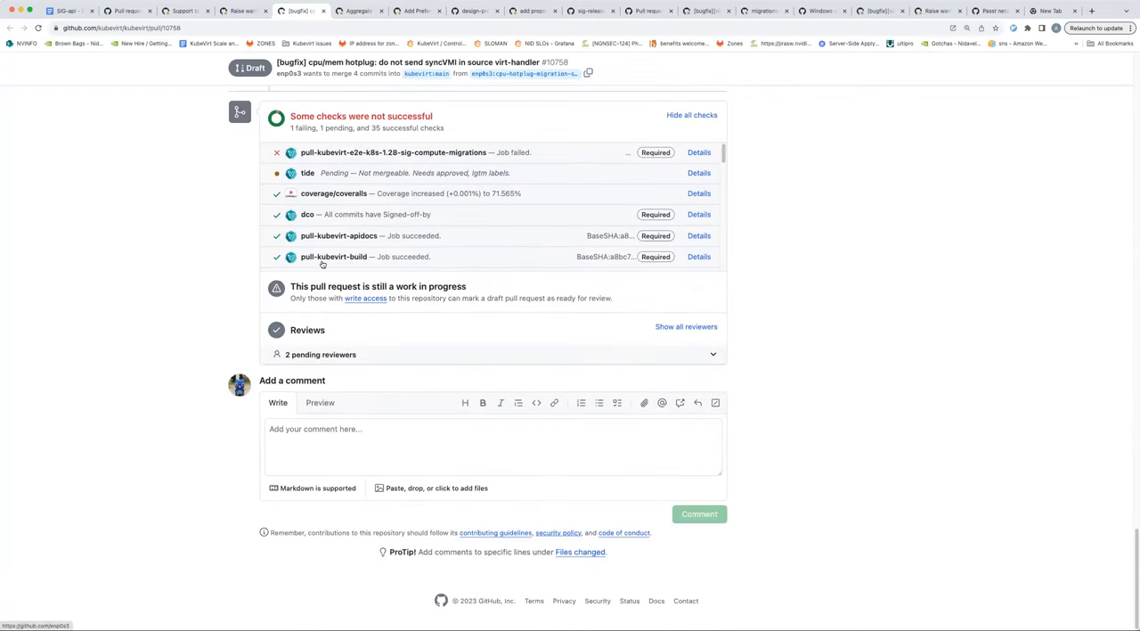
pyautogui.scroll(3)
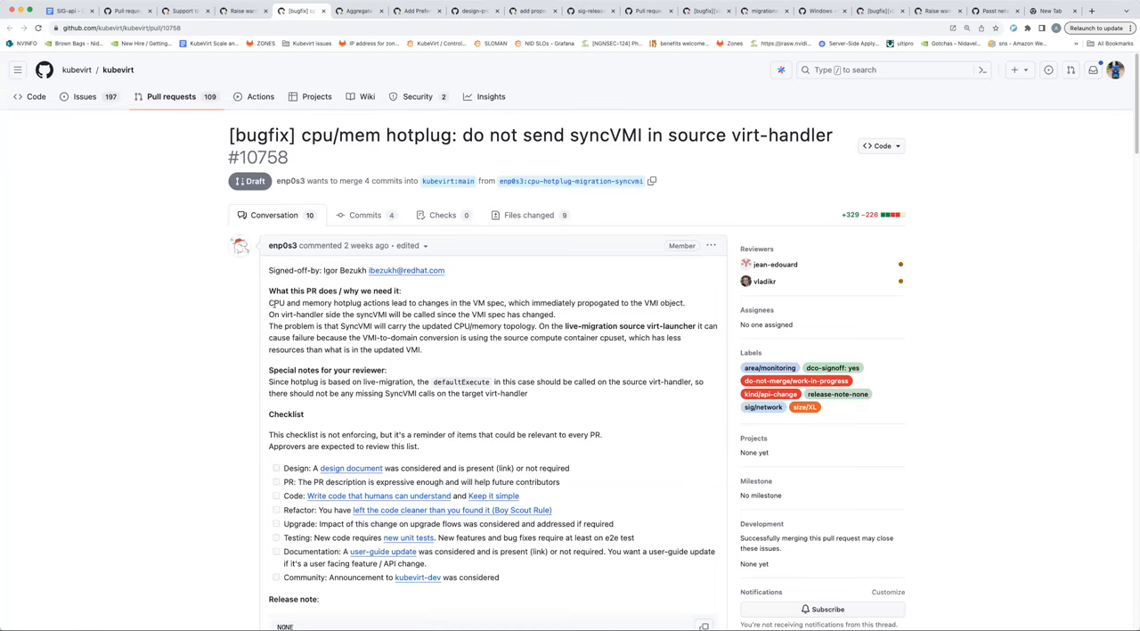
# Step: Select the special notes for reviewers in PR #10758's description
pyautogui.moveTo(269, 302); pyautogui.dragTo(422, 349)
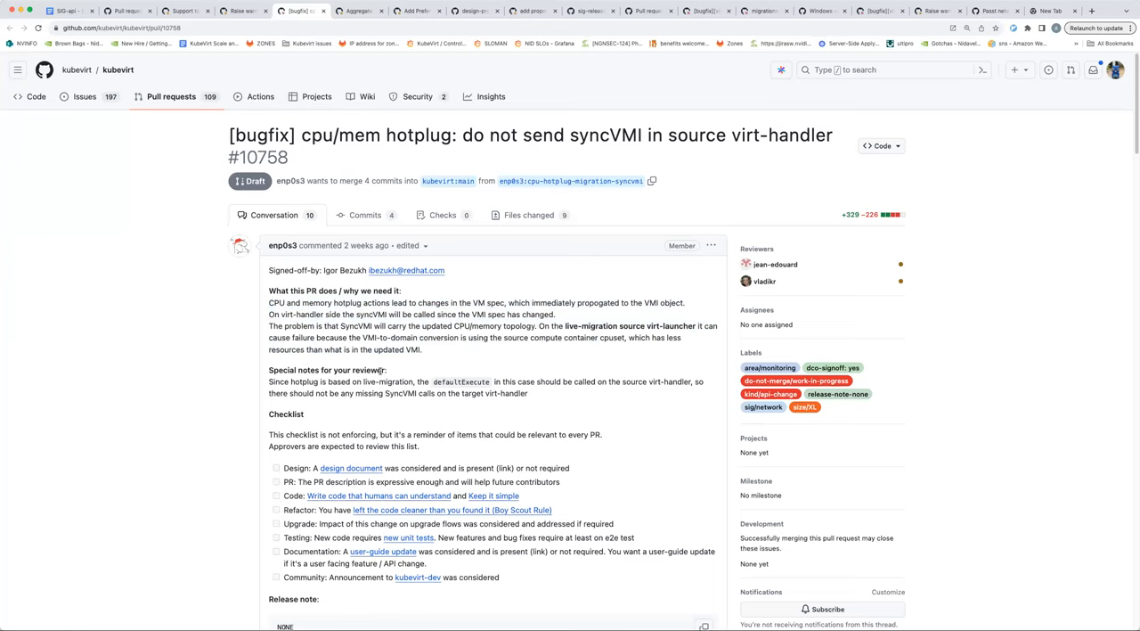
pyautogui.moveTo(432, 359)
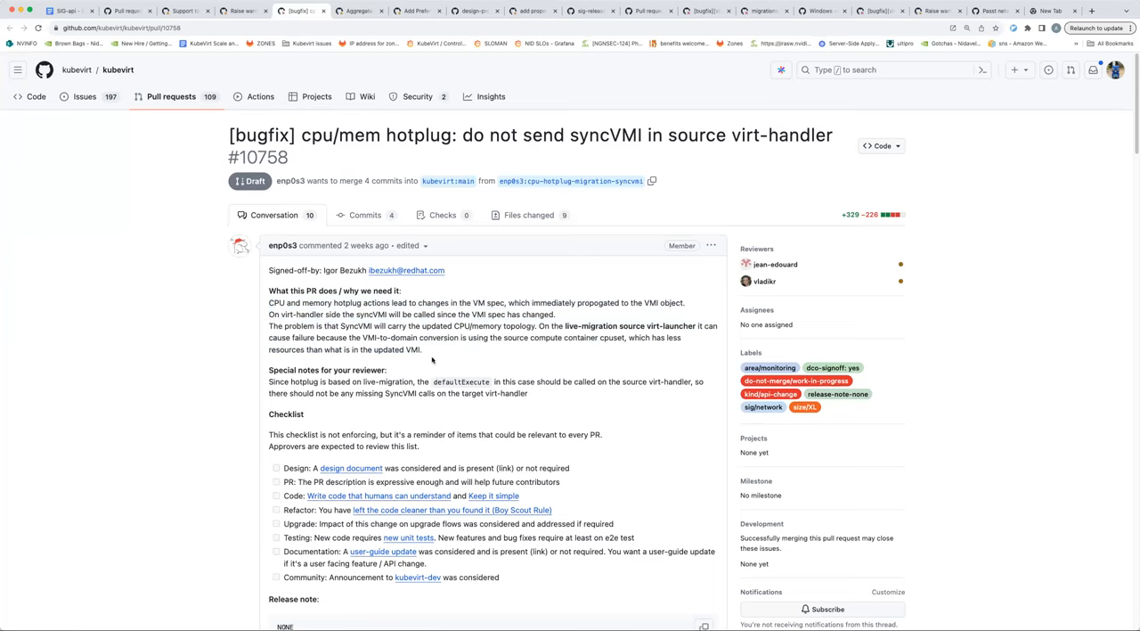
pyautogui.moveTo(460, 357)
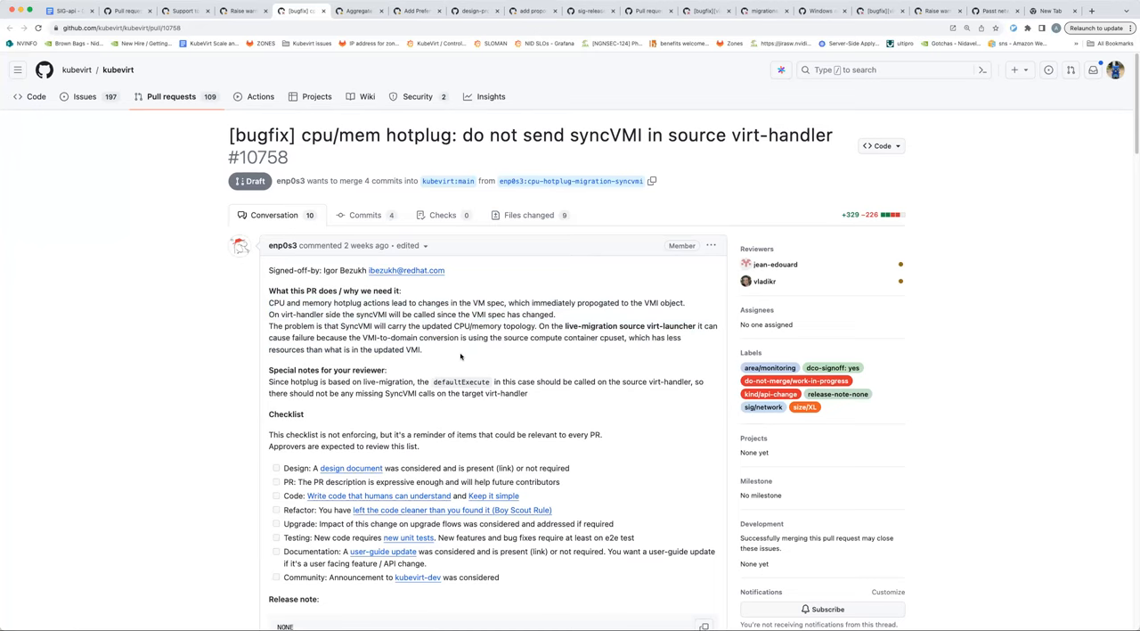
pyautogui.moveTo(459, 356)
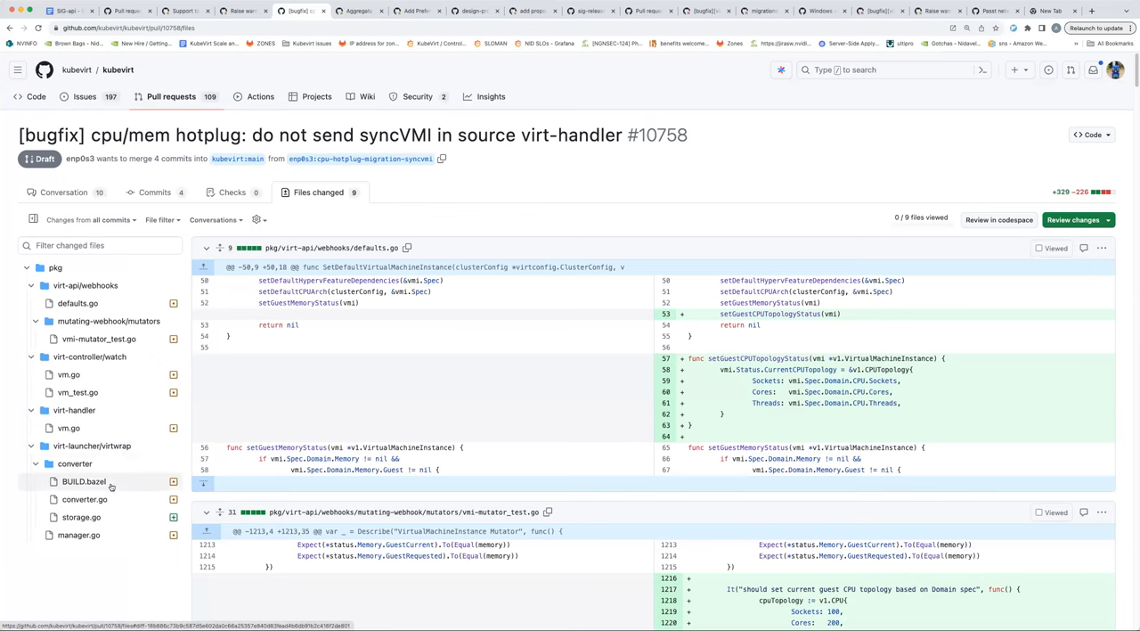
# Step: Review PR #10758's defaults.go and mutator test diffs, then return to its conversation
pyautogui.scroll(-3)
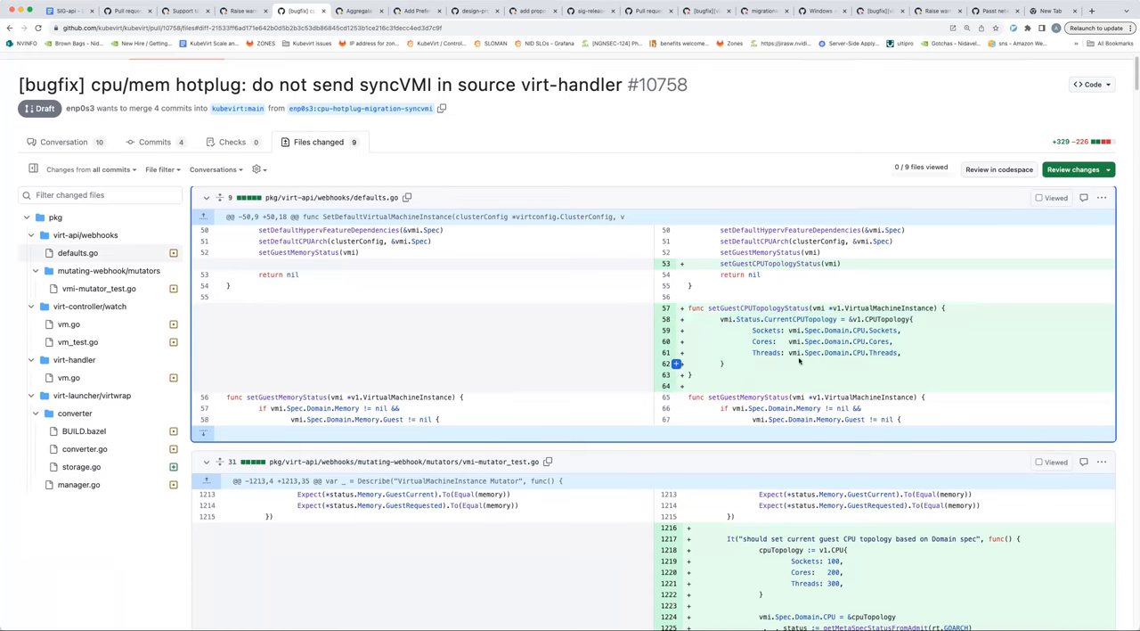
pyautogui.moveTo(787, 384)
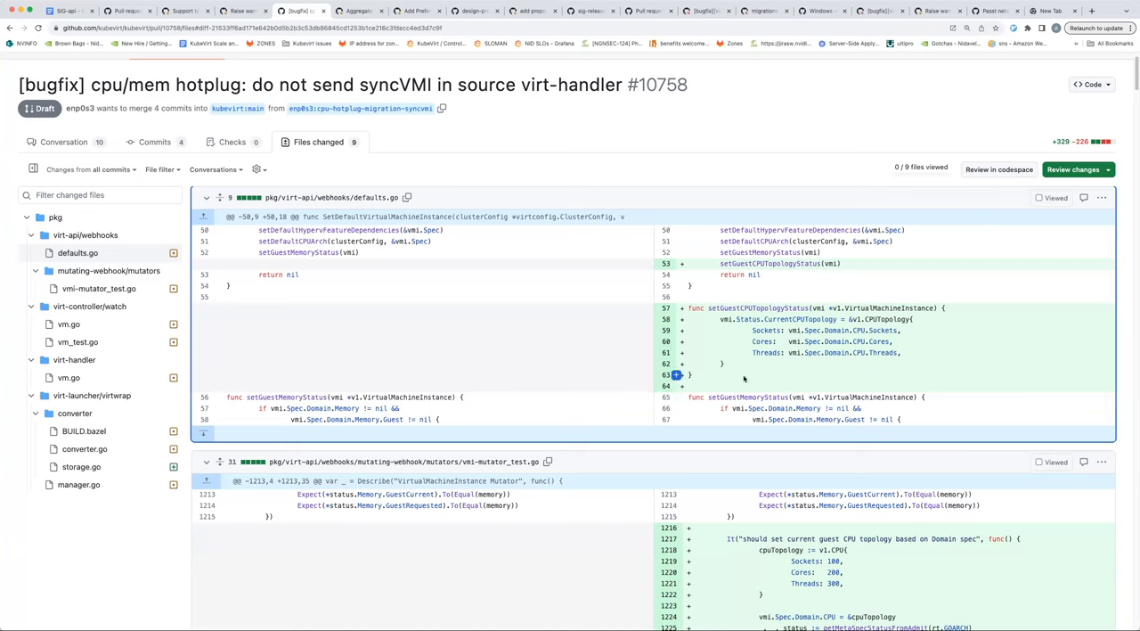
pyautogui.moveTo(738, 379)
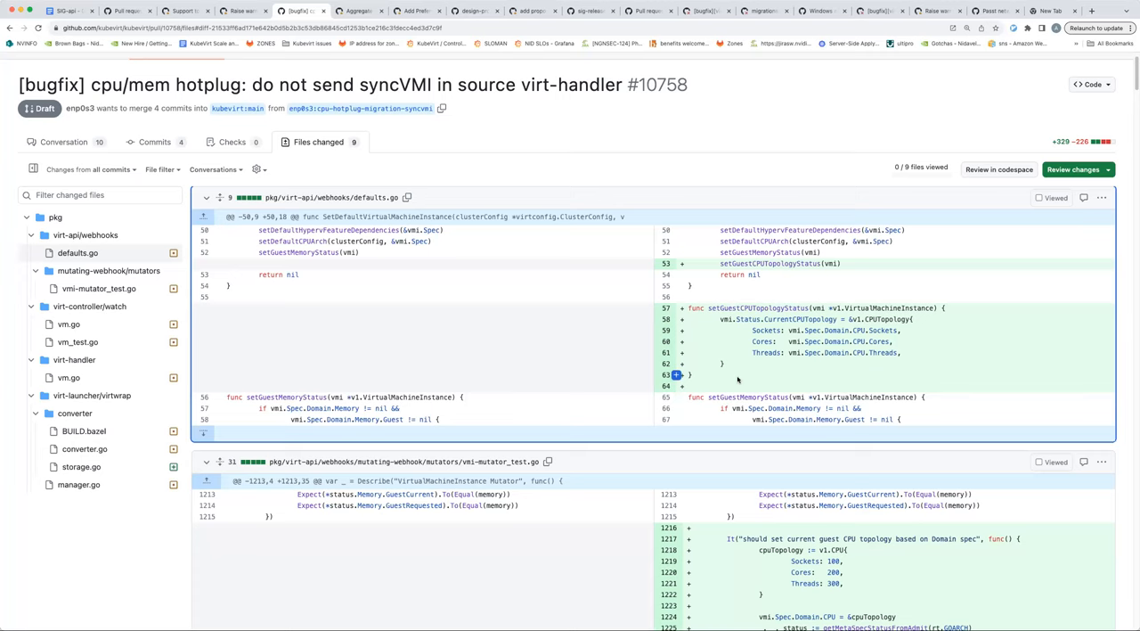
pyautogui.scroll(-3)
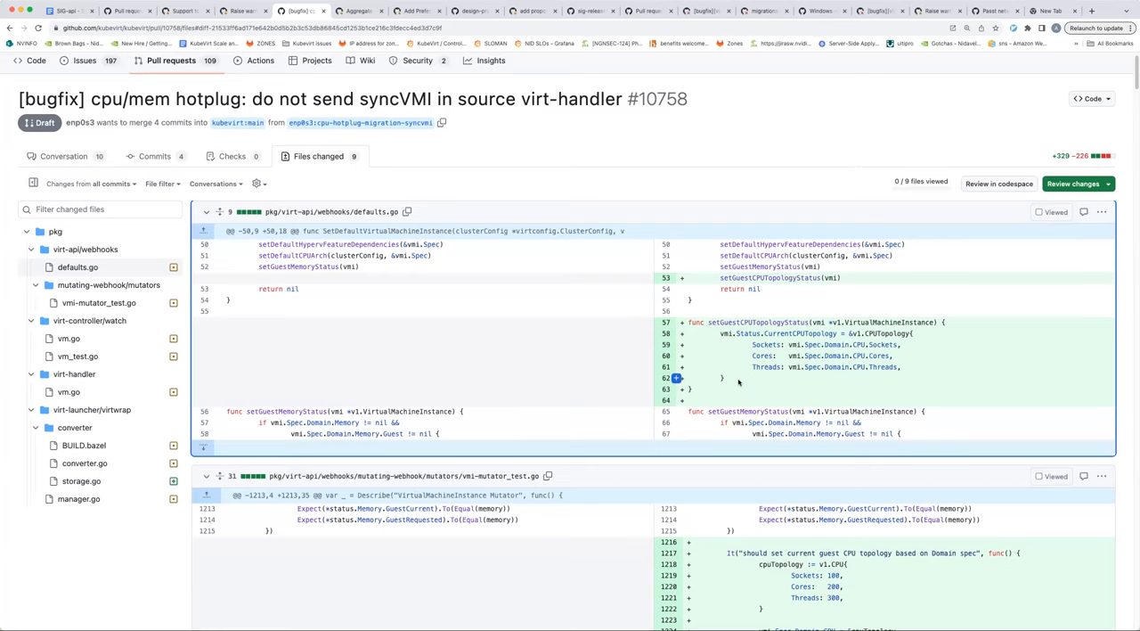
pyautogui.moveTo(724, 384)
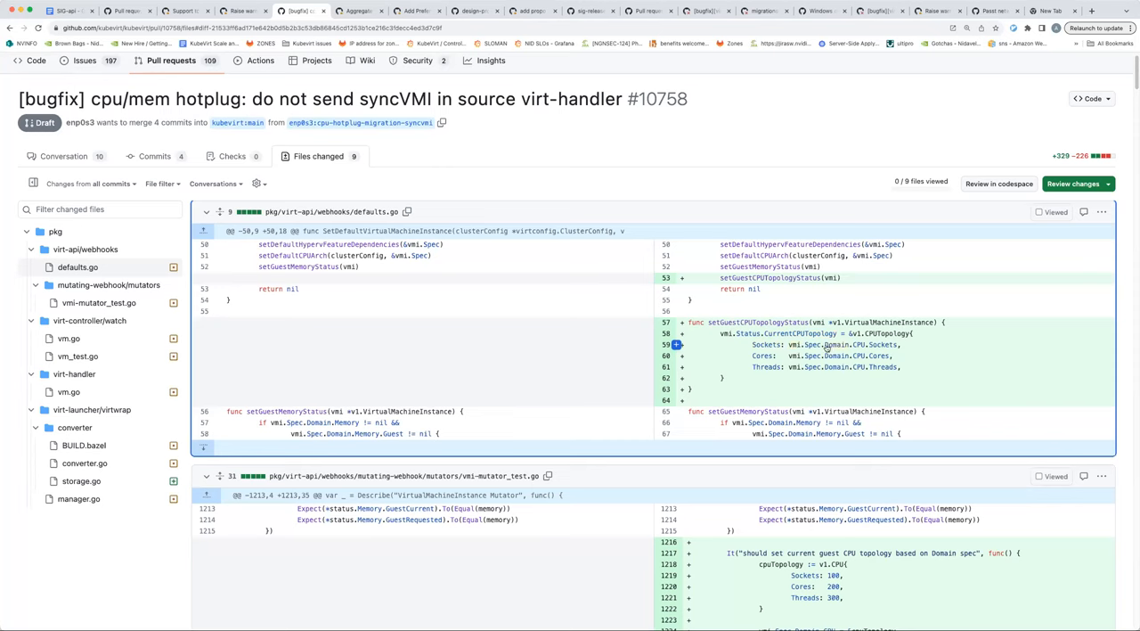
pyautogui.moveTo(755, 355)
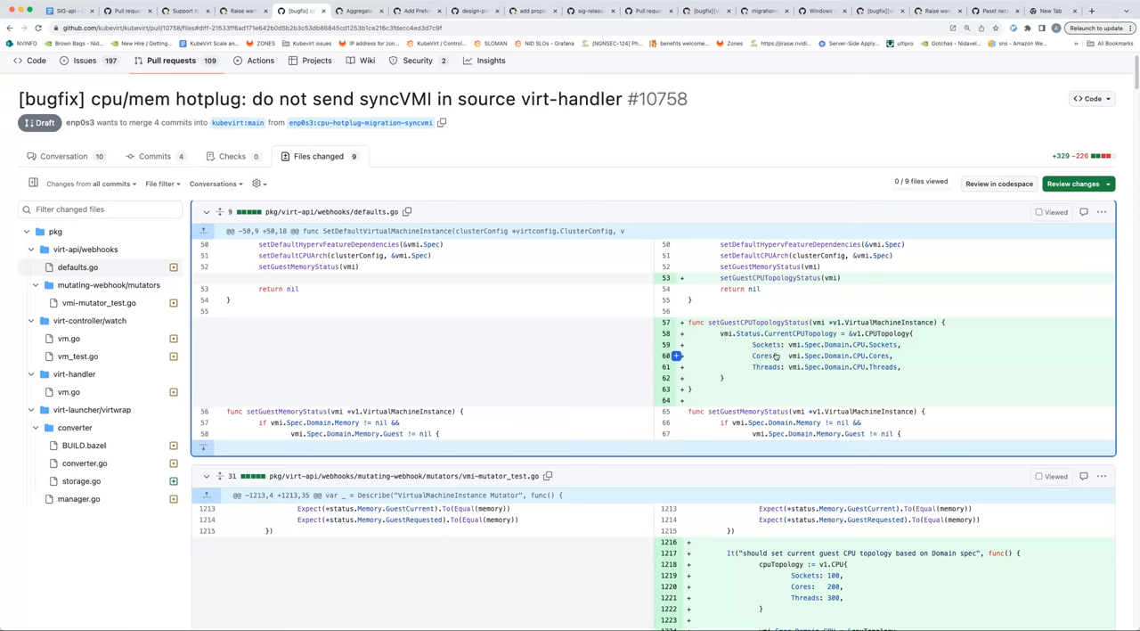
pyautogui.moveTo(790, 367)
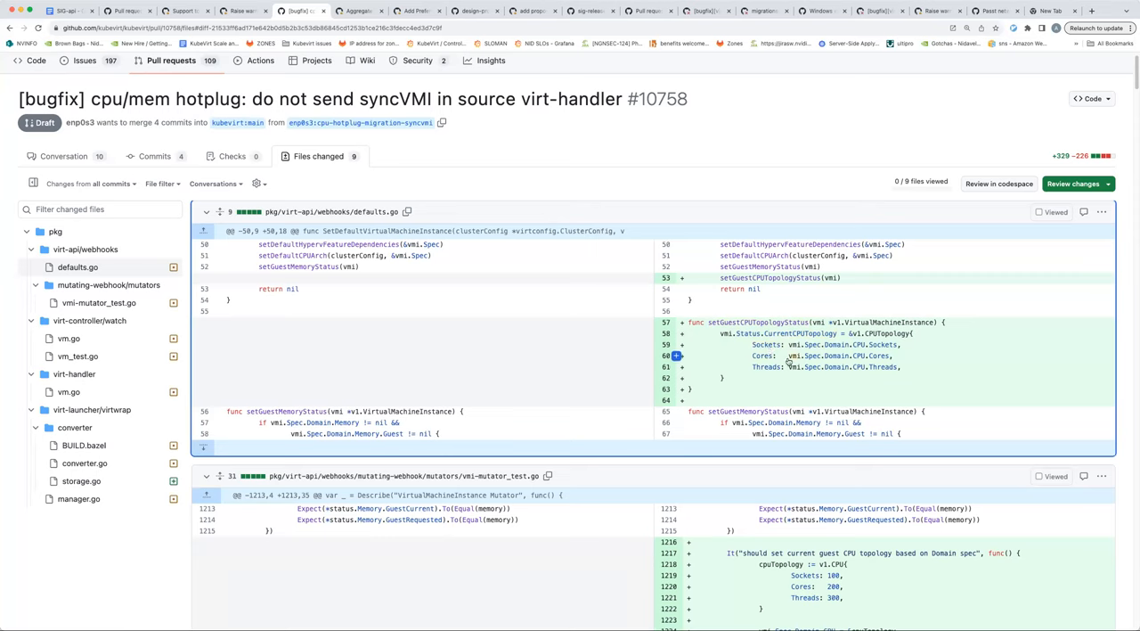
pyautogui.moveTo(817, 366)
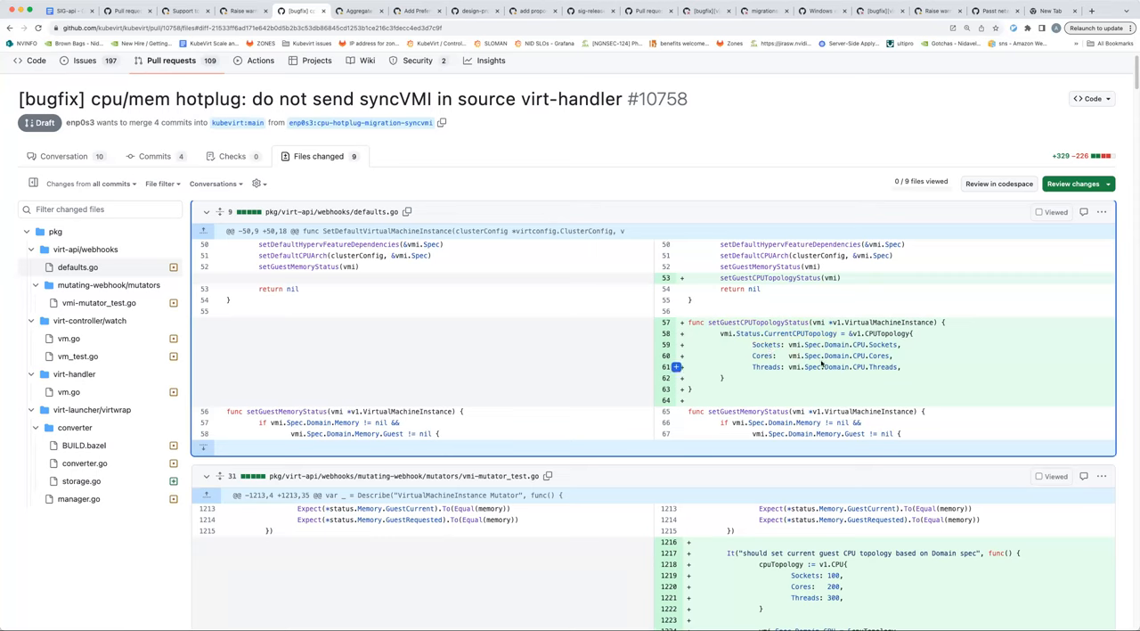
pyautogui.scroll(-3)
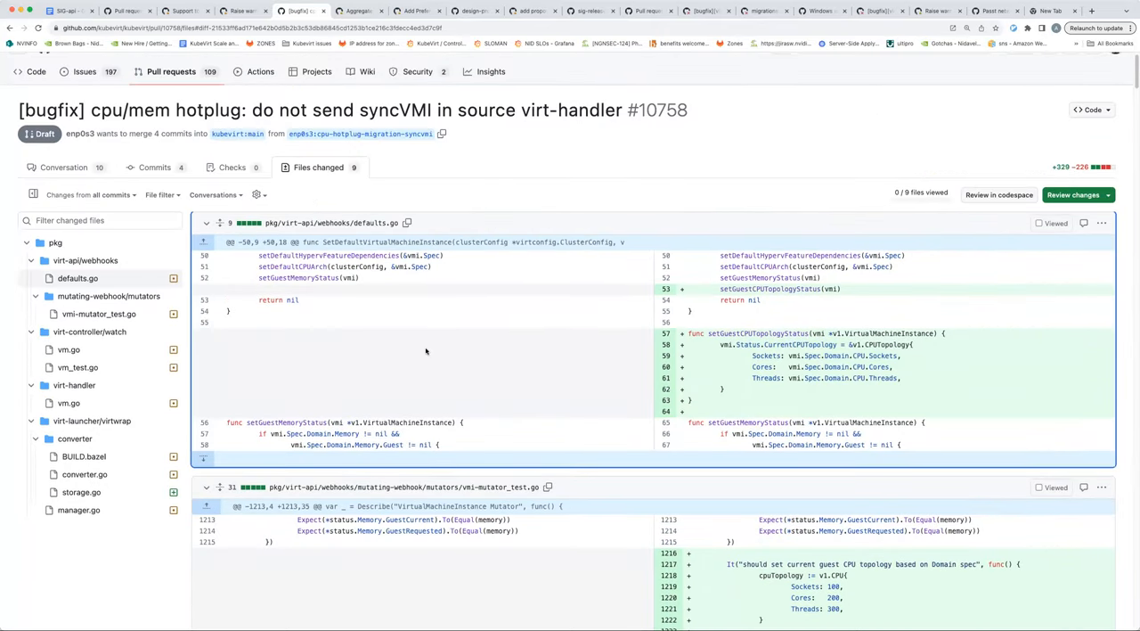
pyautogui.moveTo(416, 348)
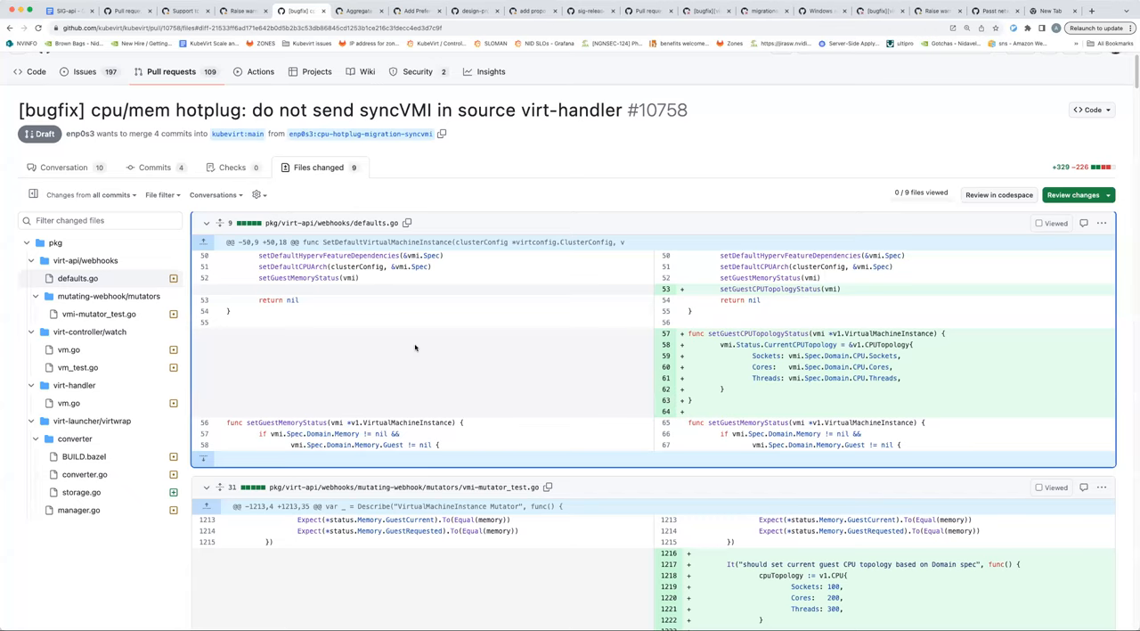
pyautogui.moveTo(420, 361)
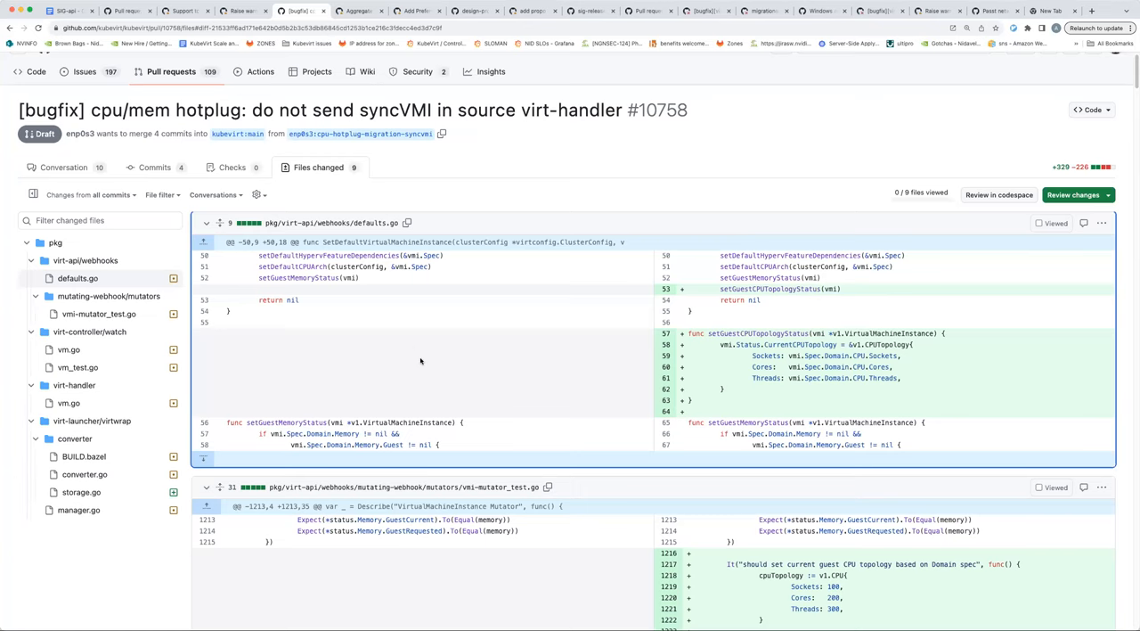
pyautogui.scroll(-3)
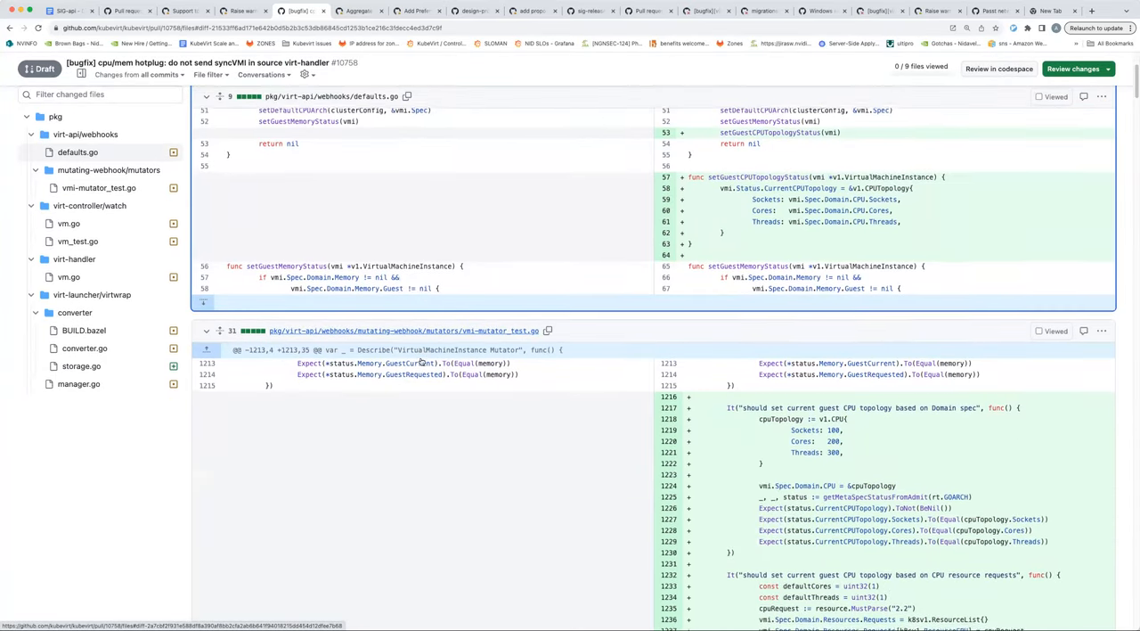
pyautogui.scroll(-3)
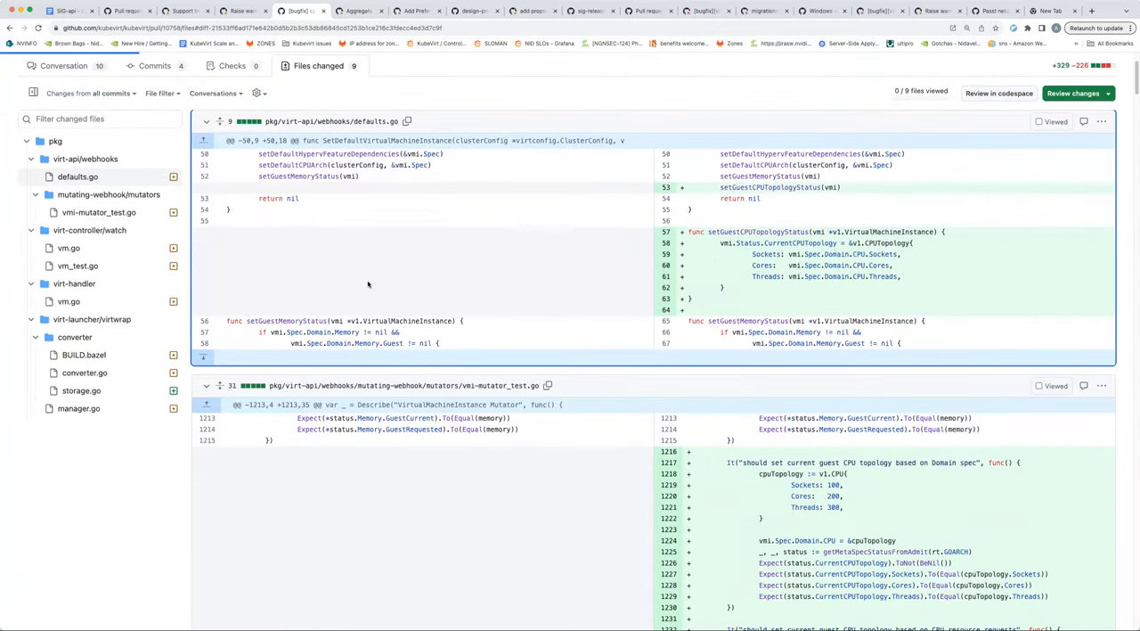
pyautogui.click(54, 64)
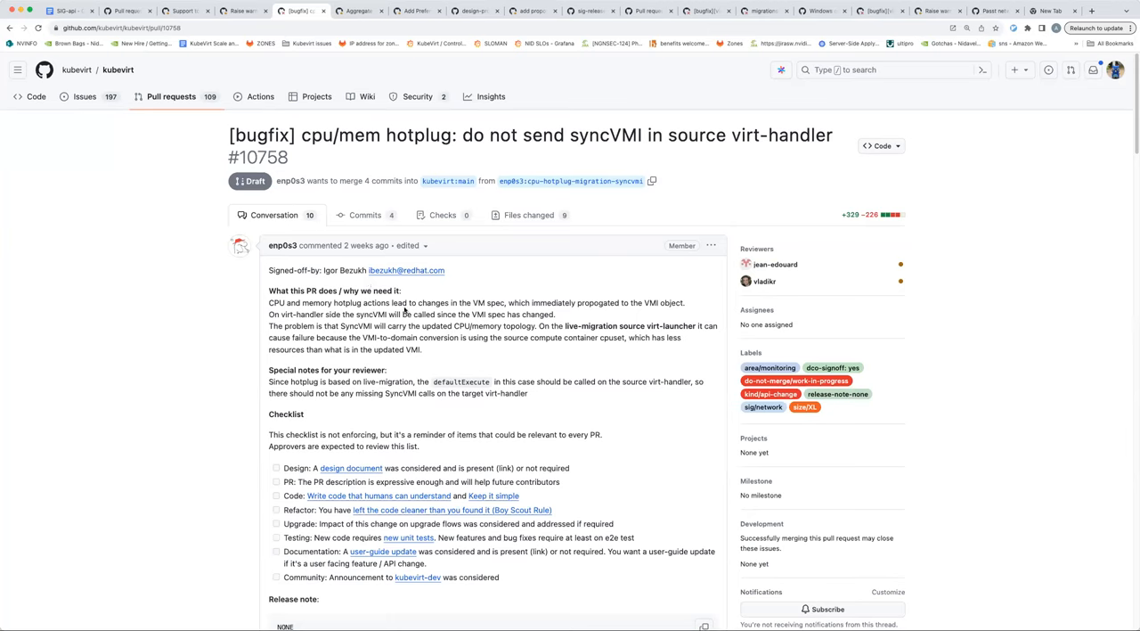
pyautogui.moveTo(535, 314)
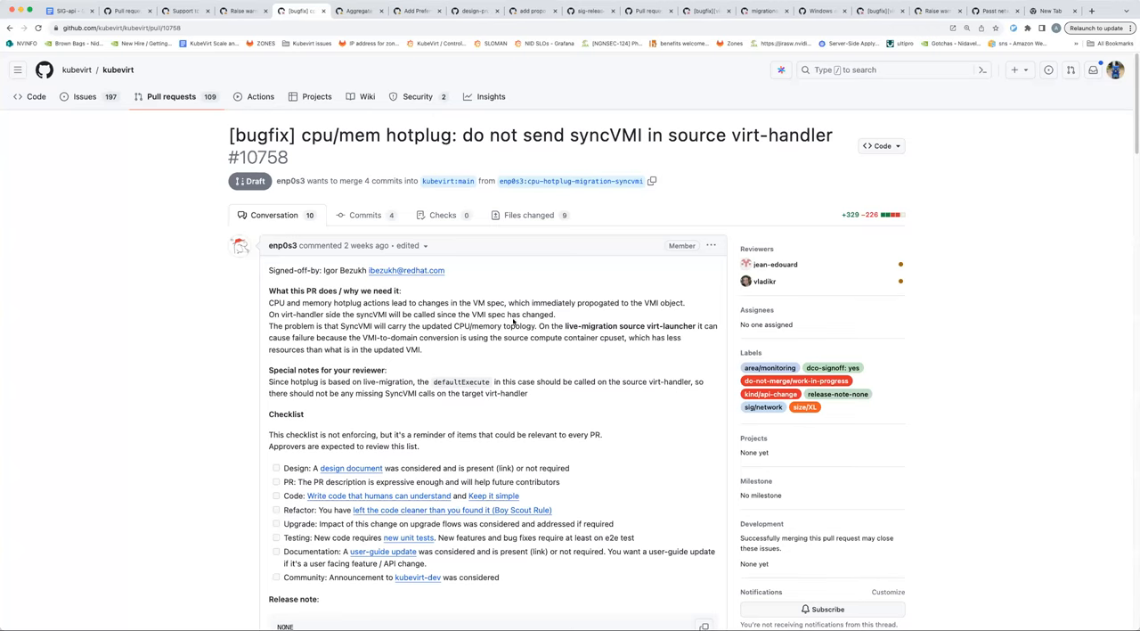
# Step: Highlight the sentence in PR #10758's description about syncVMI running when the VM spec changes
pyautogui.doubleClick(404, 314)
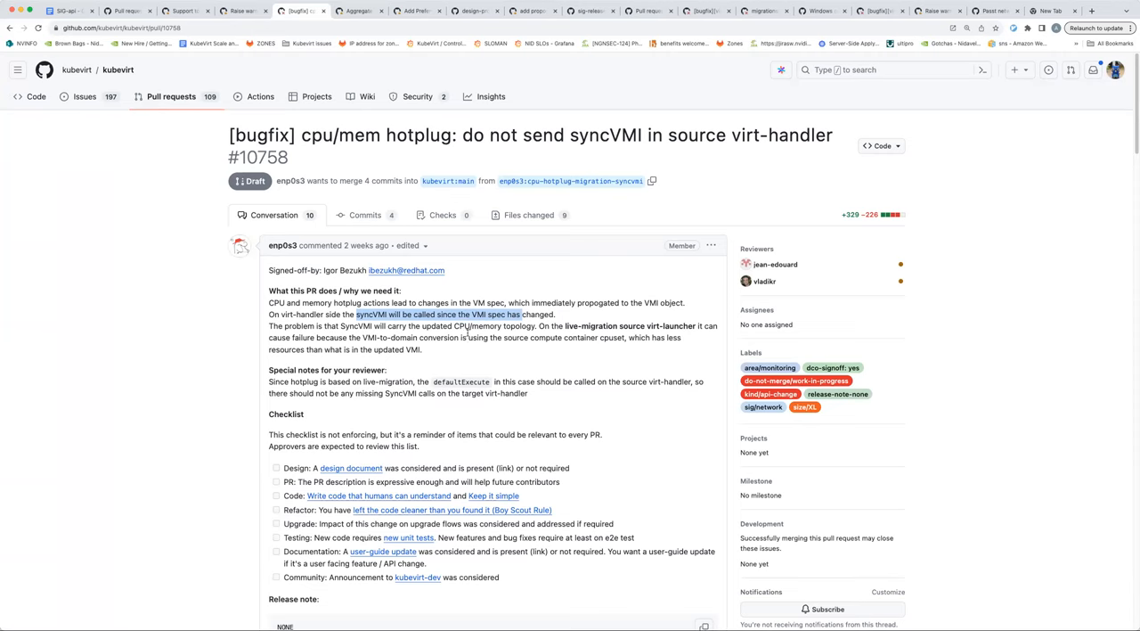
pyautogui.moveTo(473, 302)
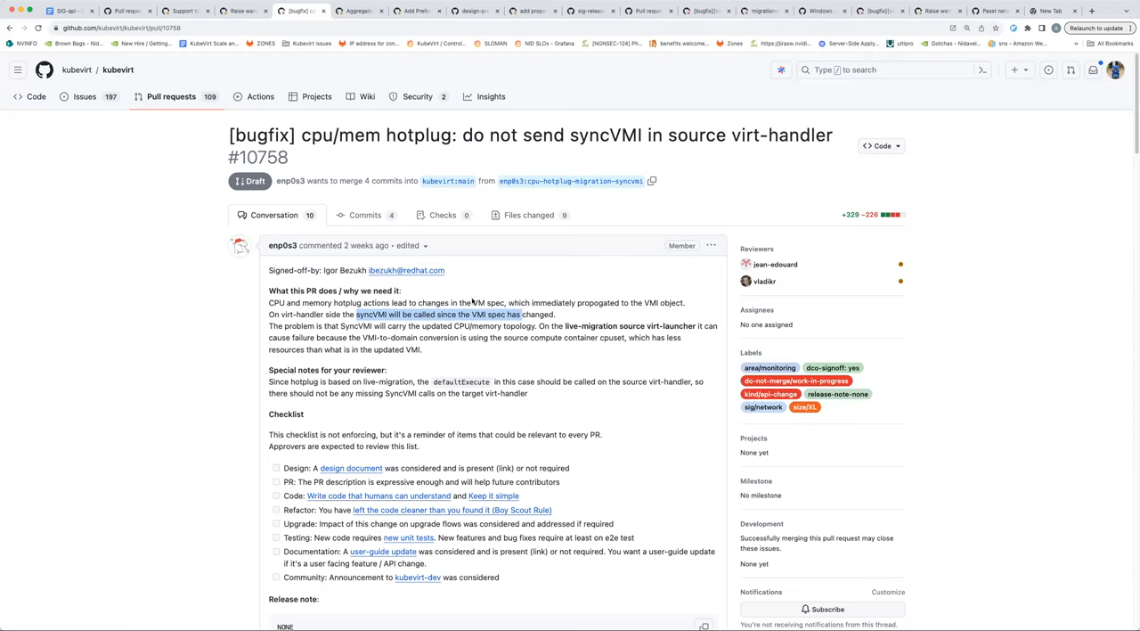
pyautogui.moveTo(528, 228)
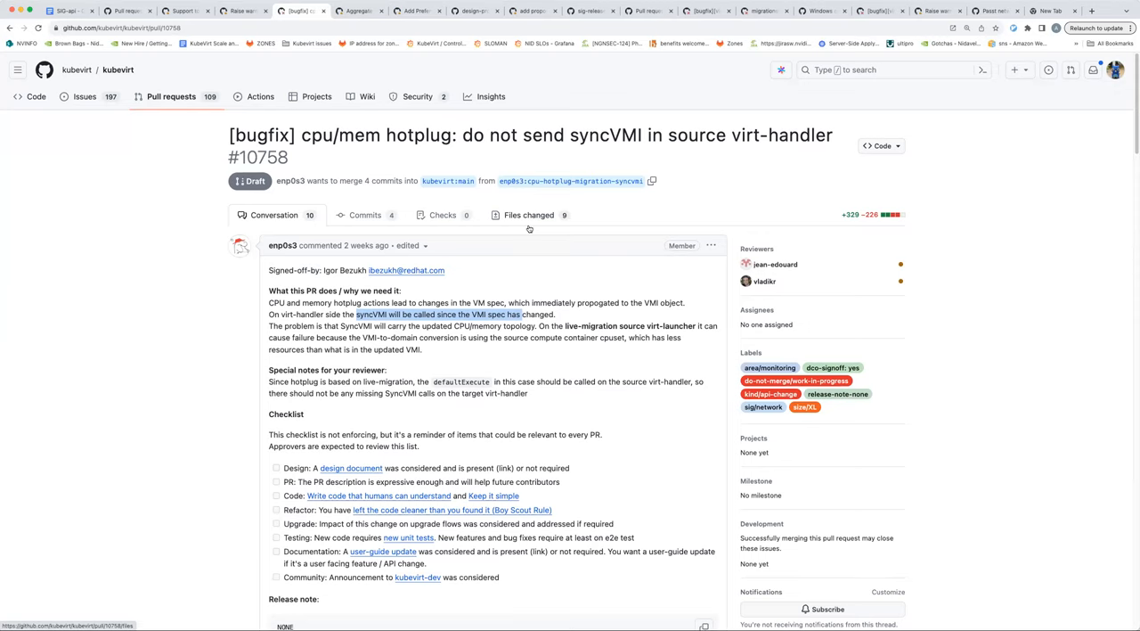
pyautogui.moveTo(530, 226)
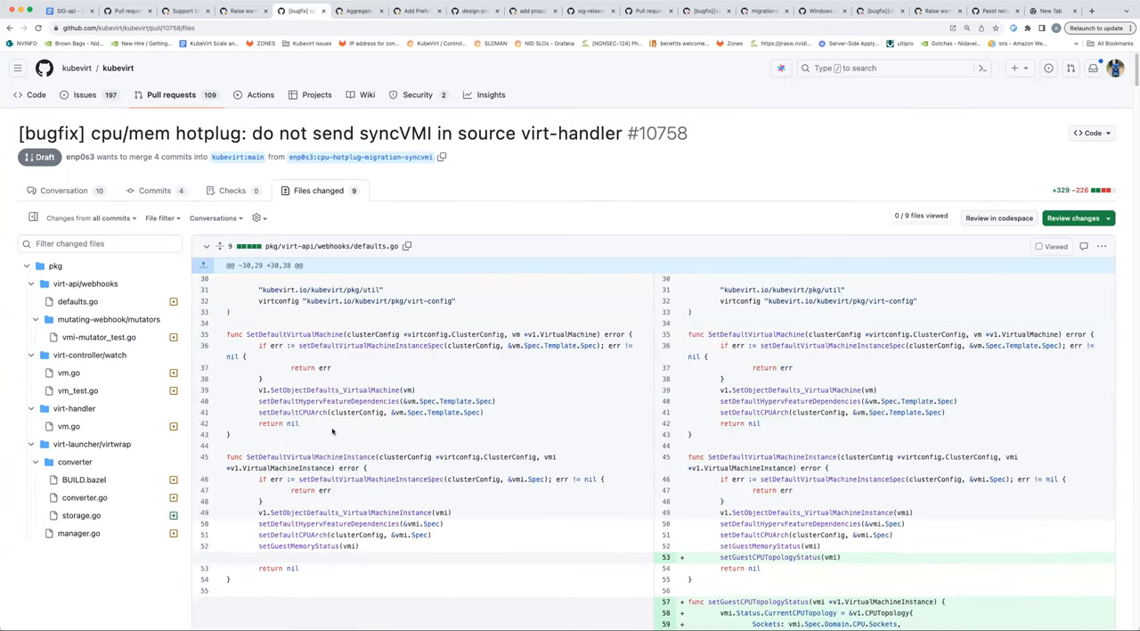
# Step: Scroll the defaults.go diff, then return to PR #10758's conversation page
pyautogui.scroll(-3)
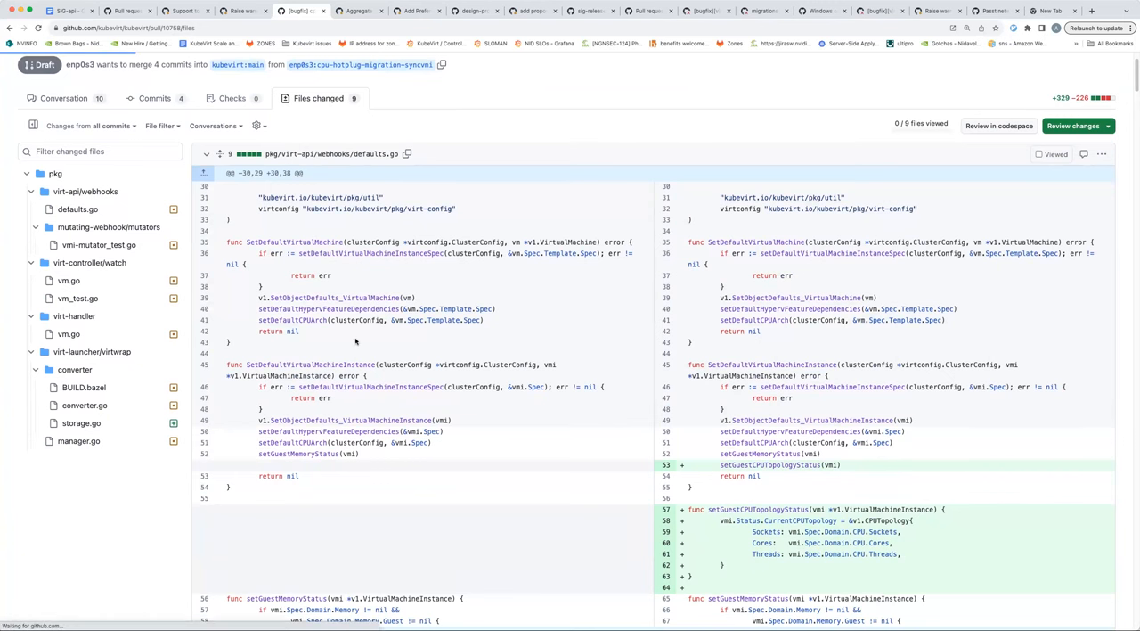
pyautogui.click(72, 98)
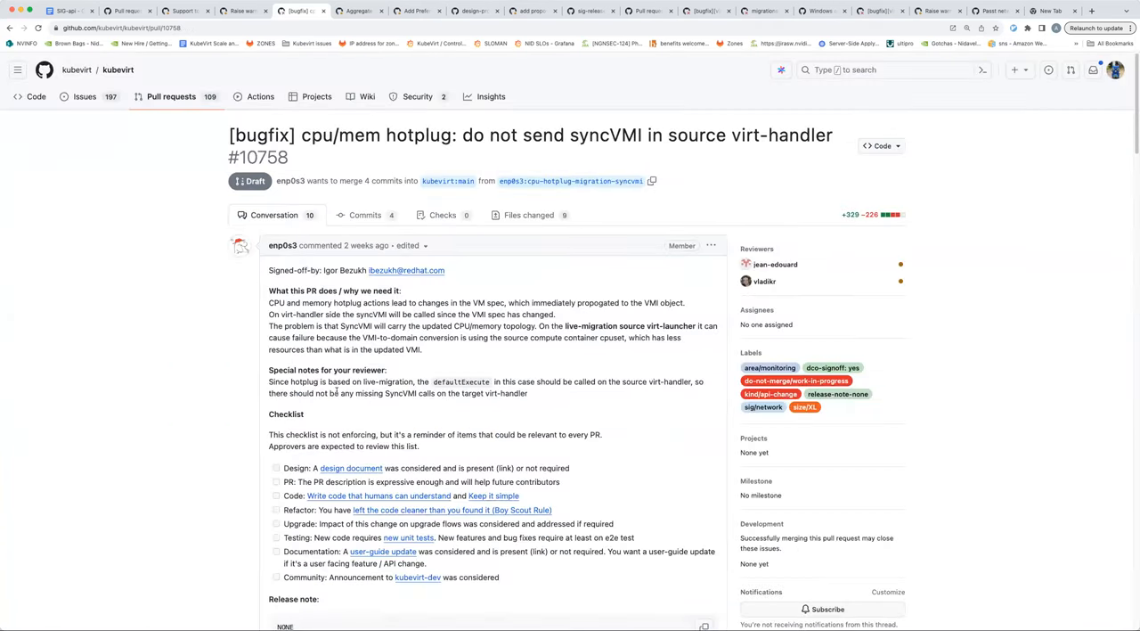
# Step: Review PR #10758's Special notes paragraph, then bring up its changed files
pyautogui.moveTo(269, 382); pyautogui.dragTo(529, 393)
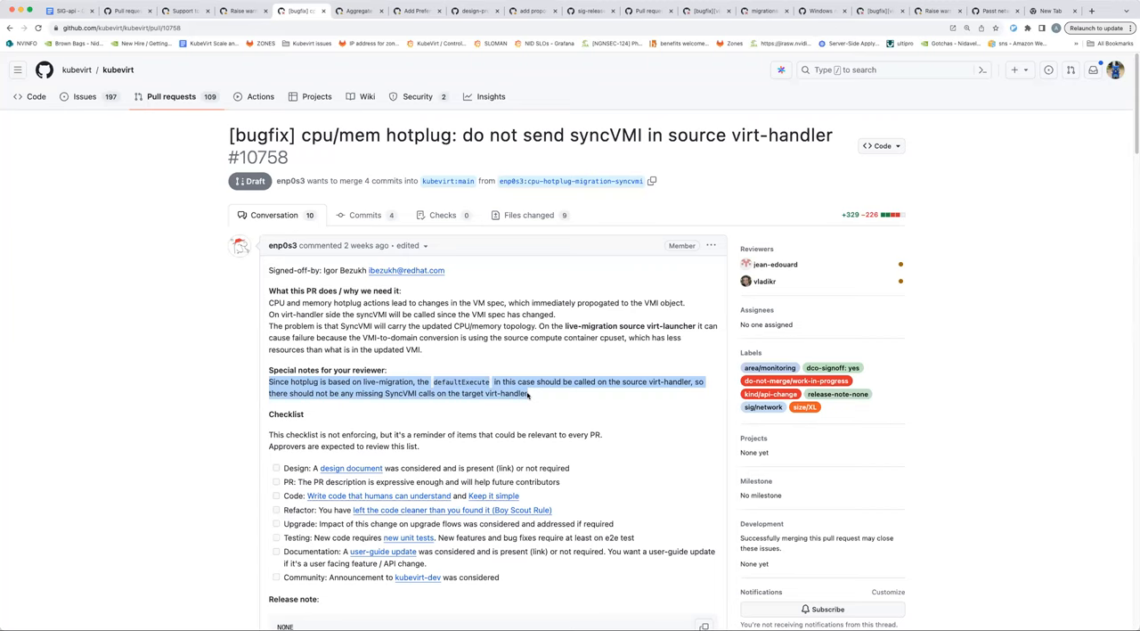
pyautogui.click(529, 408)
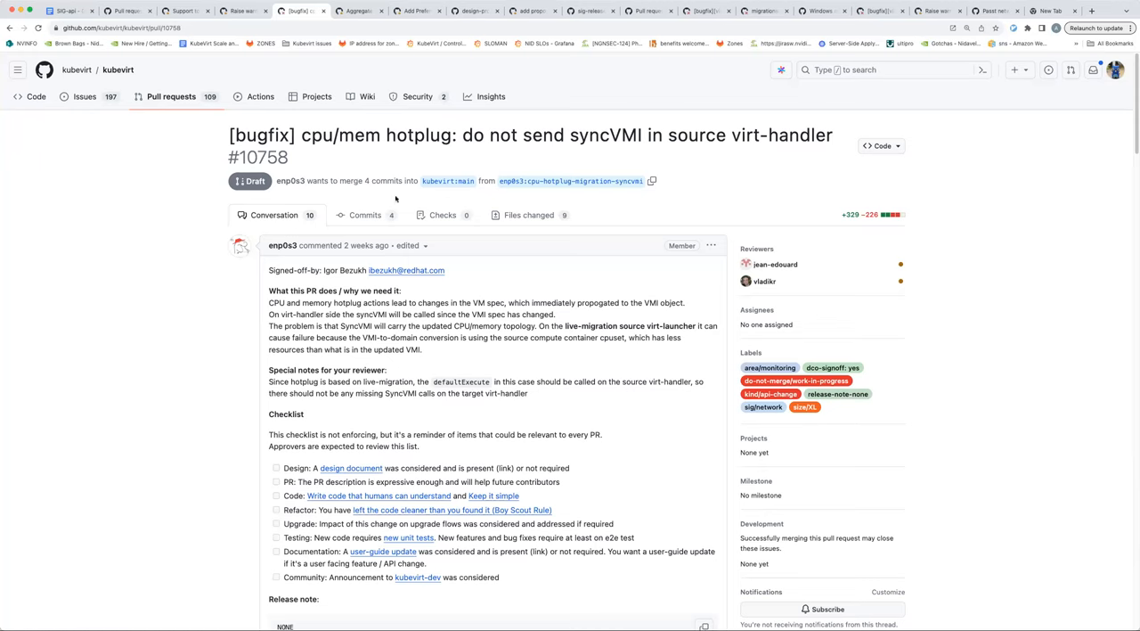
pyautogui.moveTo(510, 215)
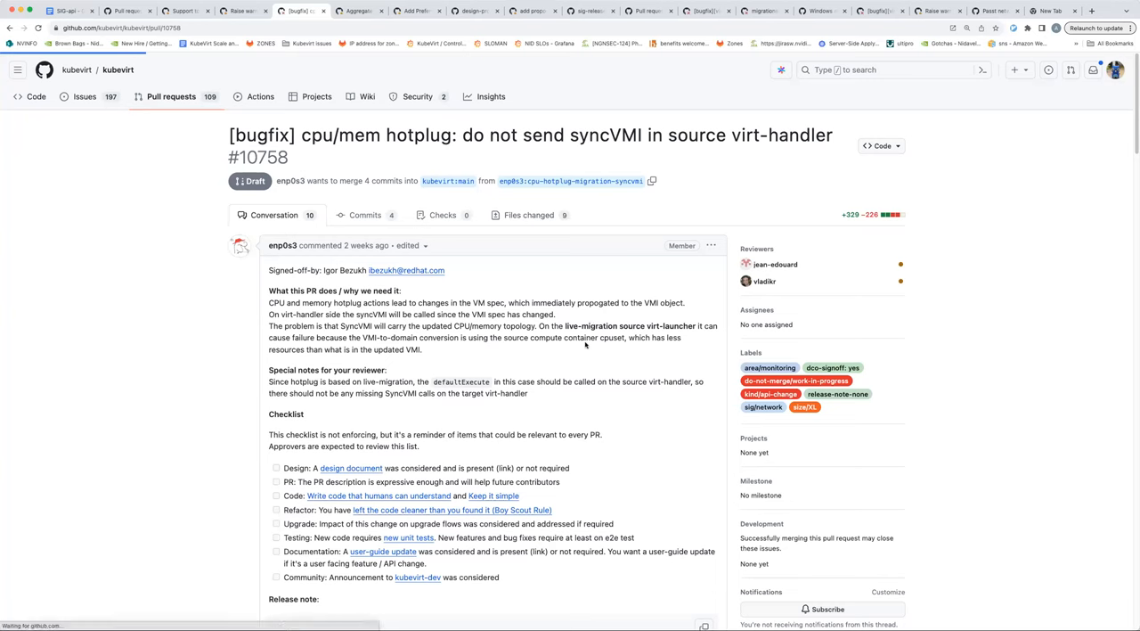
pyautogui.click(524, 215)
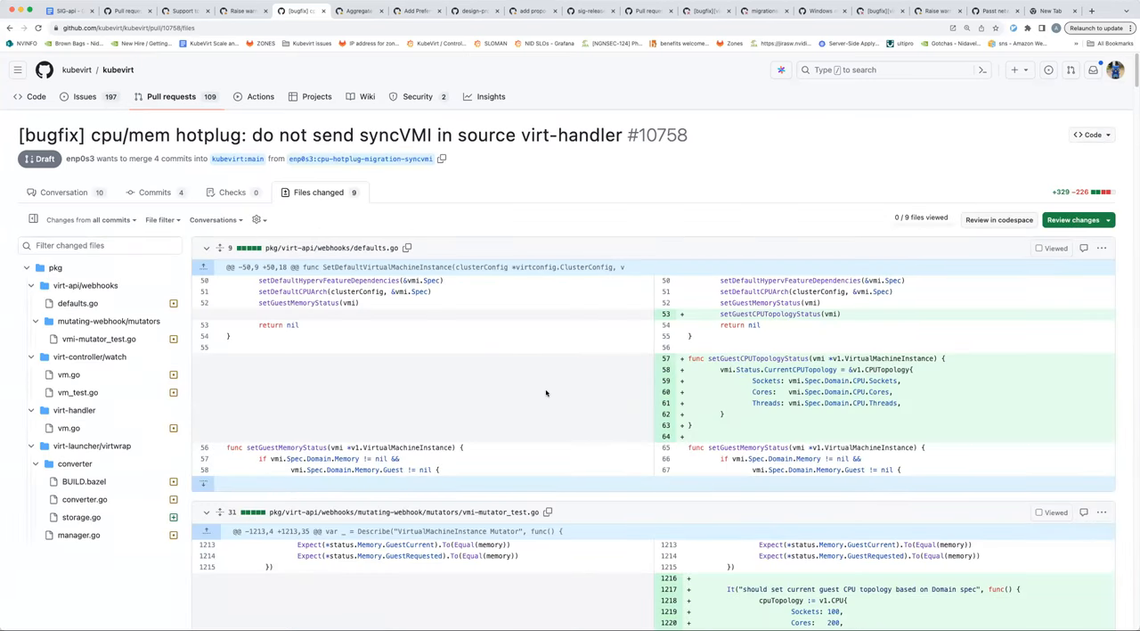
pyautogui.moveTo(430, 384)
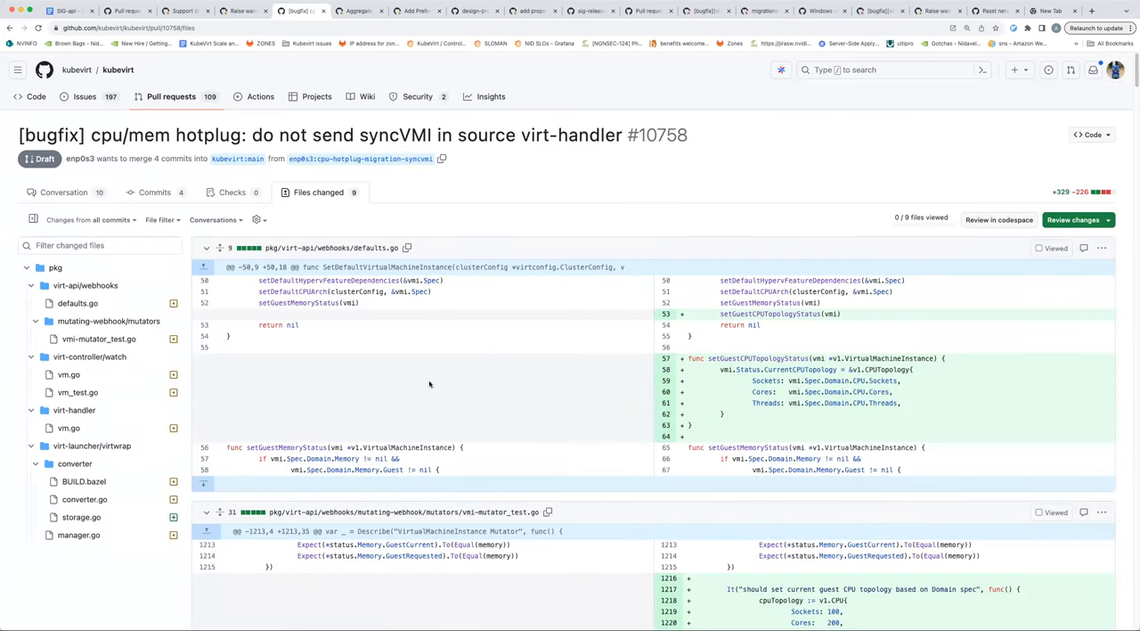
pyautogui.moveTo(204, 268)
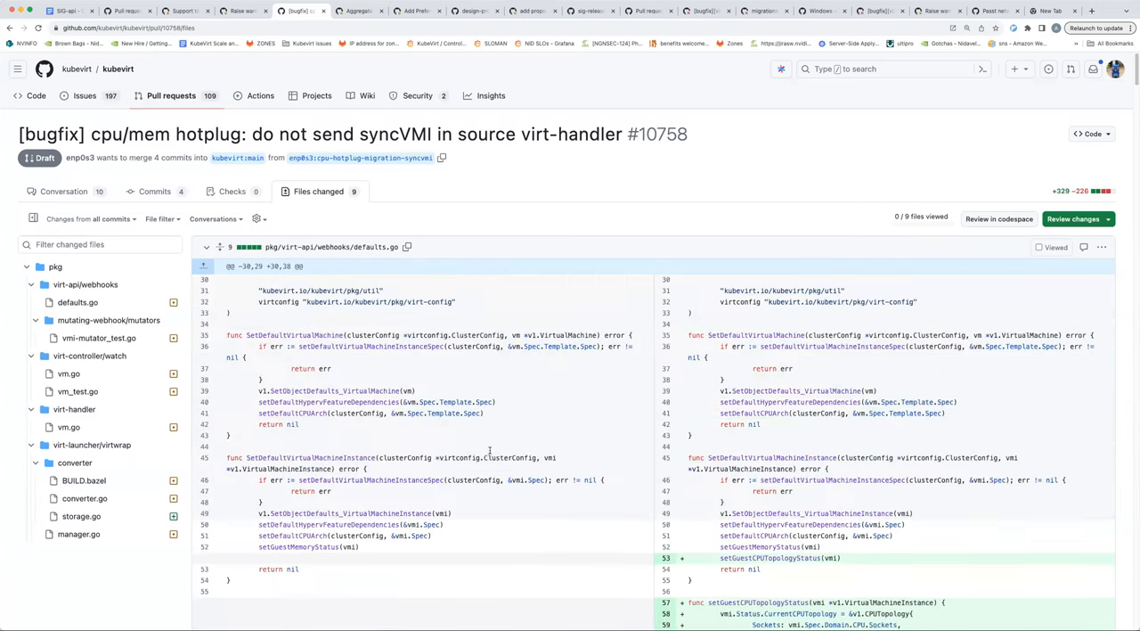
# Step: Look up setGuestMemoryStatus's definition, then browse PR #10758's conversation timeline
pyautogui.scroll(-3)
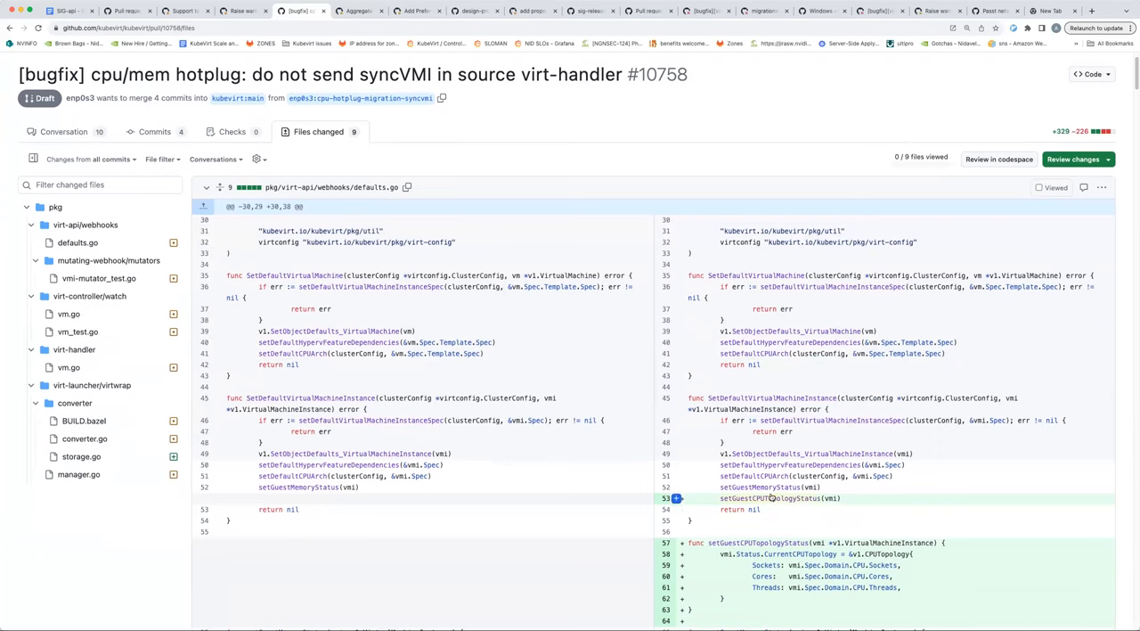
pyautogui.moveTo(757, 486)
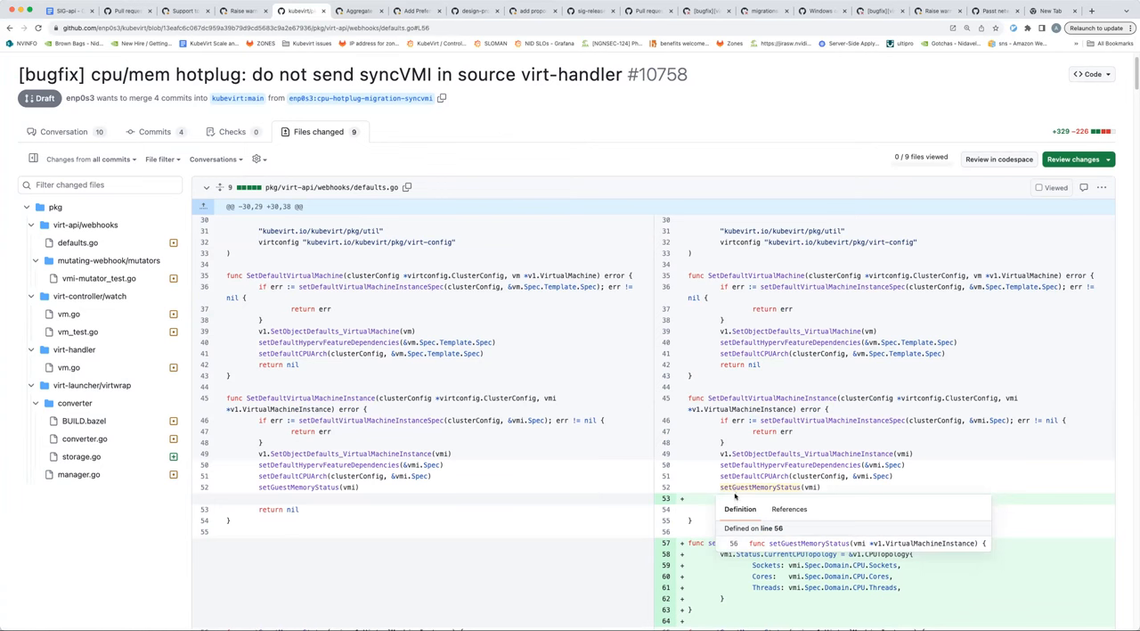
pyautogui.click(741, 509)
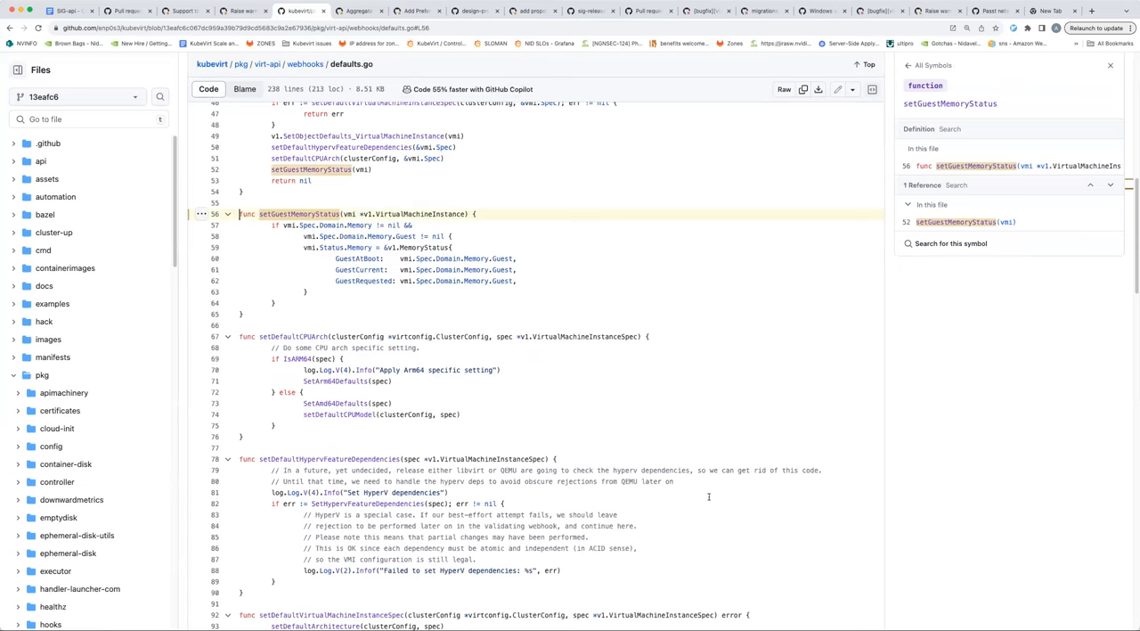
pyautogui.click(301, 7)
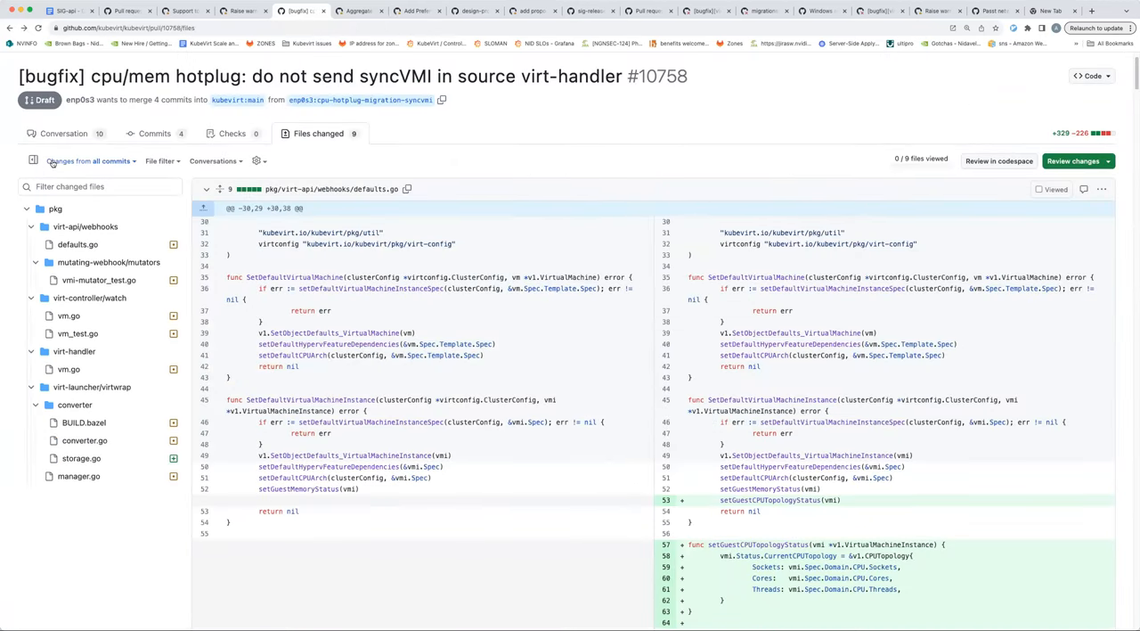
pyautogui.scroll(-3)
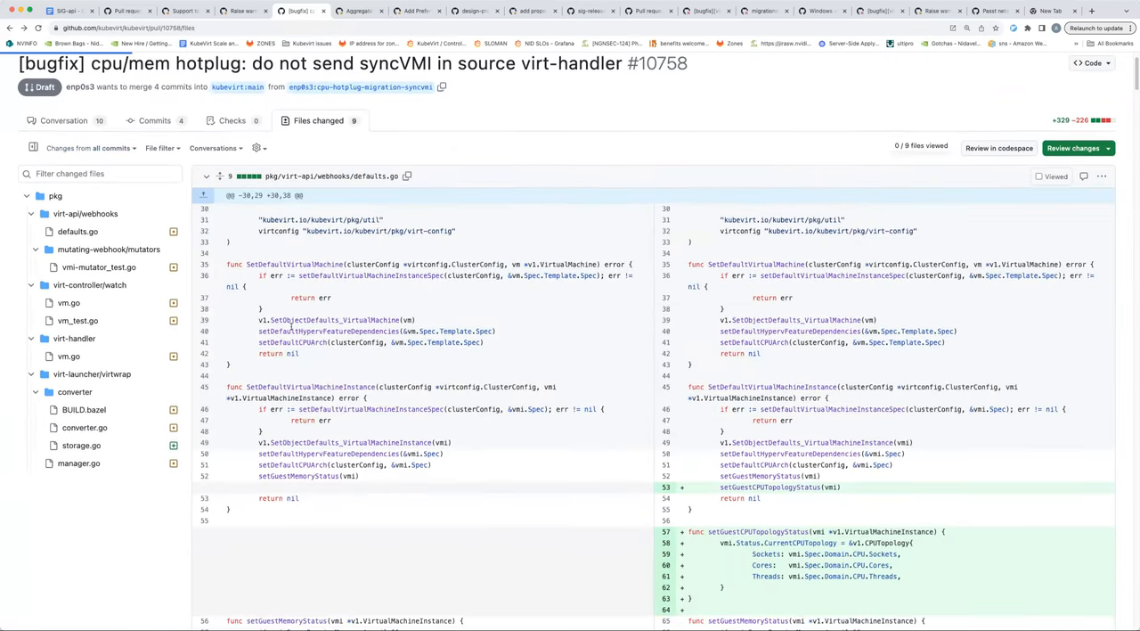
pyautogui.click(60, 121)
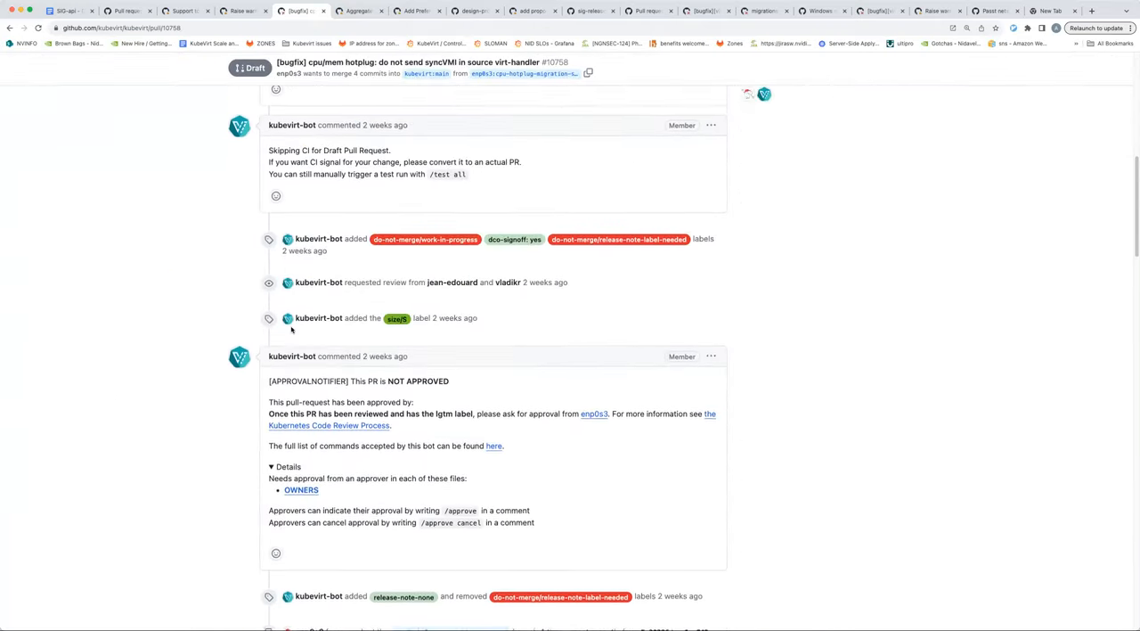
pyautogui.scroll(-3)
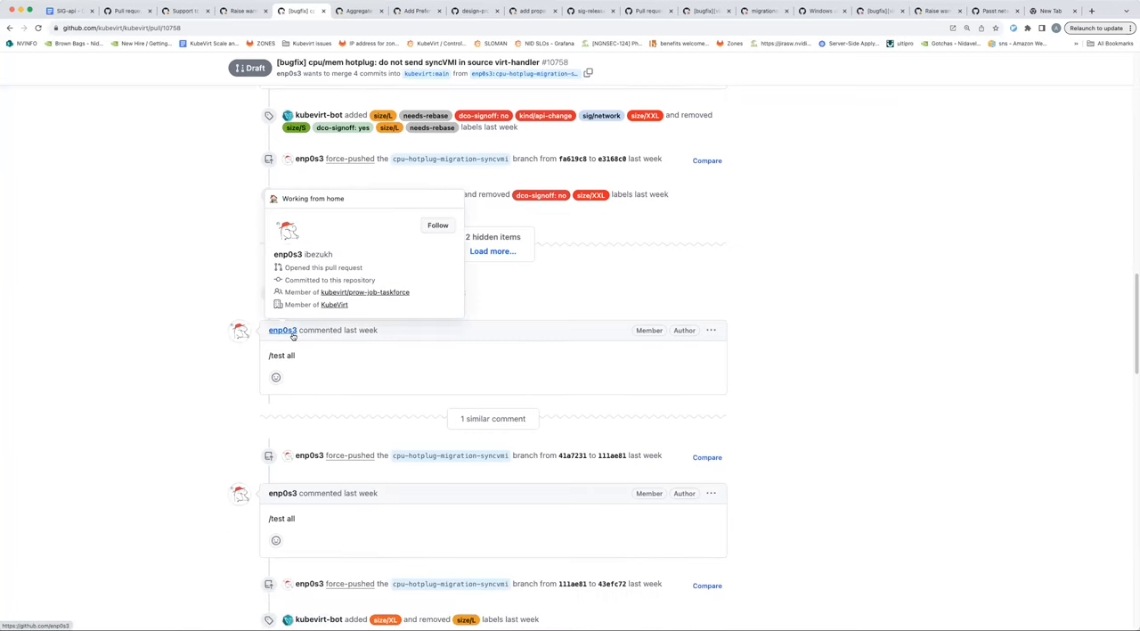
pyautogui.moveTo(152, 343)
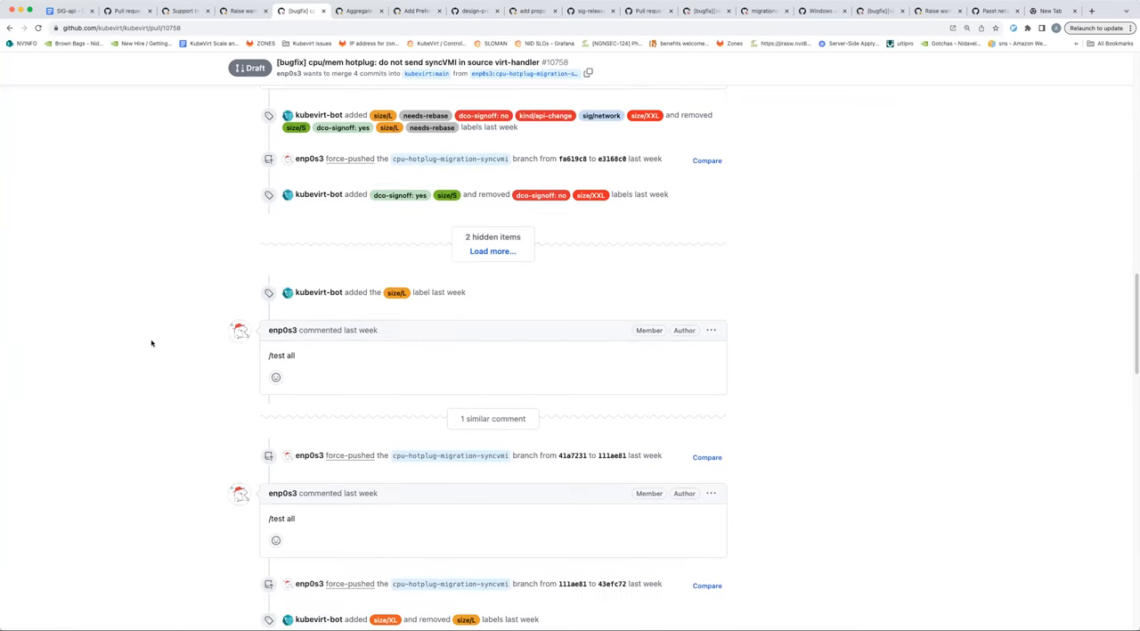
pyautogui.moveTo(146, 301)
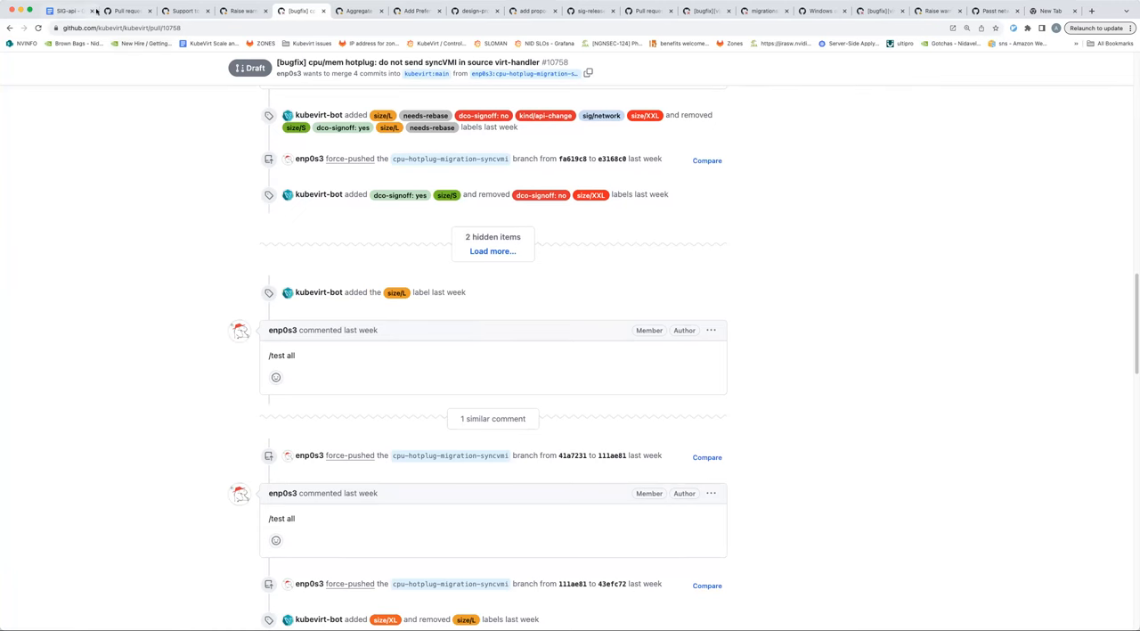
# Step: Glance at the SIG-api notes and Passt PR #10792, then return to PR #10758
pyautogui.click(72, 11)
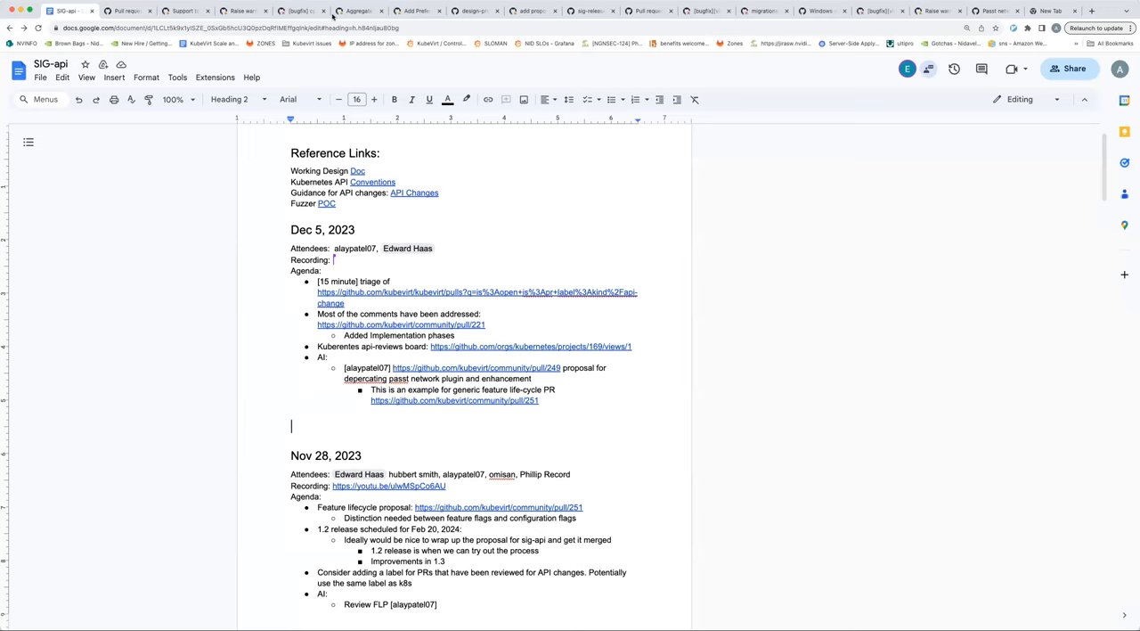
pyautogui.click(230, 13)
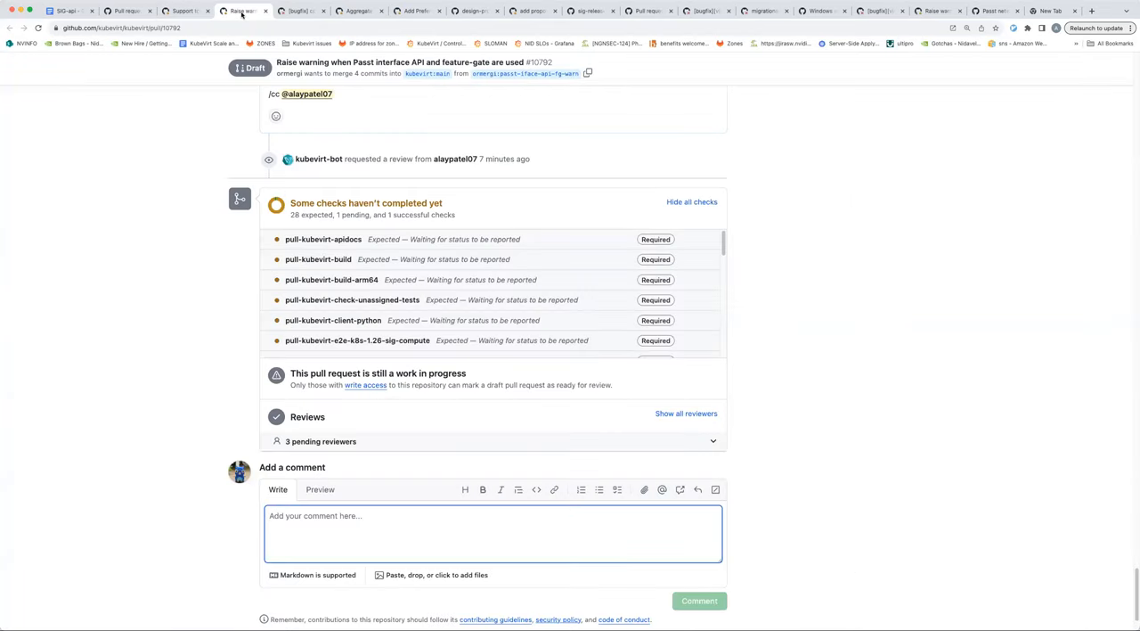
pyautogui.click(316, 13)
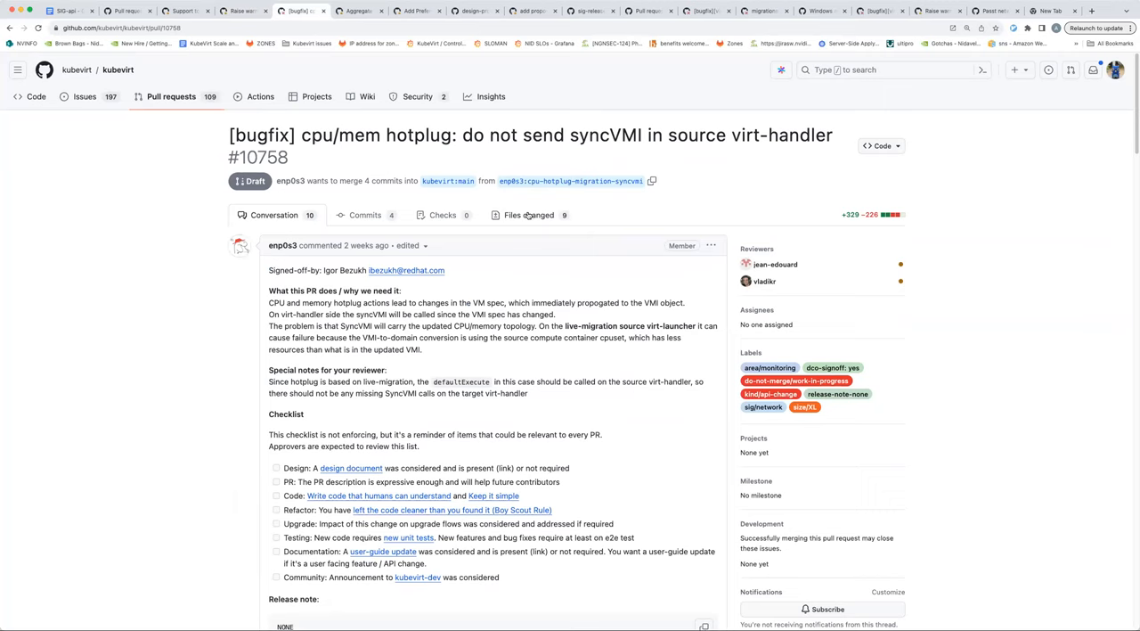
pyautogui.moveTo(526, 215)
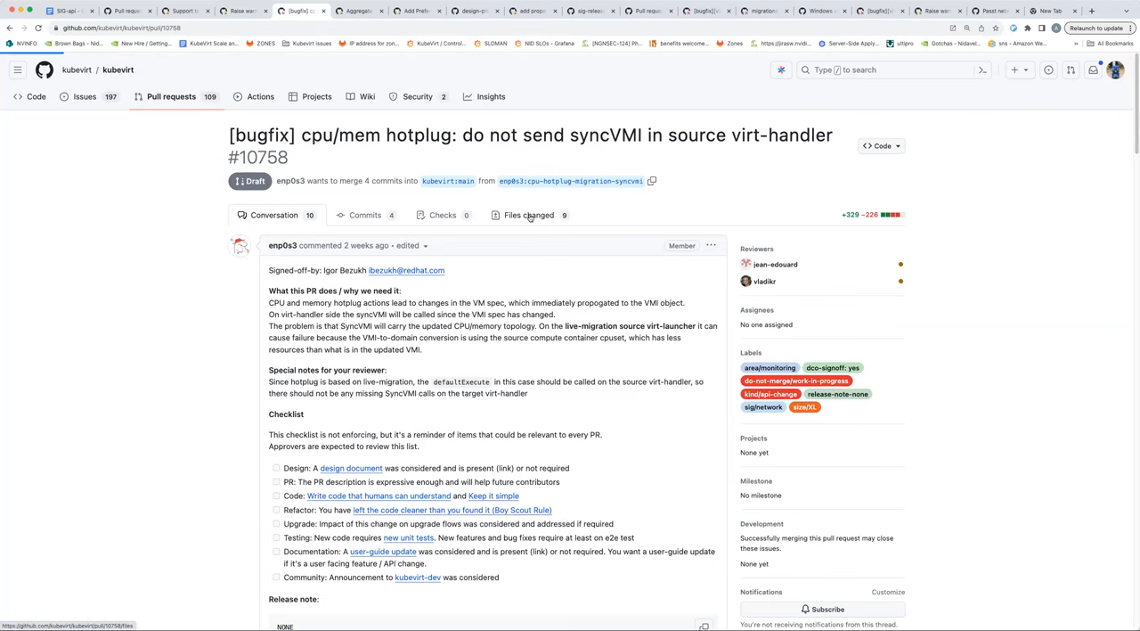
pyautogui.click(528, 214)
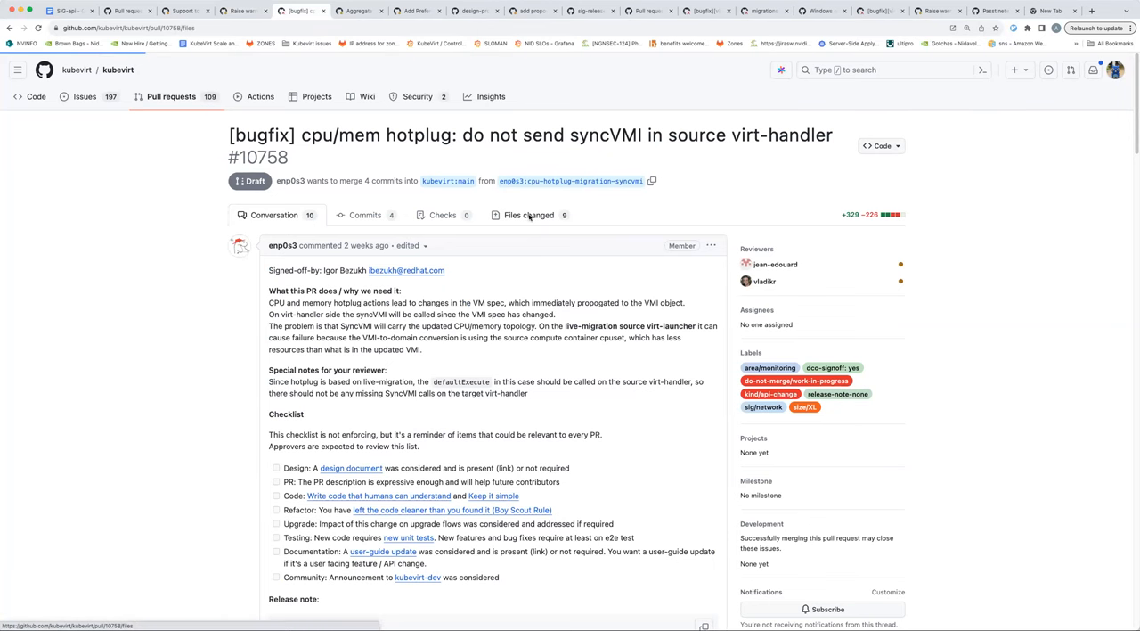
# Step: Load PR #10758's changed files showing the setGuestCPUTopologyStatus diff in defaults.go
pyautogui.click(530, 215)
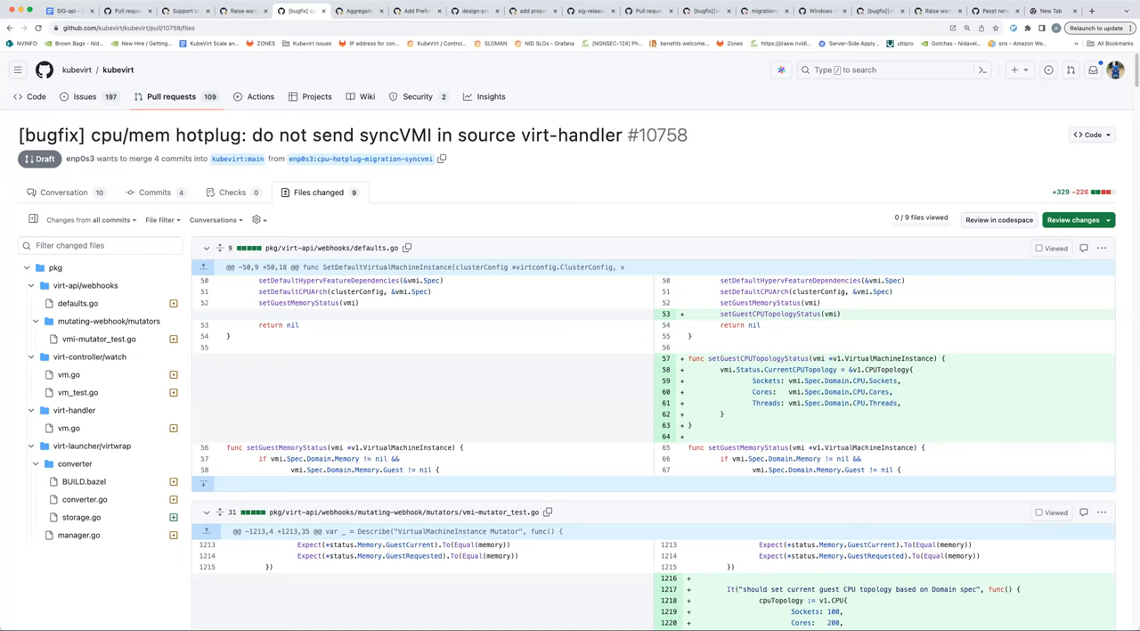
pyautogui.moveTo(904, 142)
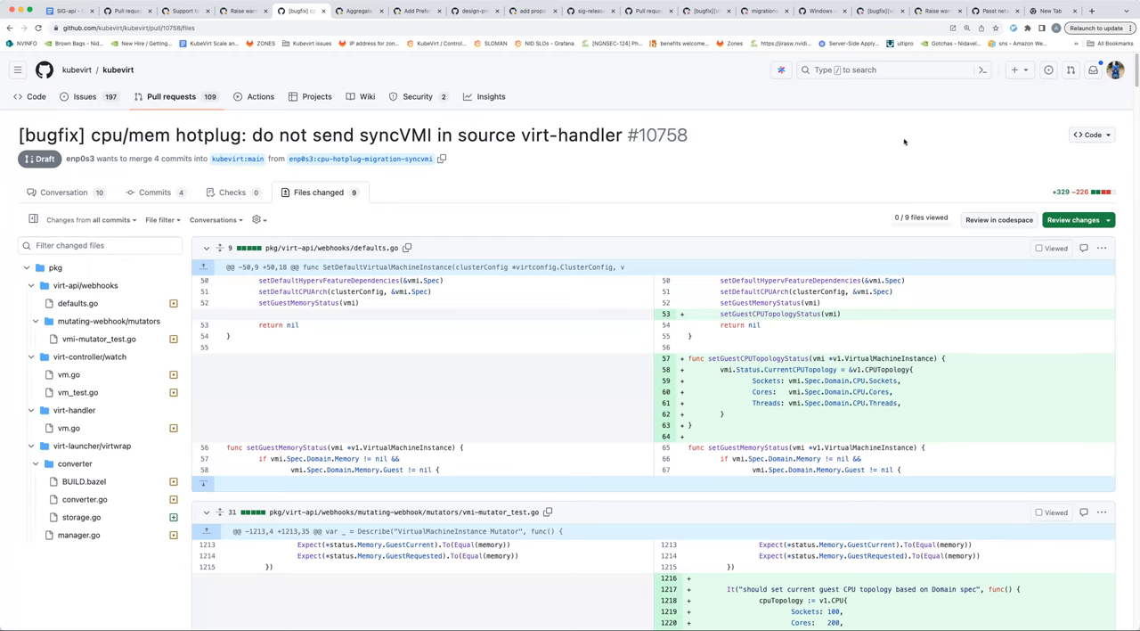
pyautogui.moveTo(893, 152)
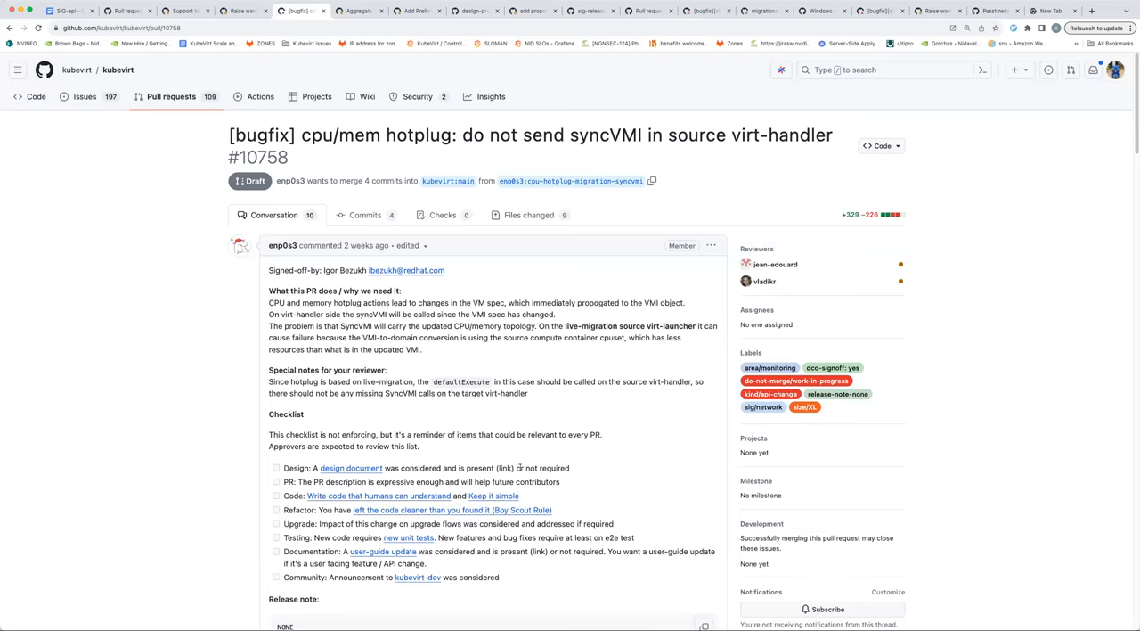
pyautogui.moveTo(473, 448)
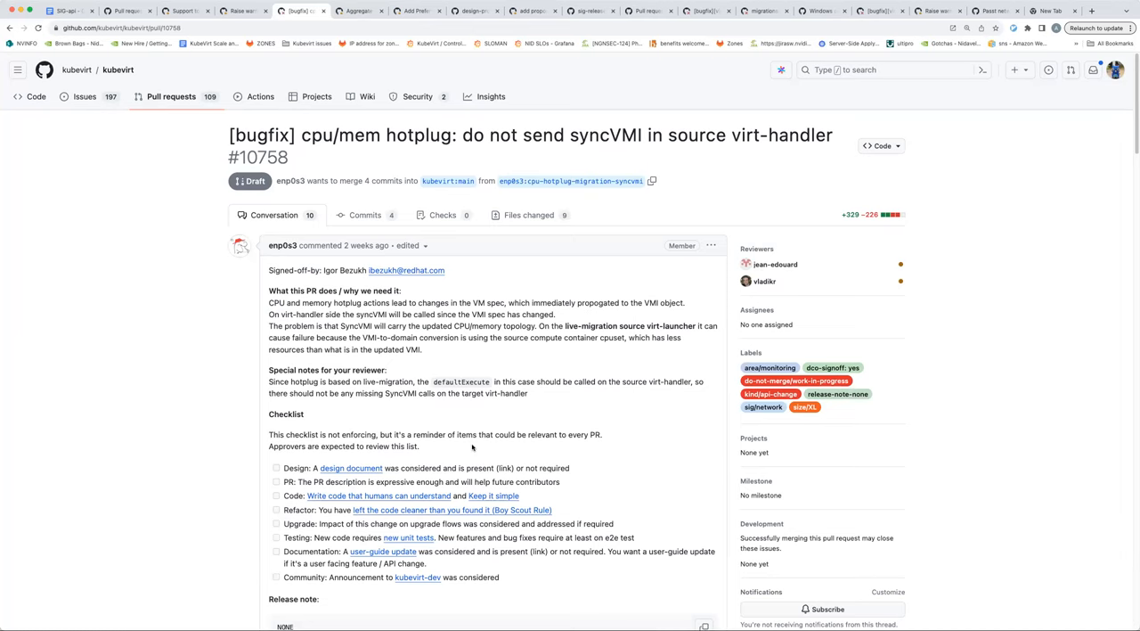
pyautogui.moveTo(446, 432)
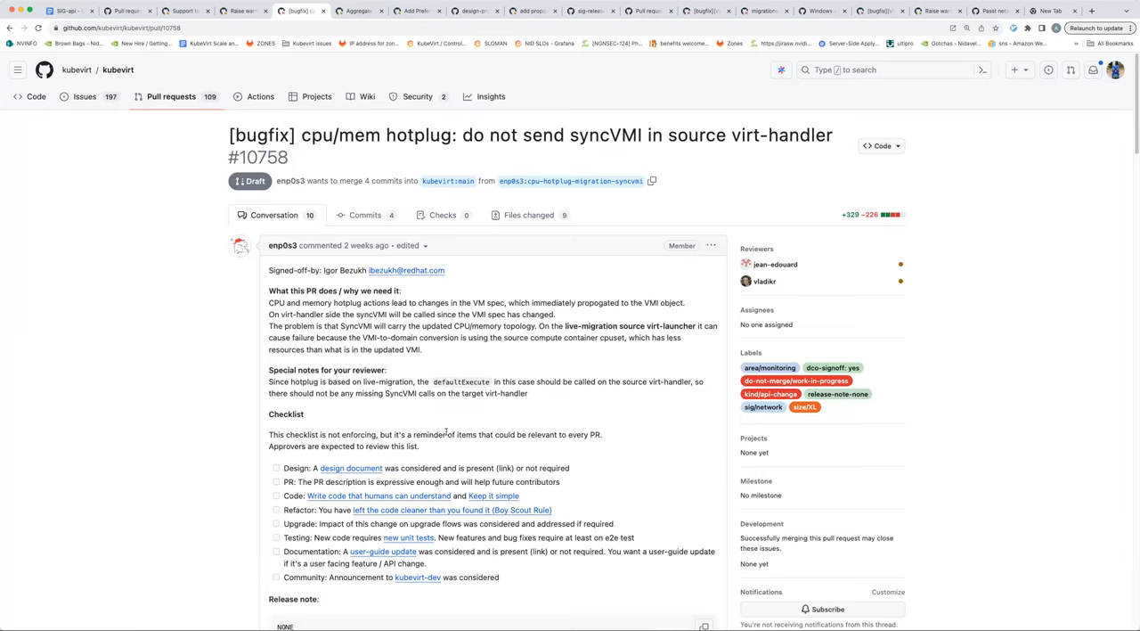
pyautogui.moveTo(478, 455)
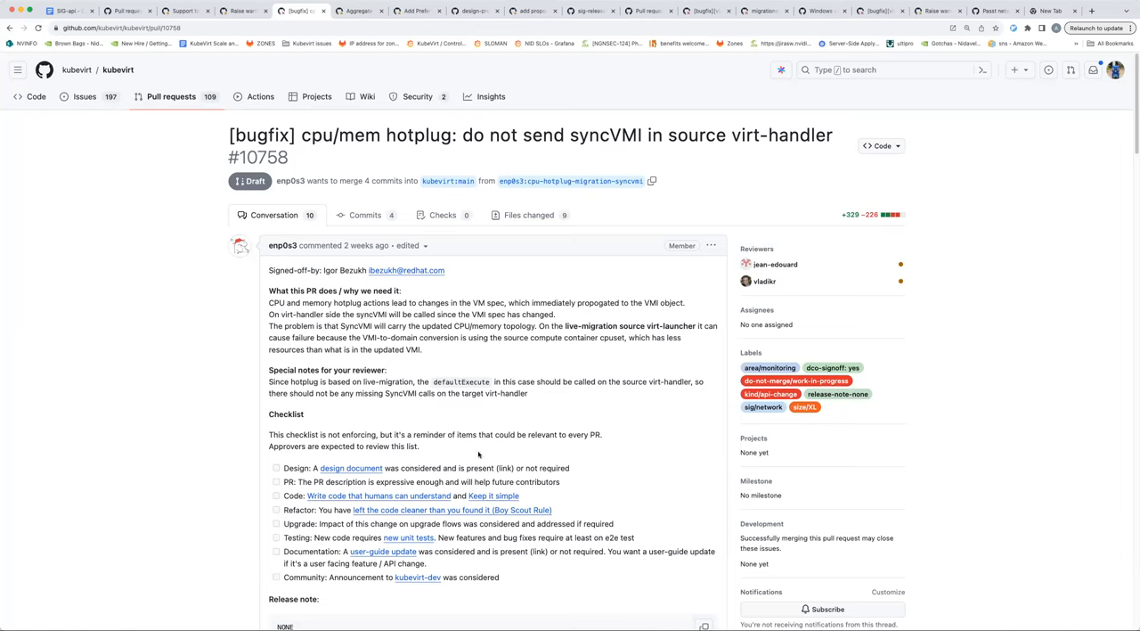
pyautogui.moveTo(464, 448)
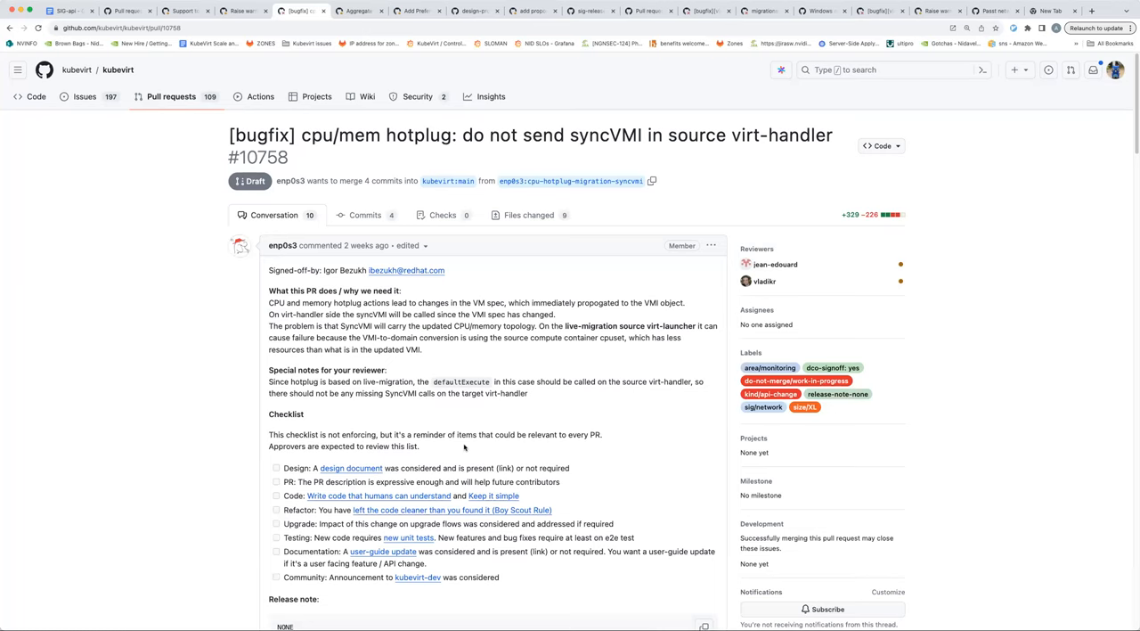
pyautogui.moveTo(436, 431)
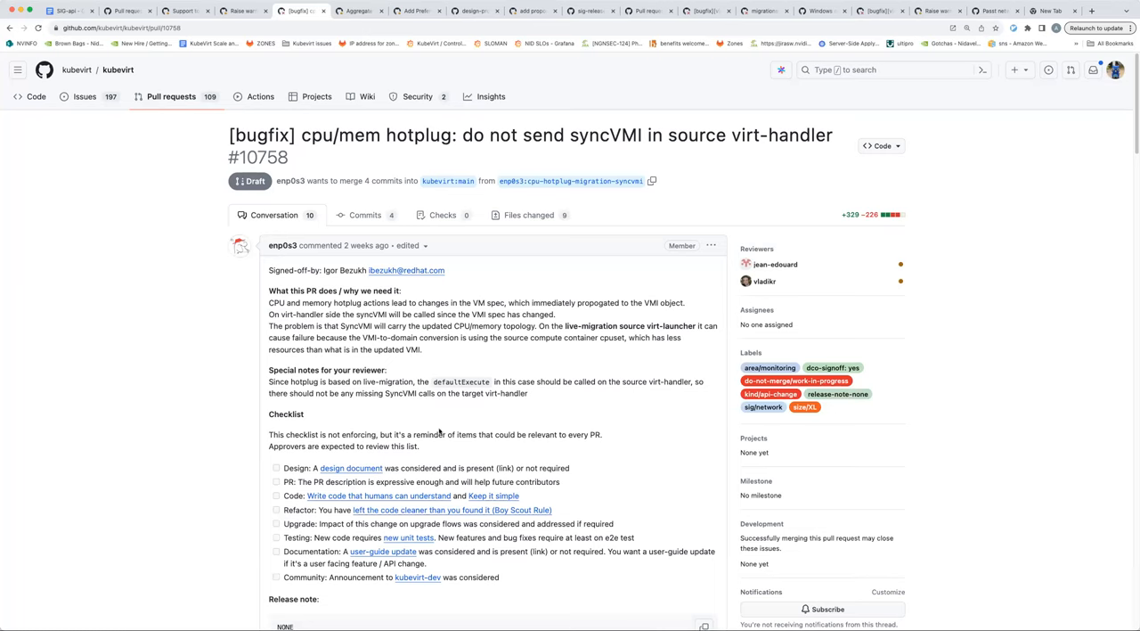
pyautogui.moveTo(193, 216)
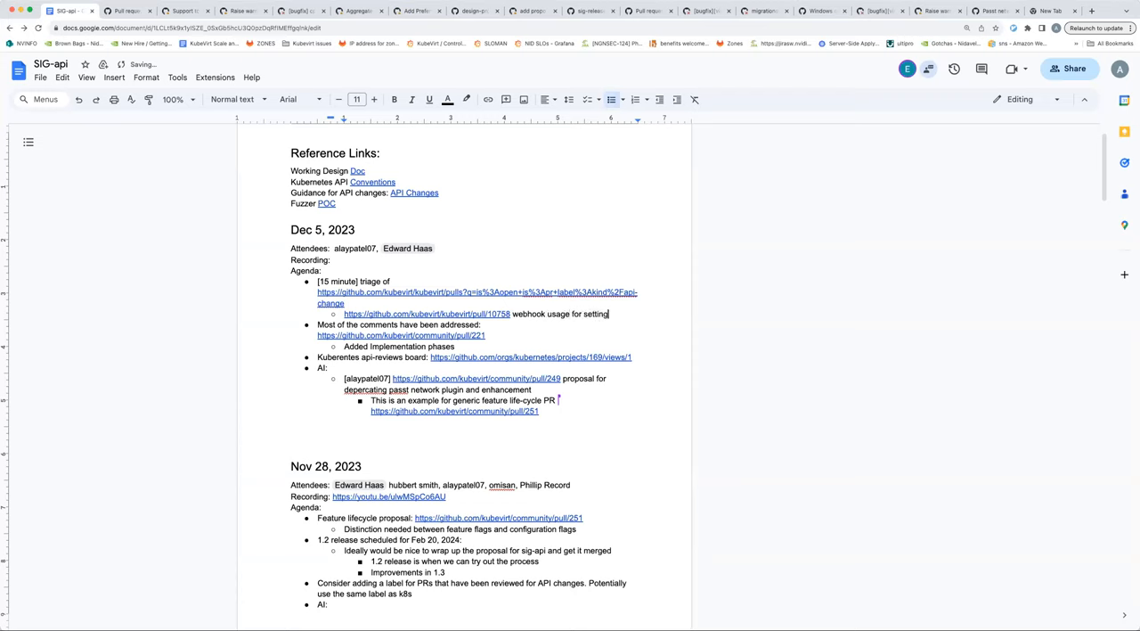
# Step: Finish the PR 10758 triage note as 'webhook usage for setting defaults'
pyautogui.write('defaults')
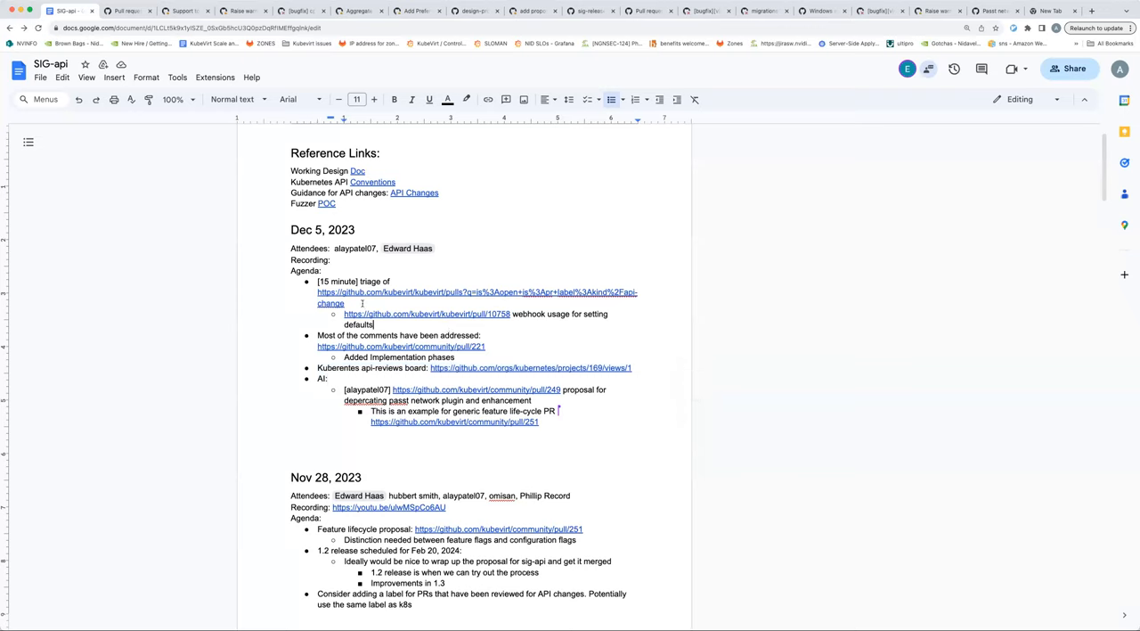
pyautogui.moveTo(516, 158)
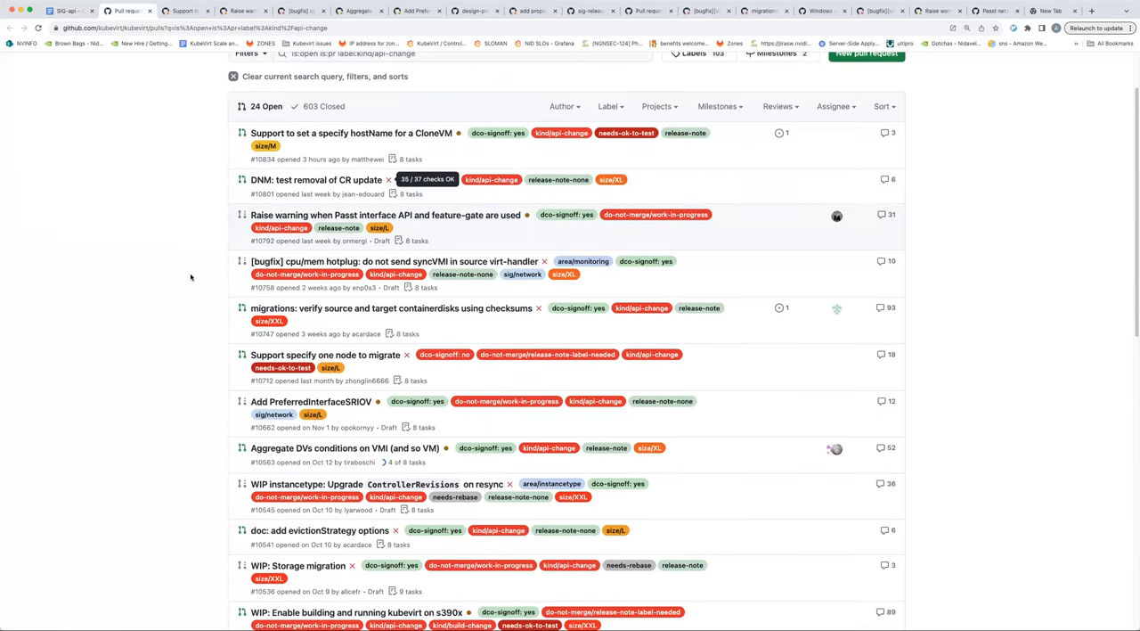
# Step: Switch to containerdisk checksums PR #10747 and view its types.go changes
pyautogui.scroll(-3)
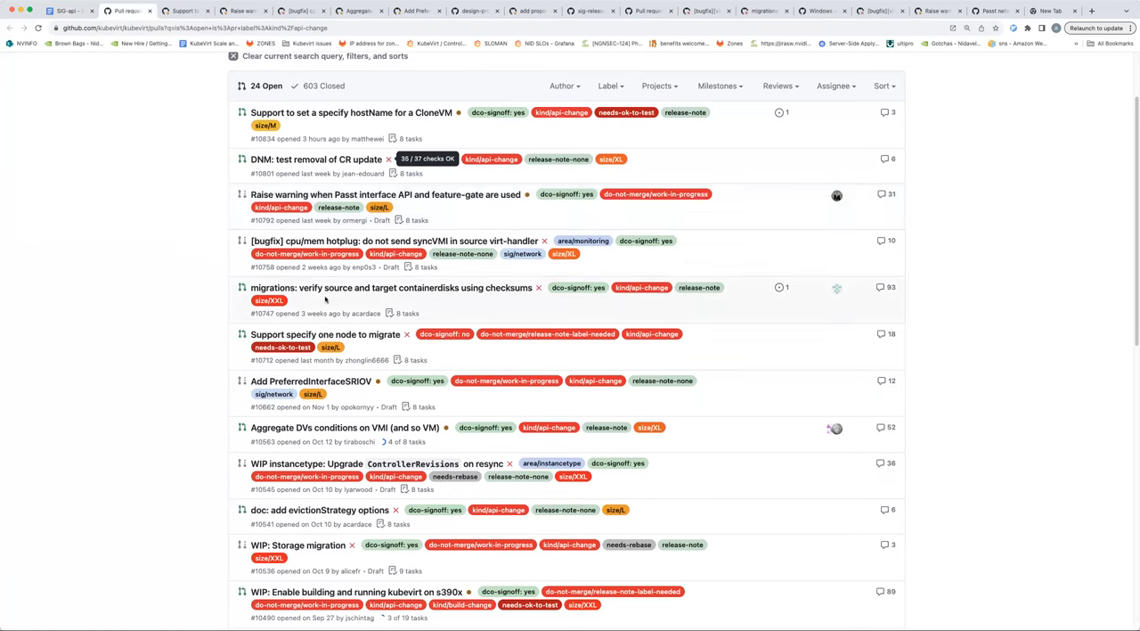
pyautogui.moveTo(327, 292)
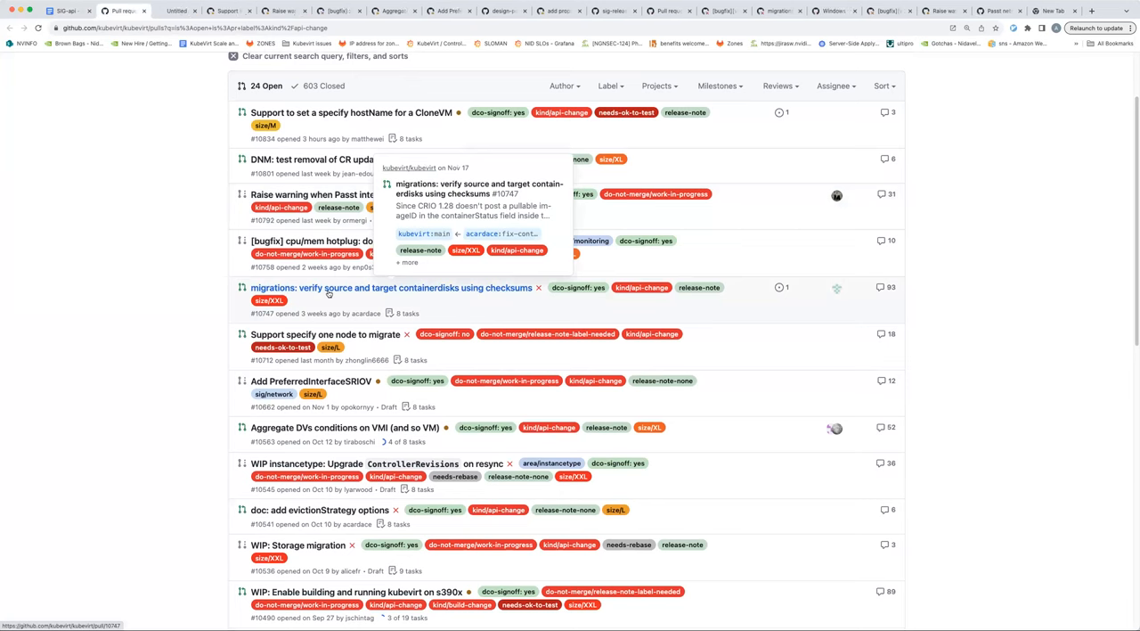
pyautogui.moveTo(168, 18)
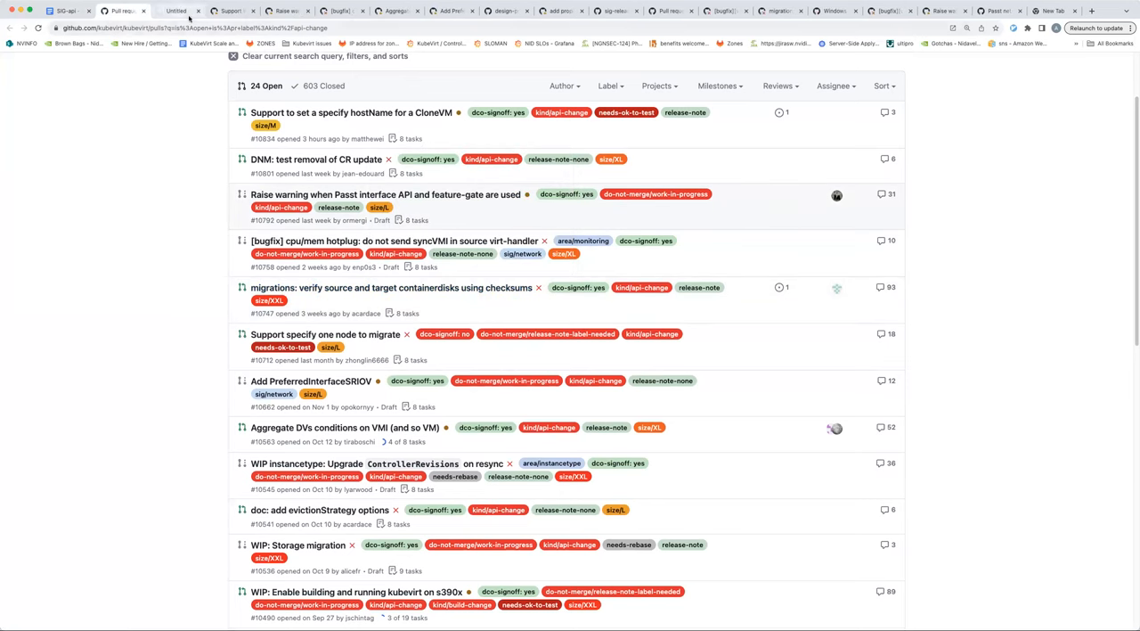
pyautogui.click(166, 11)
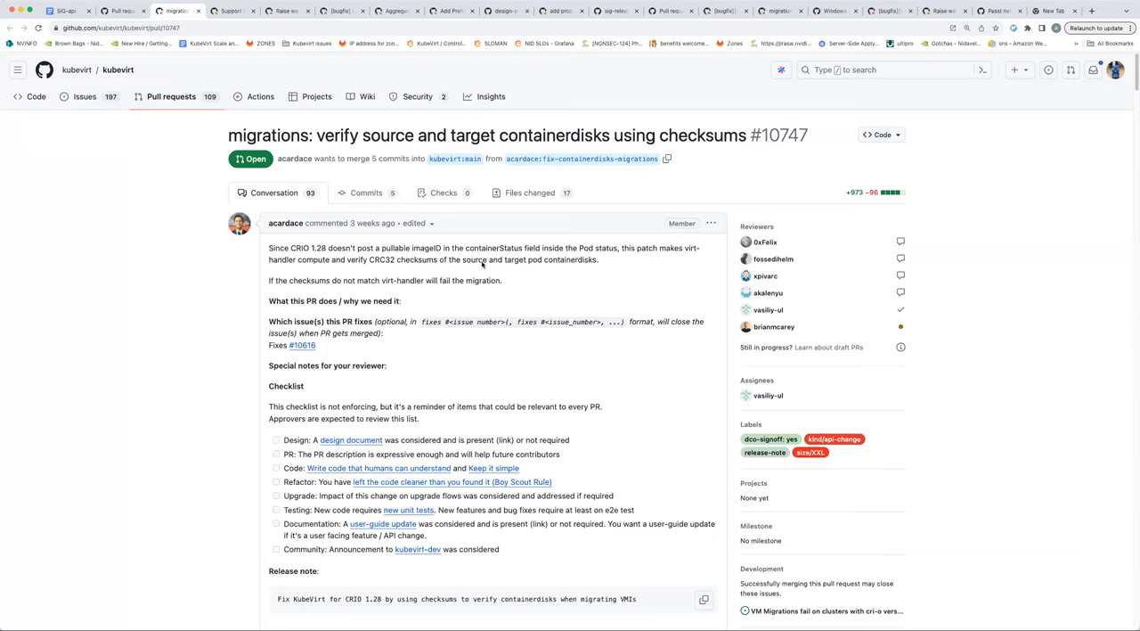
pyautogui.moveTo(494, 267)
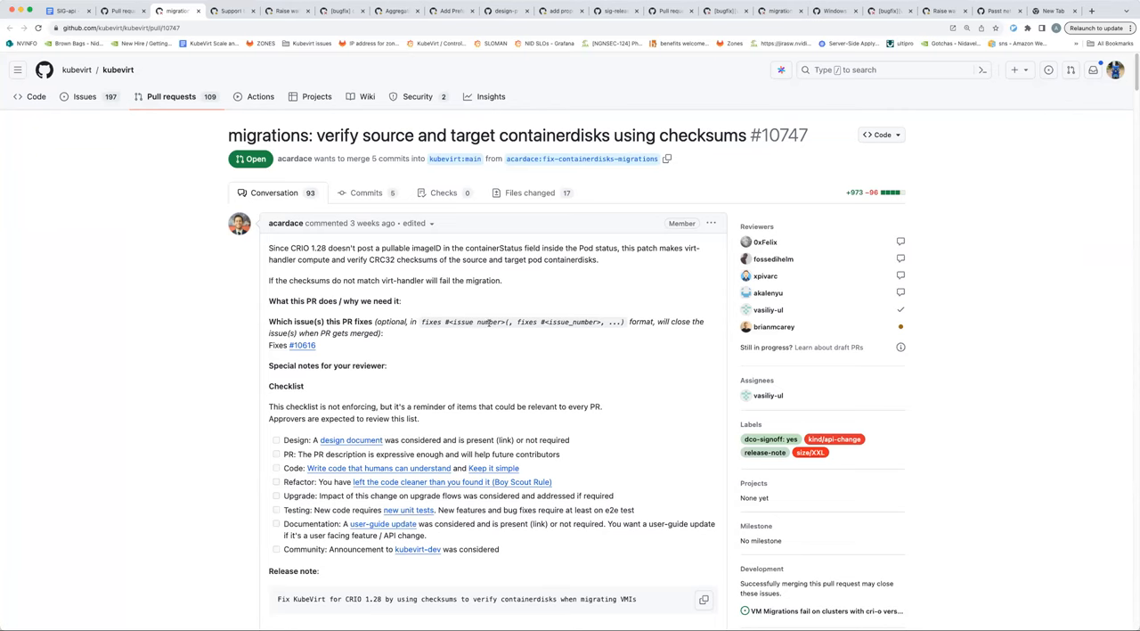
pyautogui.scroll(-3)
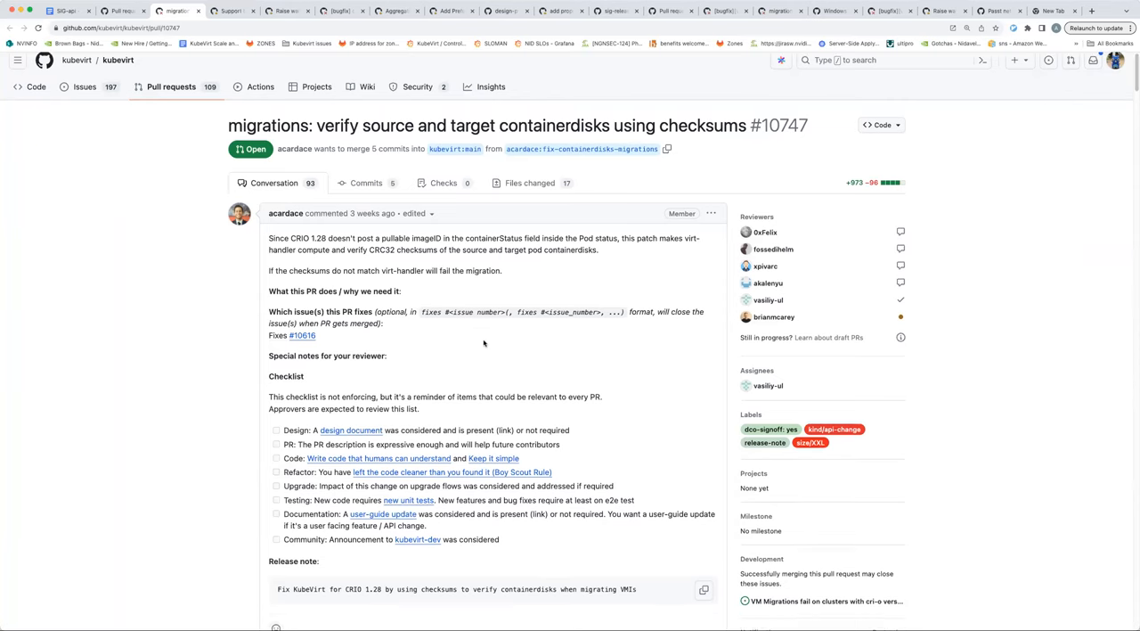
pyautogui.scroll(-3)
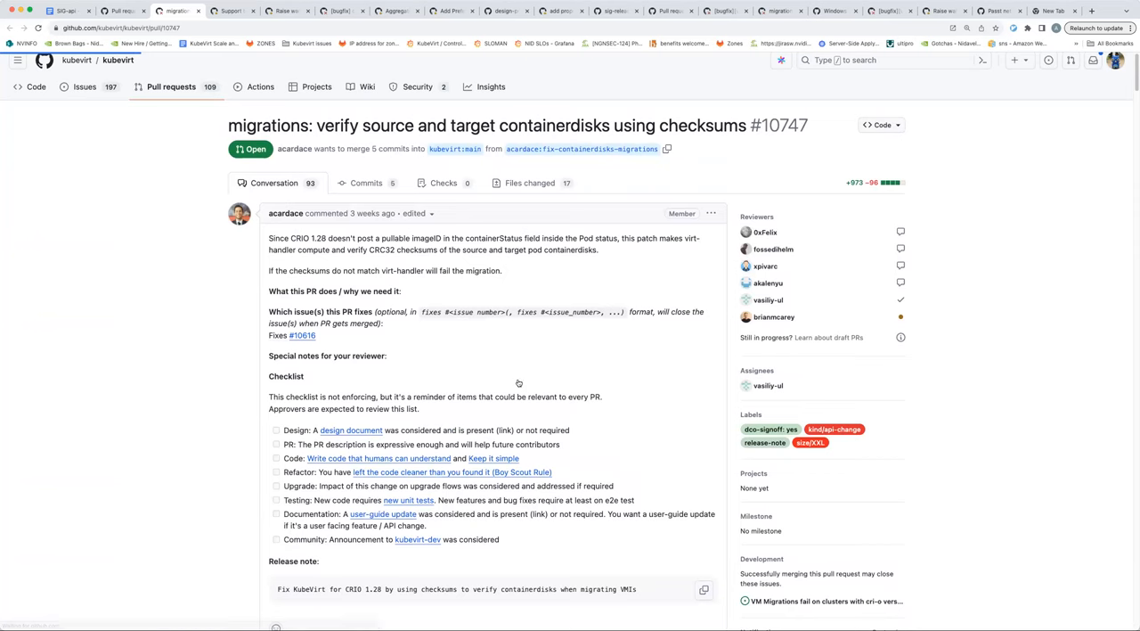
pyautogui.click(523, 183)
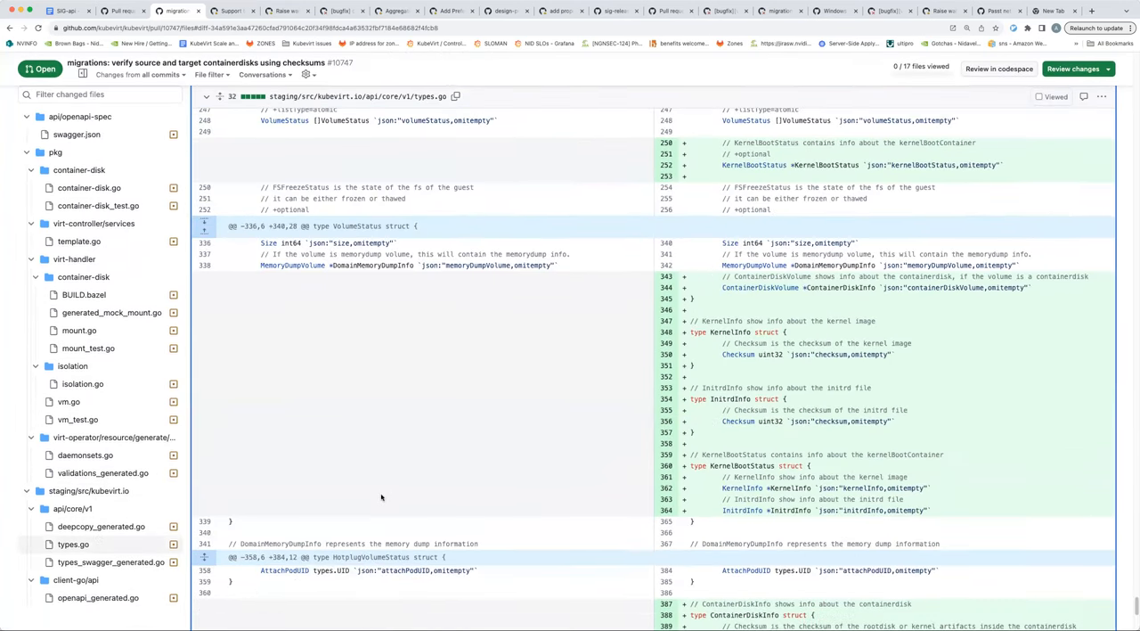
# Step: Scroll through PR #10747's types.go diff covering KernelInfo, InitrdInfo and KernelBootStatus
pyautogui.scroll(-3)
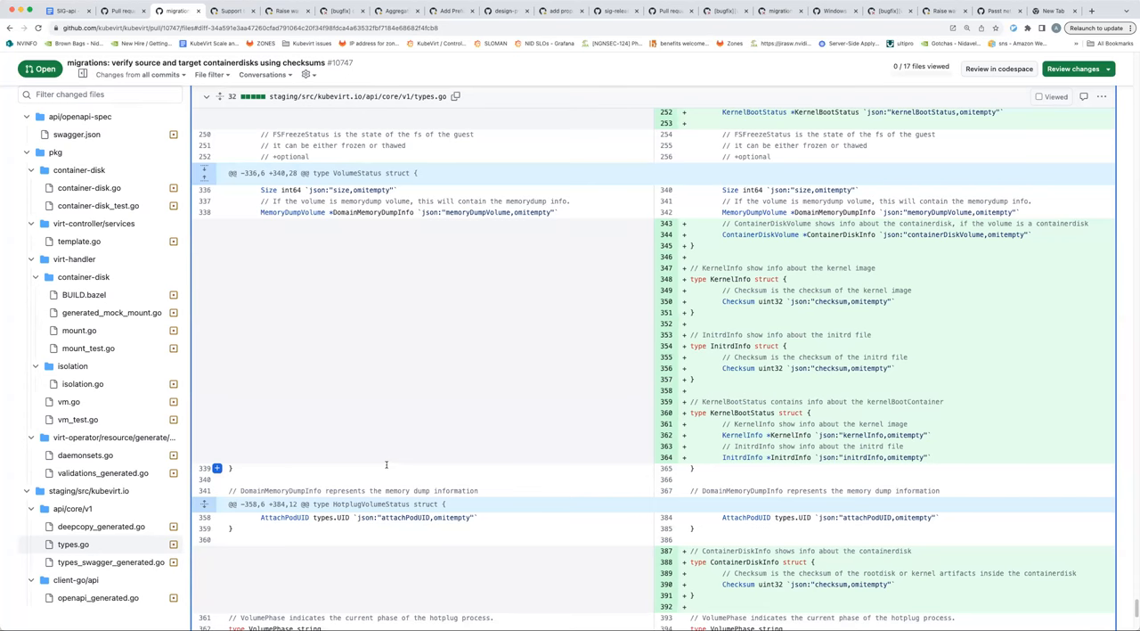
pyautogui.scroll(-3)
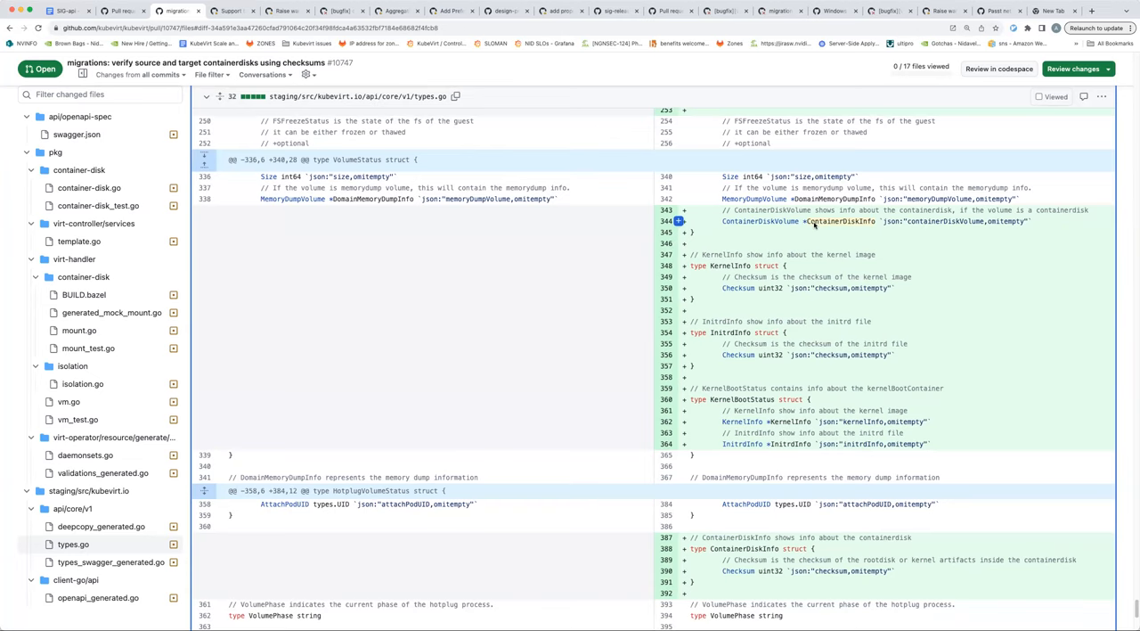
pyautogui.moveTo(711, 580)
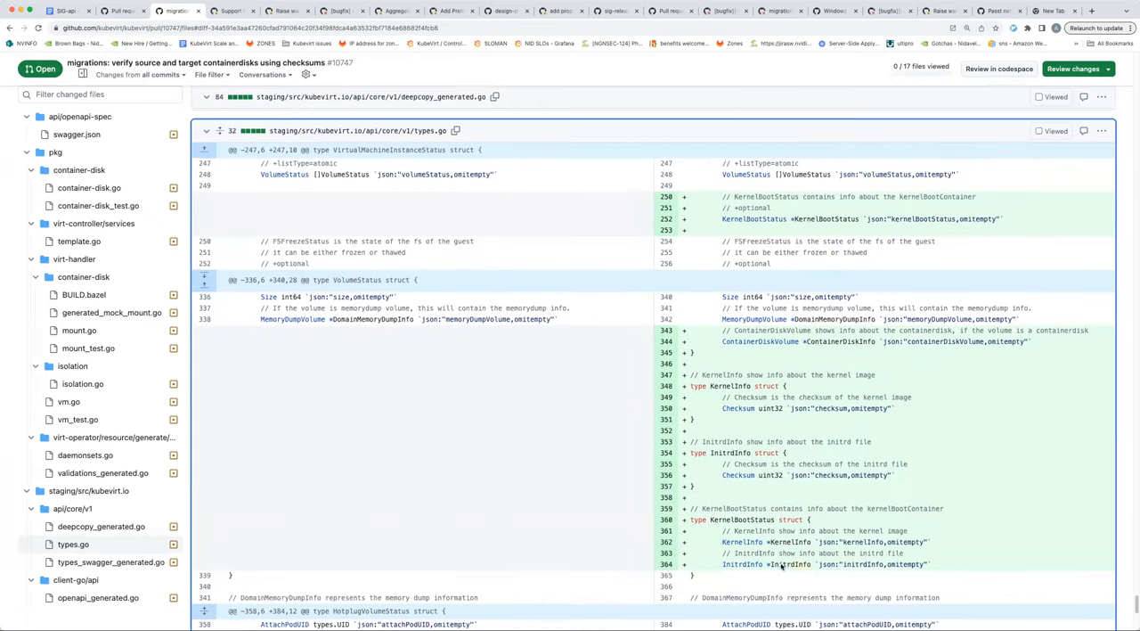
pyautogui.scroll(-3)
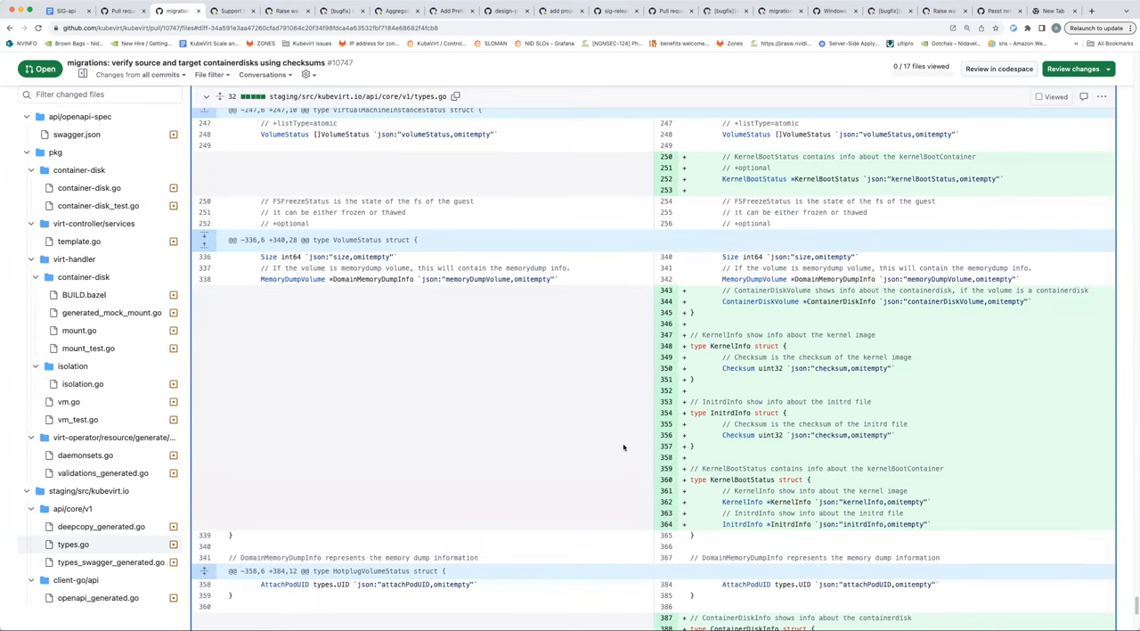
pyautogui.scroll(-3)
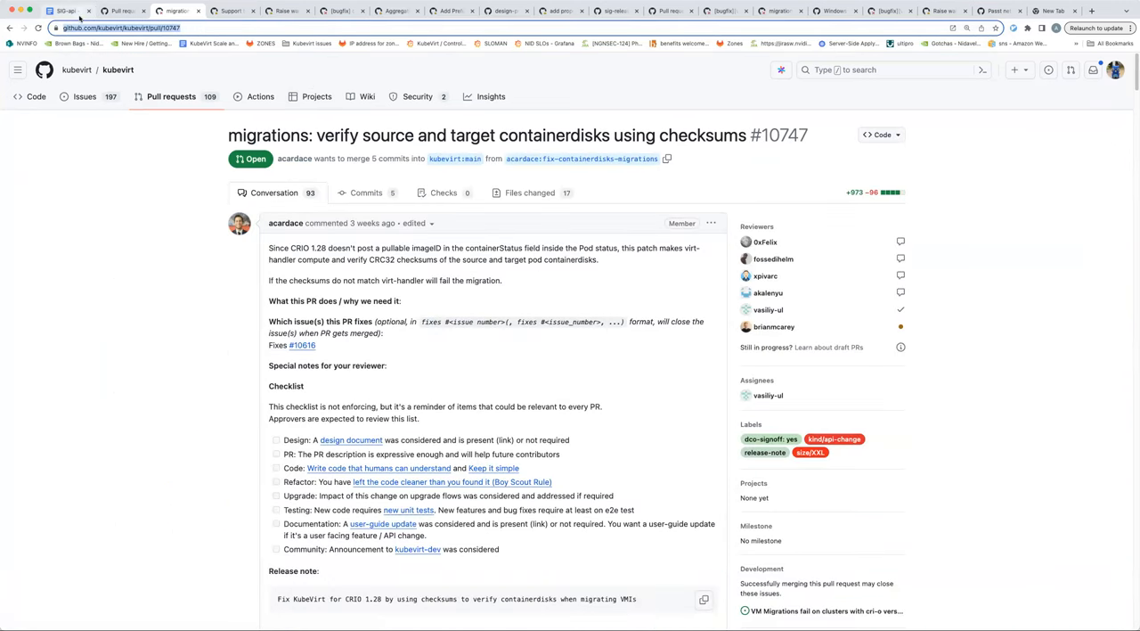
# Step: Add a triage sub-bullet linking PR 10747: 'api change for propagating kernel checksums'
pyautogui.click(67, 16)
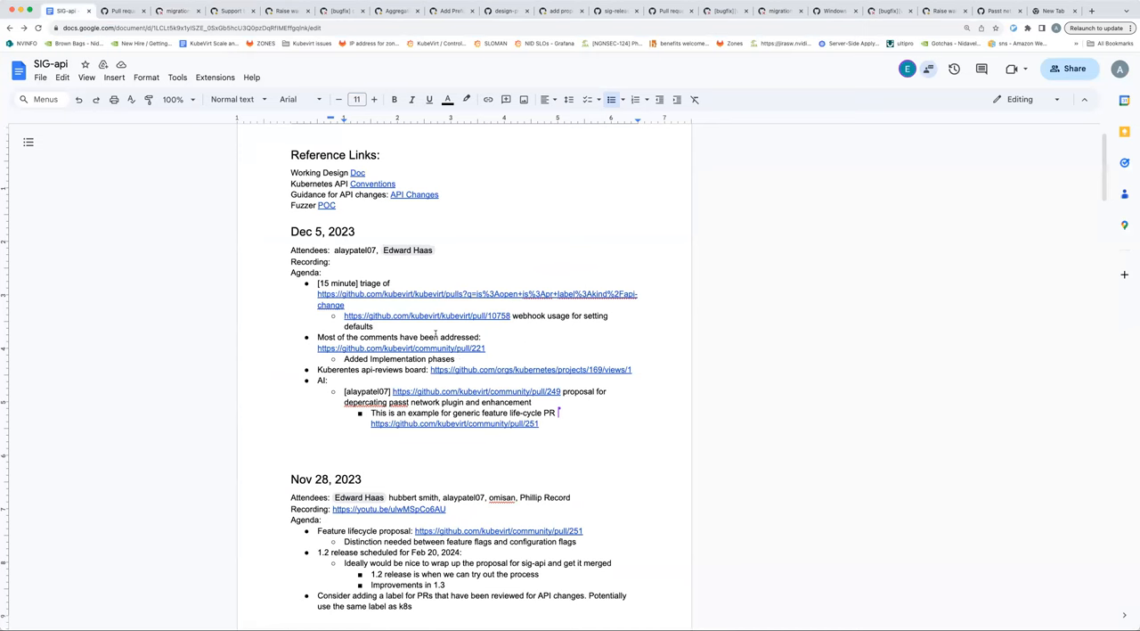
pyautogui.write('https://github.com/kubevirt/kubevirt/pull/10747')
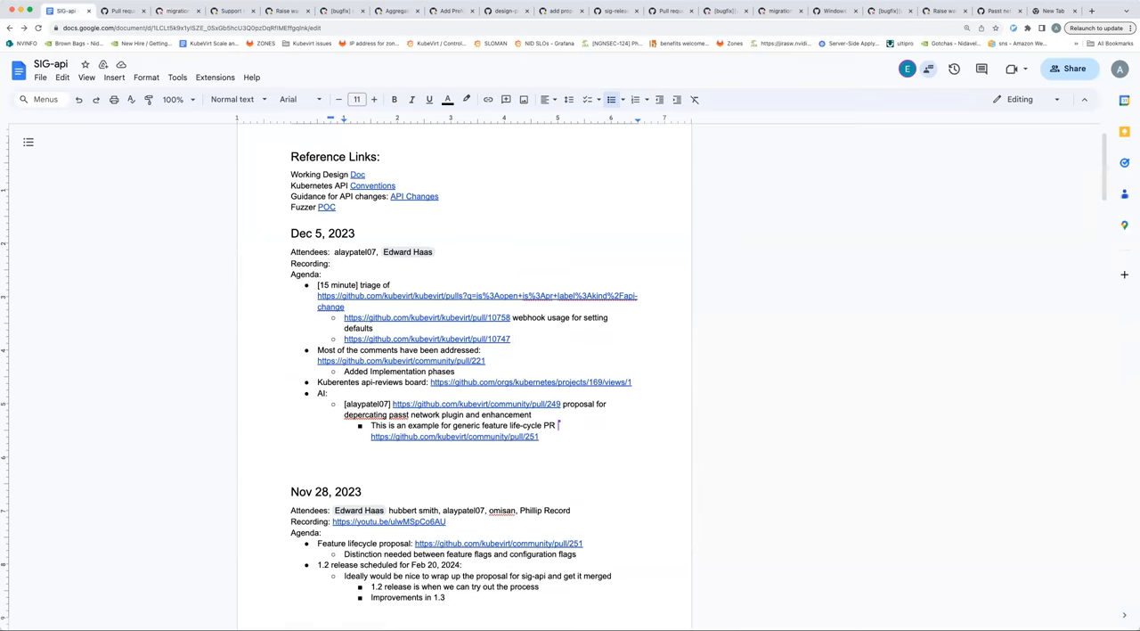
pyautogui.write('api change fo')
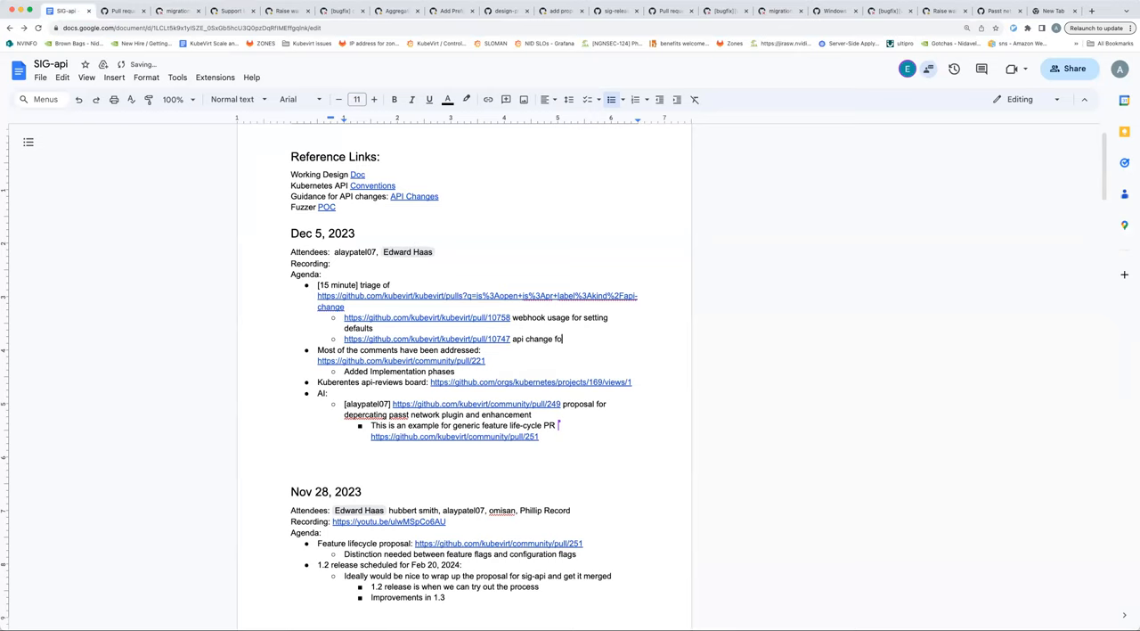
pyautogui.write('" "')
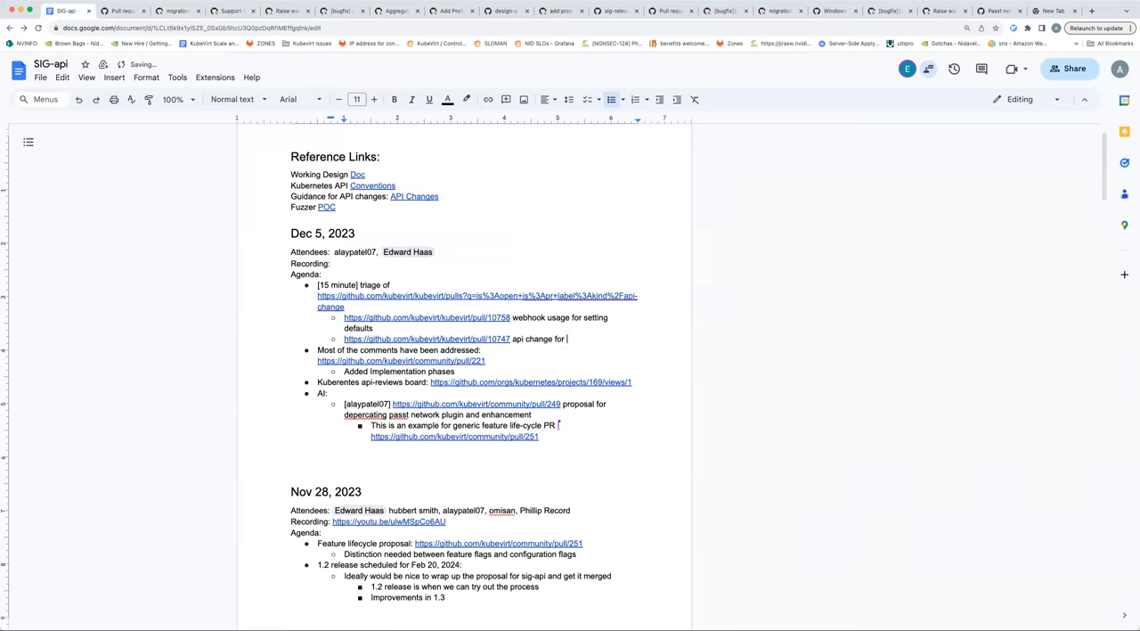
pyautogui.write('propagating kernel checksums, need api review')
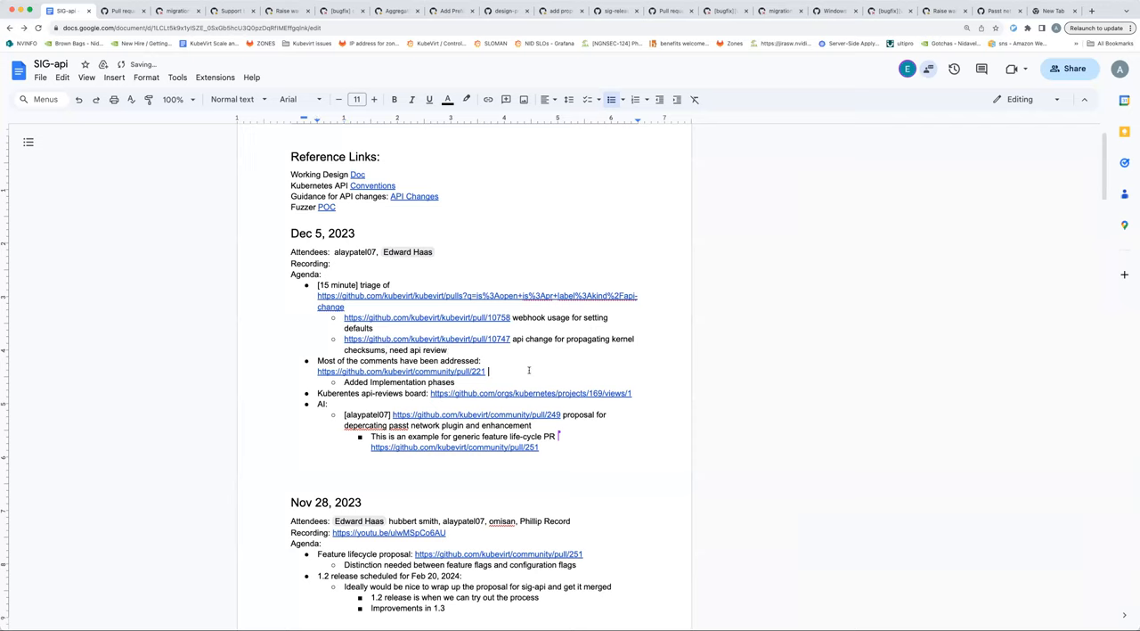
pyautogui.moveTo(120, 13)
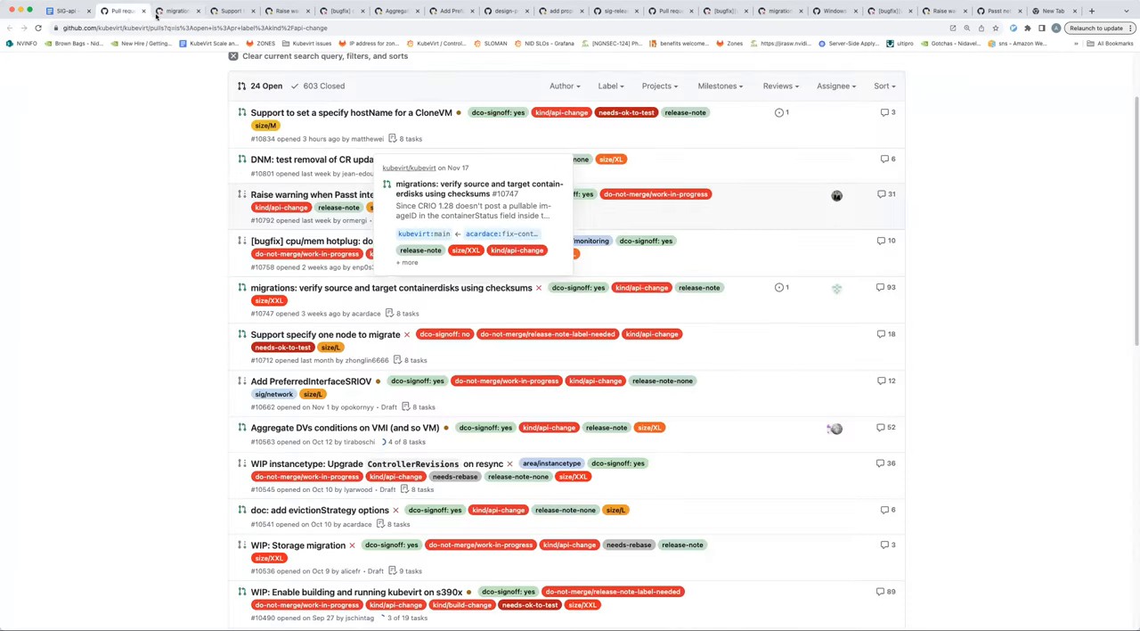
pyautogui.click(62, 12)
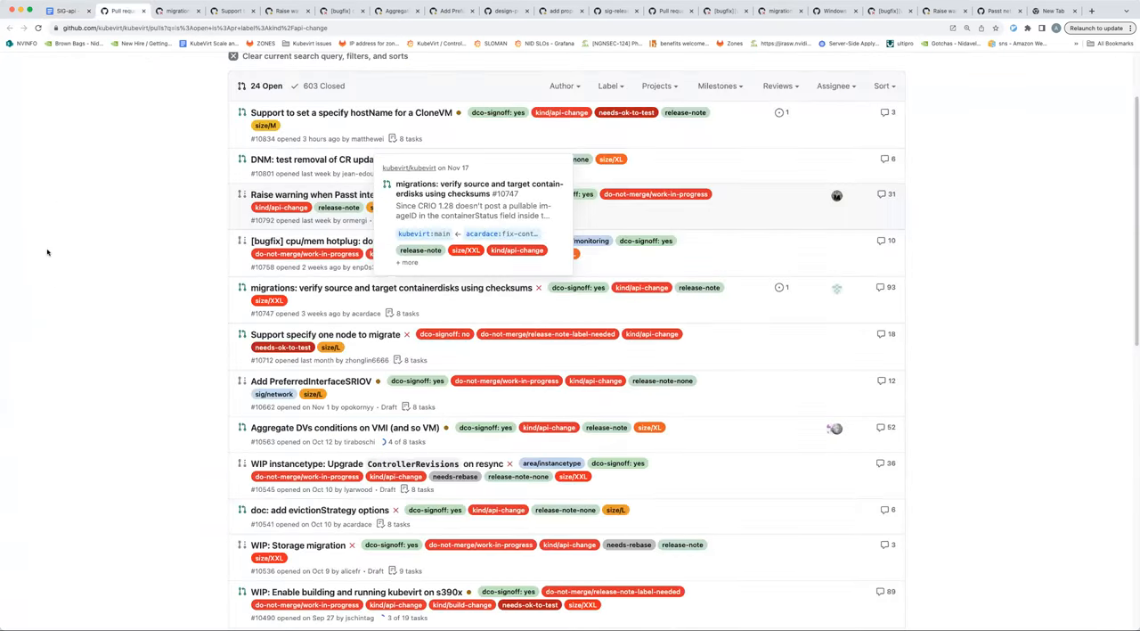
pyautogui.moveTo(212, 337)
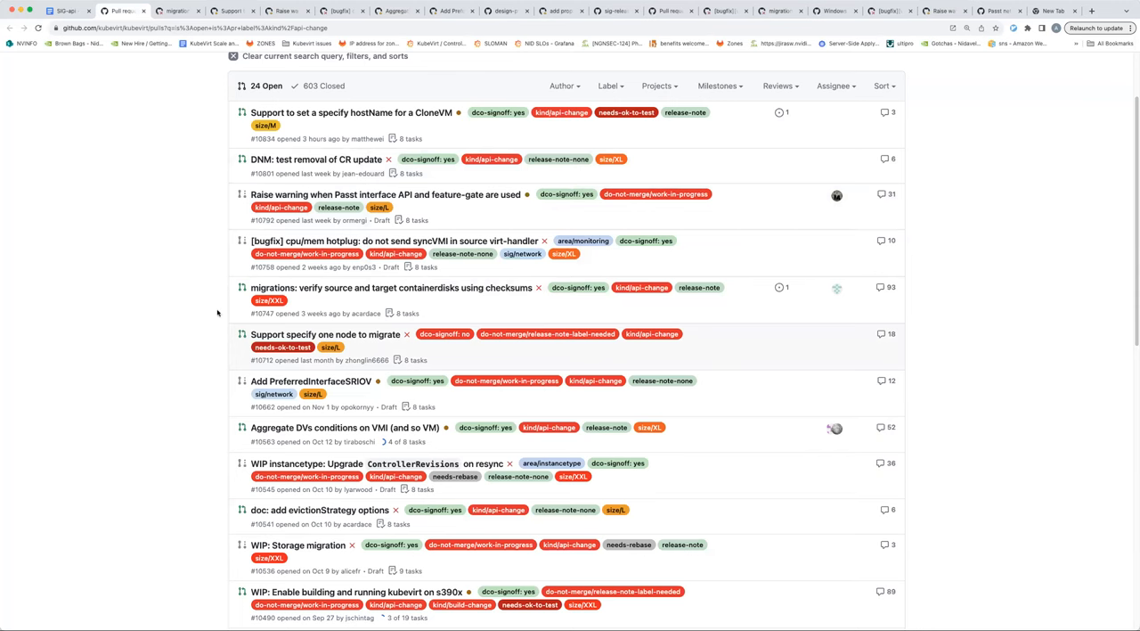
pyautogui.moveTo(113, 235)
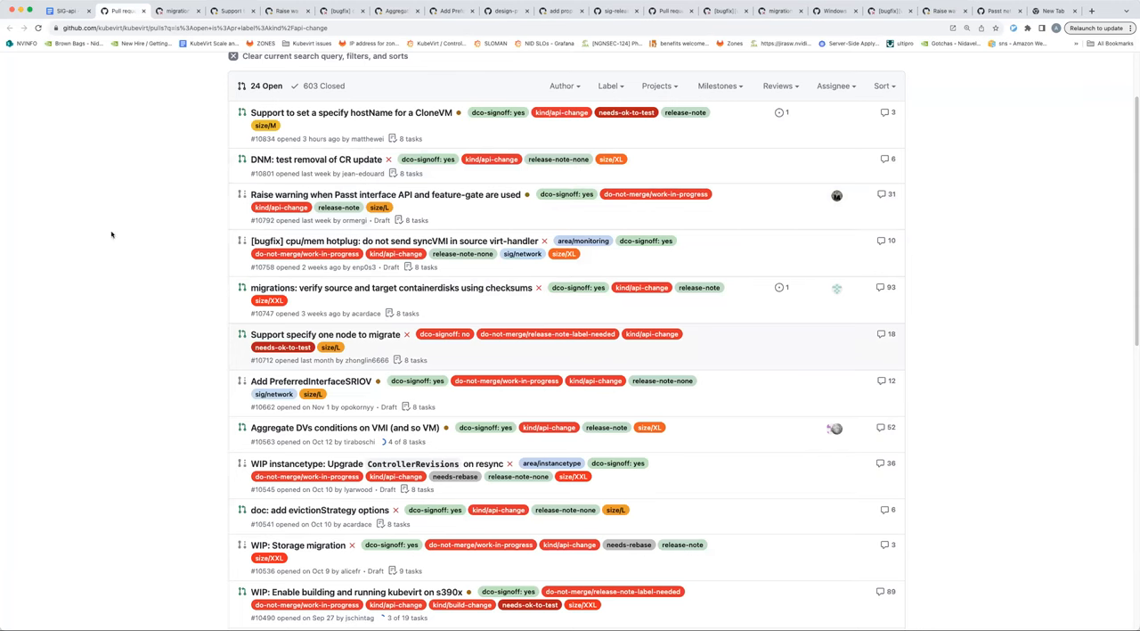
# Step: Back in the SIG-api notes, open community PR #221 from its Dec 5 link preview
pyautogui.click(55, 15)
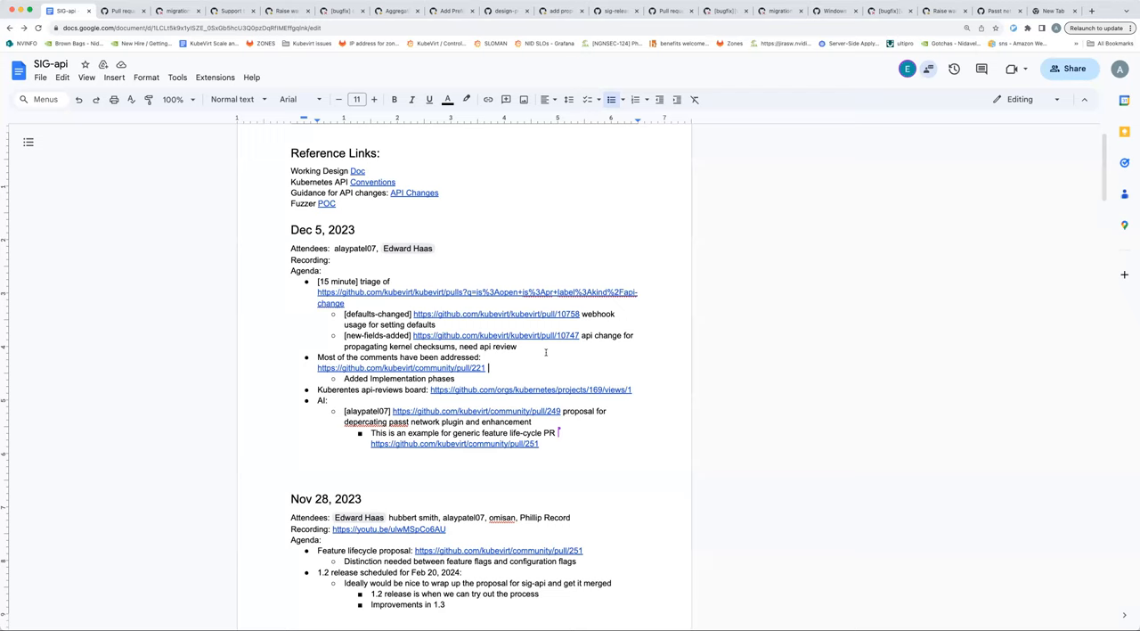
pyautogui.moveTo(597, 360)
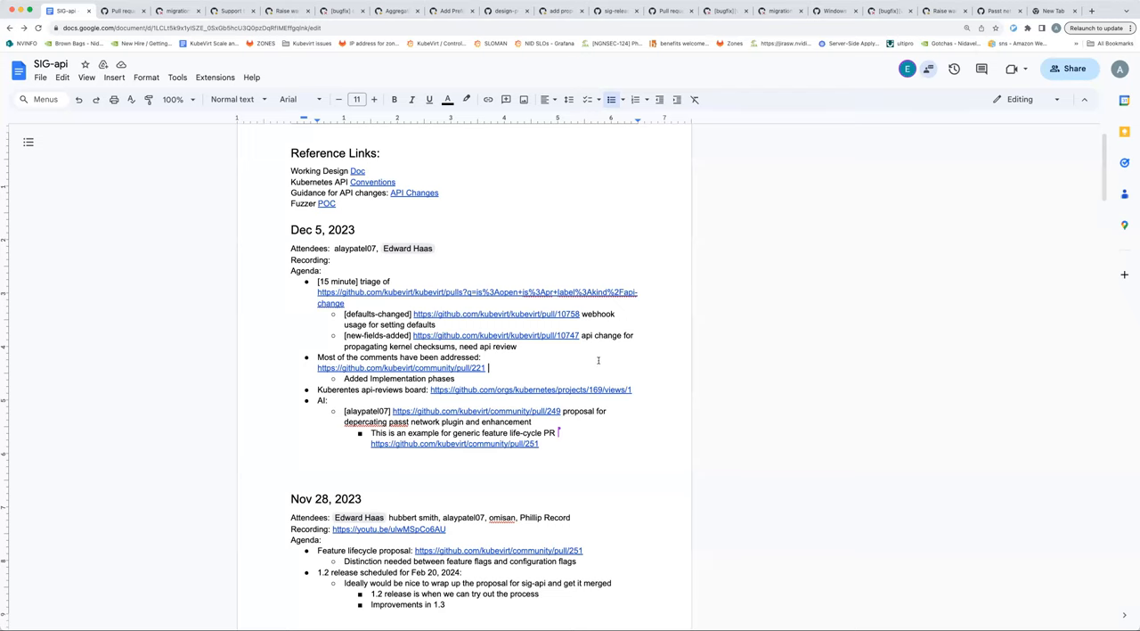
pyautogui.moveTo(539, 365)
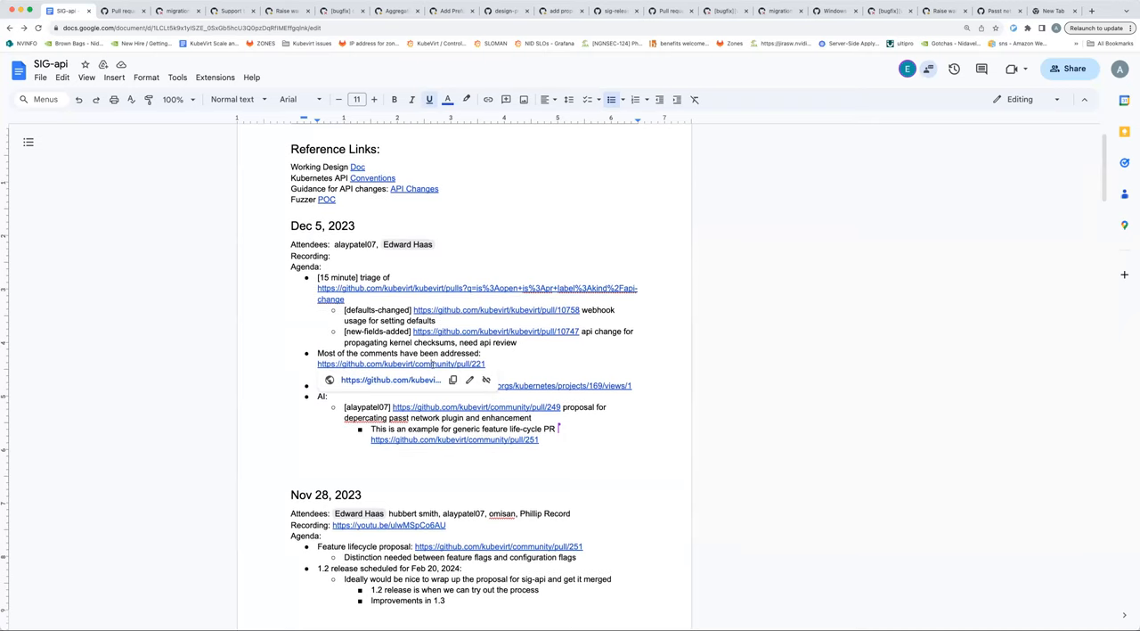
pyautogui.click(389, 363)
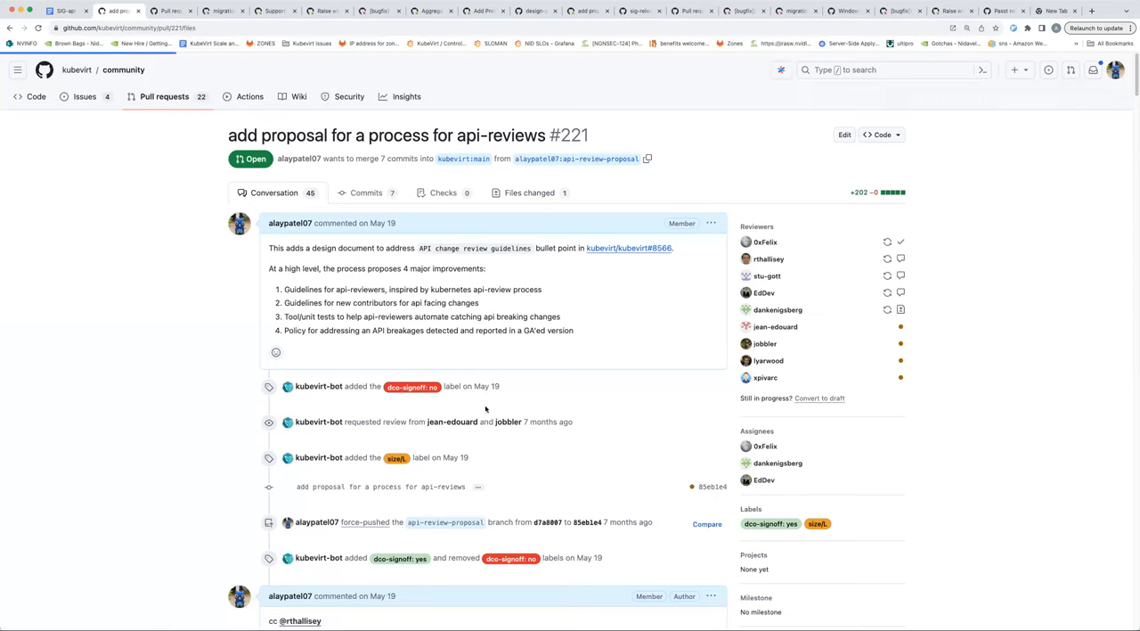
# Step: View PR #221's api-review.md diff and highlight Phase 1's planned release 1.2
pyautogui.click(530, 192)
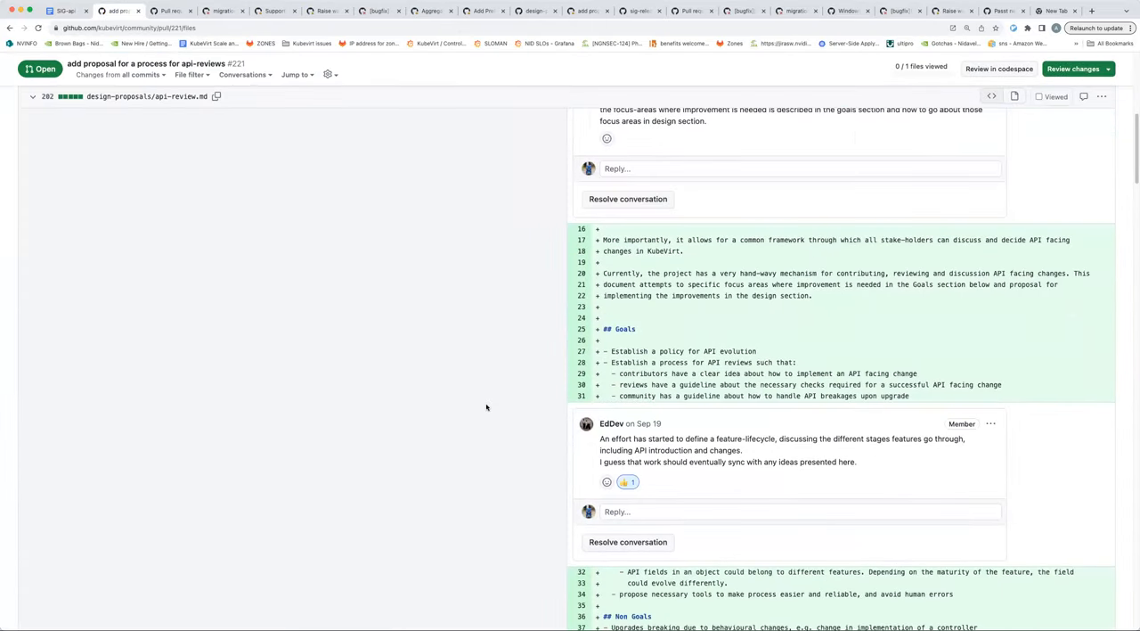
pyautogui.scroll(-3)
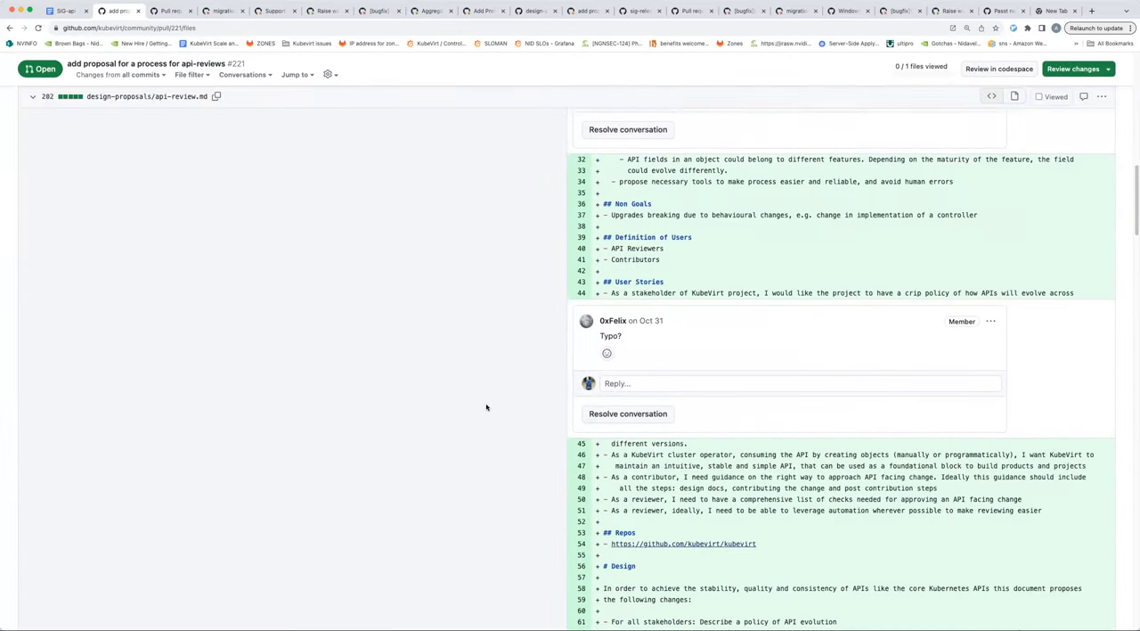
pyautogui.scroll(-3)
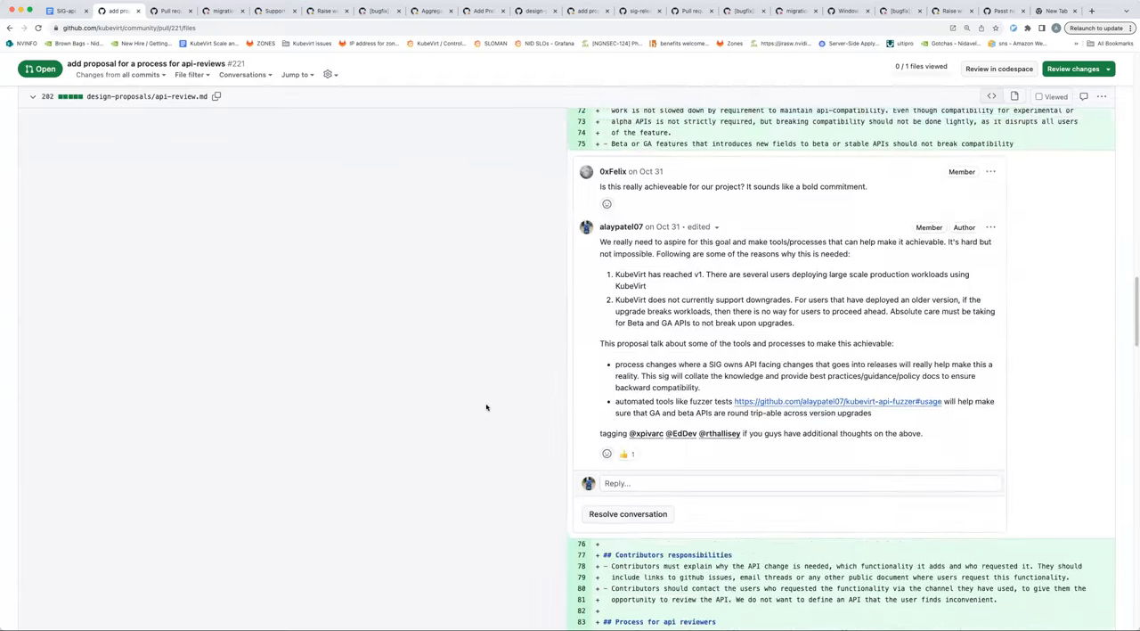
pyautogui.scroll(-3)
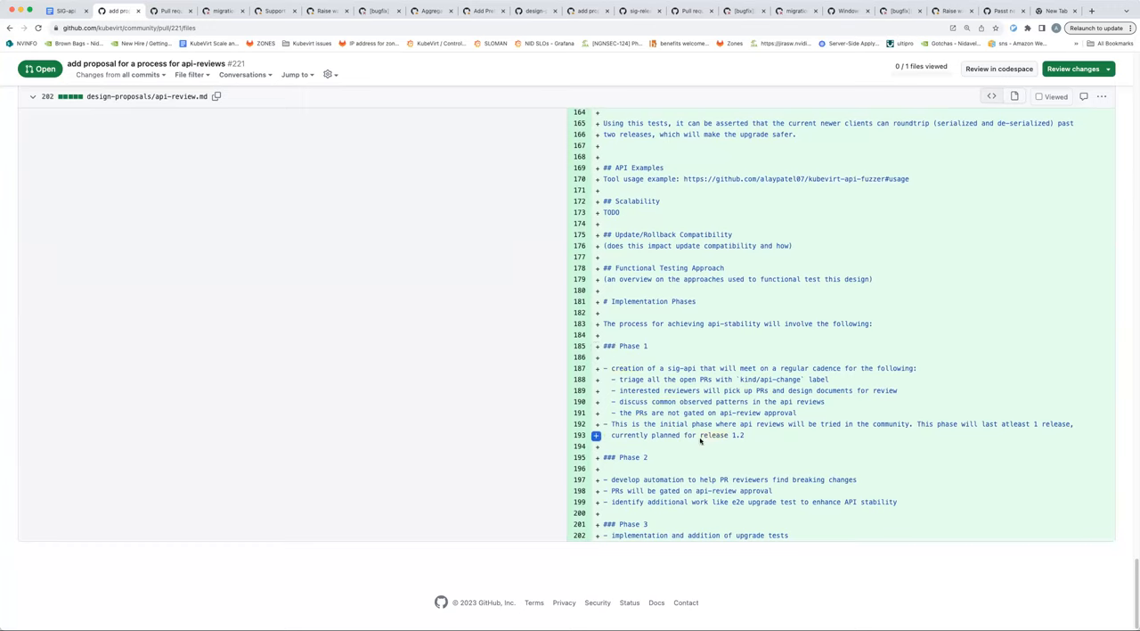
pyautogui.doubleClick(723, 435)
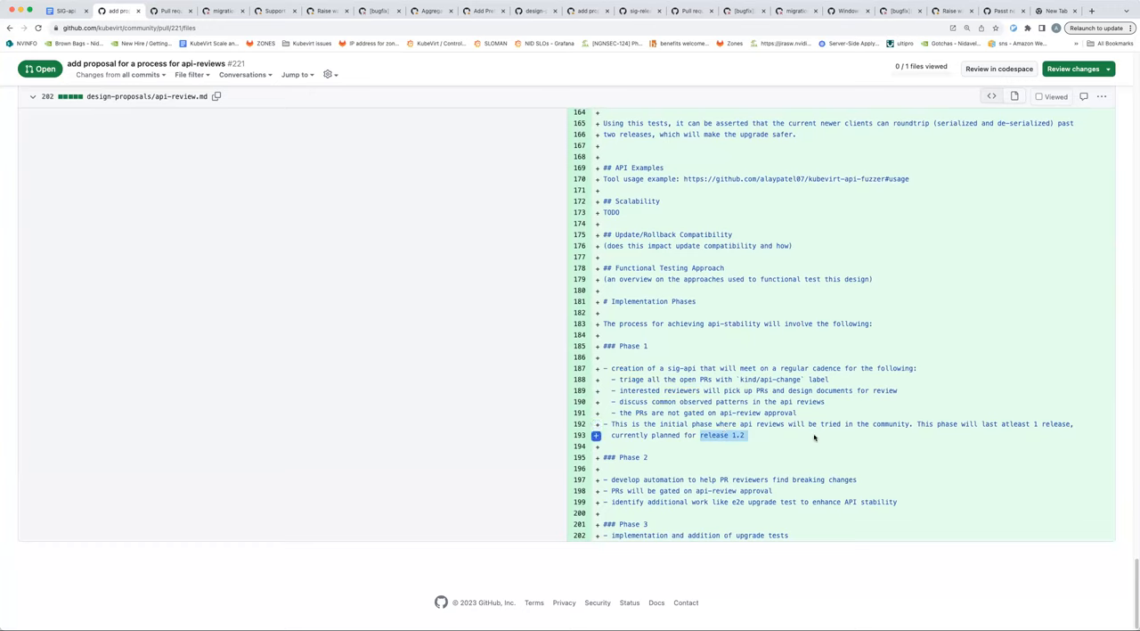
pyautogui.moveTo(797, 444)
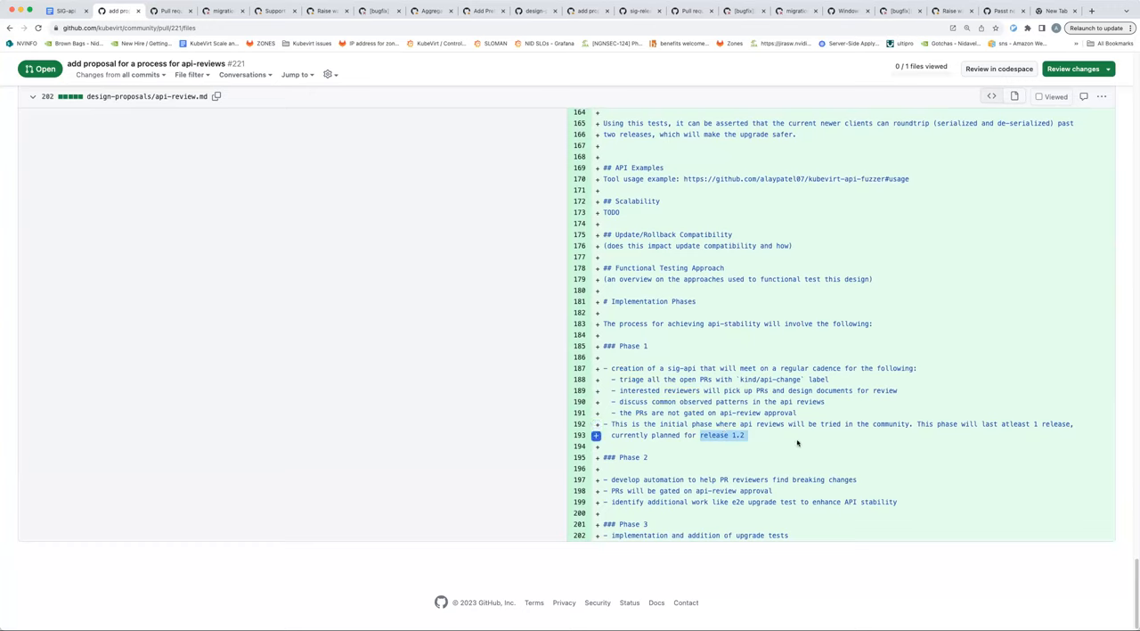
pyautogui.moveTo(796, 442)
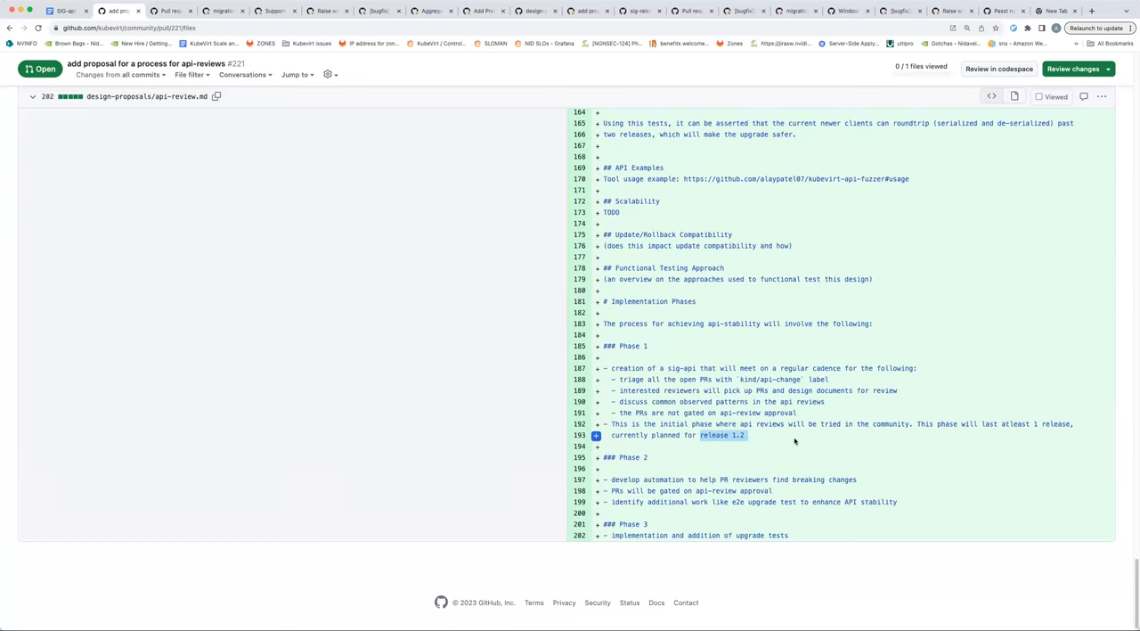
pyautogui.moveTo(798, 460)
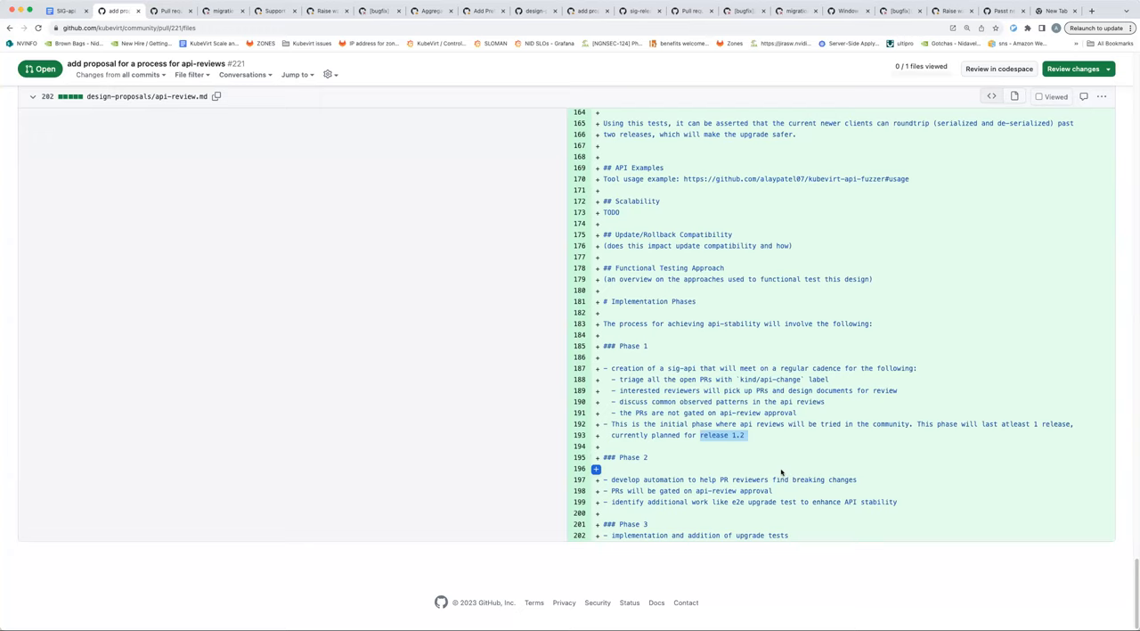
pyautogui.moveTo(710, 491)
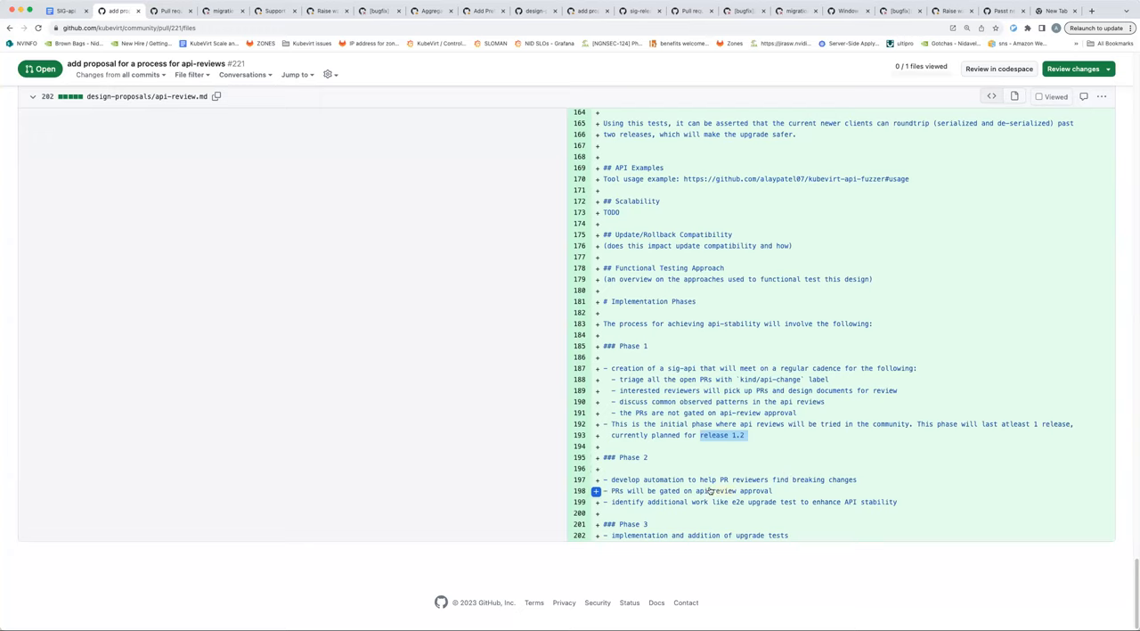
pyautogui.moveTo(663, 491)
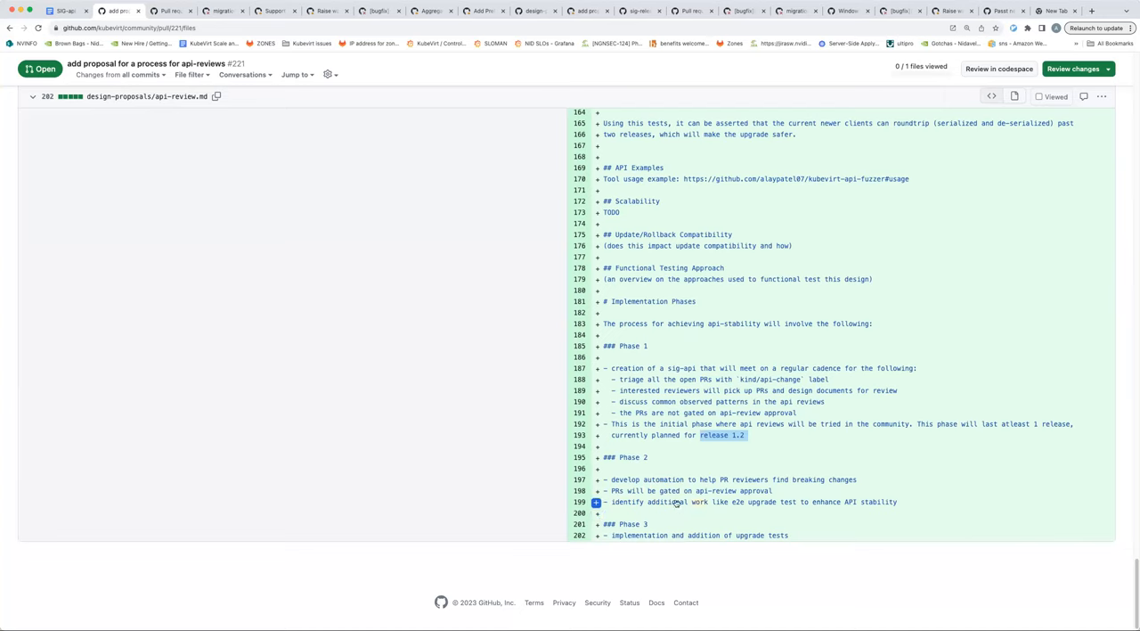
pyautogui.moveTo(681, 502)
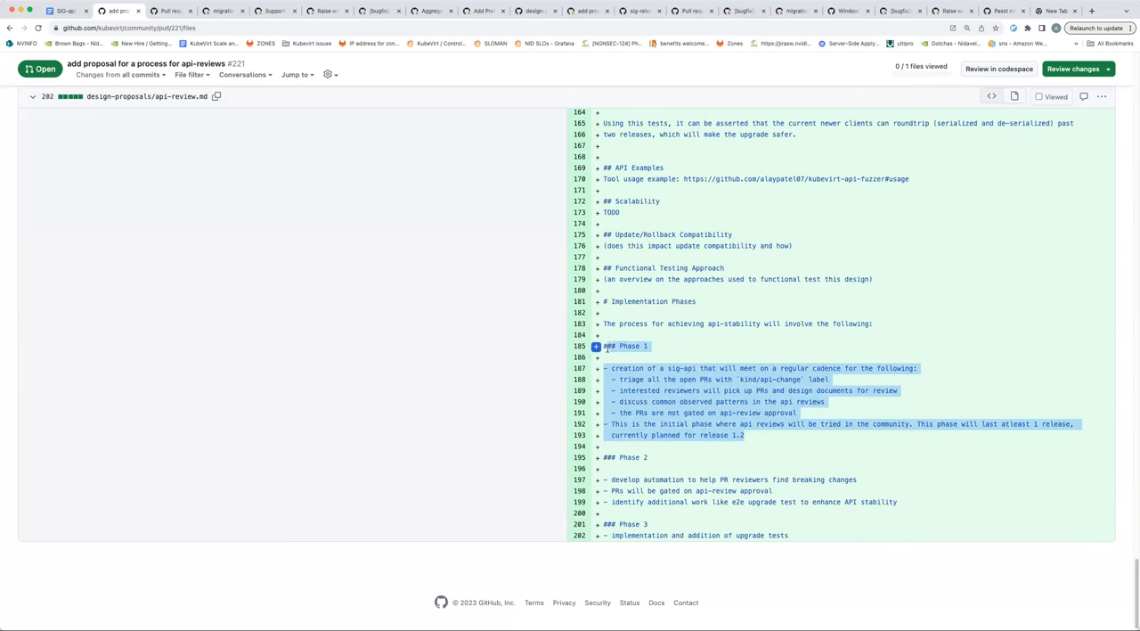
pyautogui.moveTo(725, 455)
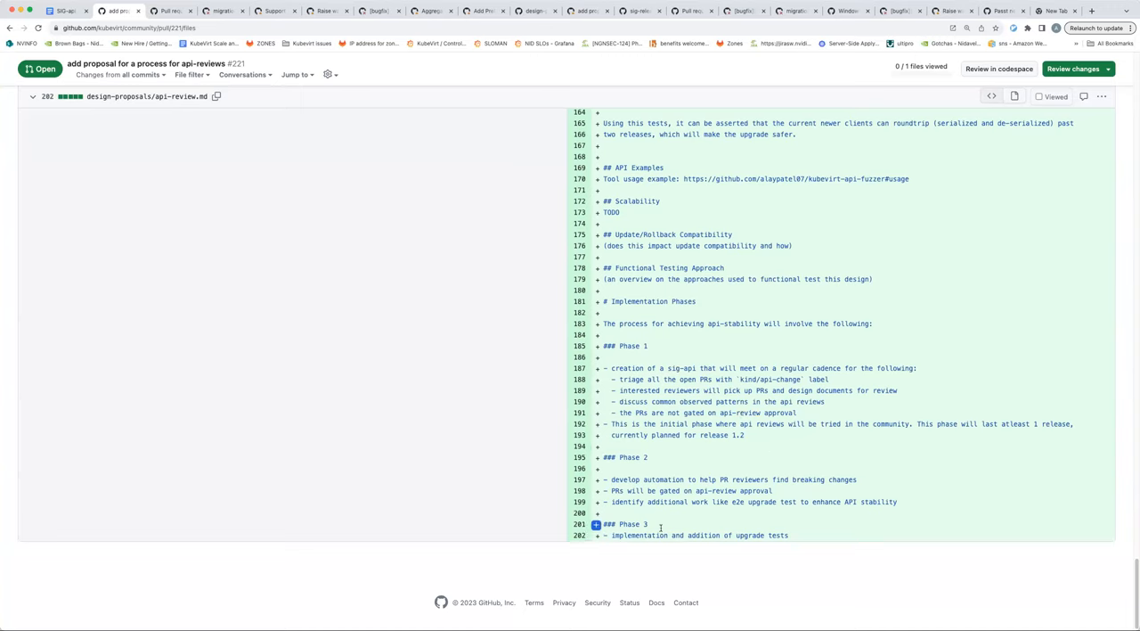
pyautogui.moveTo(699, 527)
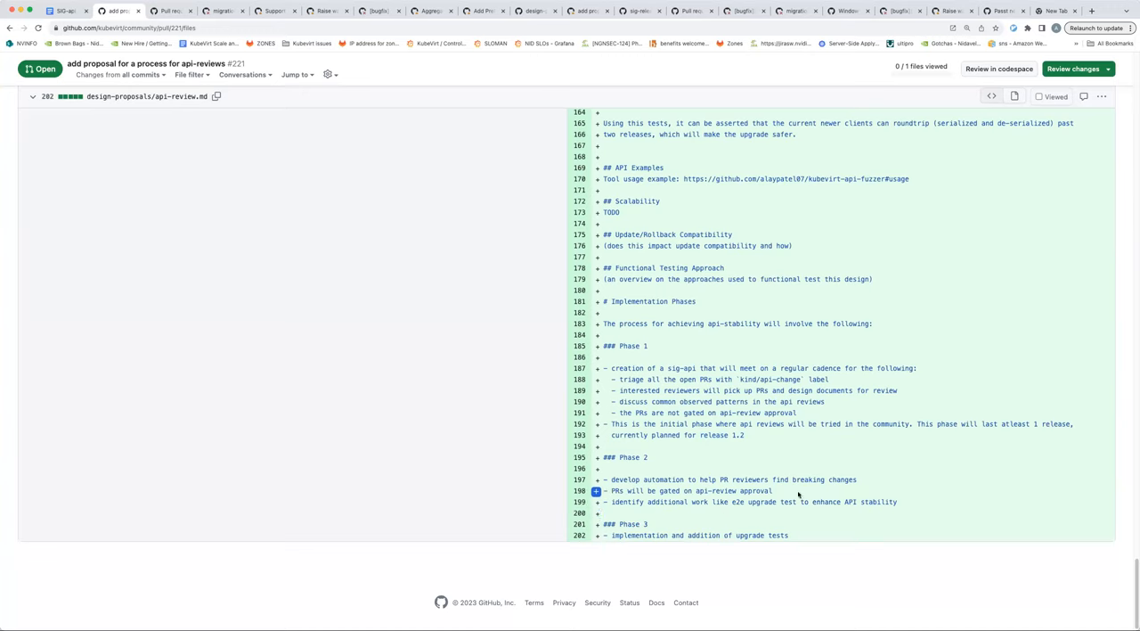
pyautogui.moveTo(660, 462)
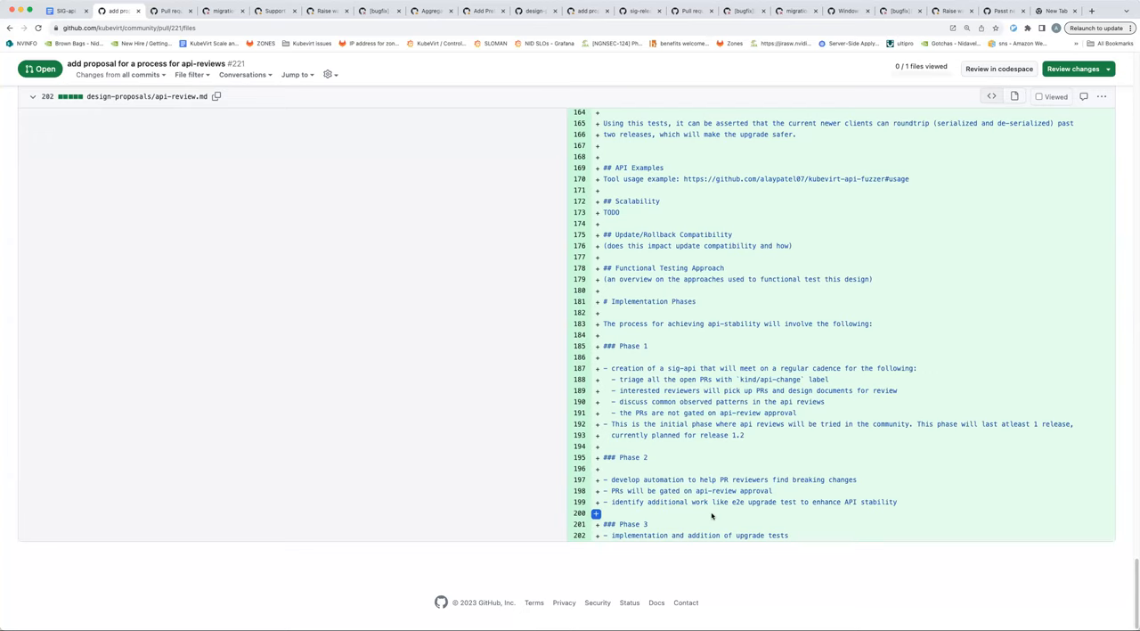
pyautogui.moveTo(703, 515)
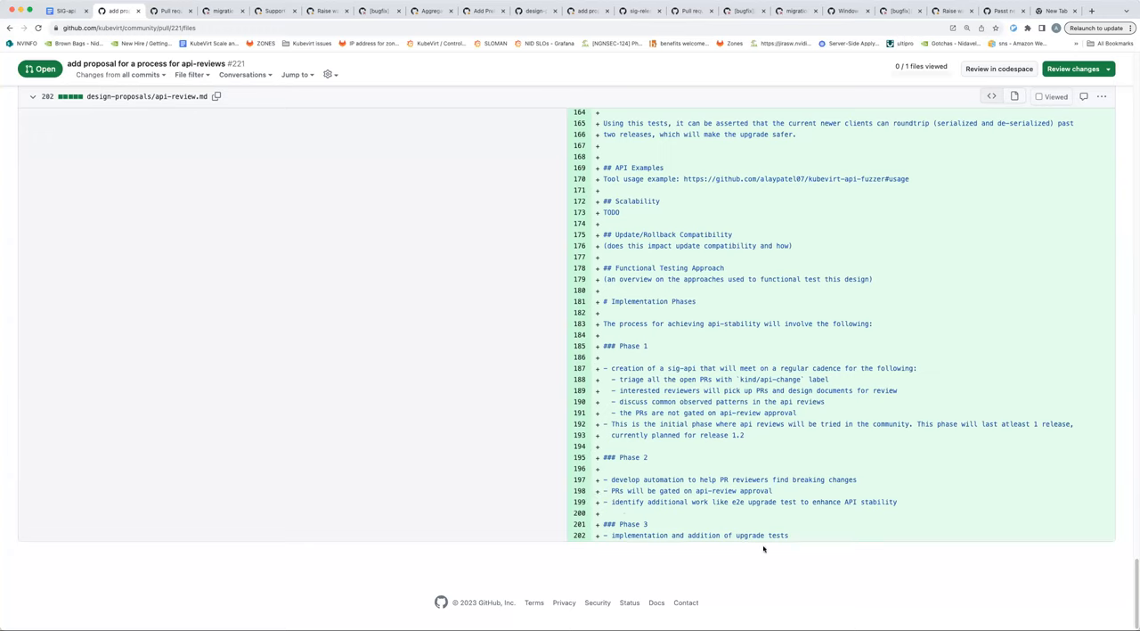
pyautogui.moveTo(796, 544)
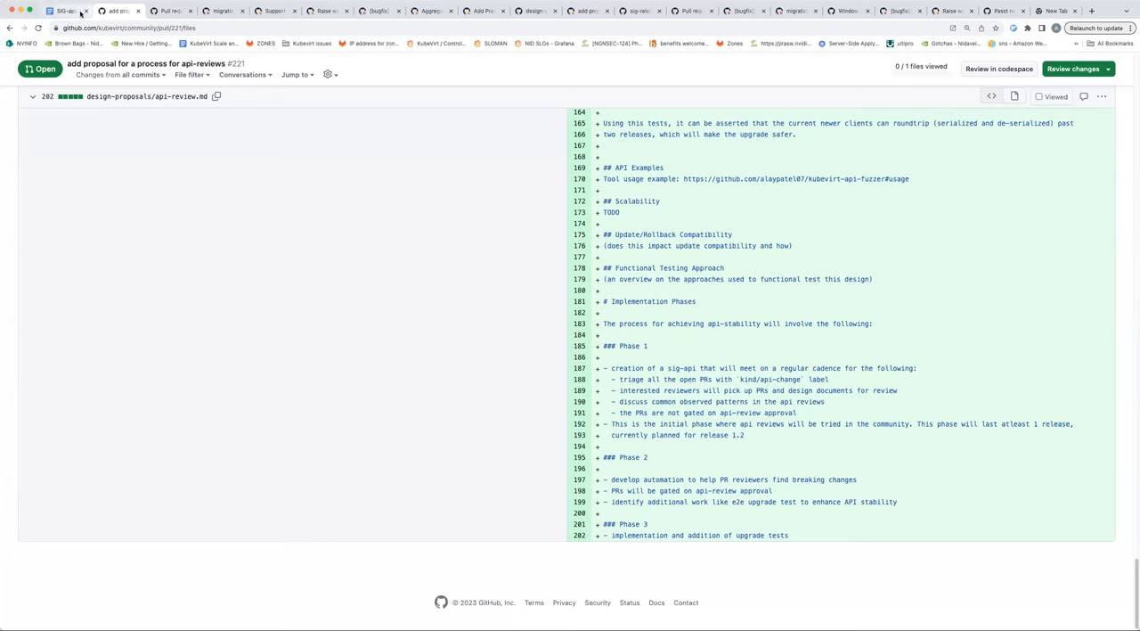
pyautogui.moveTo(67, 13)
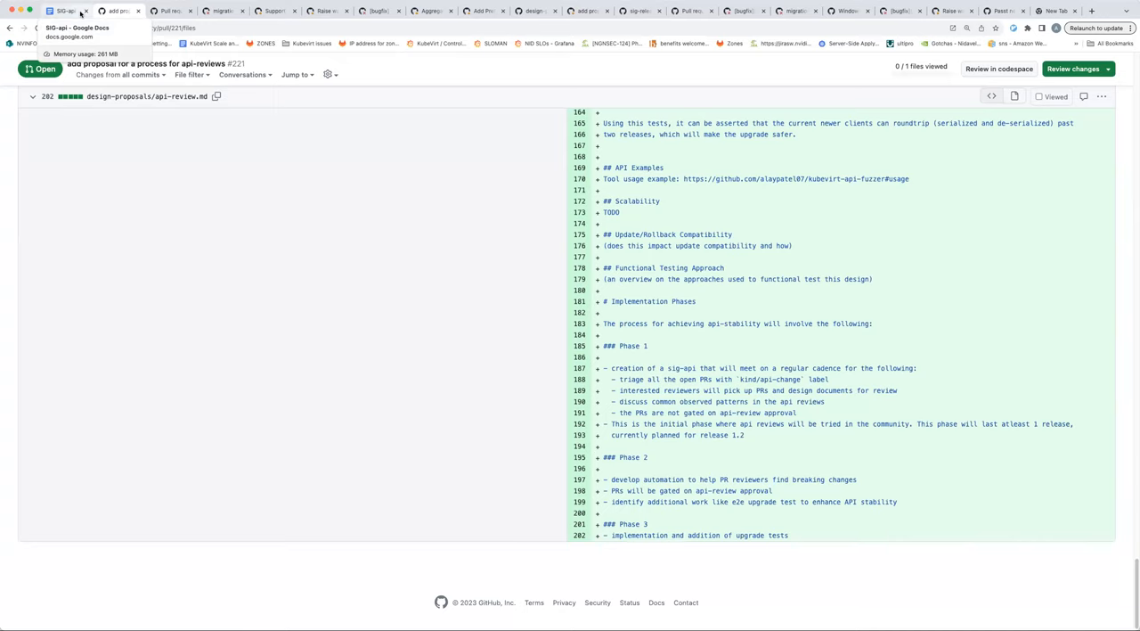
# Step: Return to the Dec 5 notes and follow the kubernetes projects/169 API Reviews board link
pyautogui.click(67, 14)
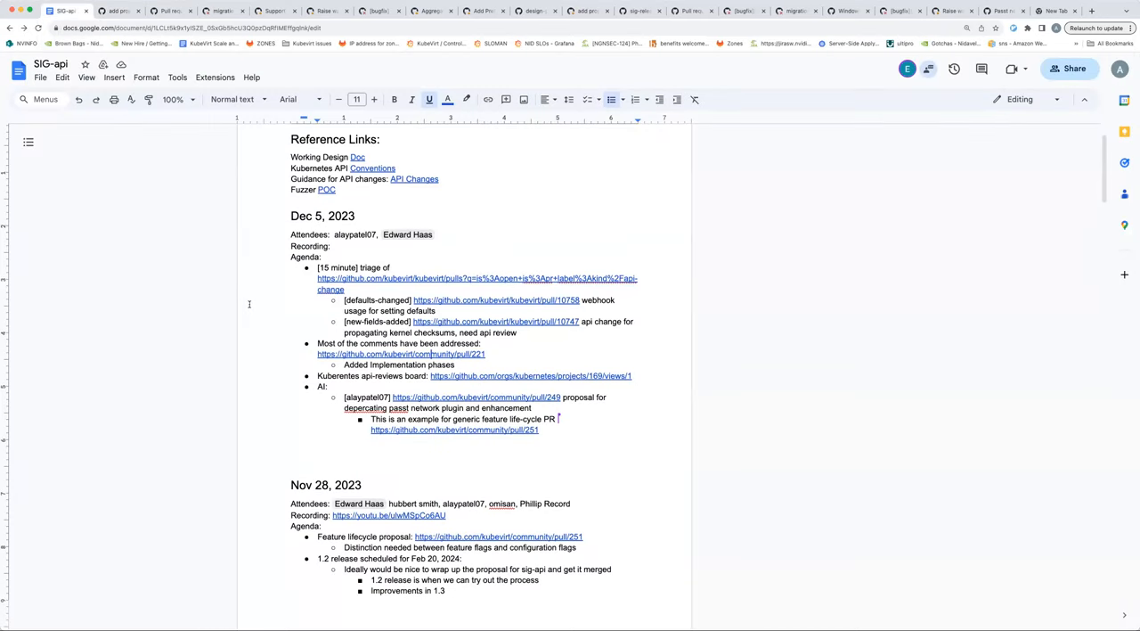
pyautogui.scroll(-3)
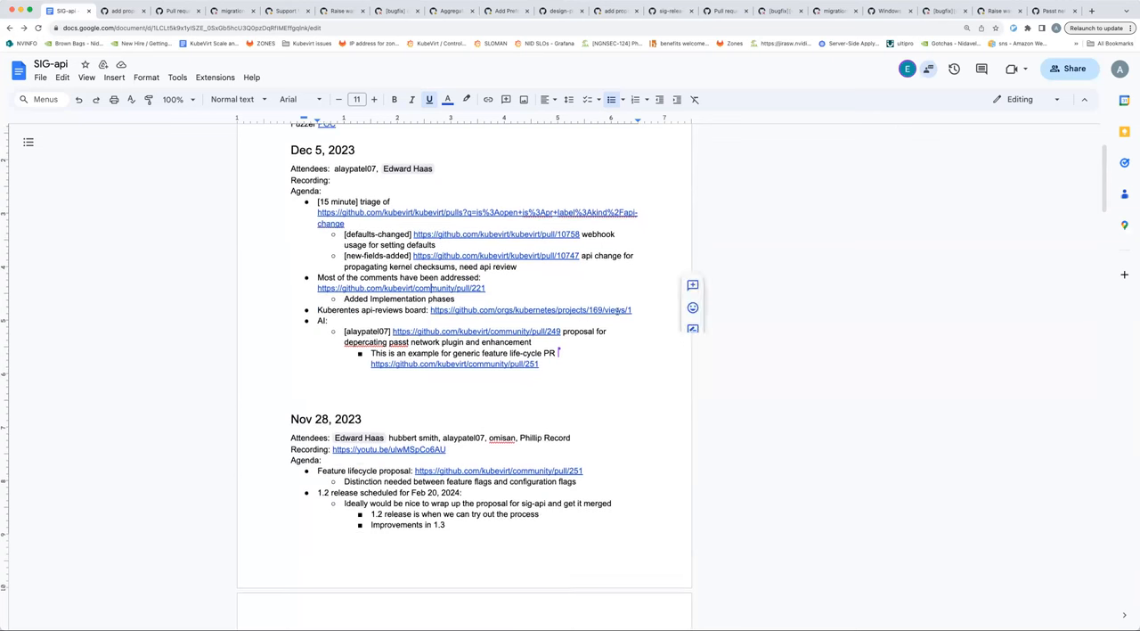
pyautogui.scroll(-3)
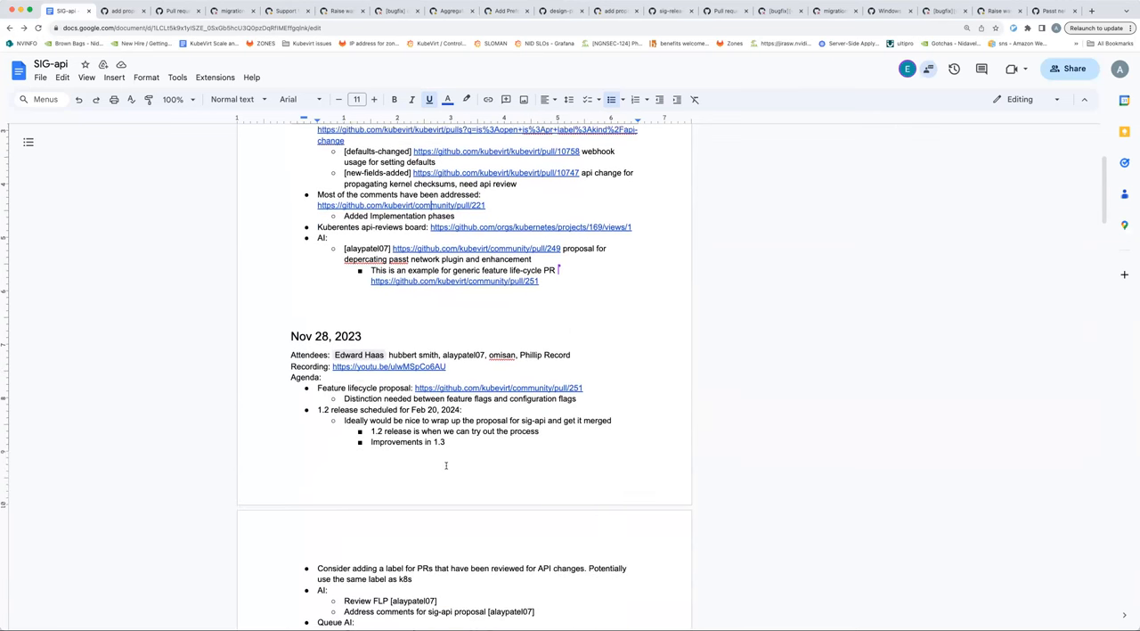
pyautogui.scroll(-3)
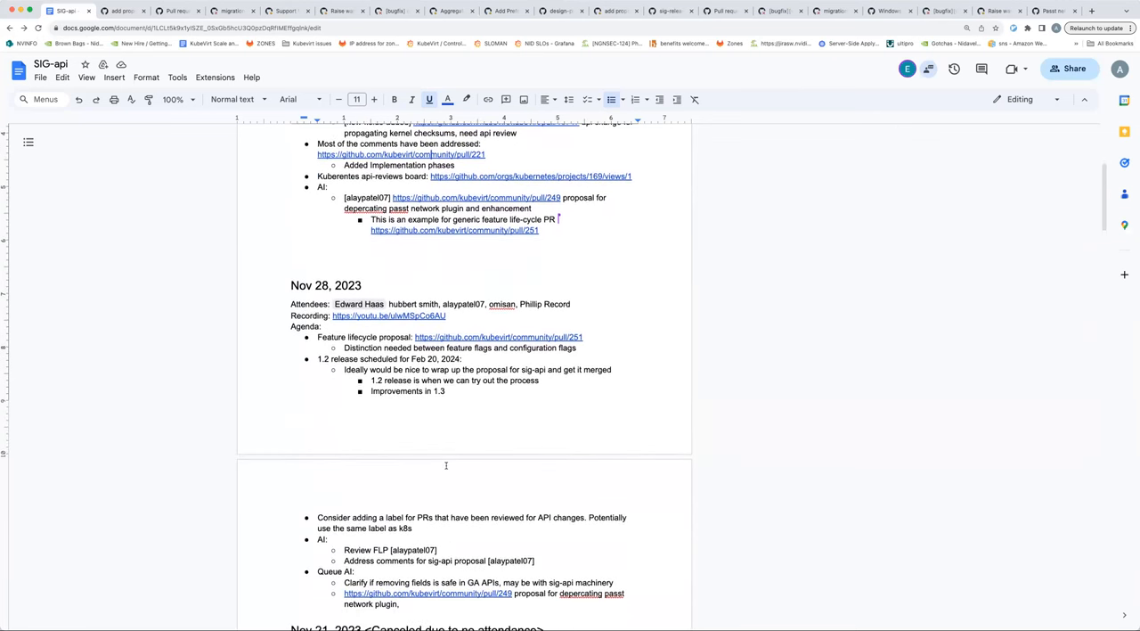
pyautogui.moveTo(428, 483)
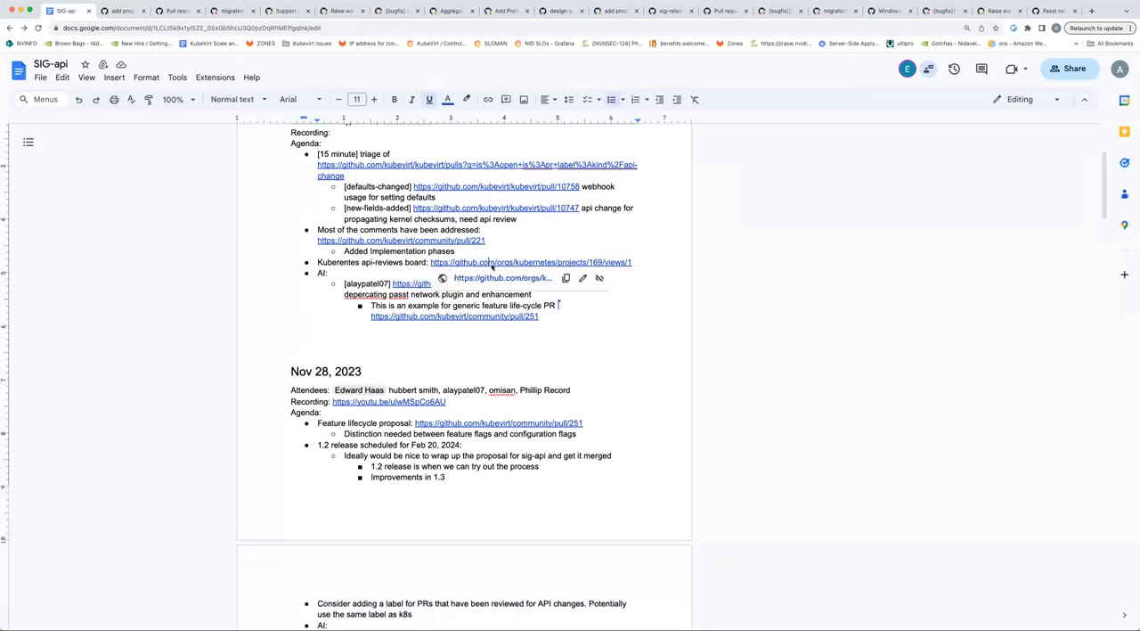
pyautogui.click(531, 262)
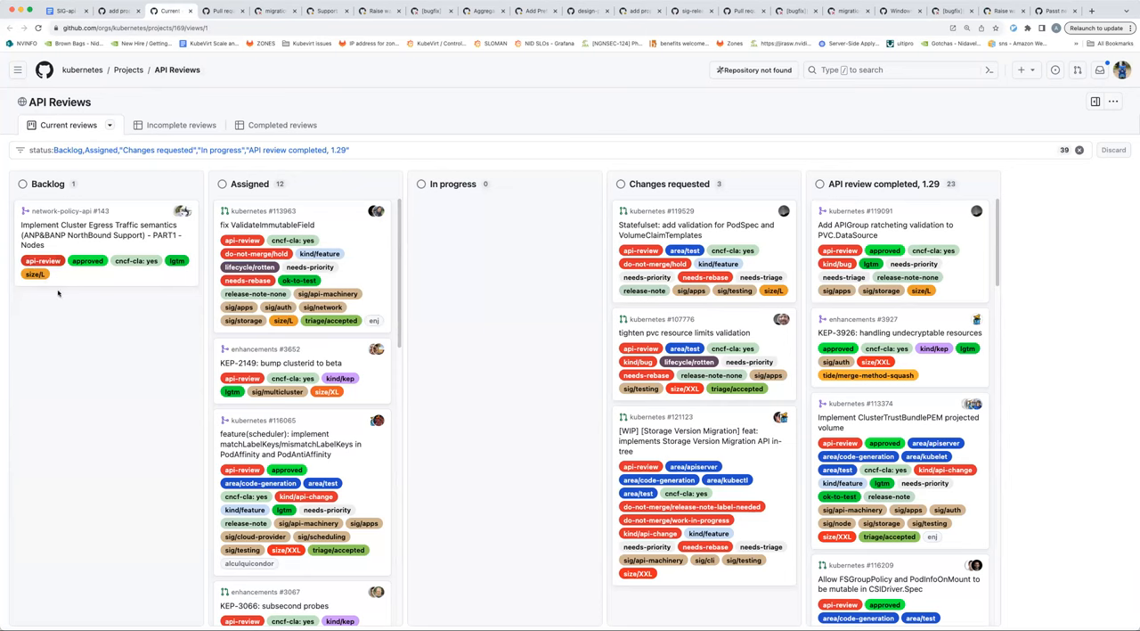
pyautogui.moveTo(48, 265)
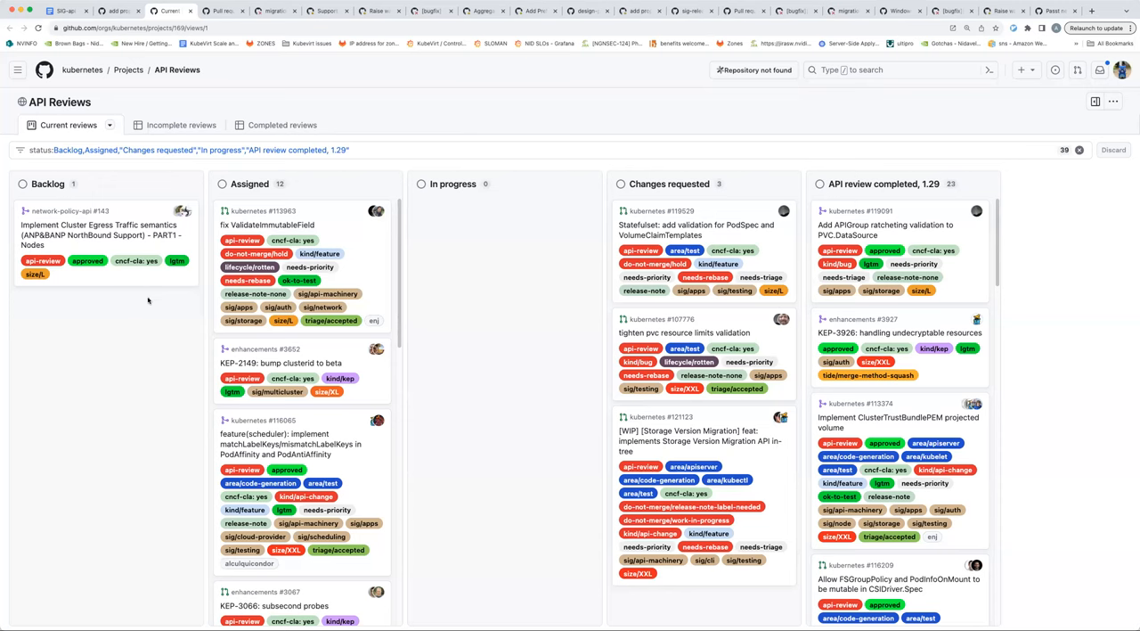
pyautogui.moveTo(105, 287)
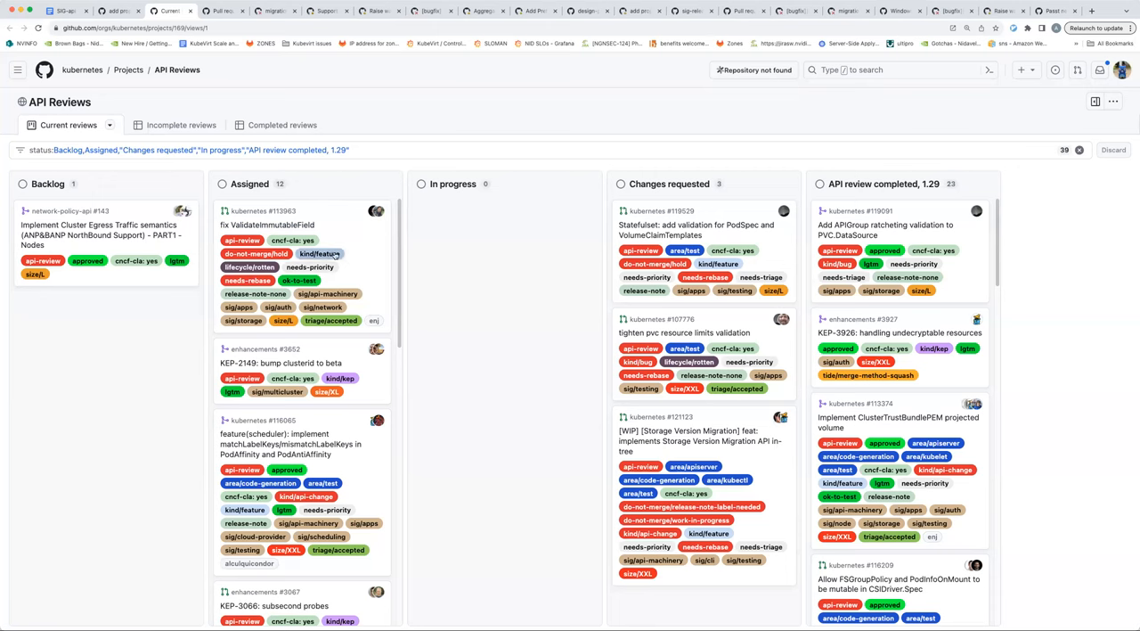
pyautogui.moveTo(598, 277)
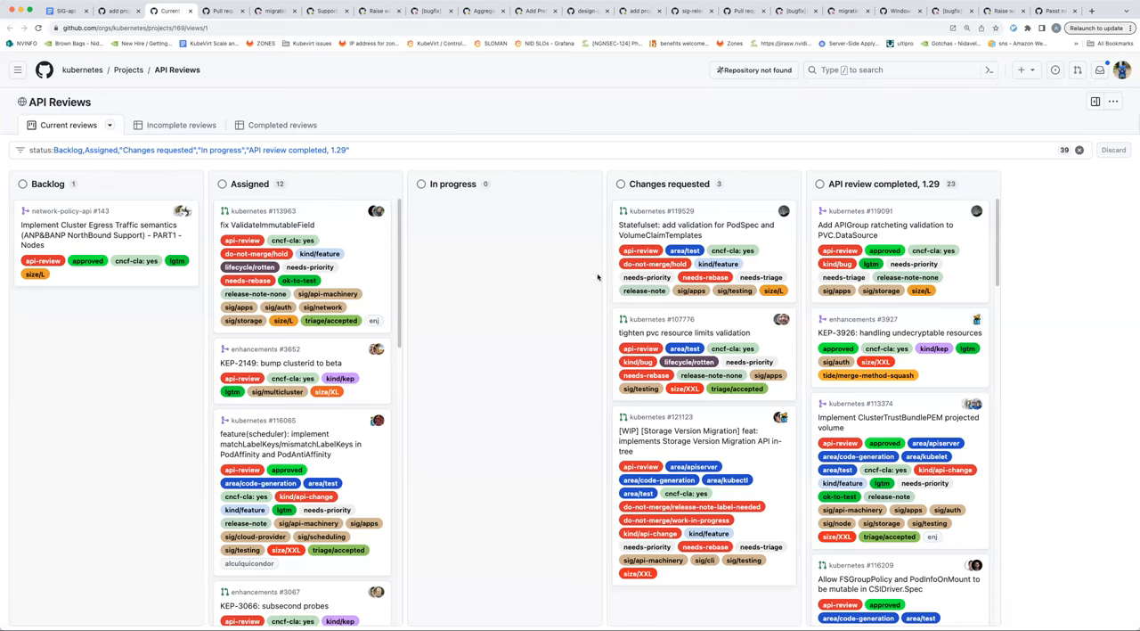
pyautogui.moveTo(662, 230)
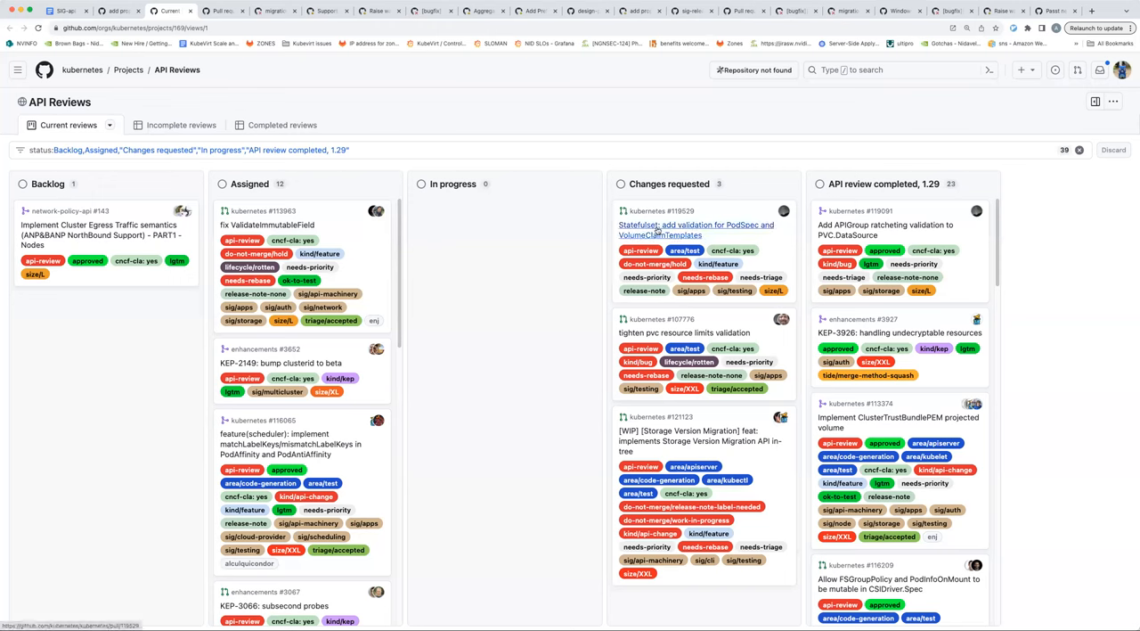
pyautogui.moveTo(684, 250)
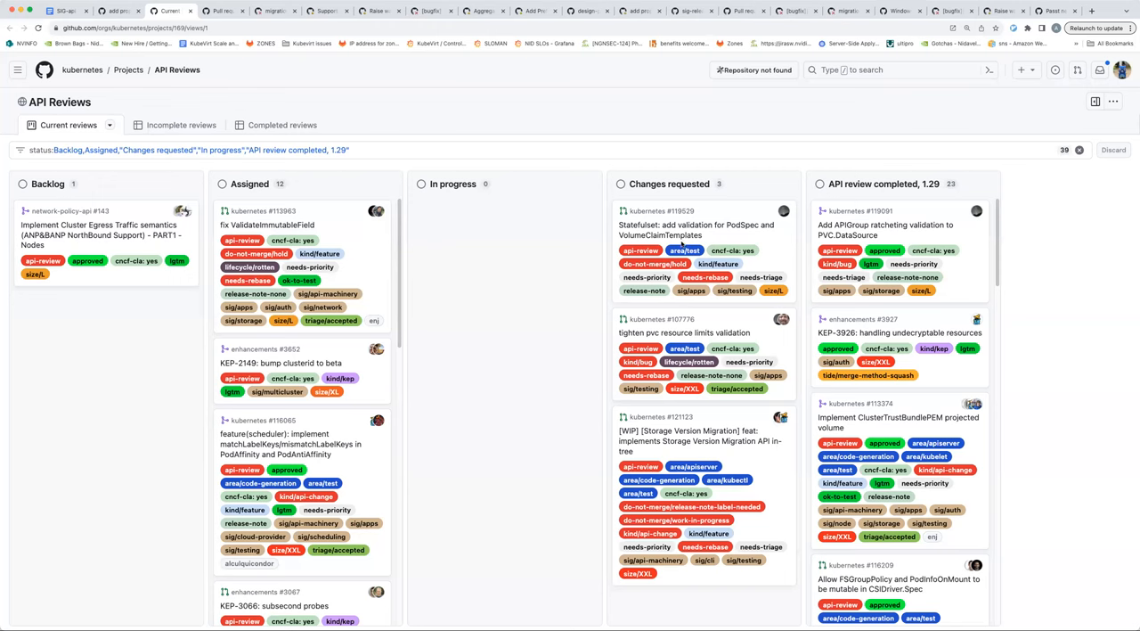
pyautogui.moveTo(580, 261)
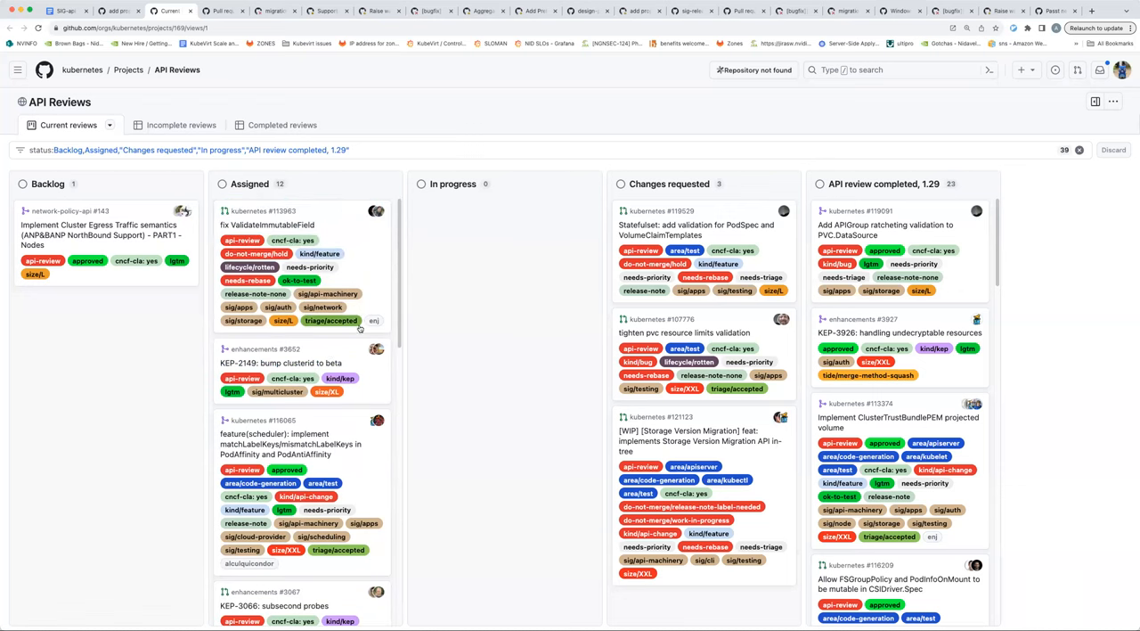
pyautogui.moveTo(508, 288)
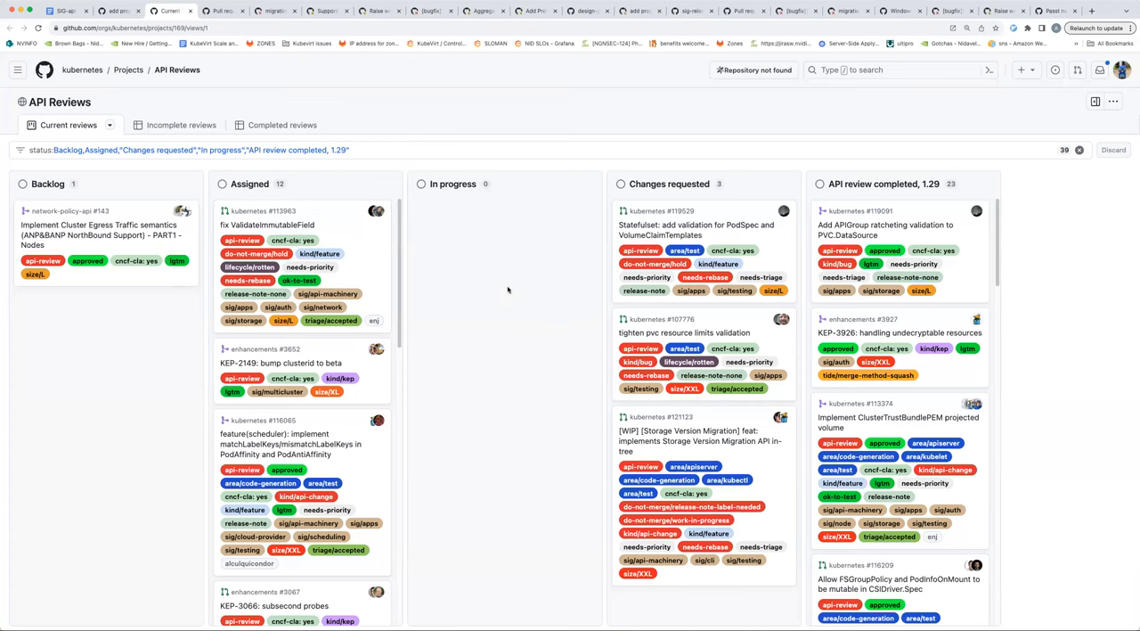
pyautogui.moveTo(447, 299)
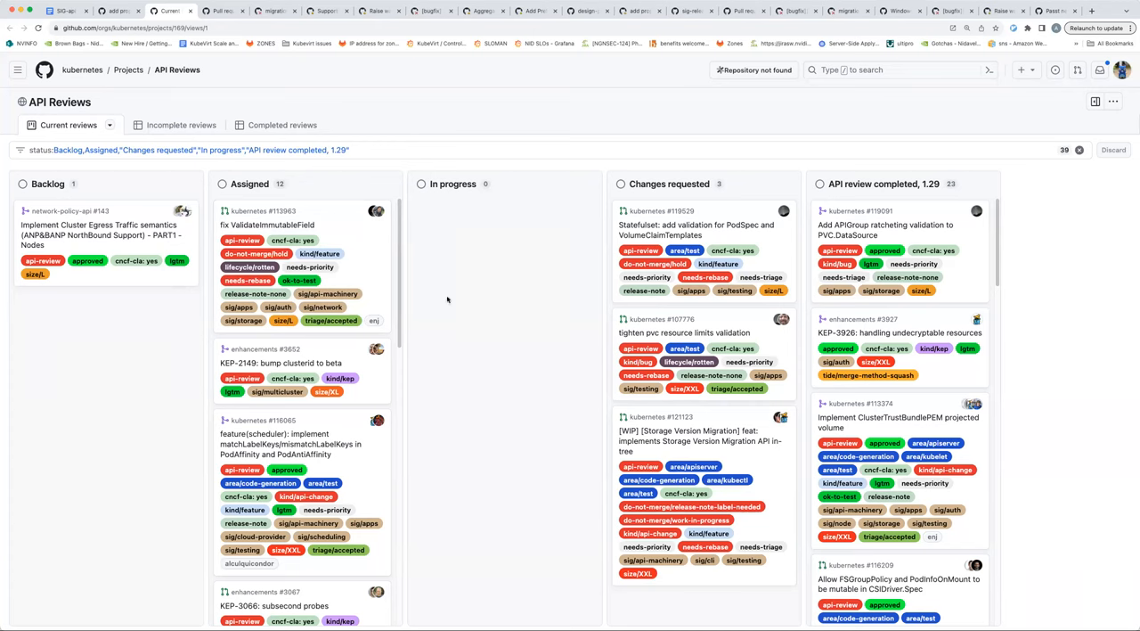
pyautogui.moveTo(356, 275)
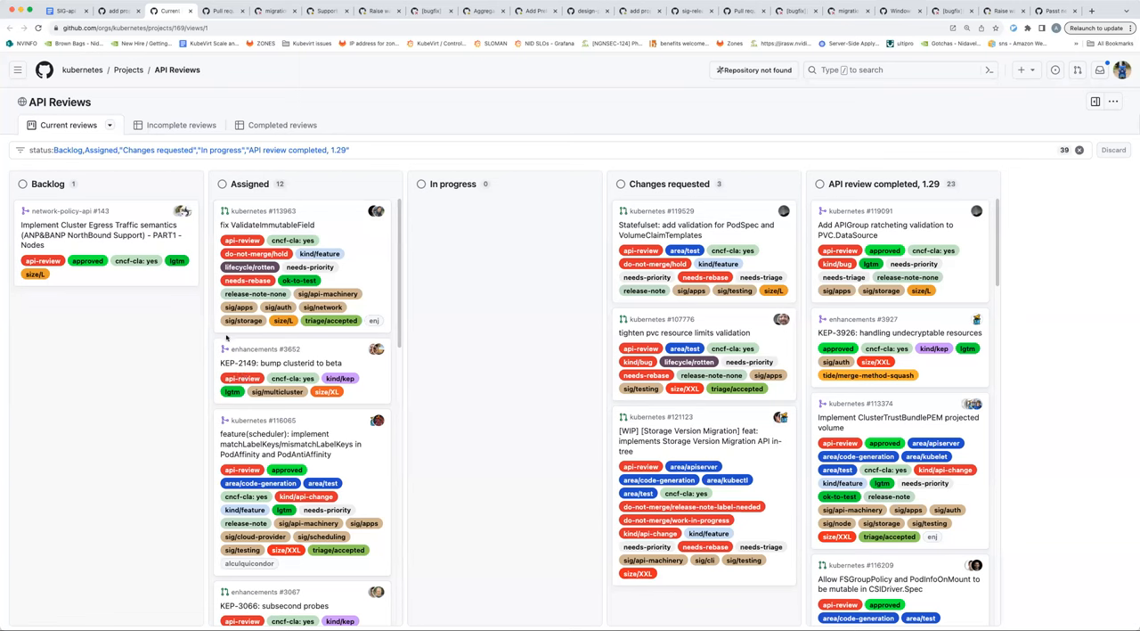
pyautogui.moveTo(177, 343)
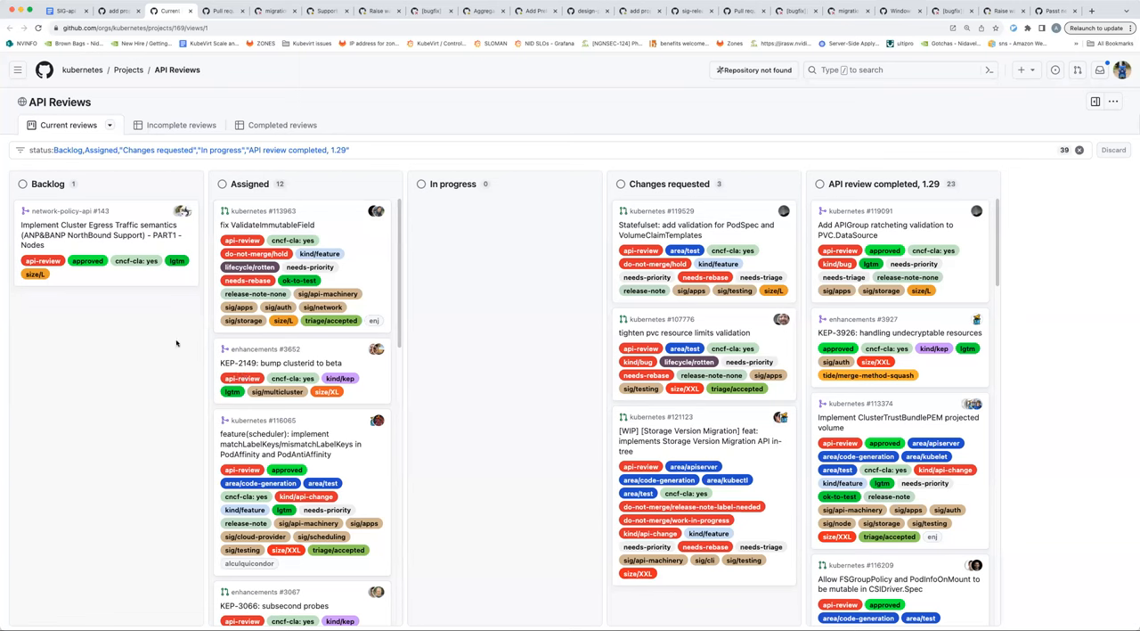
pyautogui.moveTo(587, 320)
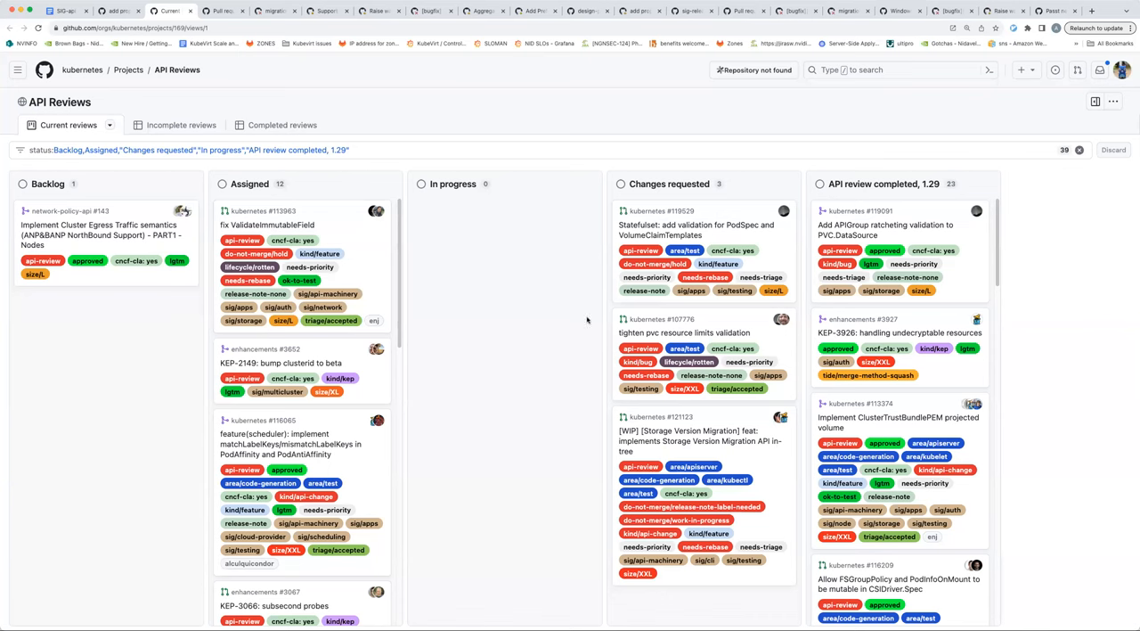
pyautogui.moveTo(528, 357)
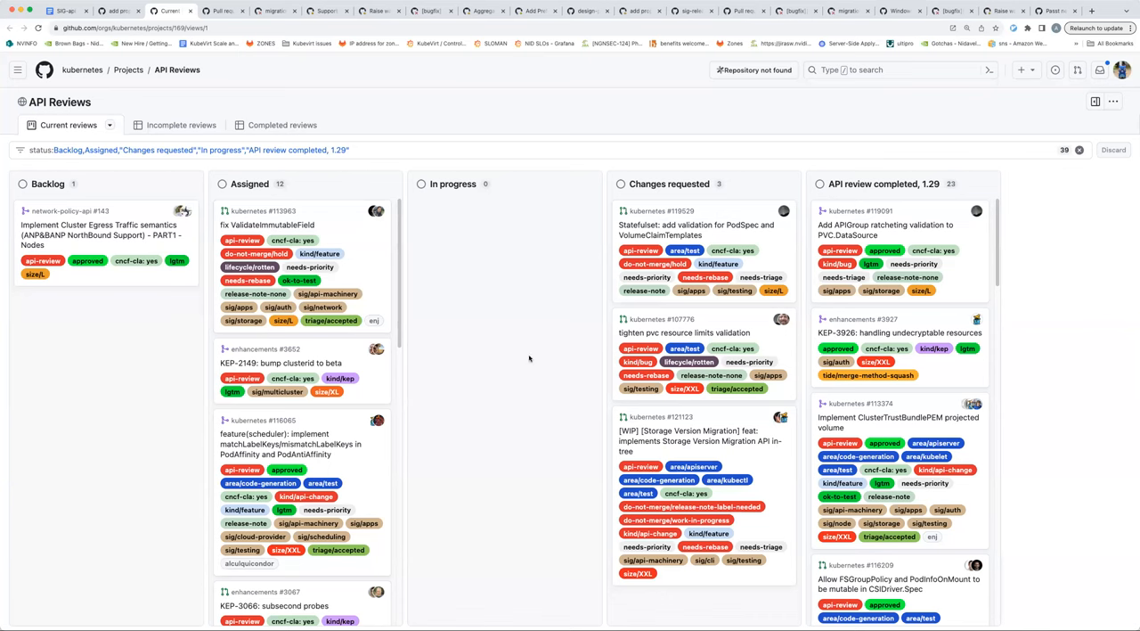
pyautogui.moveTo(463, 287)
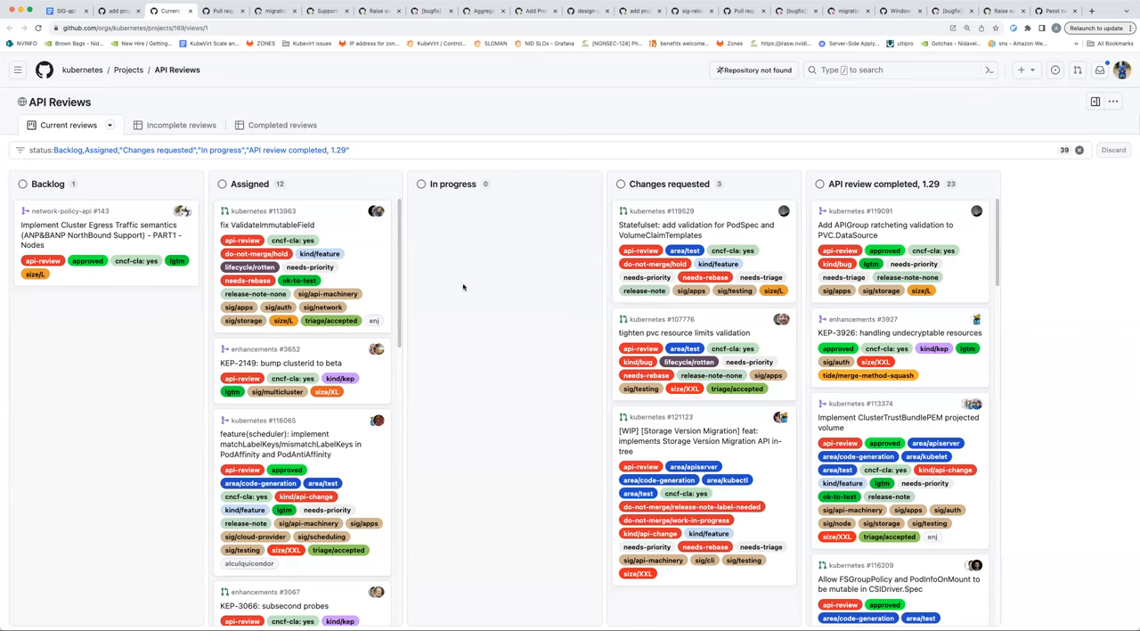
pyautogui.moveTo(416, 266)
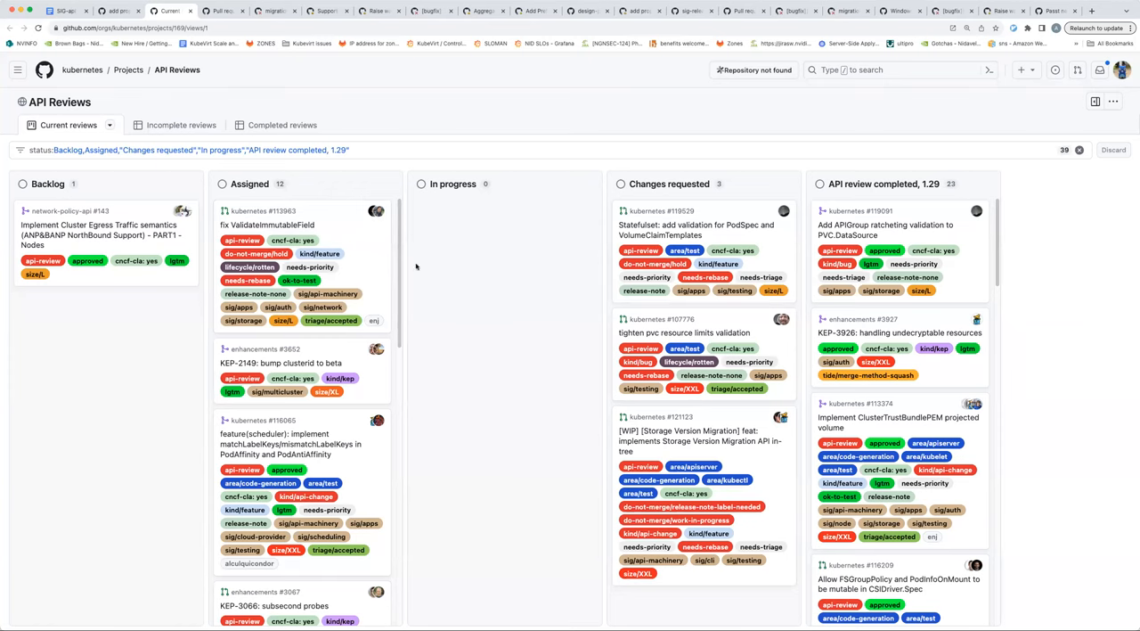
pyautogui.moveTo(291, 228)
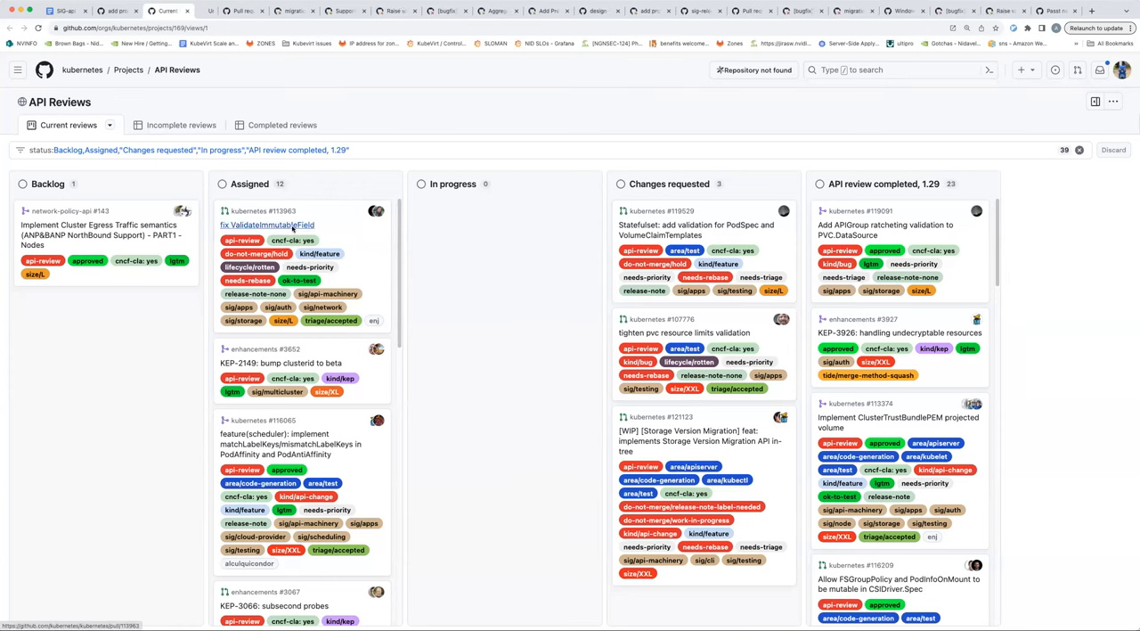
# Step: Open PR #113963 'fix ValidateImmutableField' and scroll through its API review status timeline
pyautogui.click(266, 225)
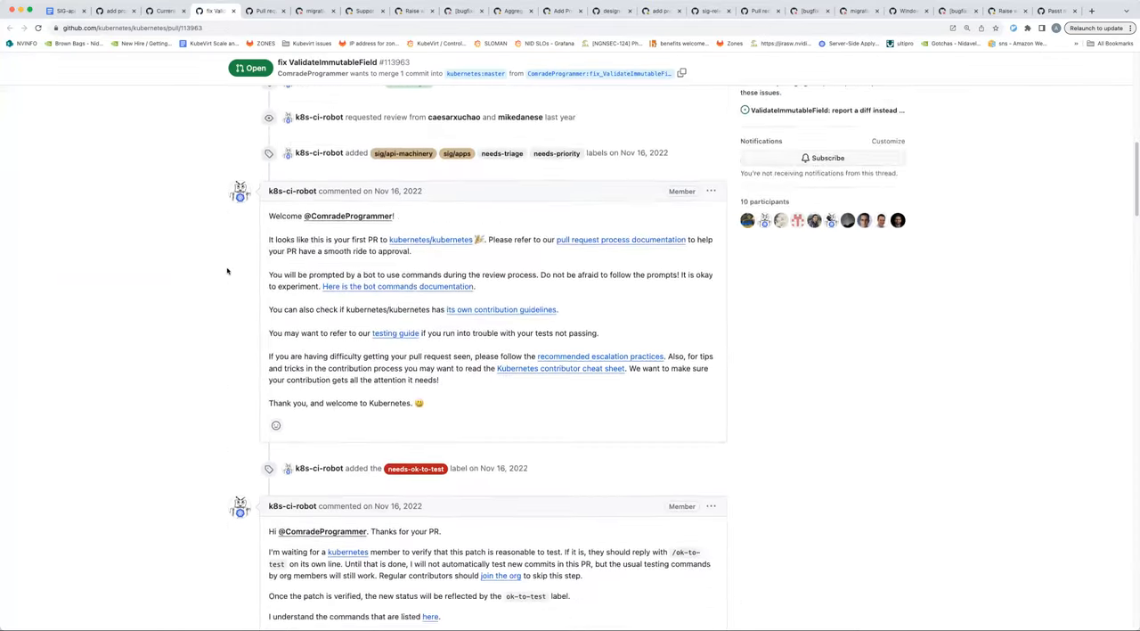
pyautogui.scroll(-3)
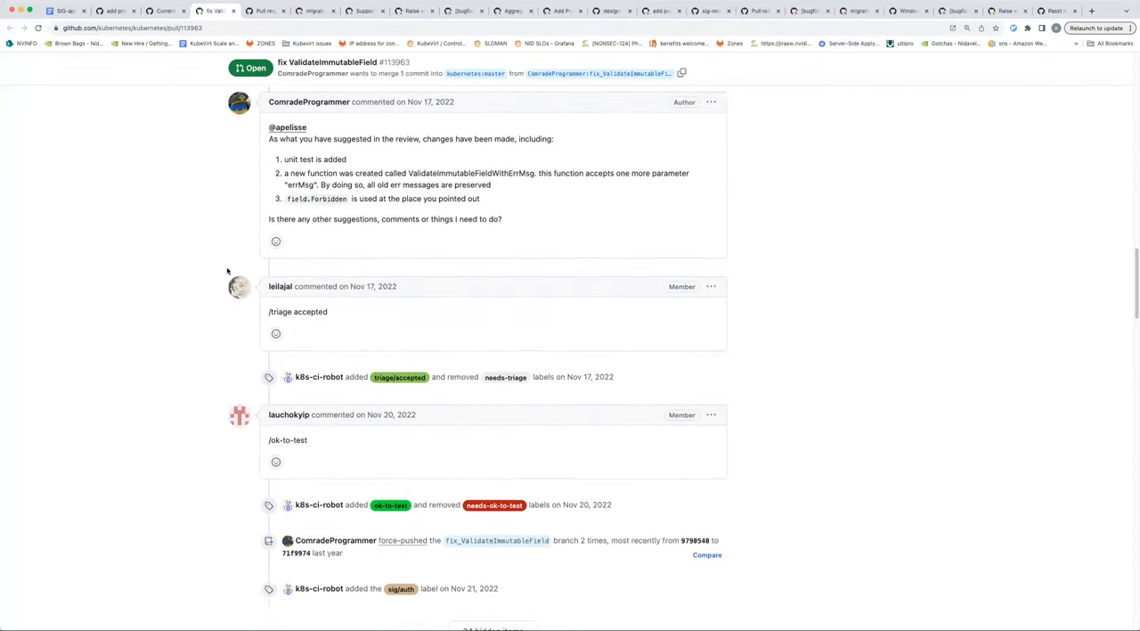
pyautogui.scroll(-3)
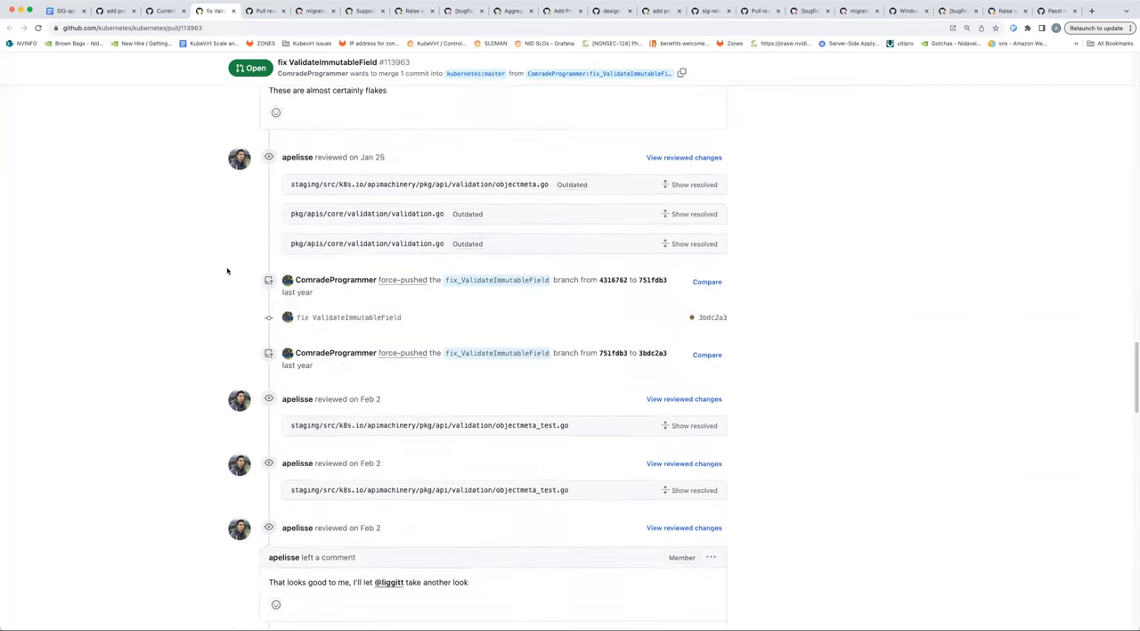
pyautogui.scroll(-3)
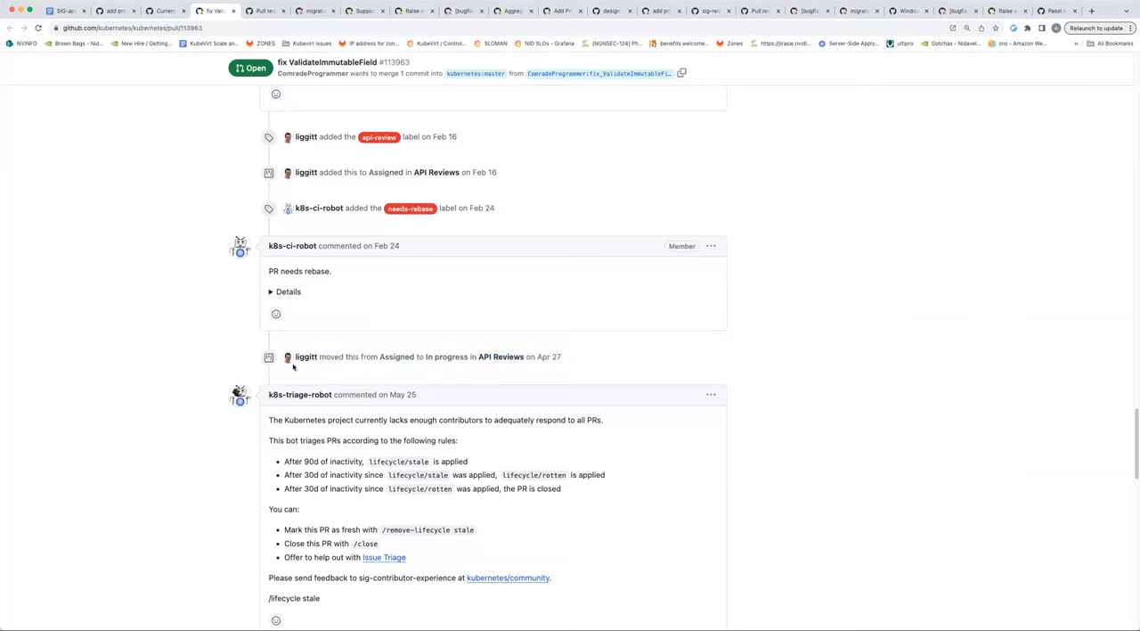
pyautogui.moveTo(419, 361)
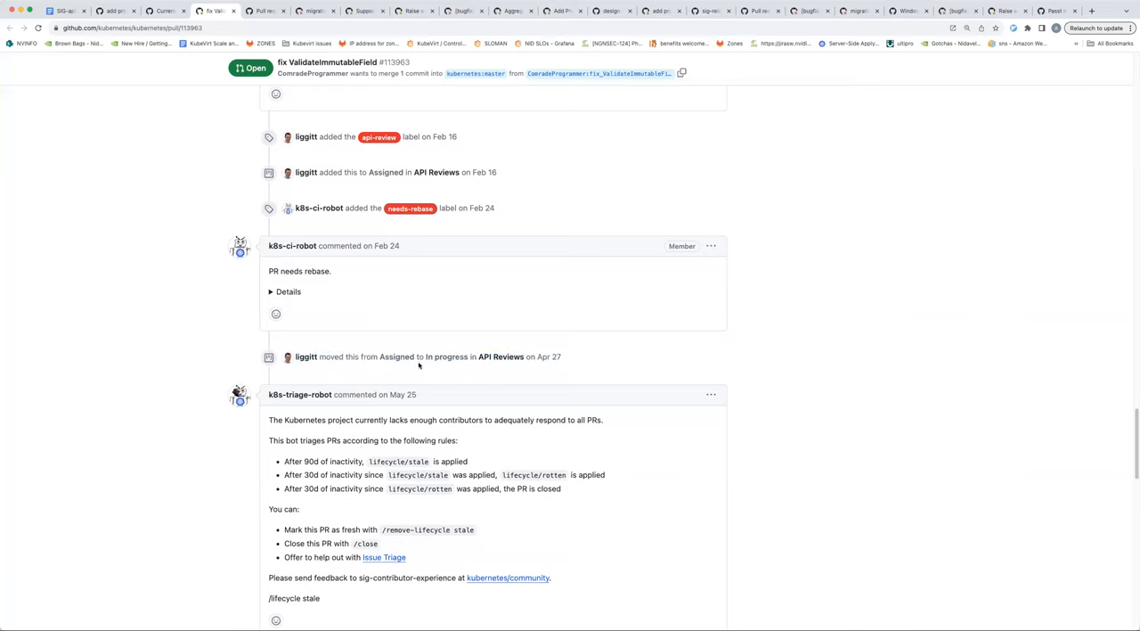
pyautogui.moveTo(336, 369)
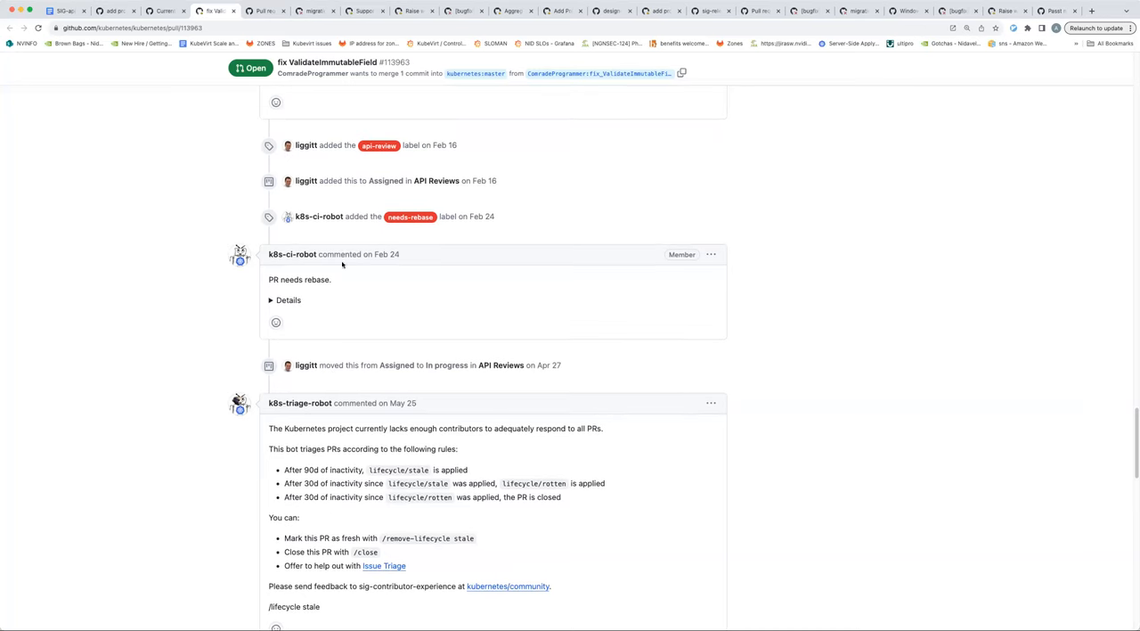
pyautogui.scroll(3)
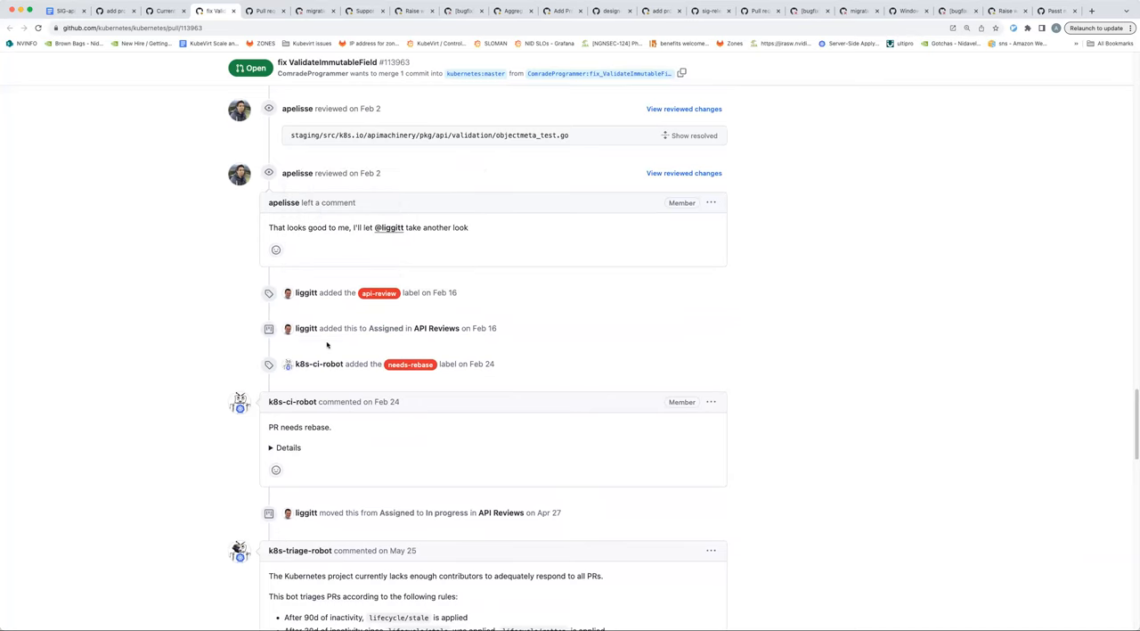
pyautogui.scroll(-3)
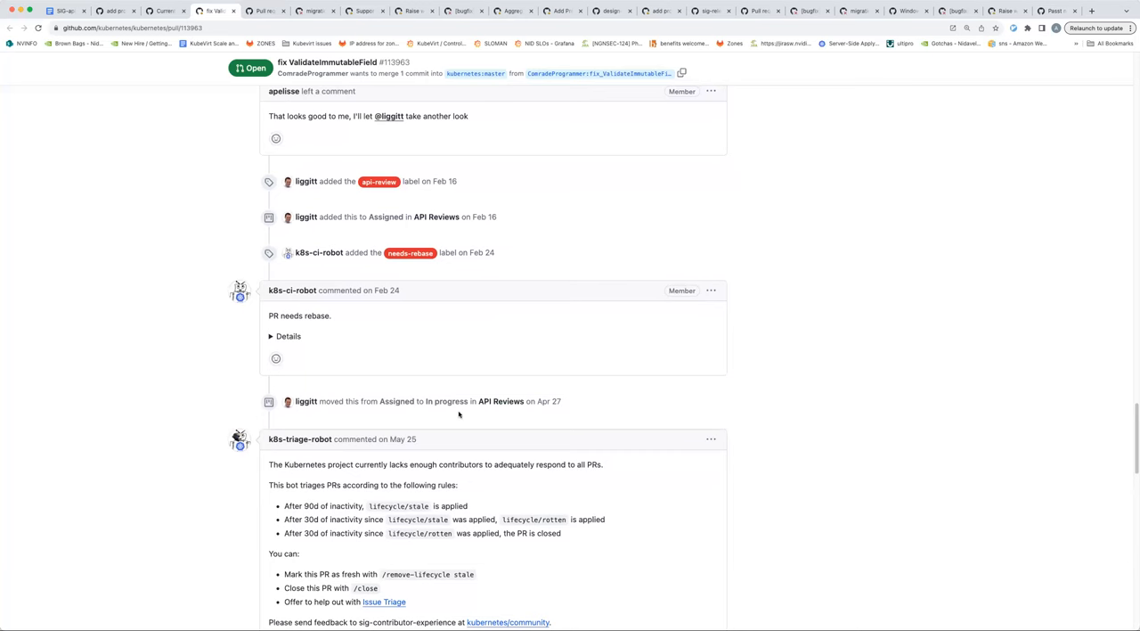
pyautogui.scroll(-3)
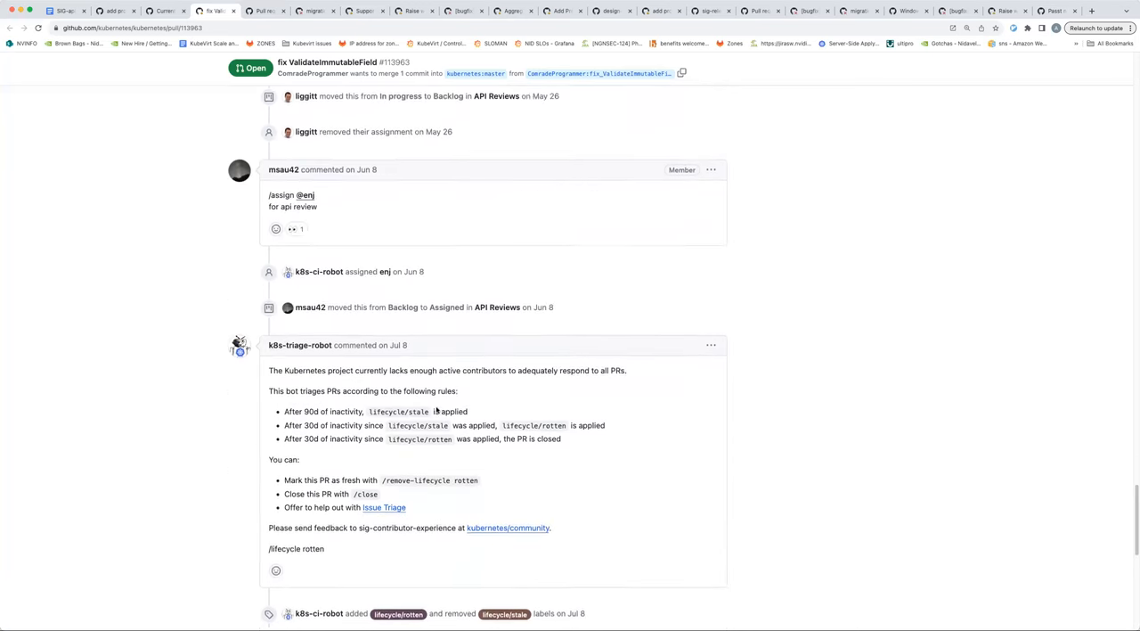
pyautogui.scroll(-3)
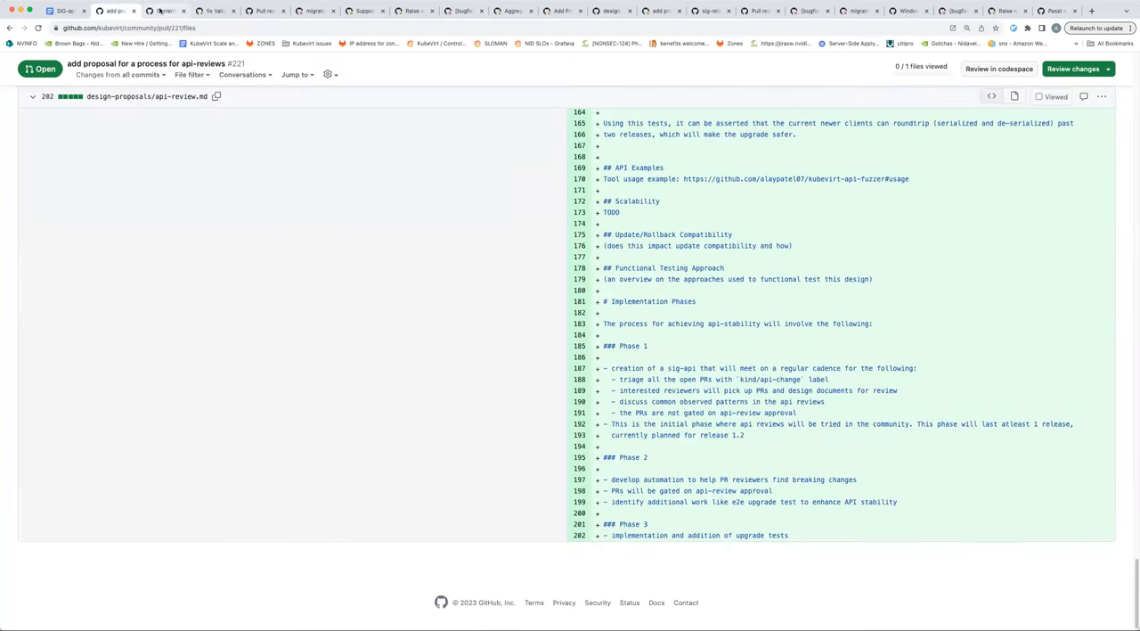
pyautogui.click(165, 13)
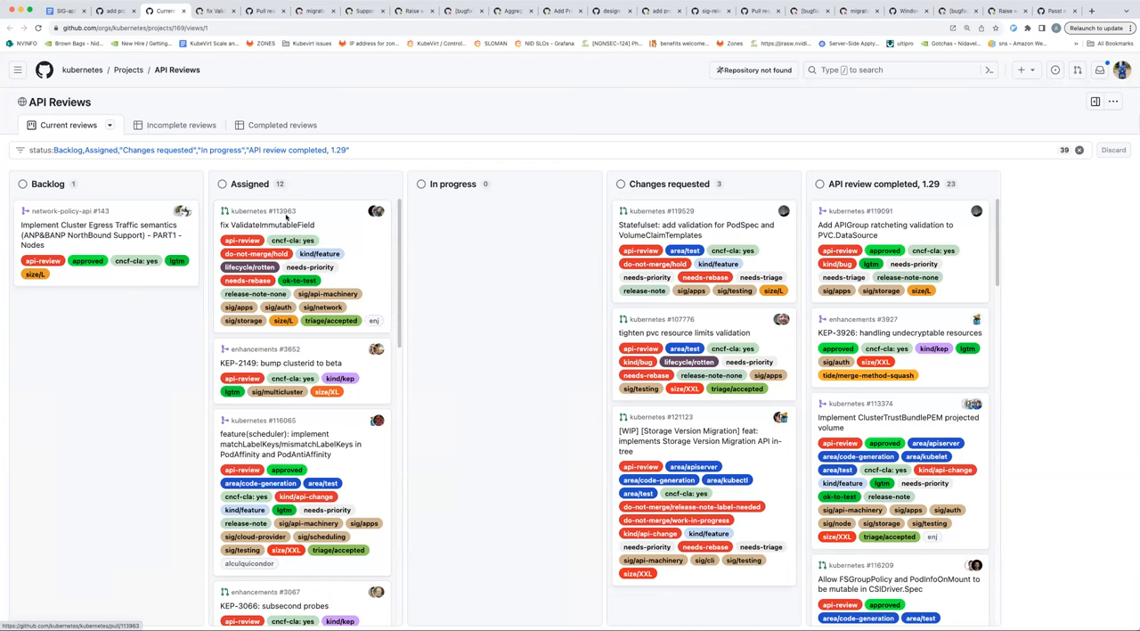
pyautogui.moveTo(250, 267)
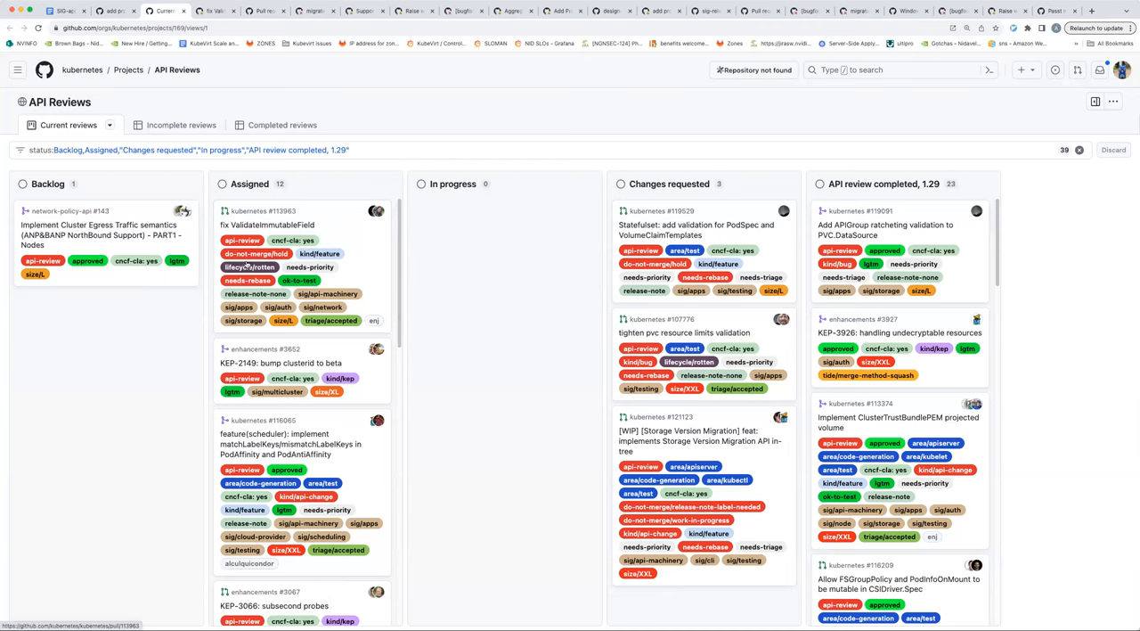
pyautogui.moveTo(504, 308)
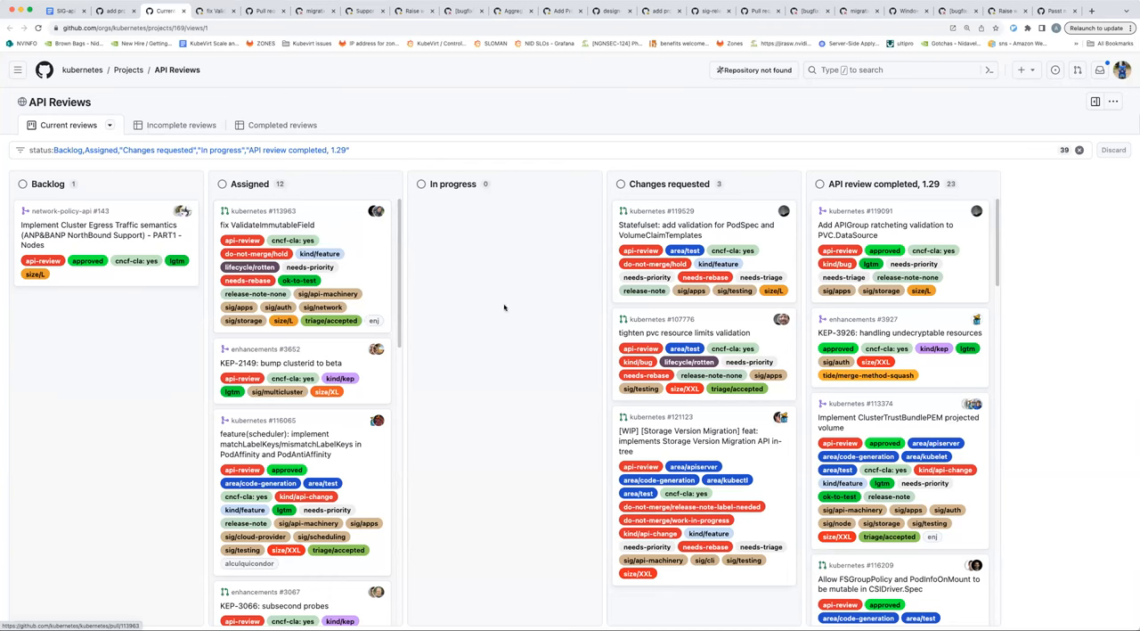
pyautogui.moveTo(160, 273)
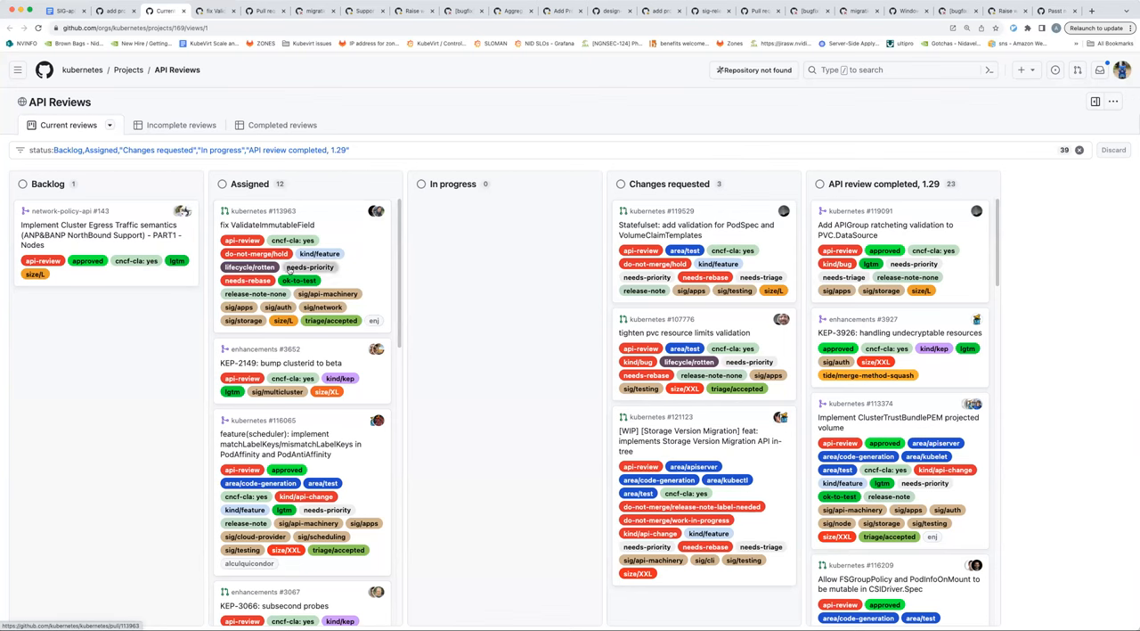
pyautogui.moveTo(354, 275)
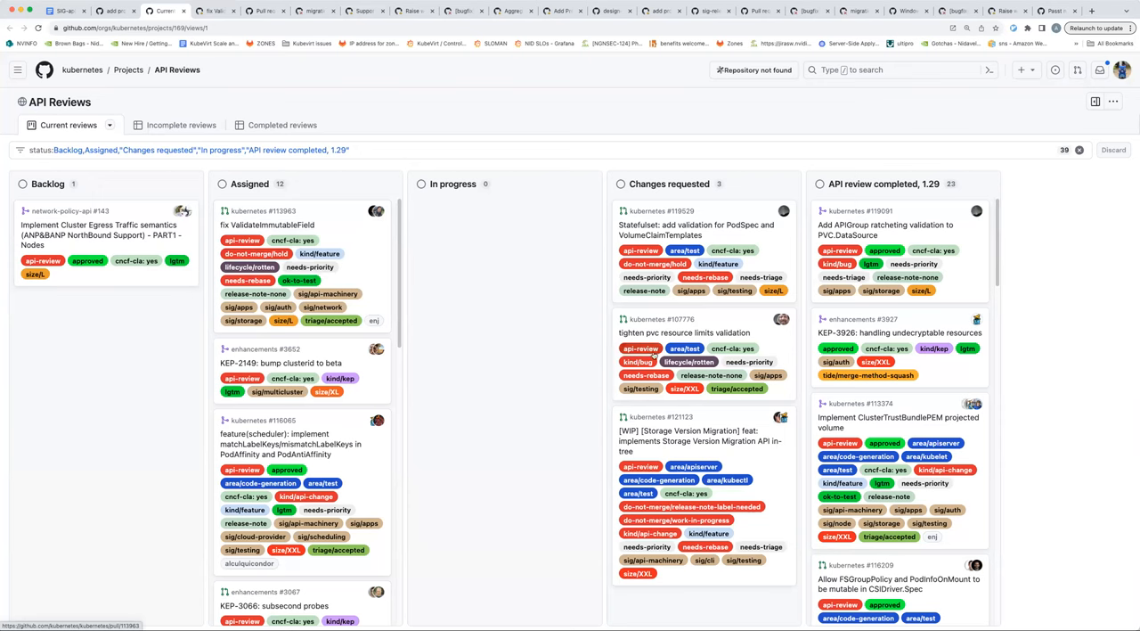
pyautogui.moveTo(453, 294)
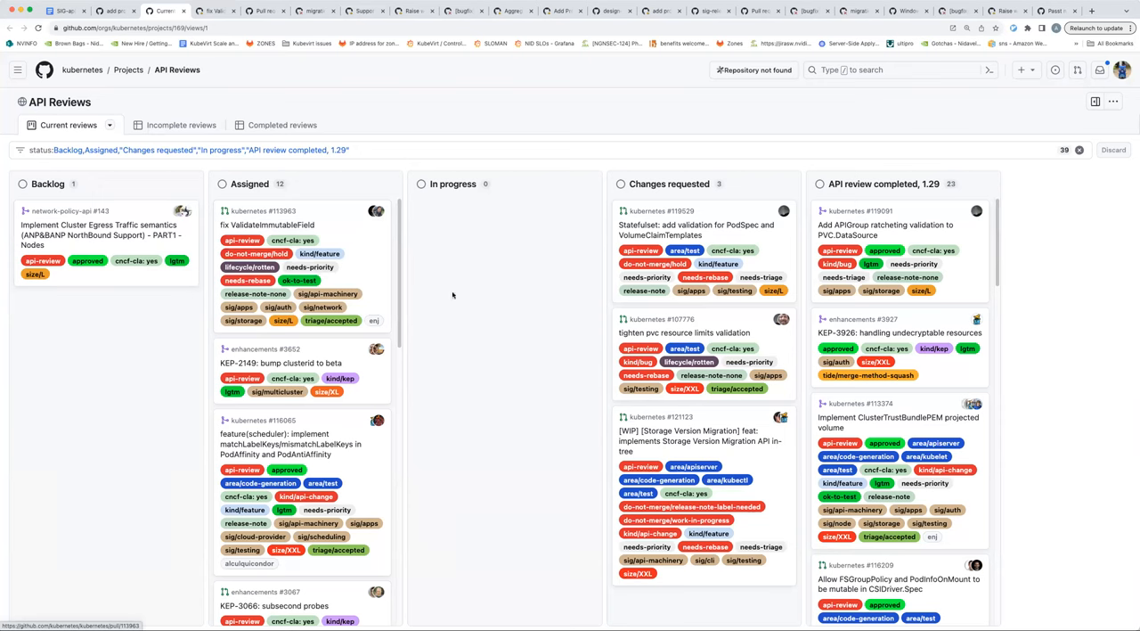
pyautogui.moveTo(746, 331)
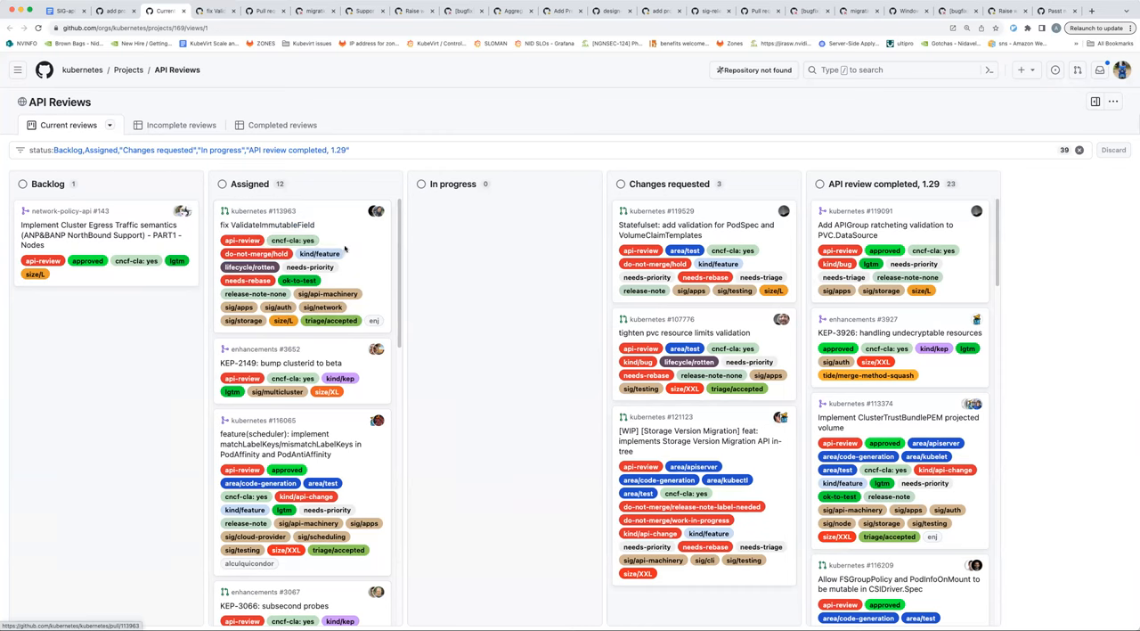
pyautogui.moveTo(348, 278)
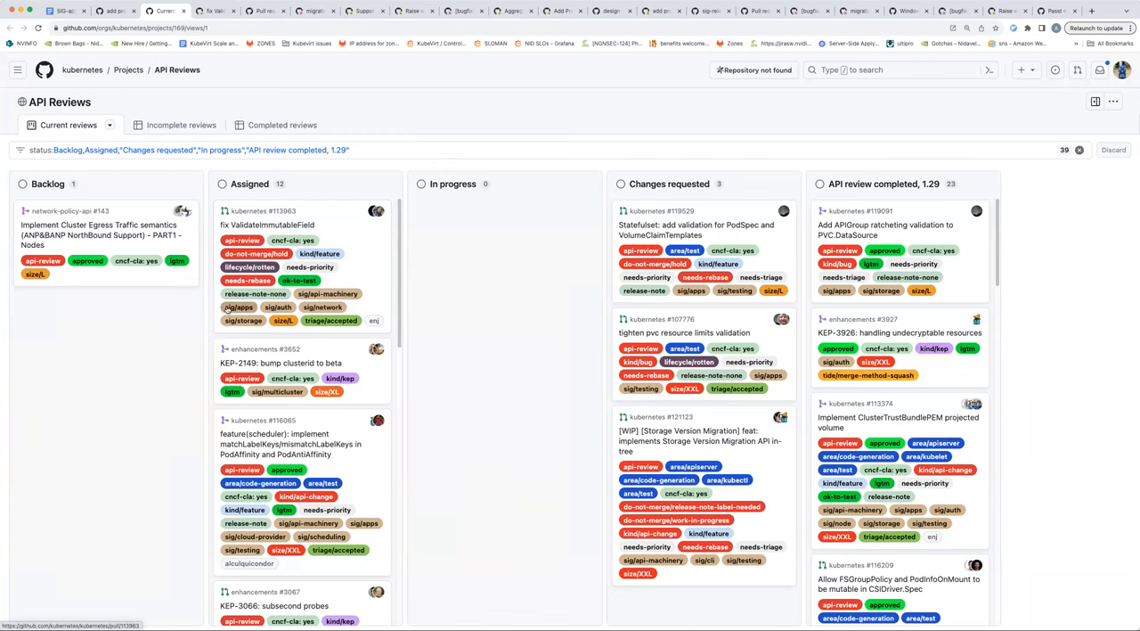
pyautogui.moveTo(234, 294)
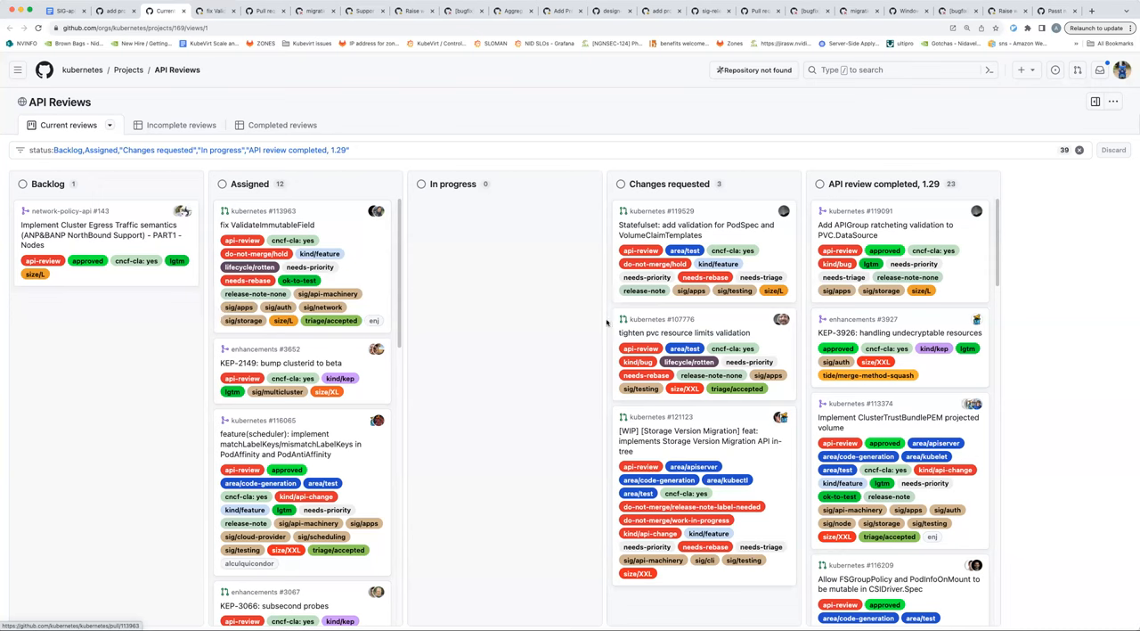
pyautogui.moveTo(582, 311)
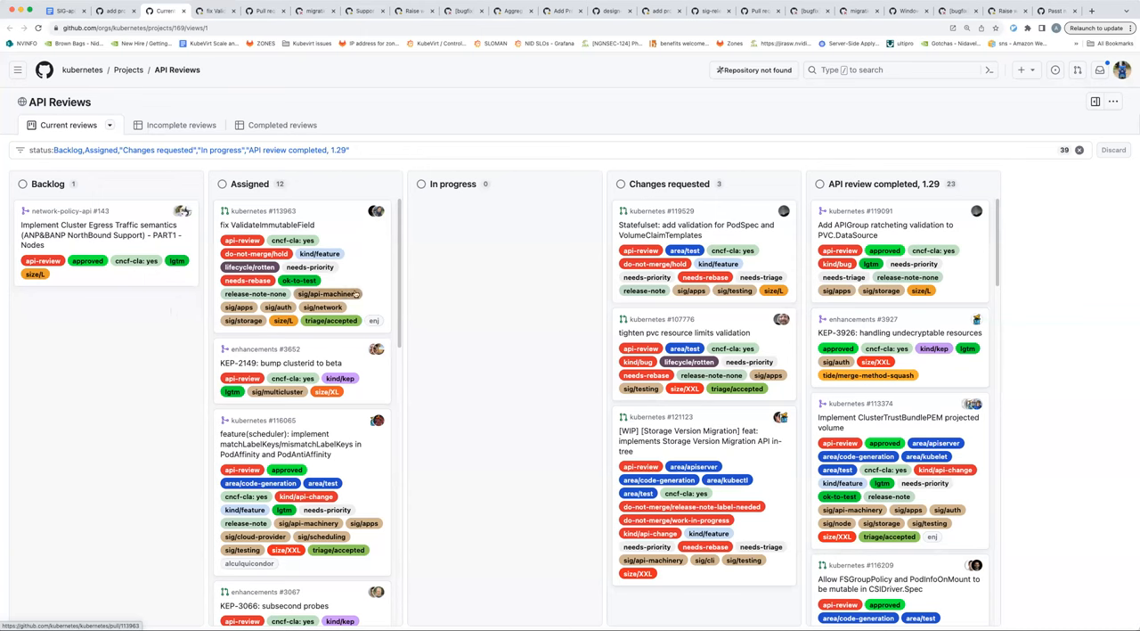
pyautogui.moveTo(165, 289)
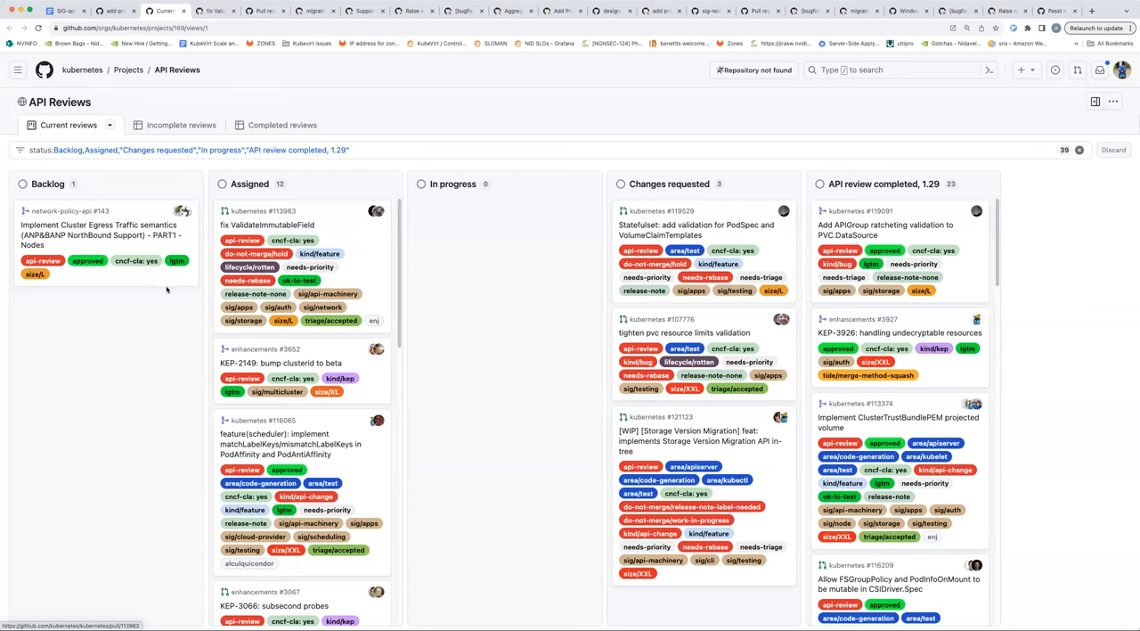
pyautogui.moveTo(356, 279)
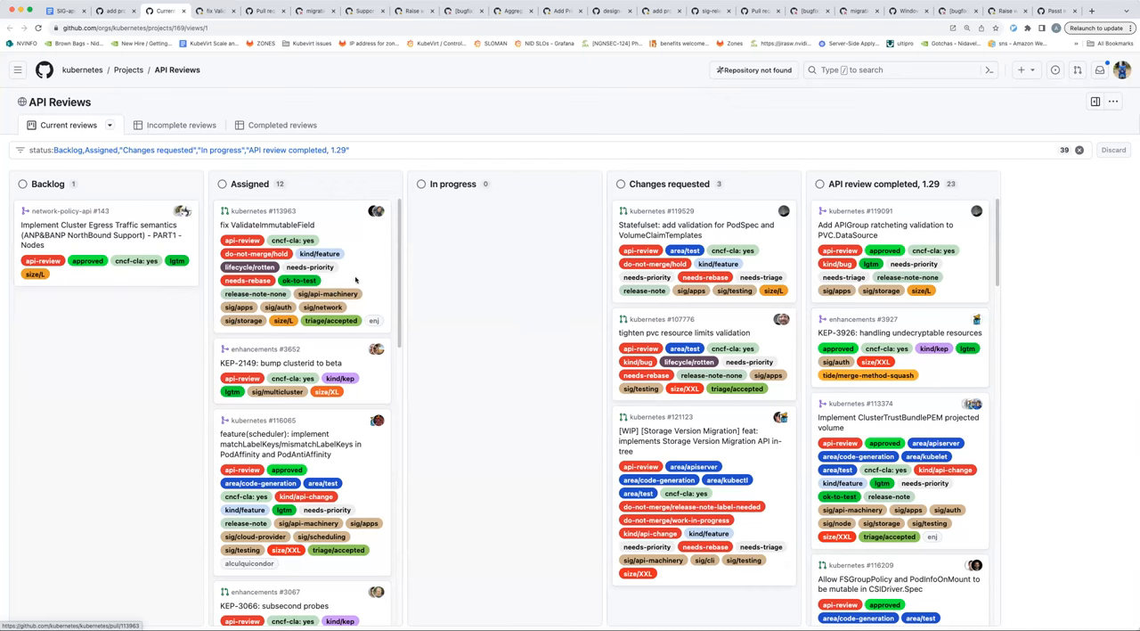
pyautogui.moveTo(732, 306)
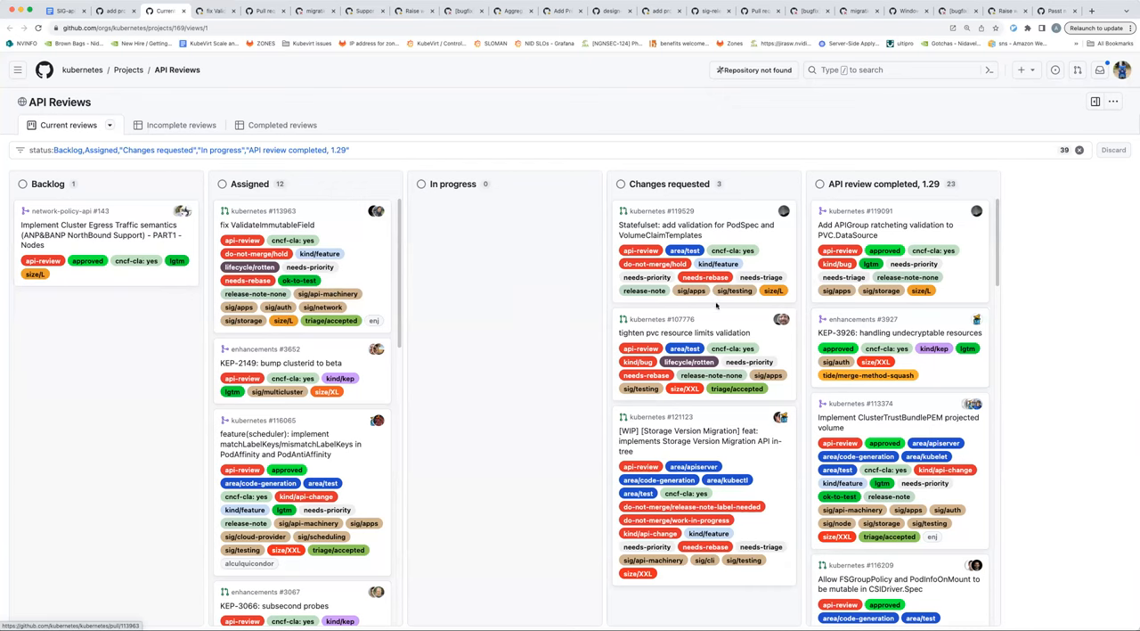
pyautogui.moveTo(528, 308)
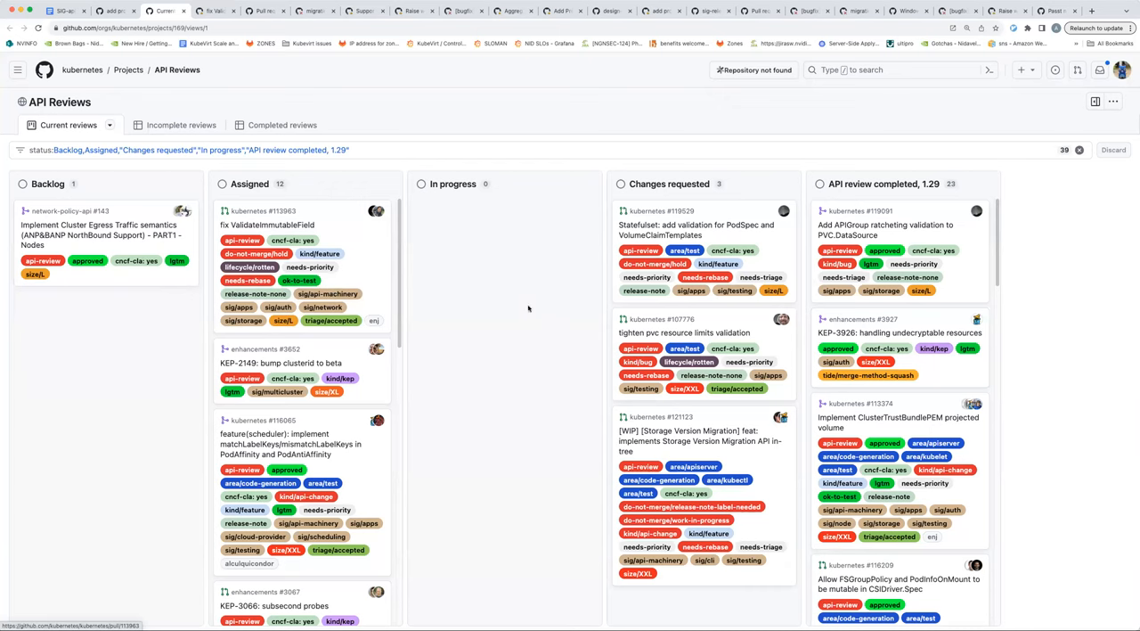
pyautogui.moveTo(476, 310)
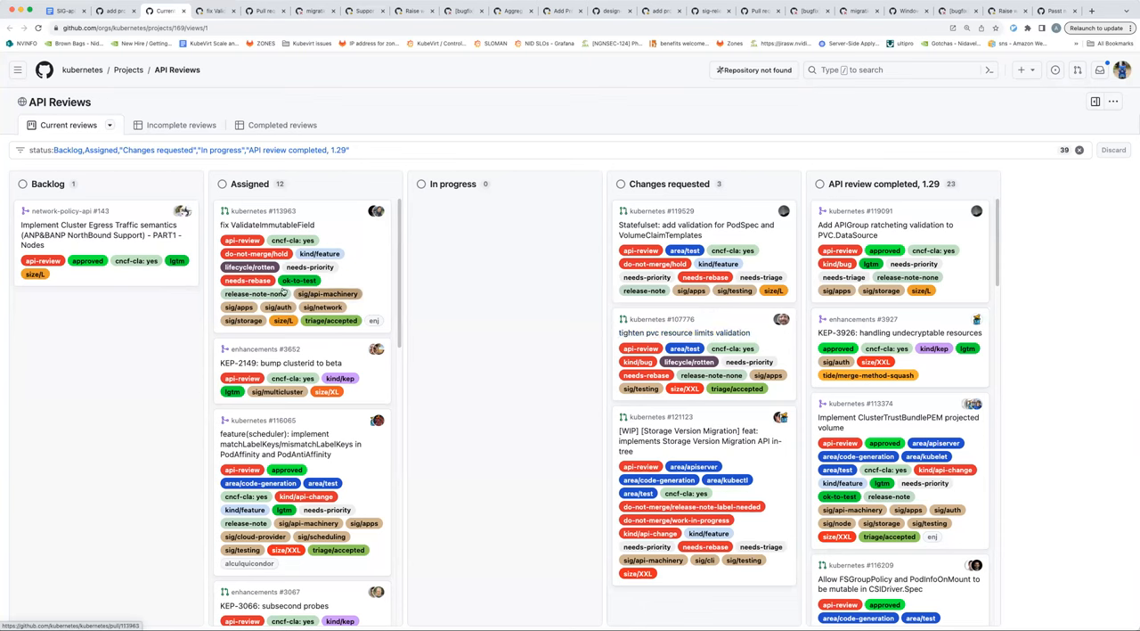
pyautogui.moveTo(443, 349)
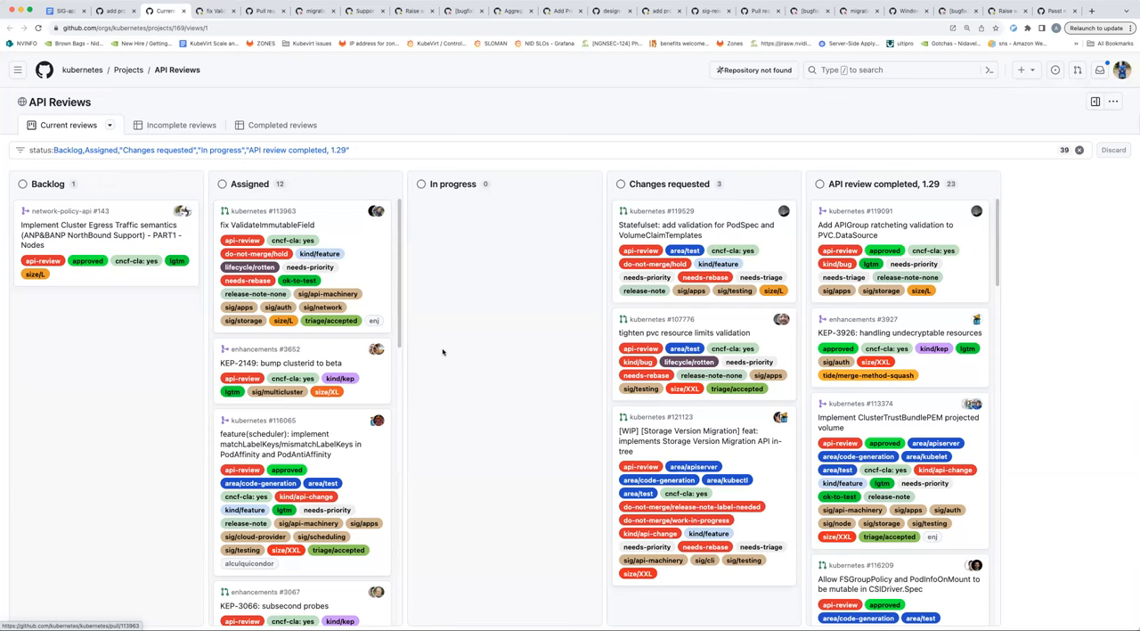
pyautogui.moveTo(136, 327)
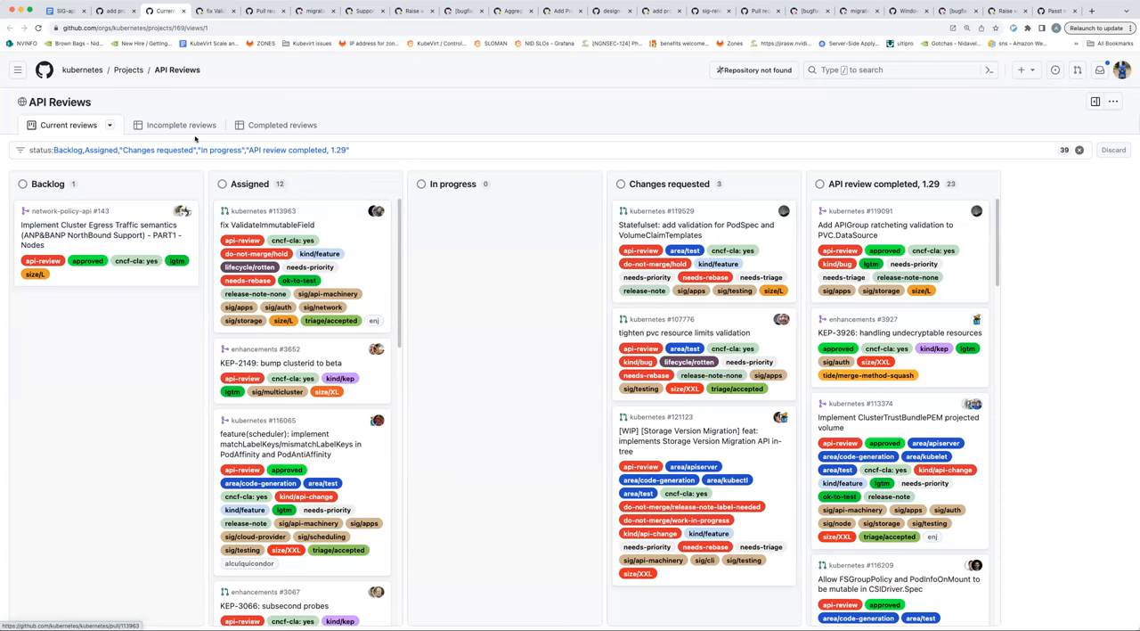
pyautogui.moveTo(209, 168)
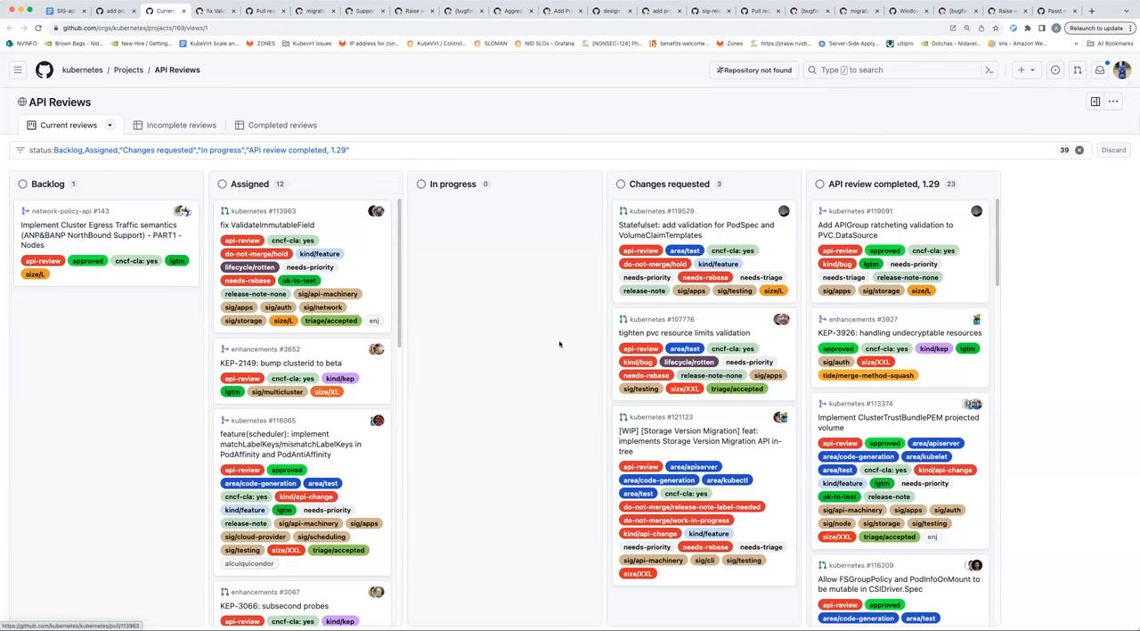
pyautogui.moveTo(555, 364)
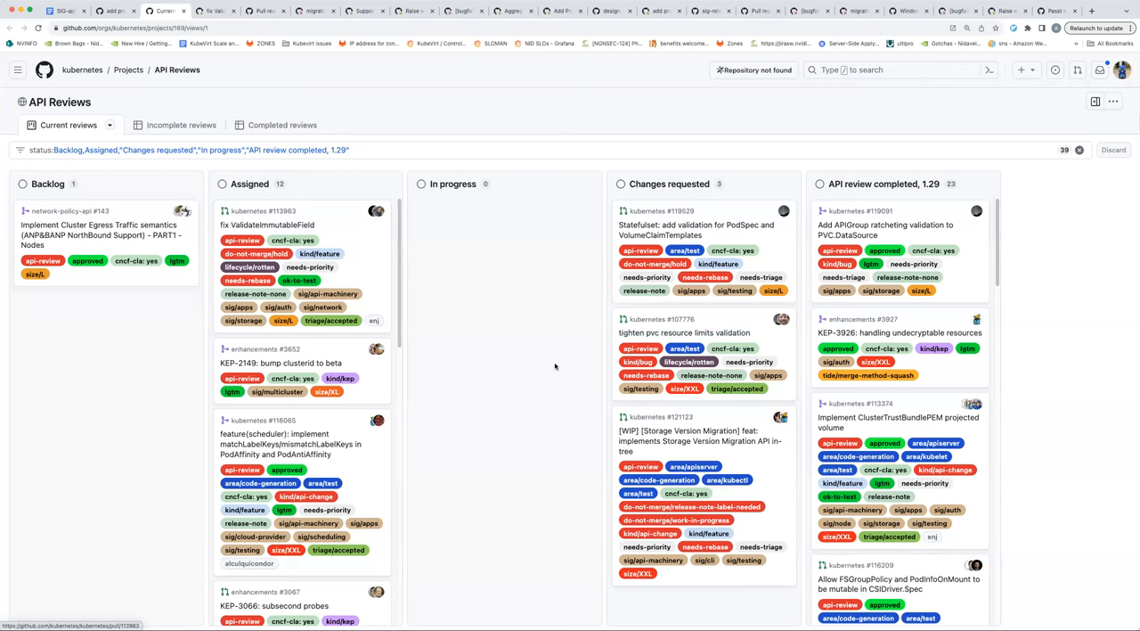
pyautogui.moveTo(576, 364)
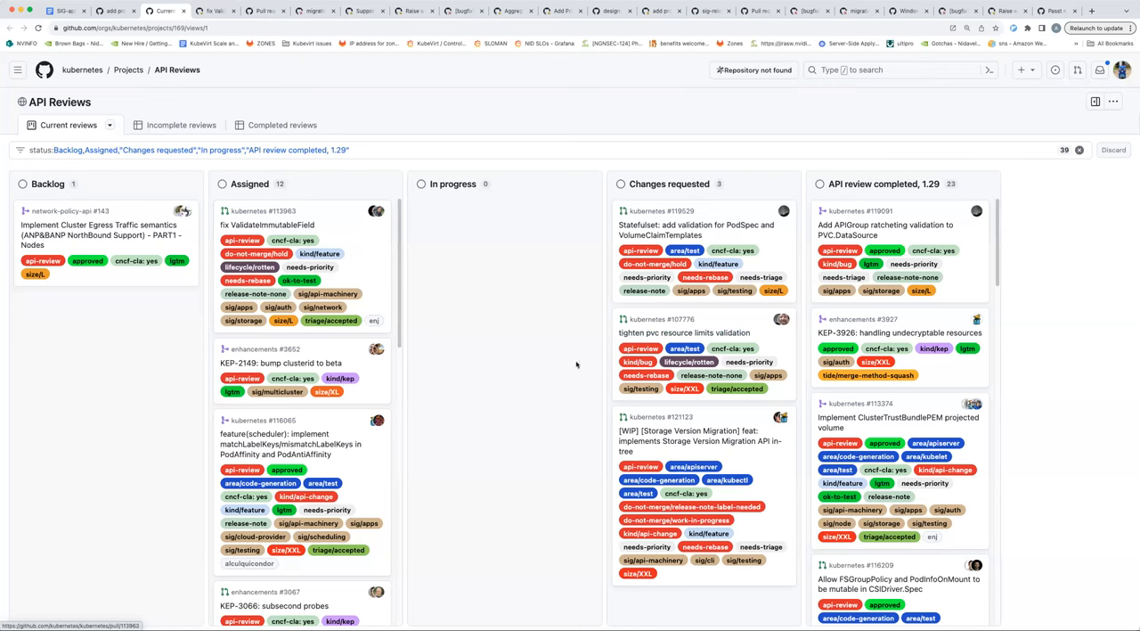
pyautogui.moveTo(468, 357)
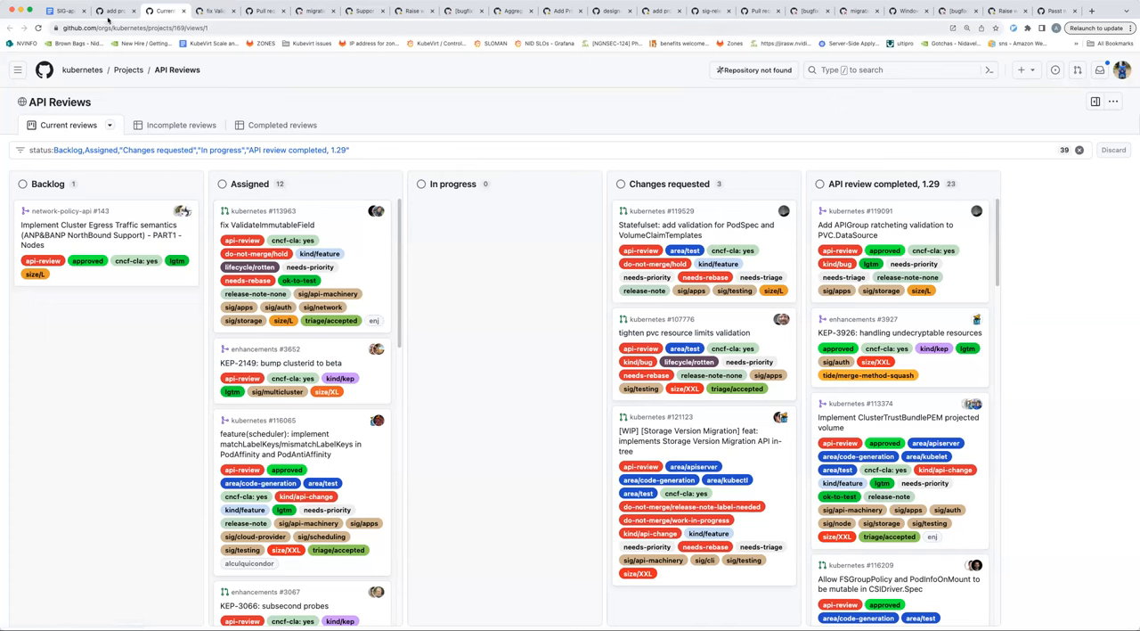
# Step: Under the board link, add the sub-bullet 'Need to check if GitHub Projects are allowed for kubevirt'
pyautogui.click(56, 14)
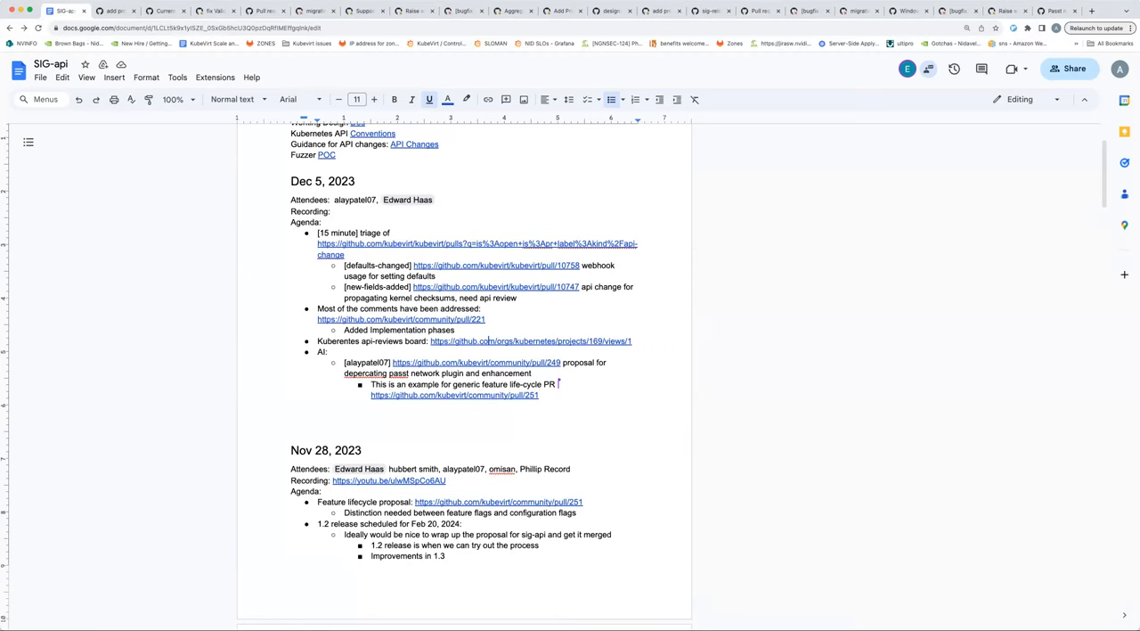
pyautogui.moveTo(1029, 364)
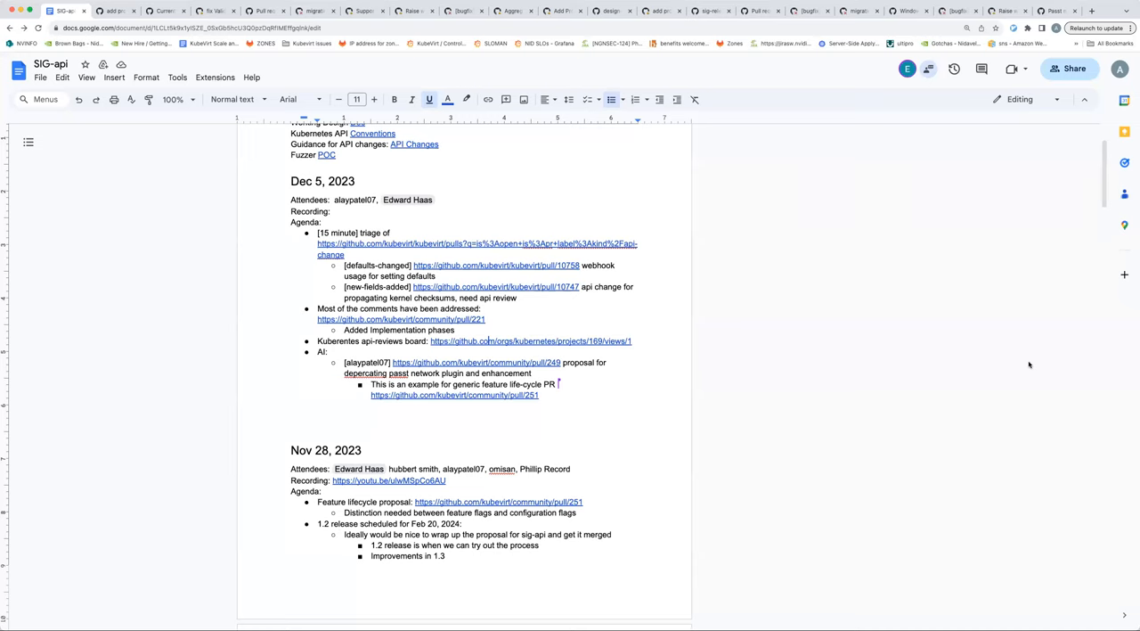
pyautogui.moveTo(1017, 364)
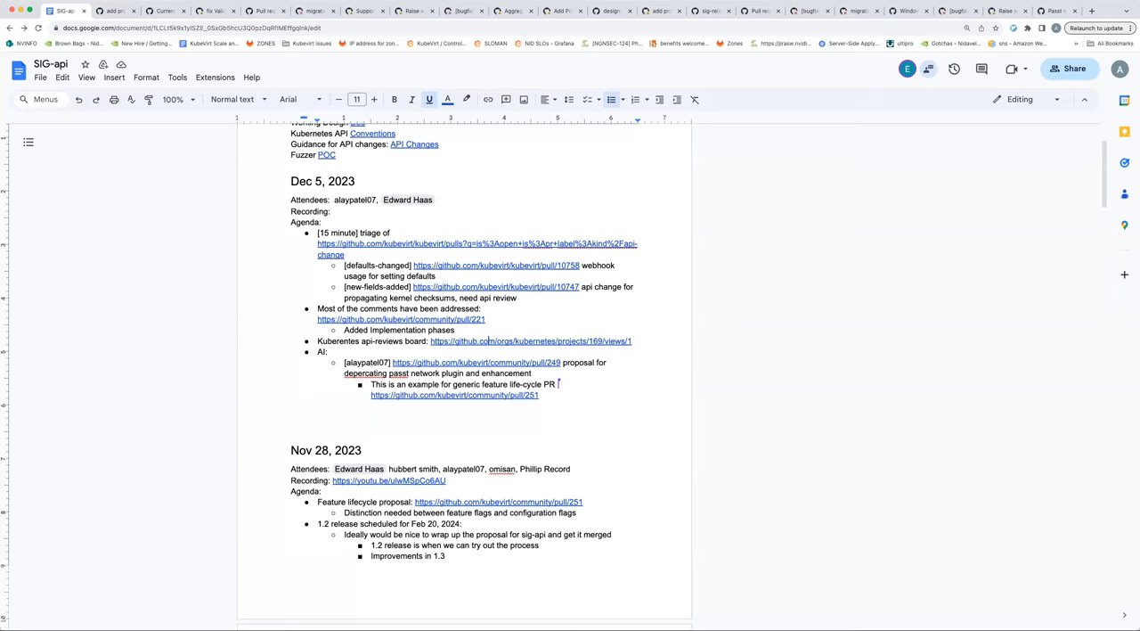
pyautogui.moveTo(407, 353)
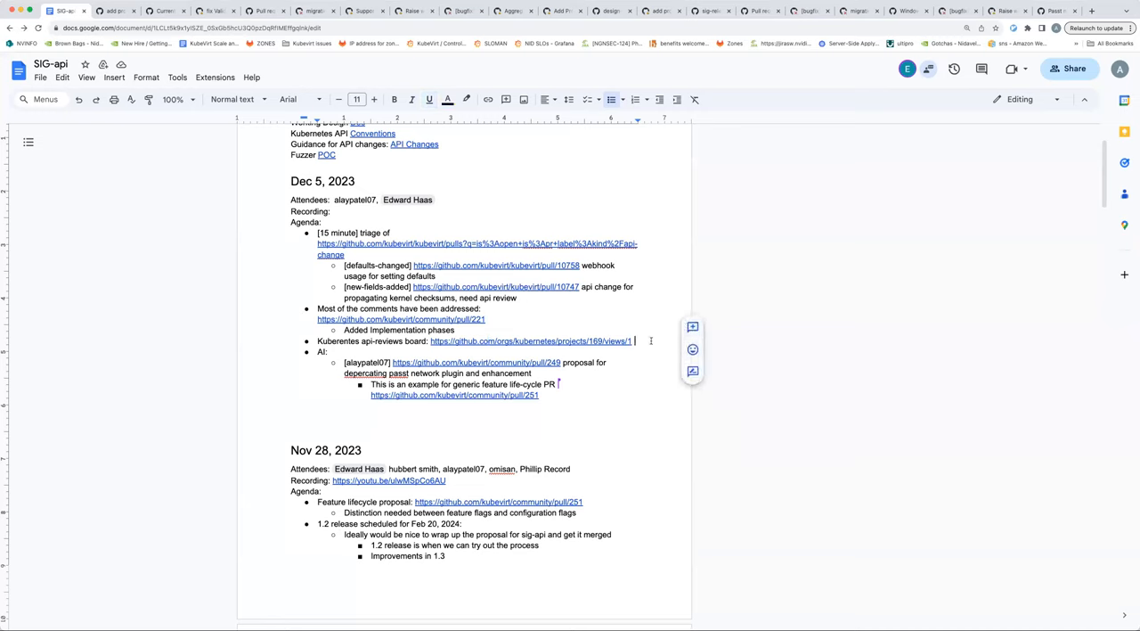
pyautogui.write('nee')
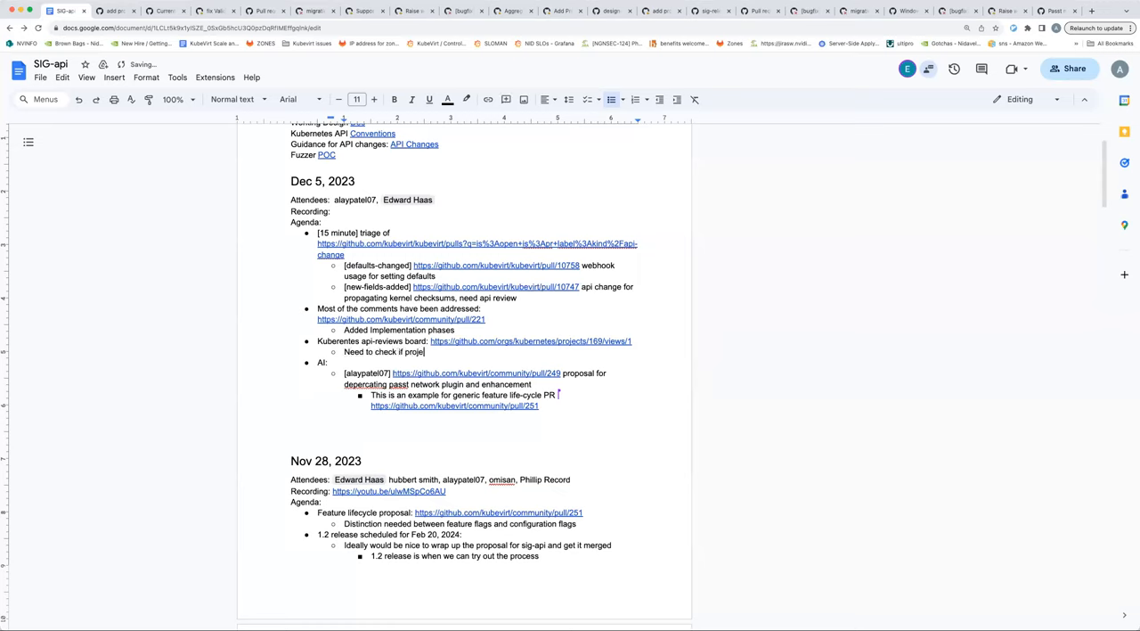
pyautogui.write('cts are')
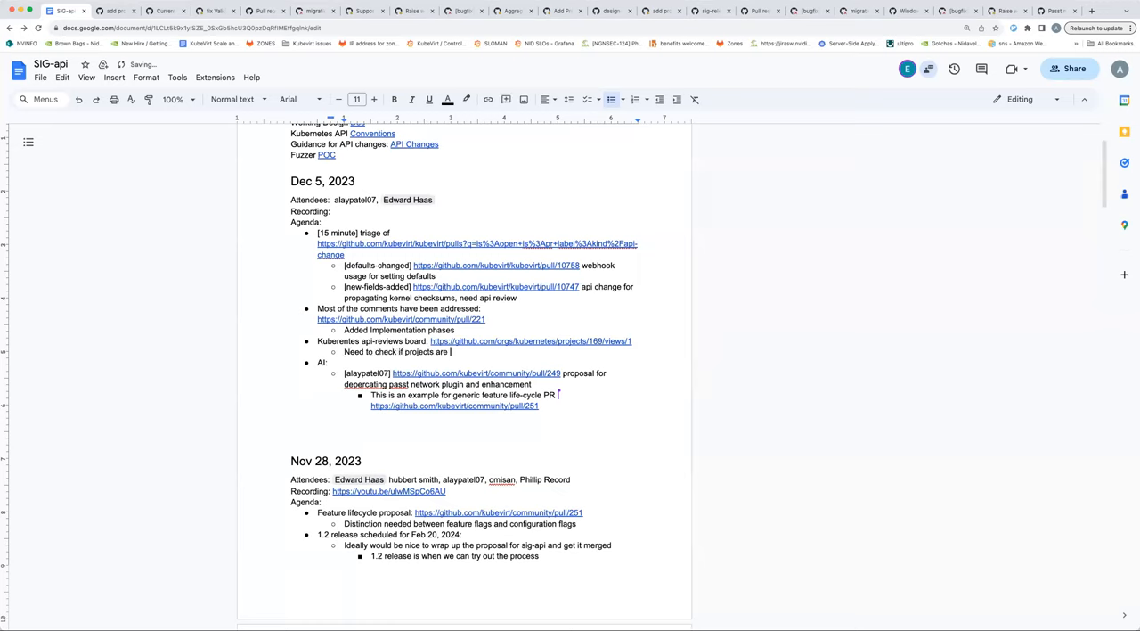
pyautogui.write('allowed for kubevirt')
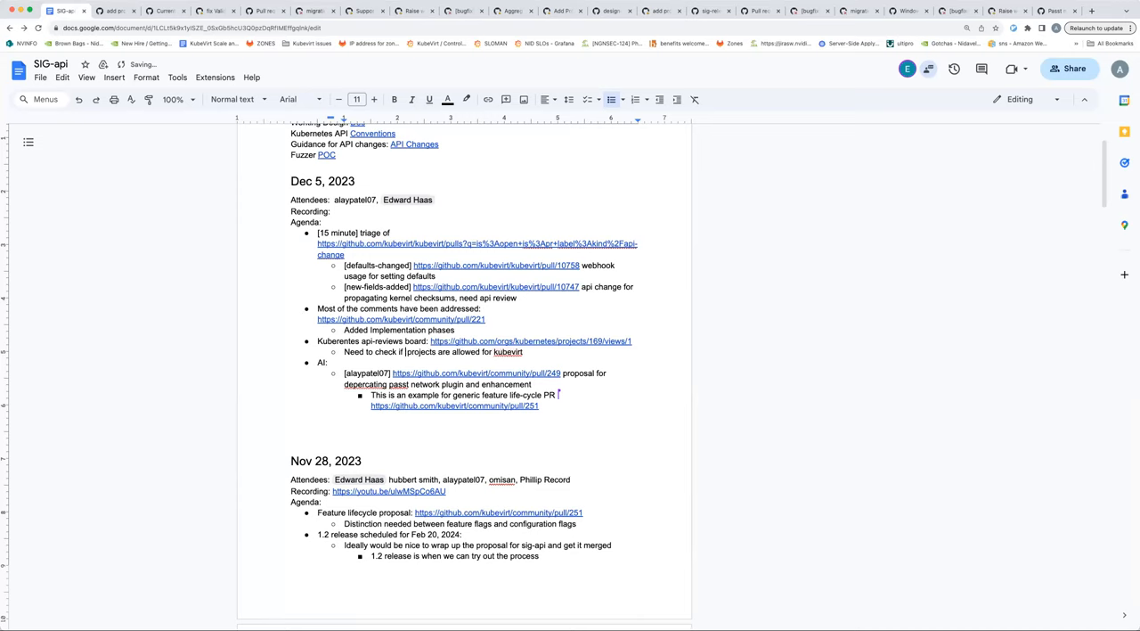
pyautogui.write('GitHub P')
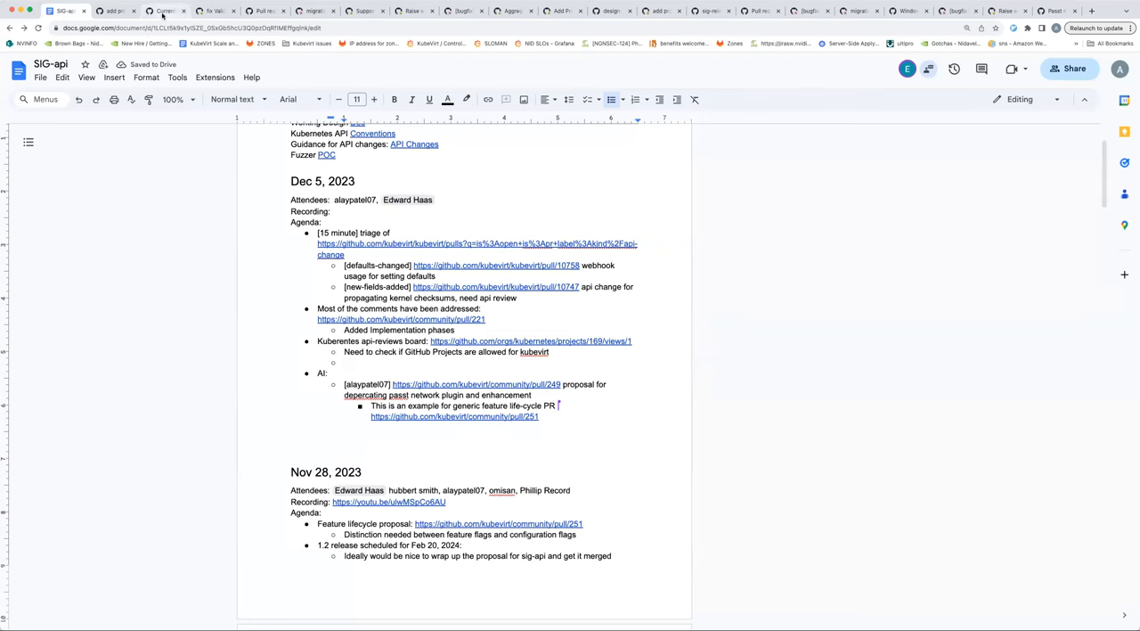
# Step: Switch to the 'Current reviews' tab showing the Kubernetes API Reviews board
pyautogui.click(161, 14)
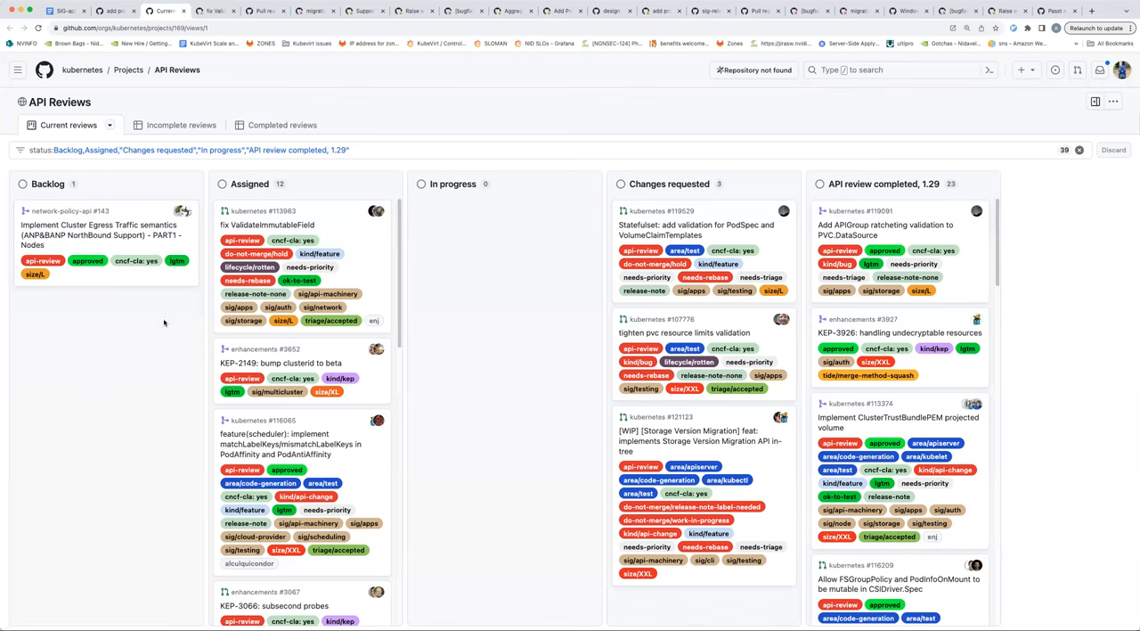
pyautogui.moveTo(613, 369)
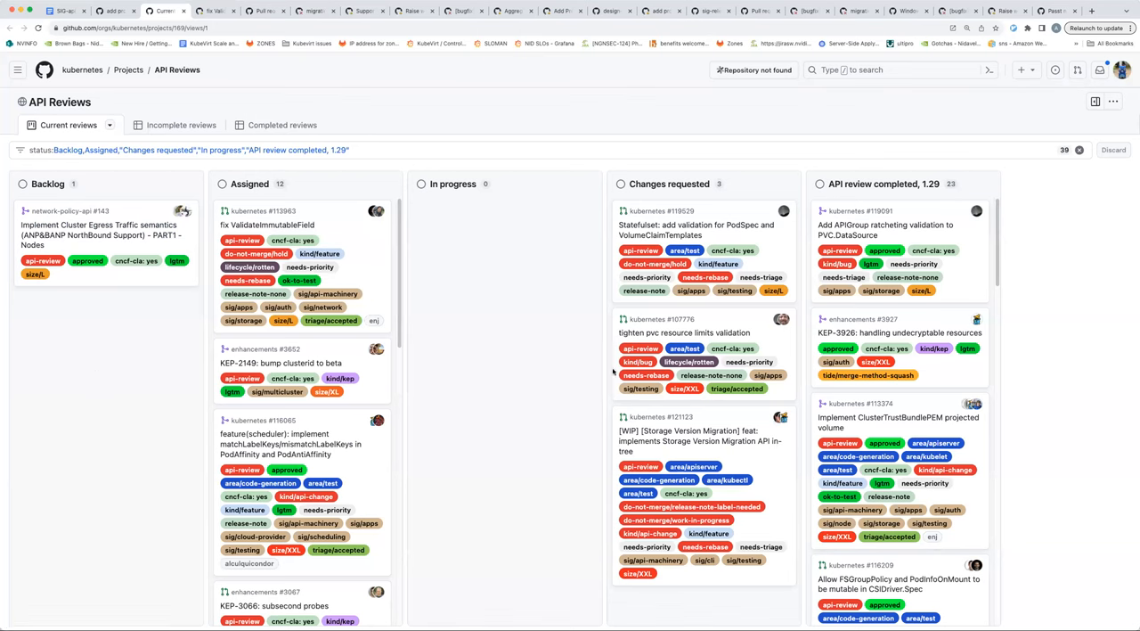
pyautogui.moveTo(603, 367)
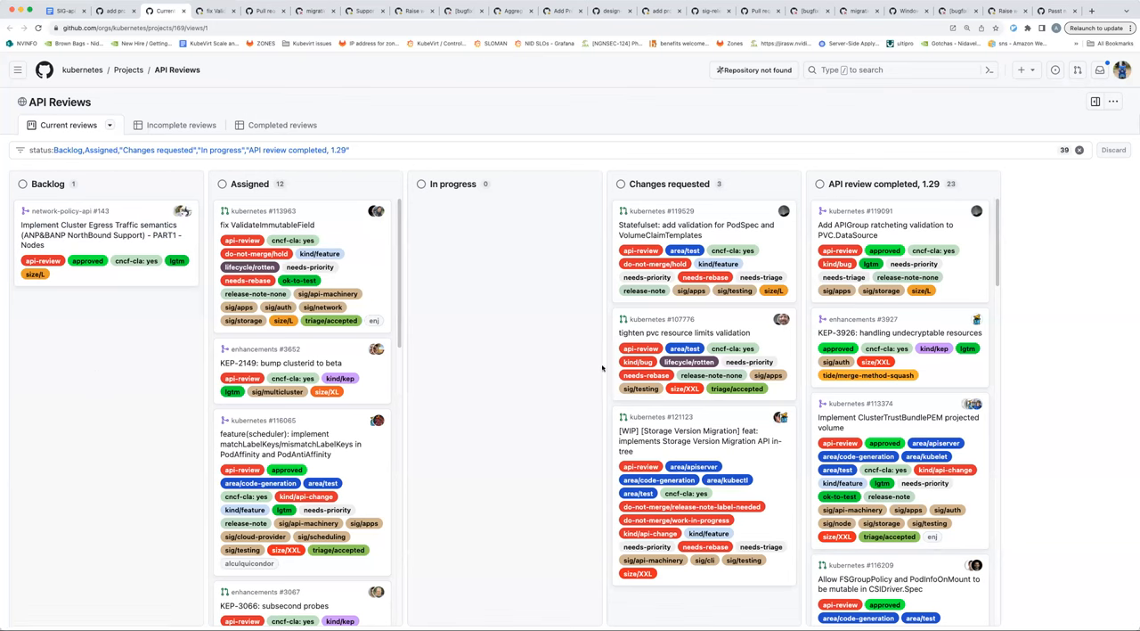
pyautogui.moveTo(735, 290)
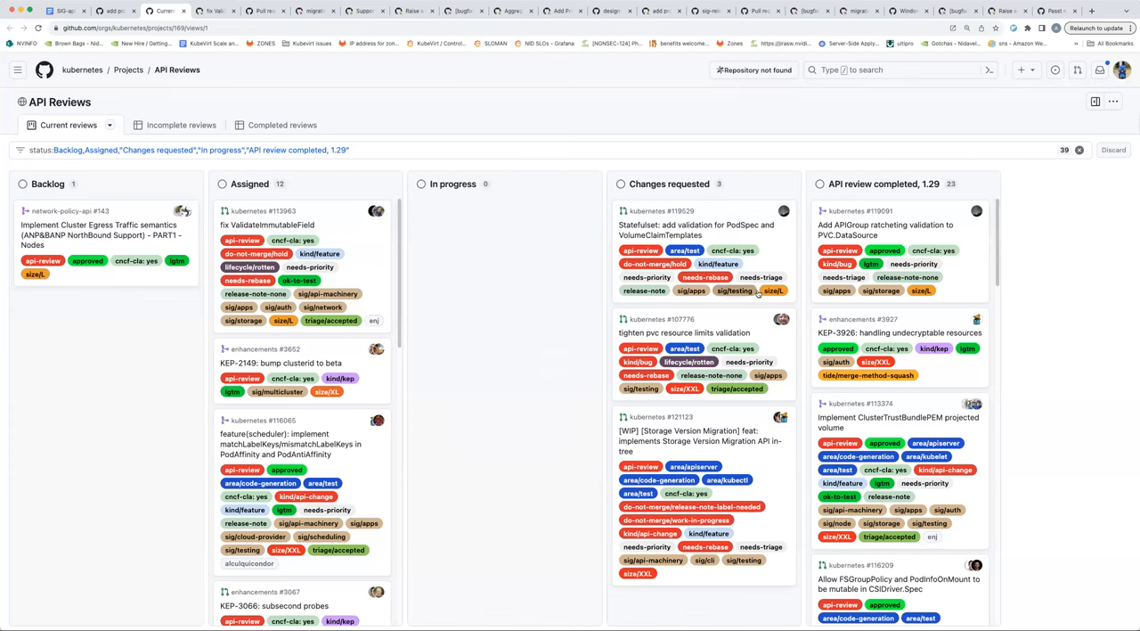
pyautogui.moveTo(756, 324)
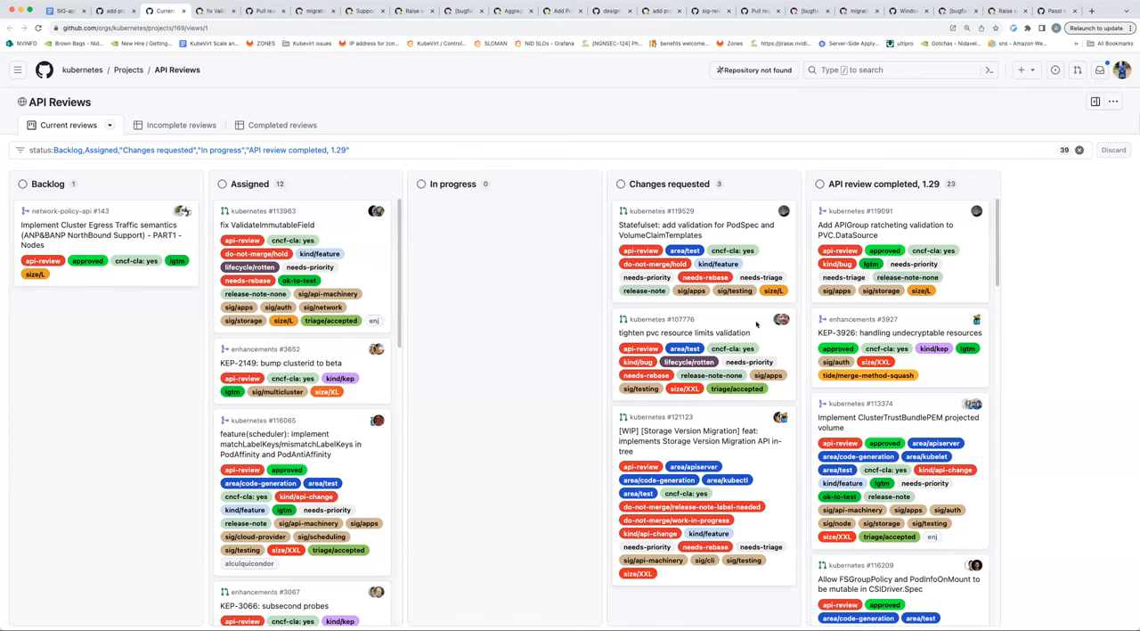
pyautogui.moveTo(590, 339)
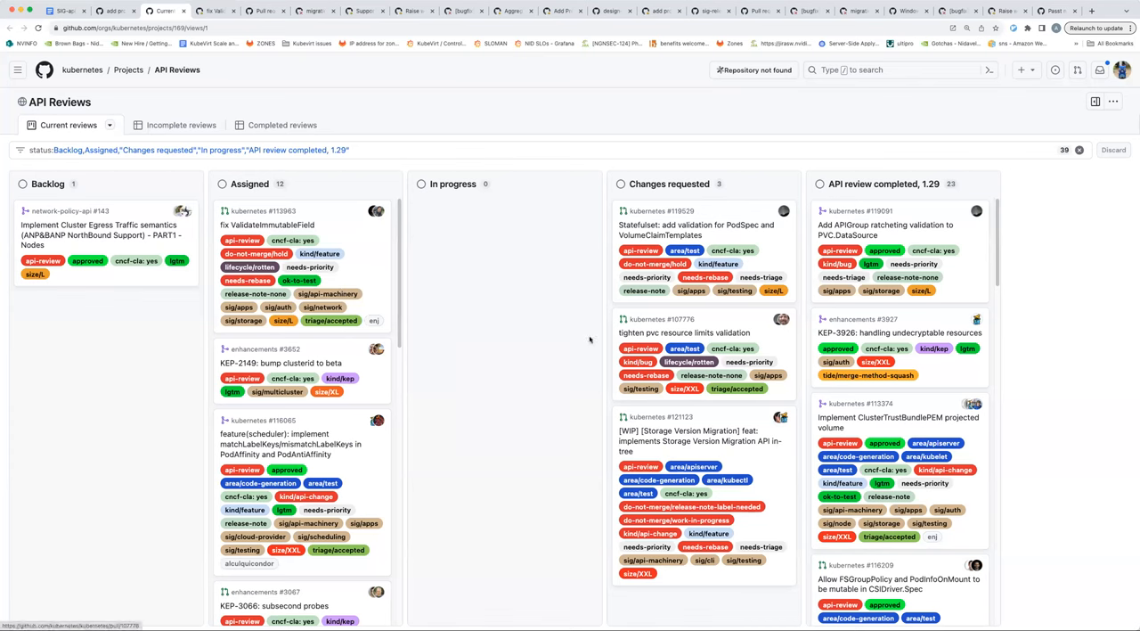
pyautogui.moveTo(583, 337)
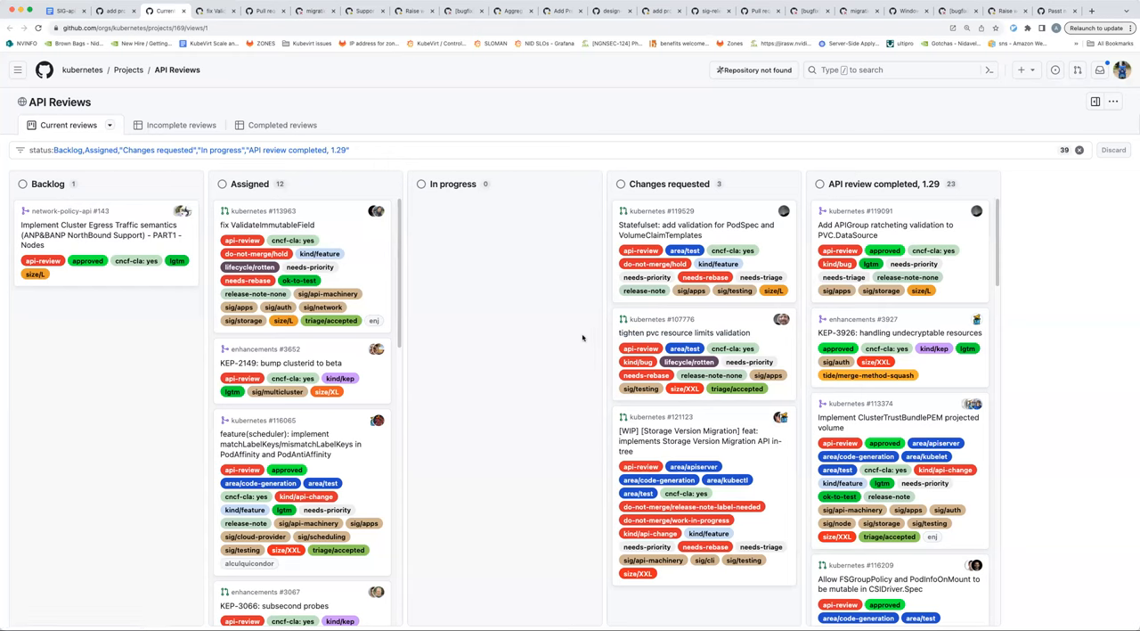
pyautogui.moveTo(548, 335)
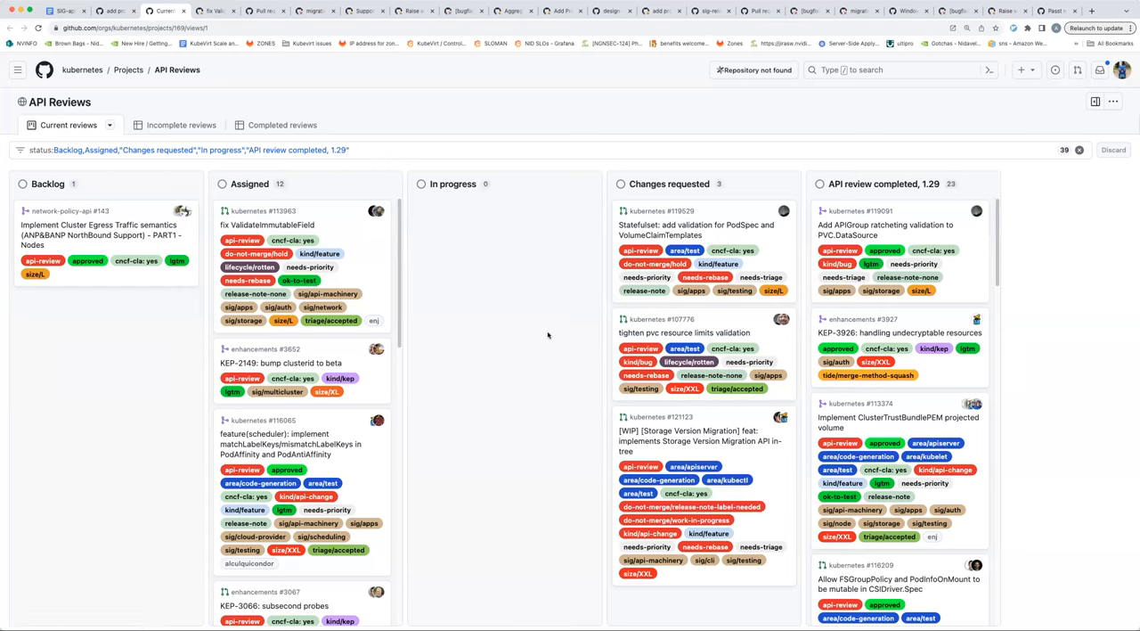
pyautogui.moveTo(759, 315)
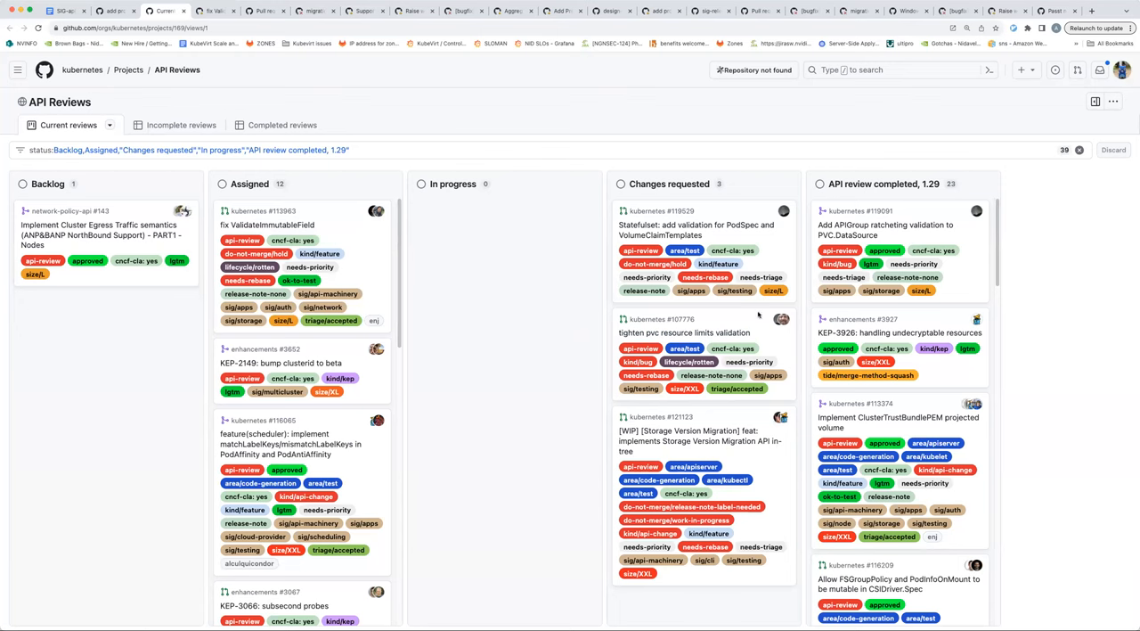
pyautogui.moveTo(629, 297)
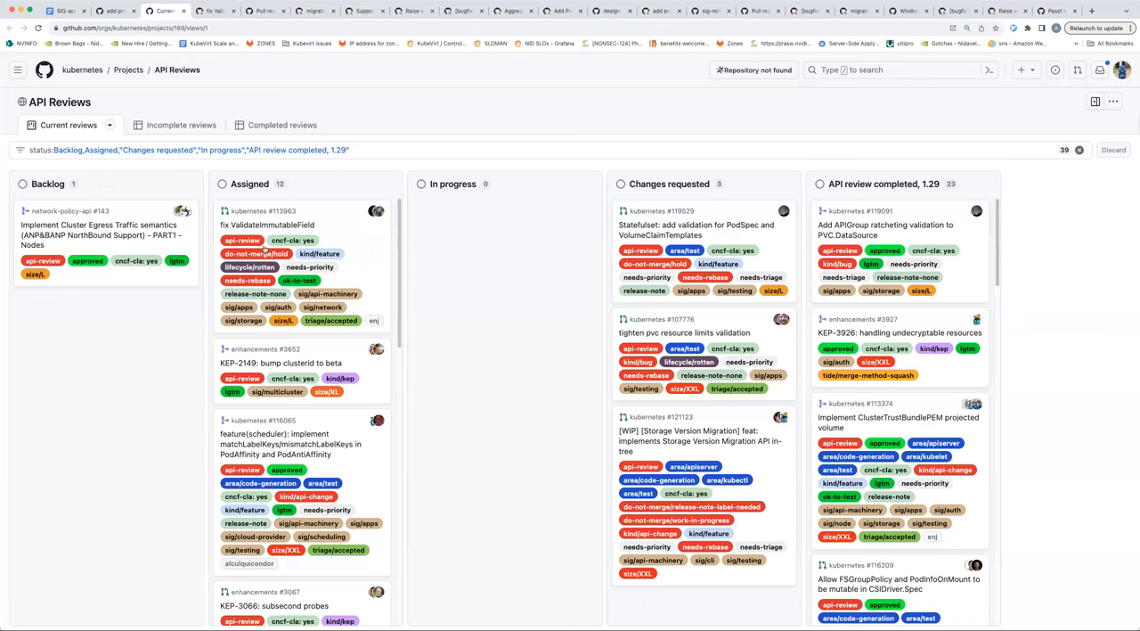
pyautogui.moveTo(574, 284)
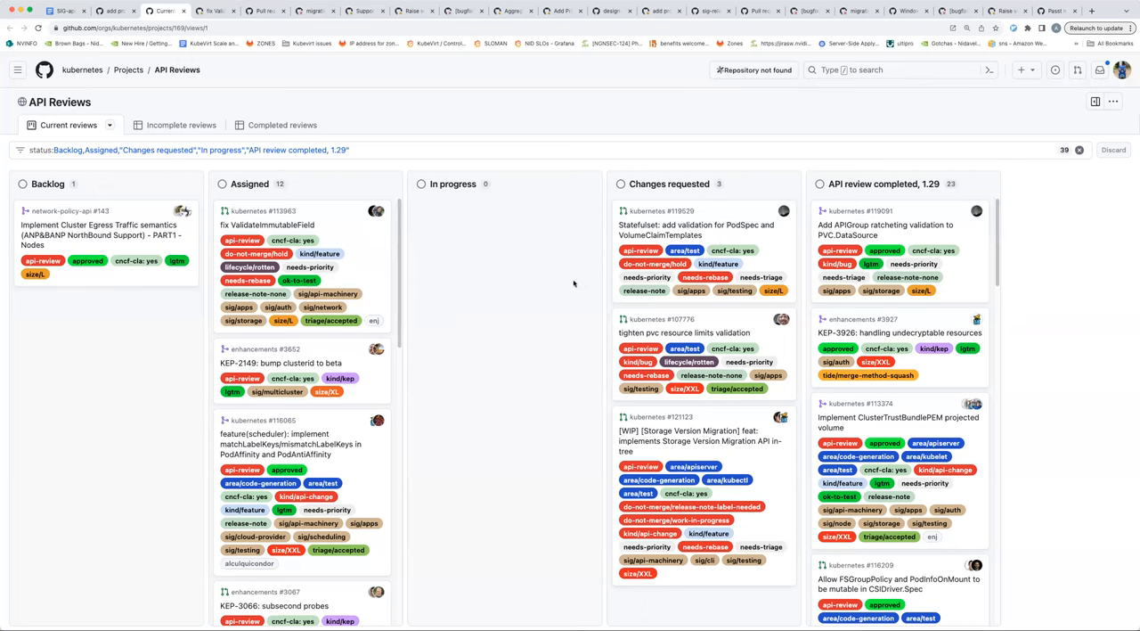
pyautogui.moveTo(523, 262)
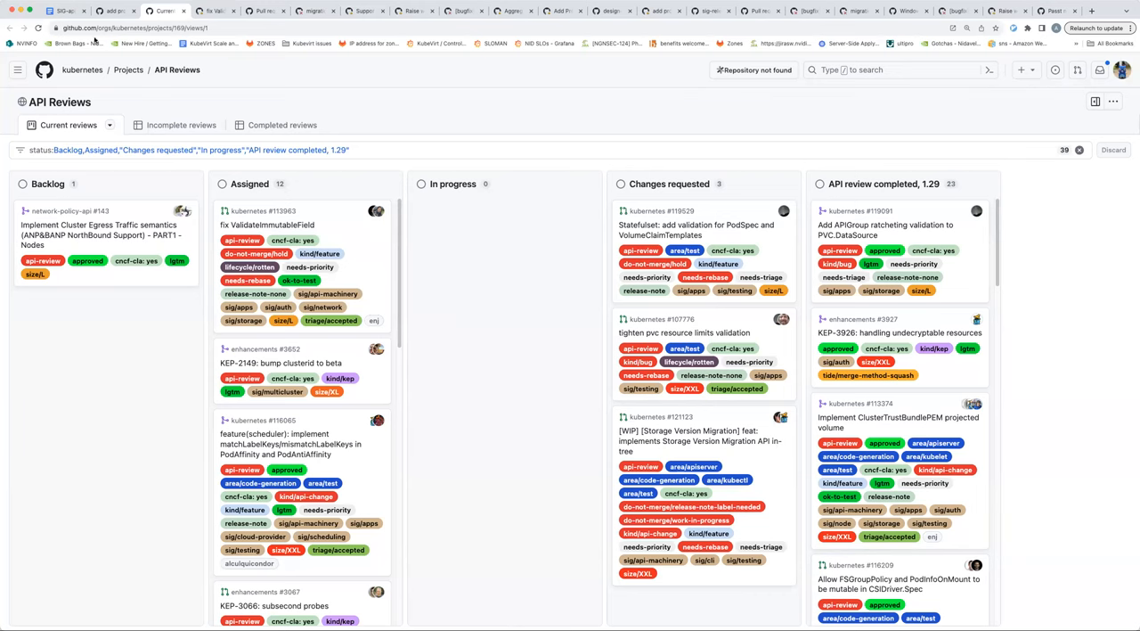
# Step: Append ', check in community meeting' to the GitHub Projects note in the SIG-api doc
pyautogui.click(61, 14)
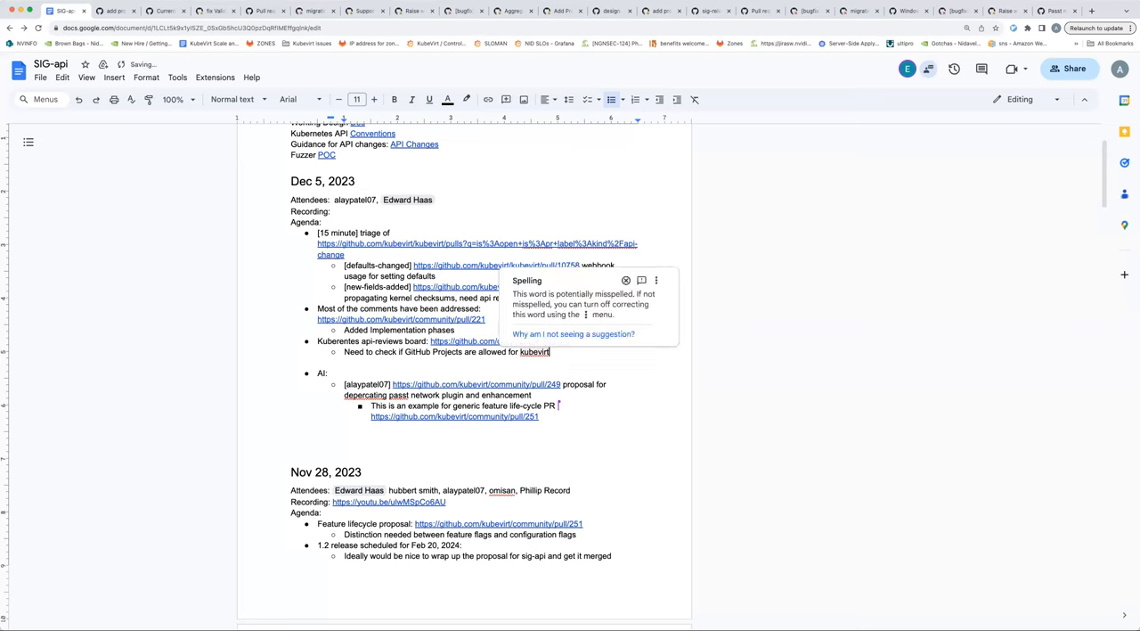
pyautogui.write(', check in community meeting')
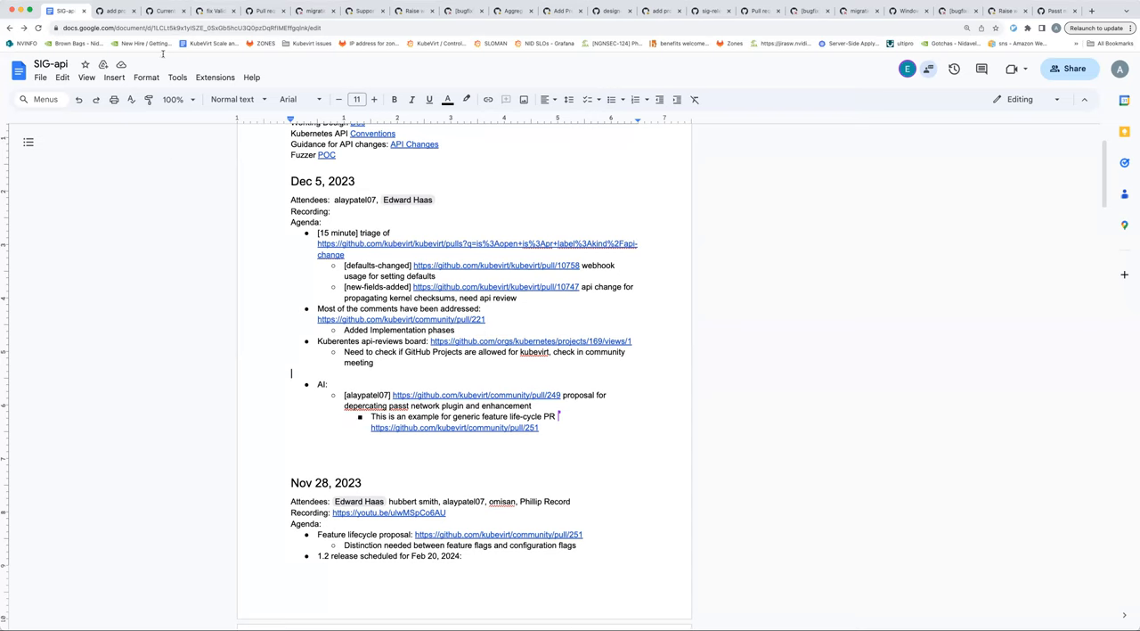
pyautogui.moveTo(134, 16)
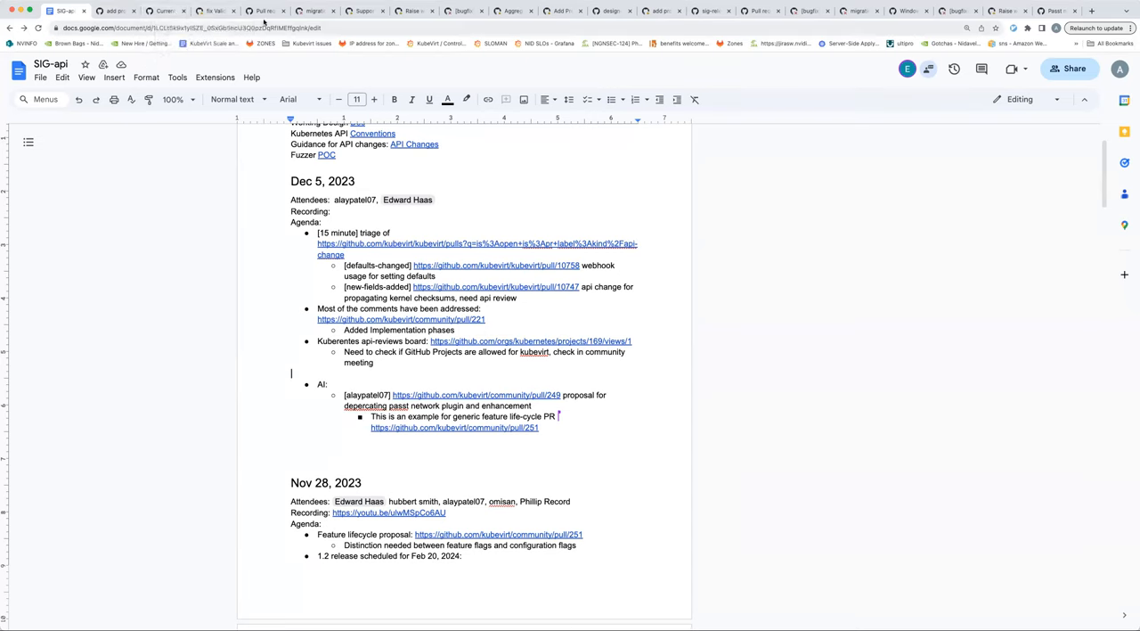
# Step: Glance at the CloneVM hostName PR #10834, then return to the SIG-api notes
pyautogui.click(267, 15)
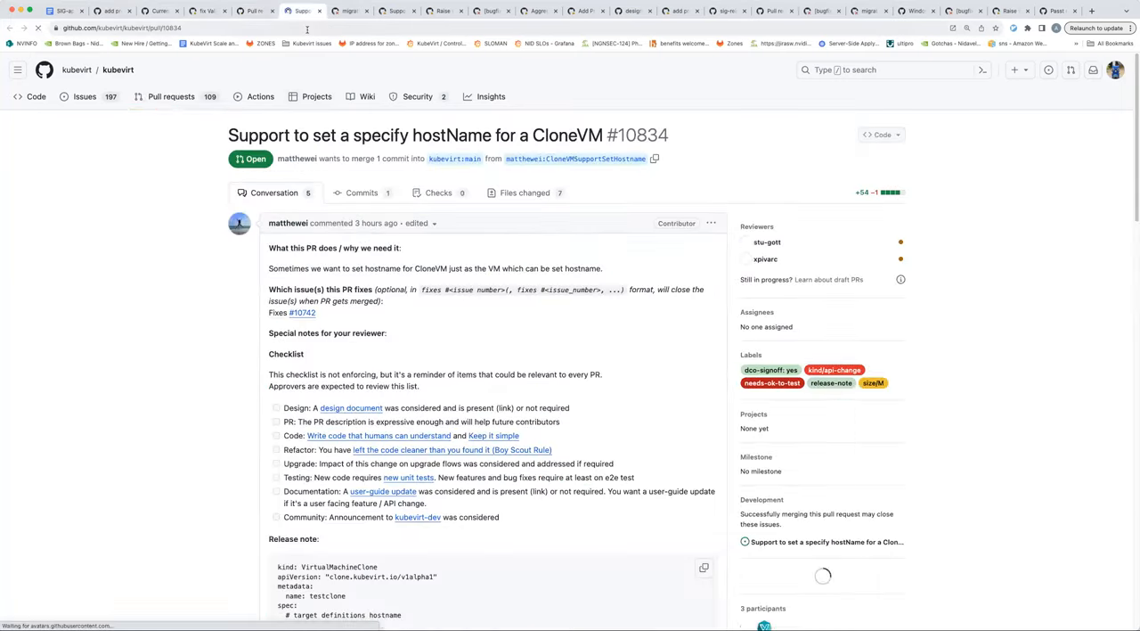
pyautogui.scroll(-3)
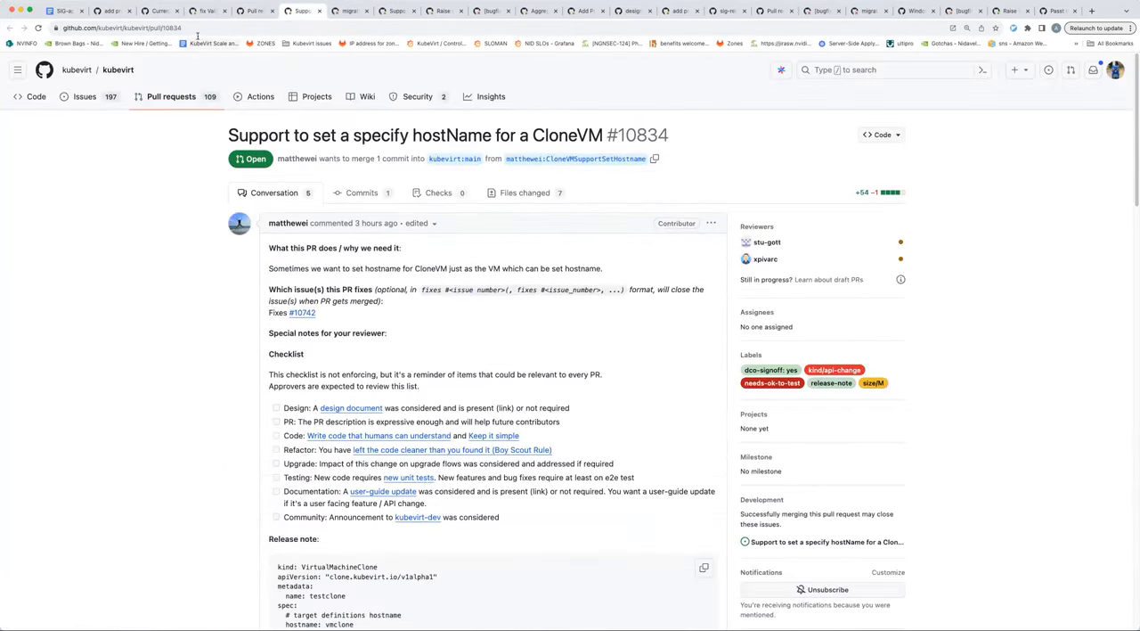
pyautogui.click(67, 13)
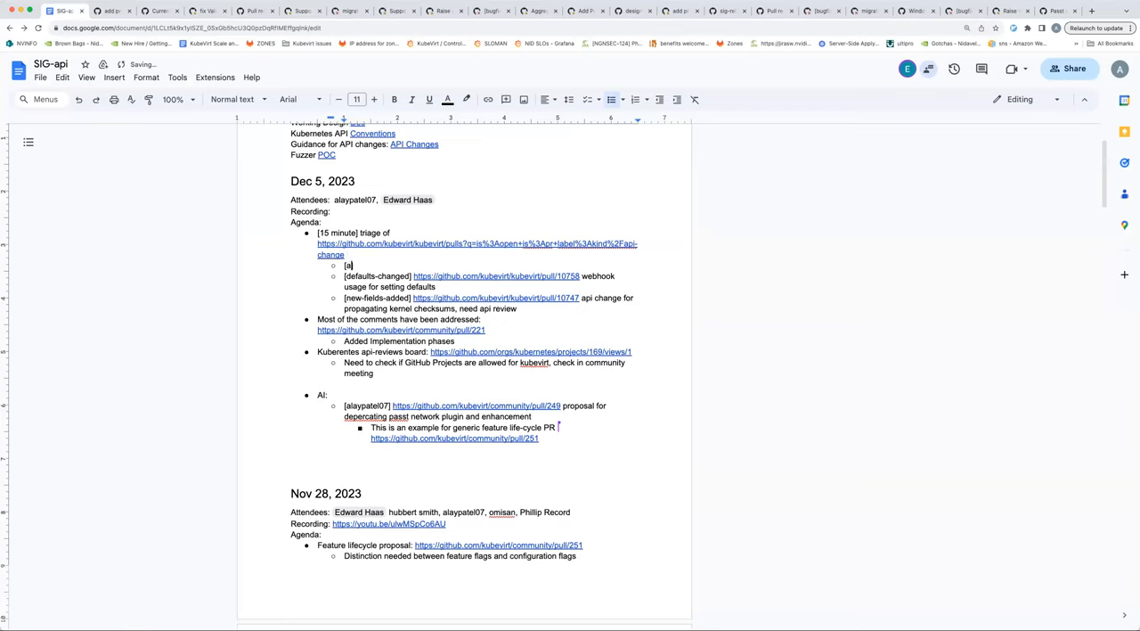
pyautogui.write('ew-fields-add')
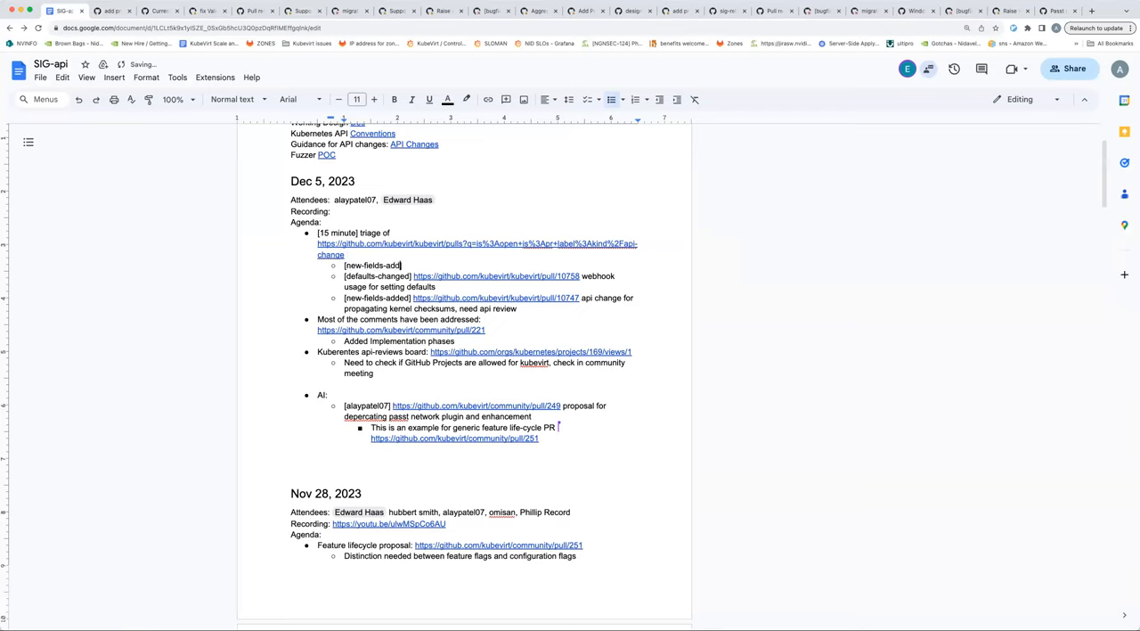
pyautogui.write('https://github.com/kubevirt/kubevirt/pull/10834')
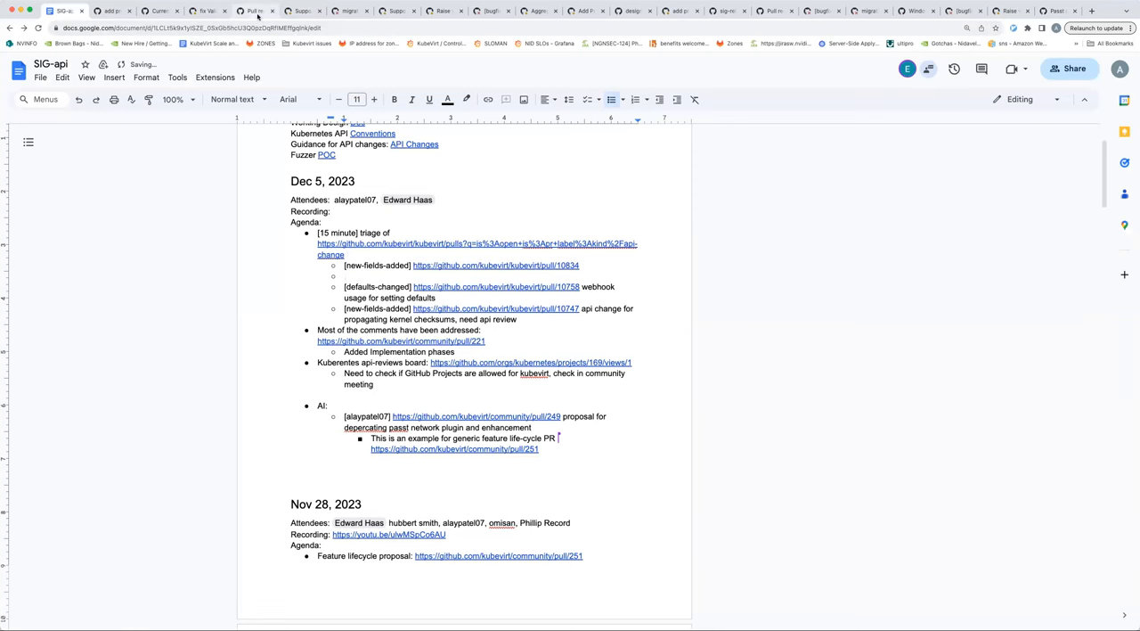
pyautogui.click(252, 13)
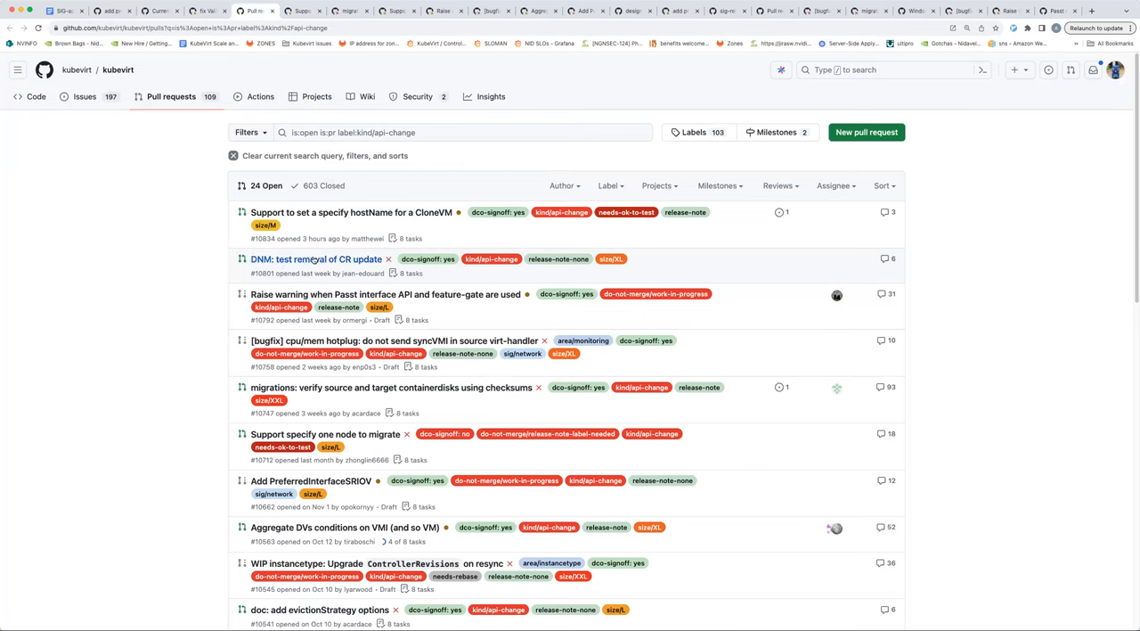
# Step: Open PR #10801 (DNM test removal of CR update) and look over its bot comments
pyautogui.click(316, 259)
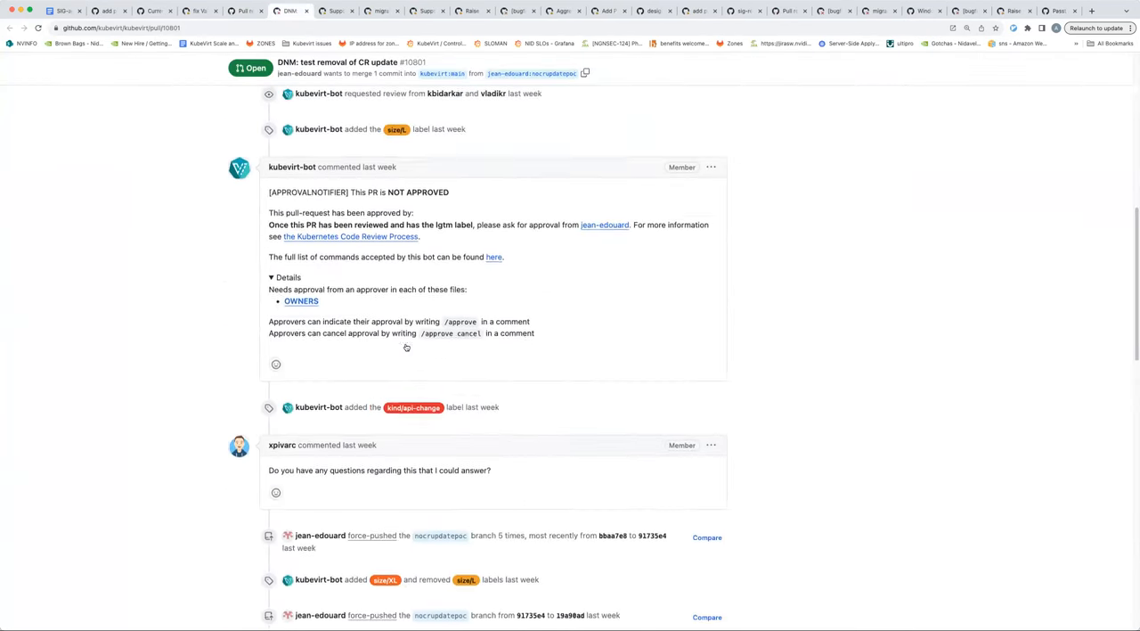
pyautogui.scroll(3)
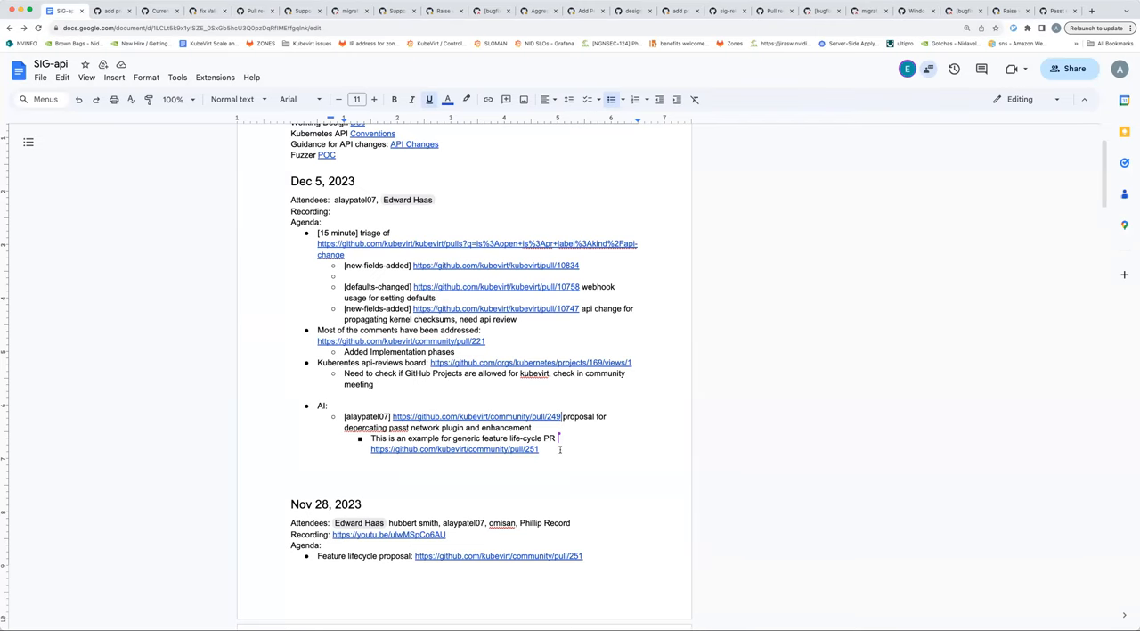
# Step: Under Dec 5, add a '[deprecation]:' sub-bullet linking PR 10792, correcting the misspelling
pyautogui.scroll(-3)
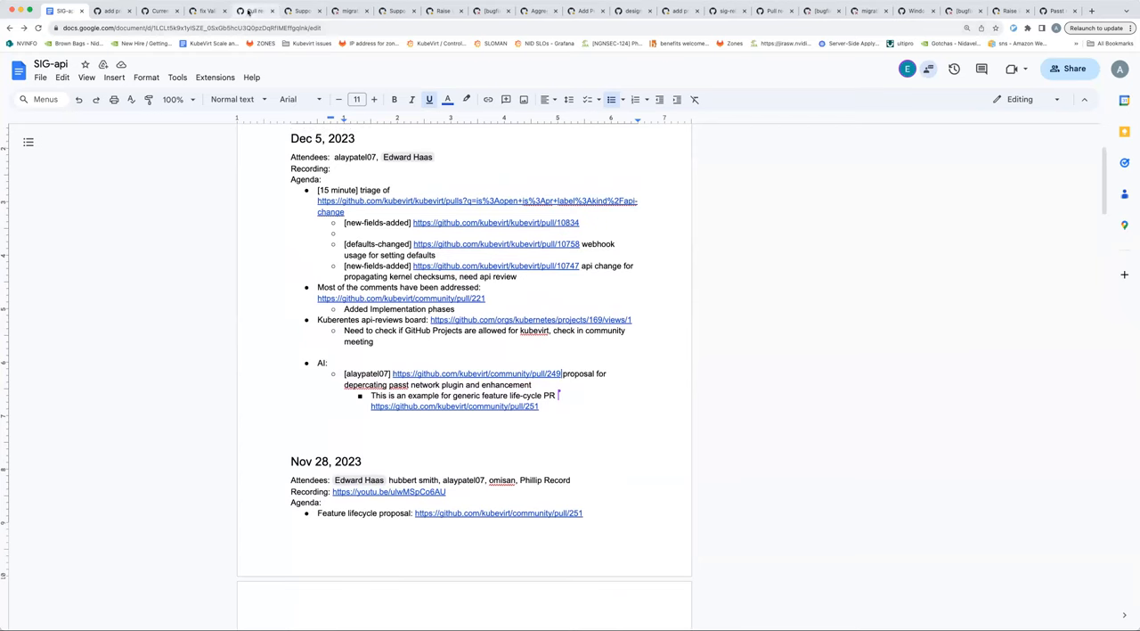
pyautogui.click(260, 15)
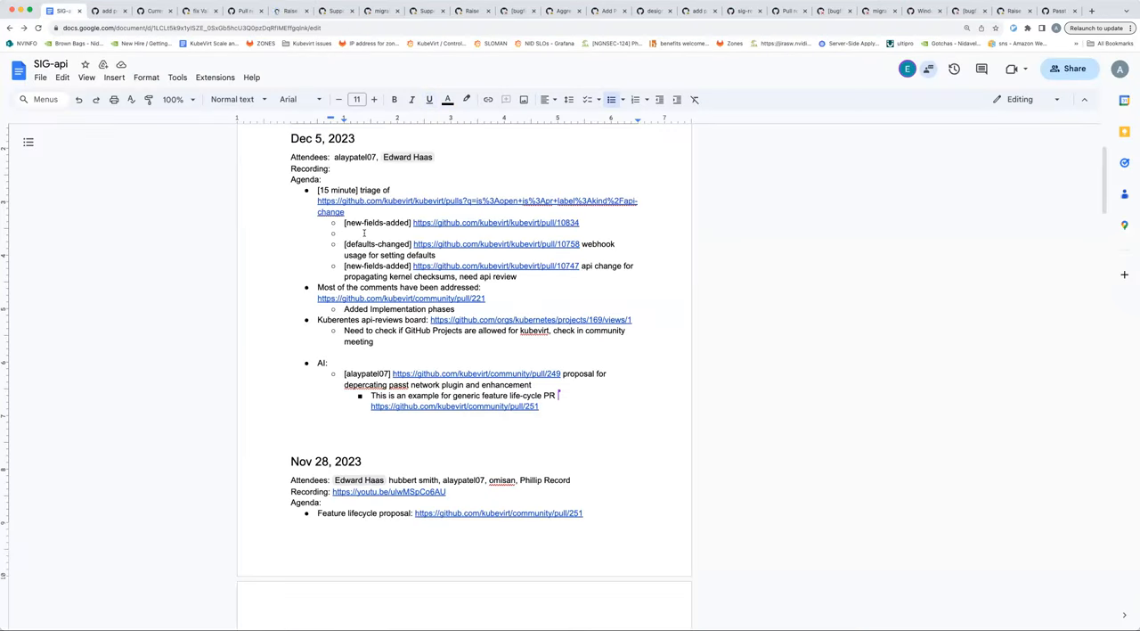
pyautogui.write('[depraca')
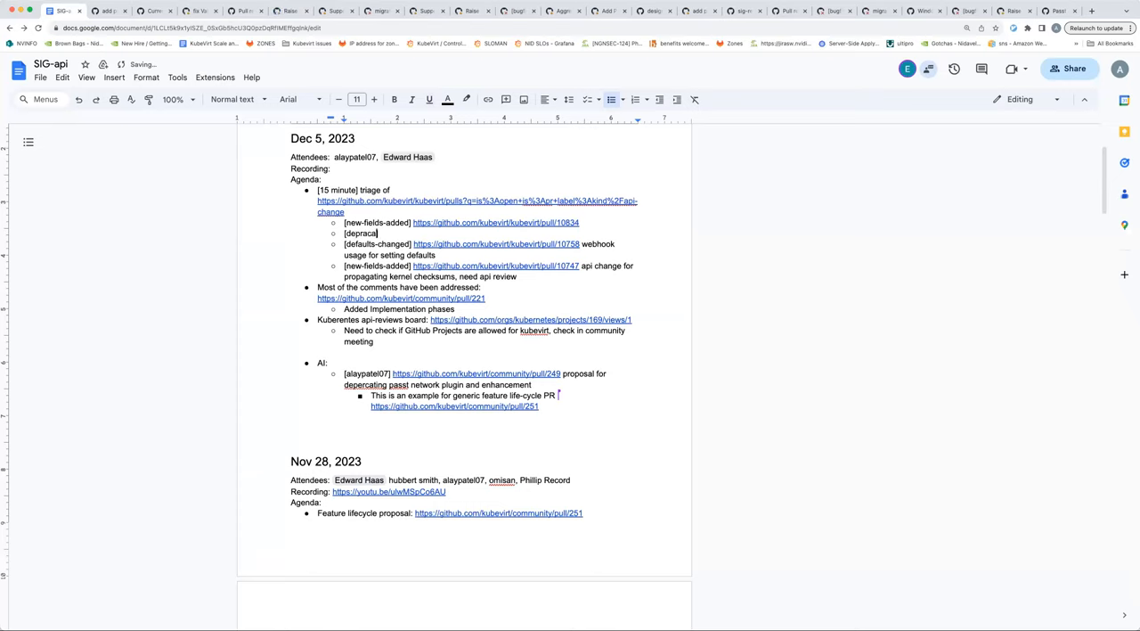
pyautogui.write('tion]: https://github.com/kubevirt/kubevirt/pull/10792')
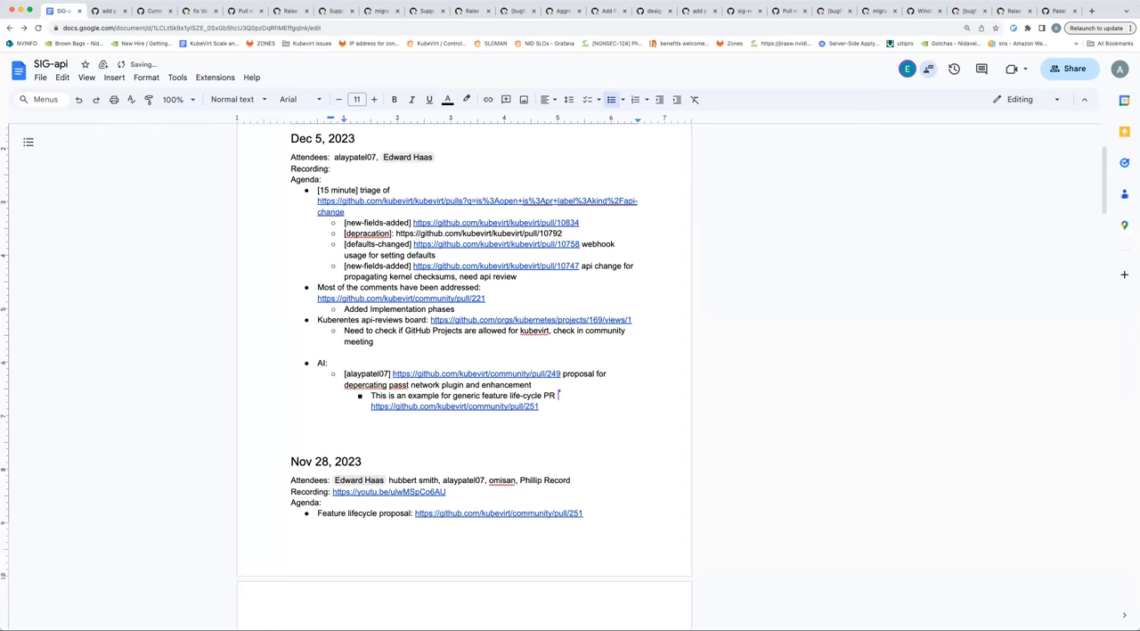
pyautogui.rightClick(366, 234)
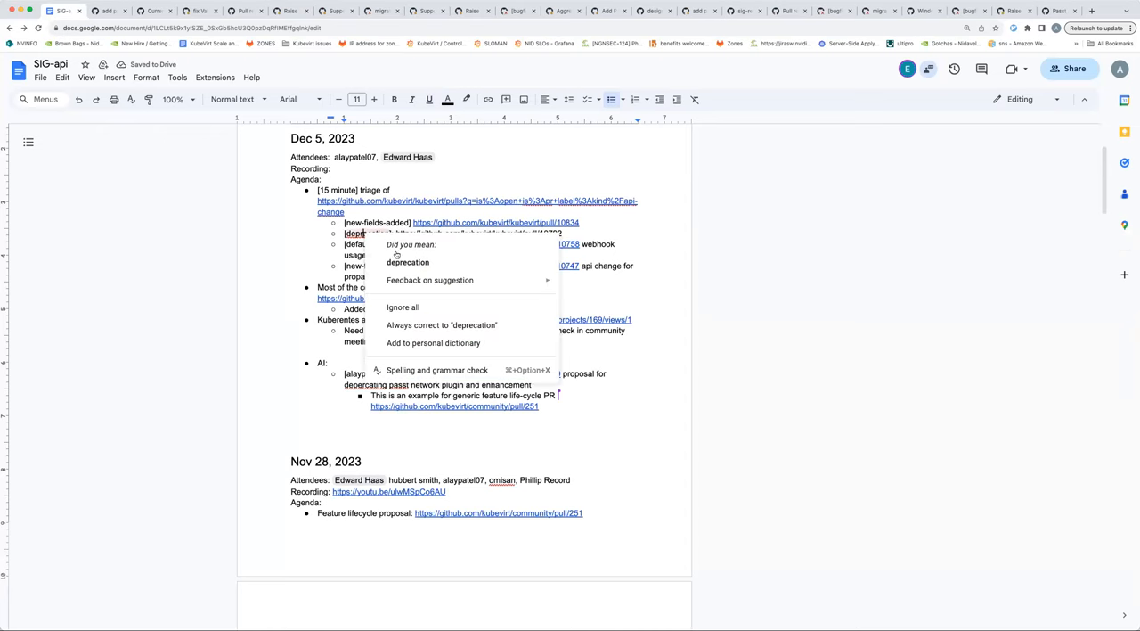
pyautogui.click(402, 307)
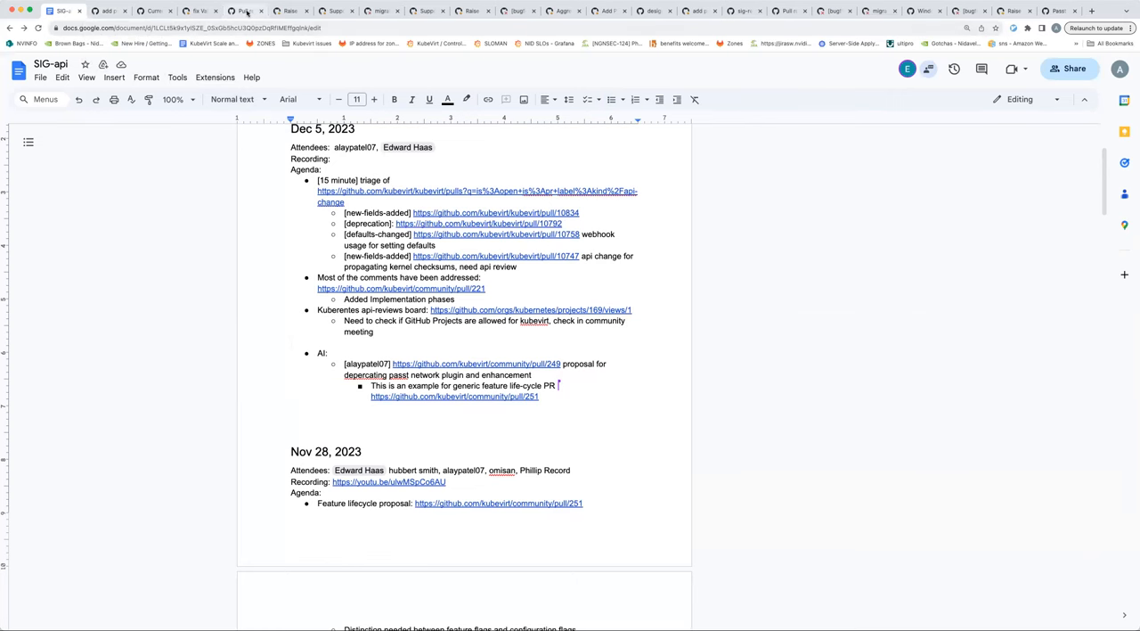
# Step: Scroll through the 24 open api-change pull requests past PR #10792
pyautogui.click(247, 10)
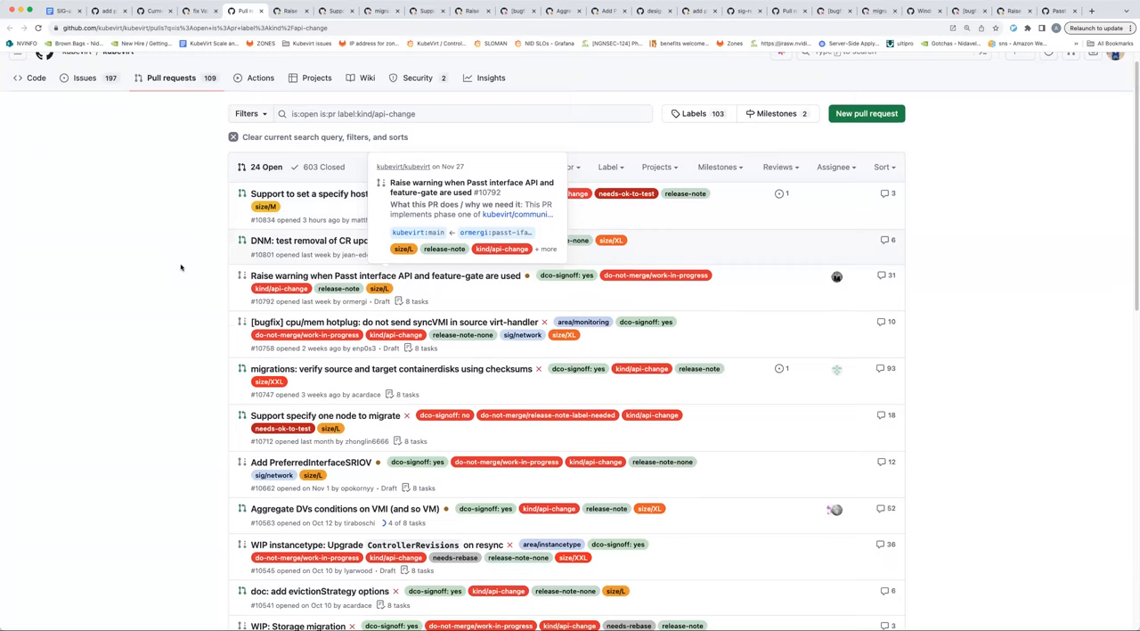
pyautogui.scroll(-3)
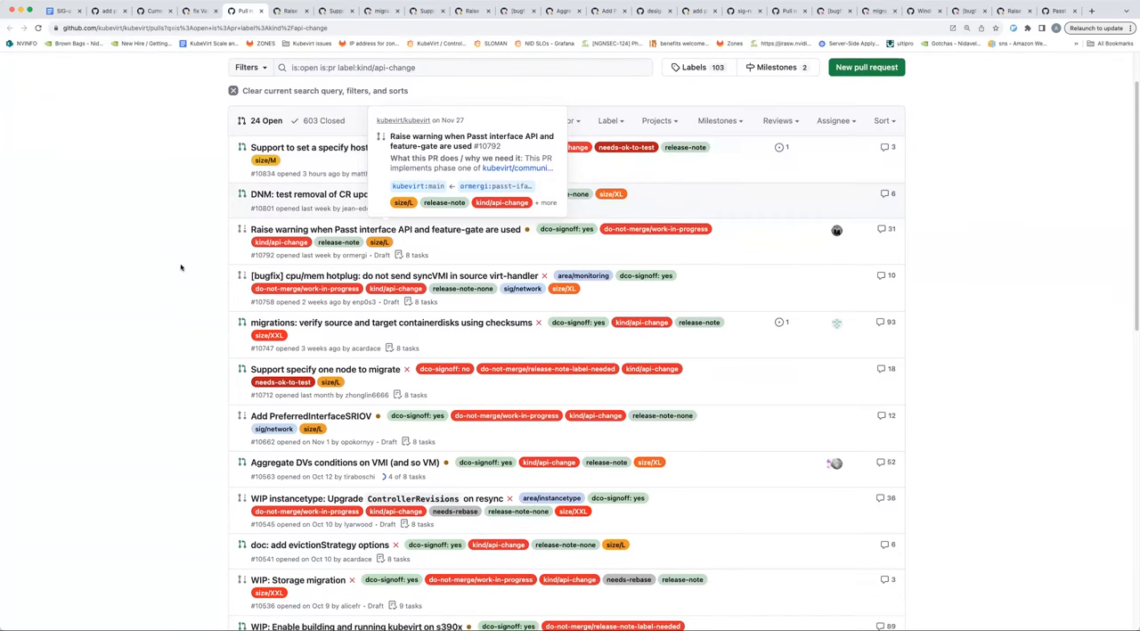
pyautogui.scroll(-3)
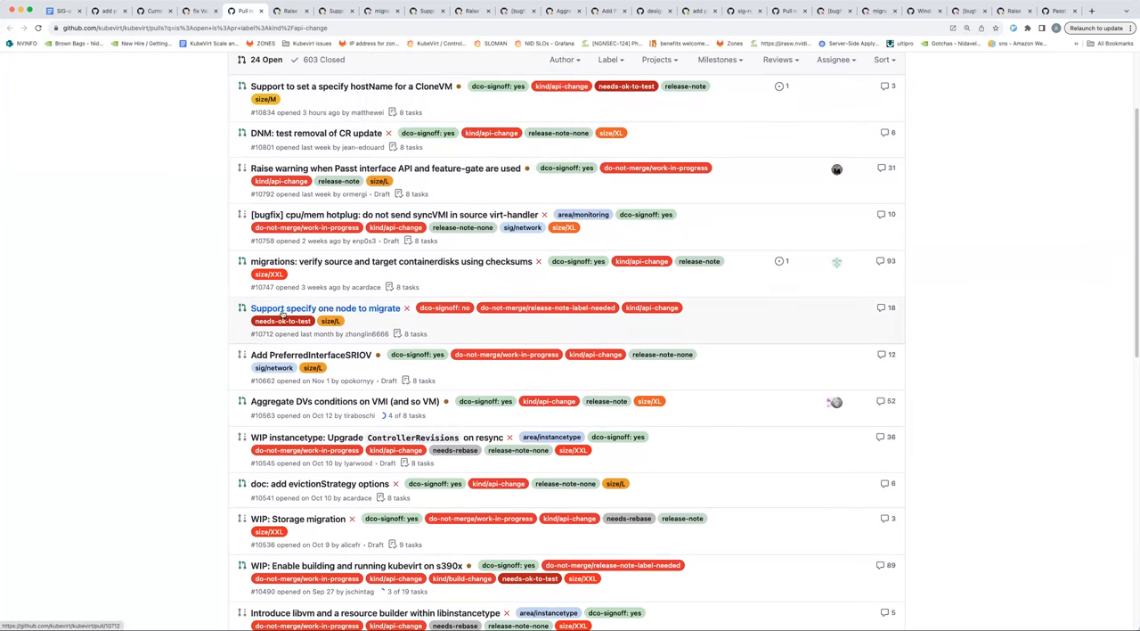
pyautogui.moveTo(325, 307)
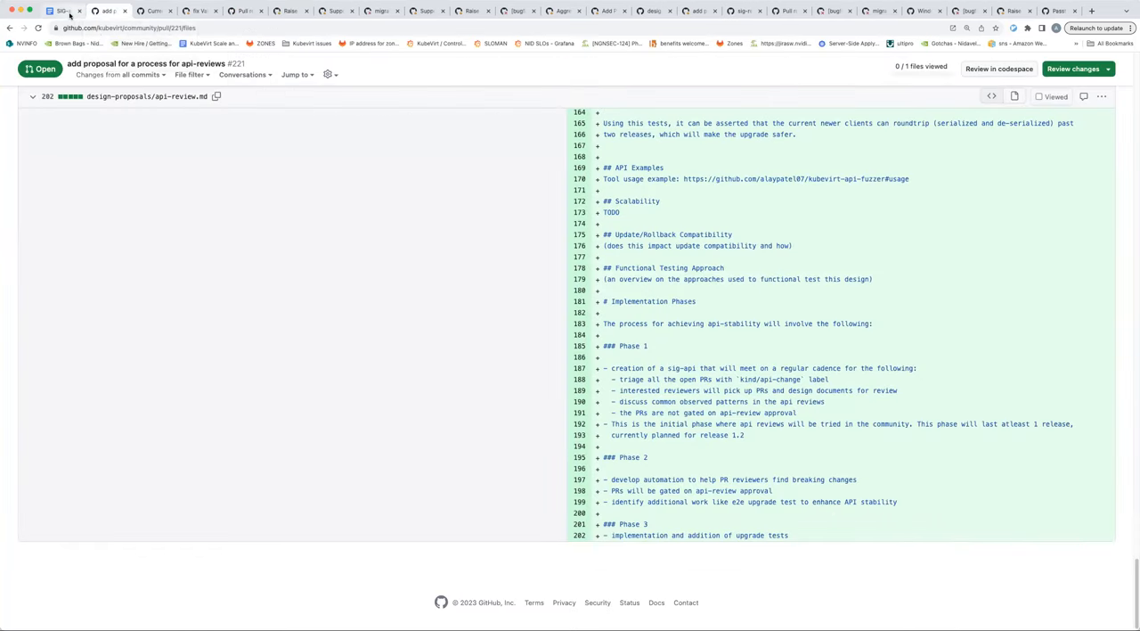
pyautogui.moveTo(62, 15)
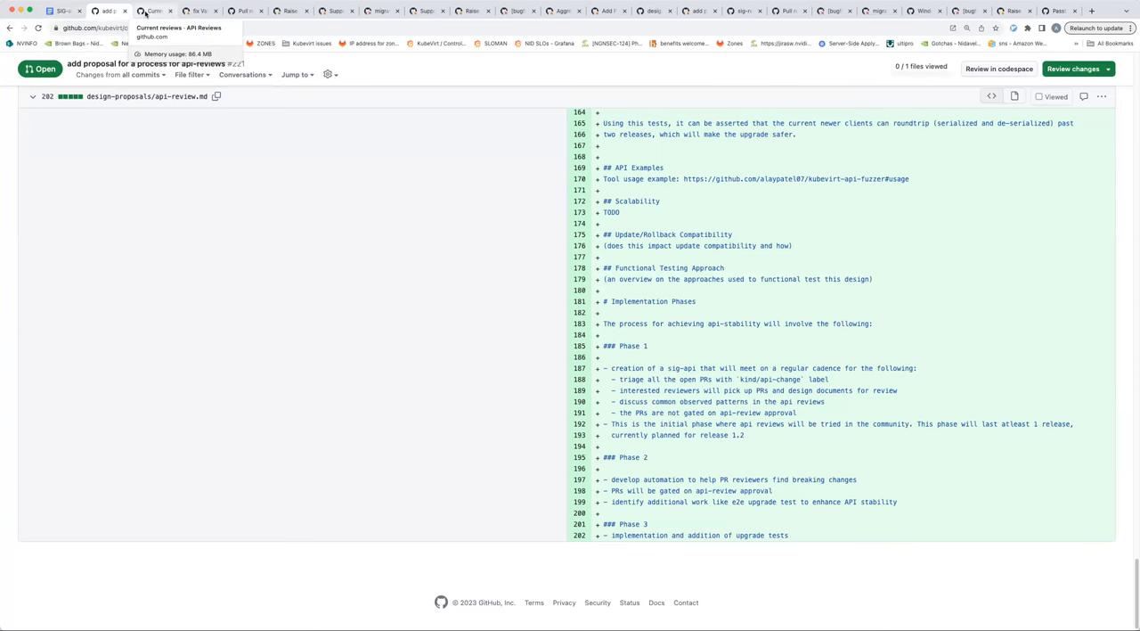
# Step: Scroll the SIG-api notes to the Dec 5 AI item and the Nov 28 entry
pyautogui.click(61, 12)
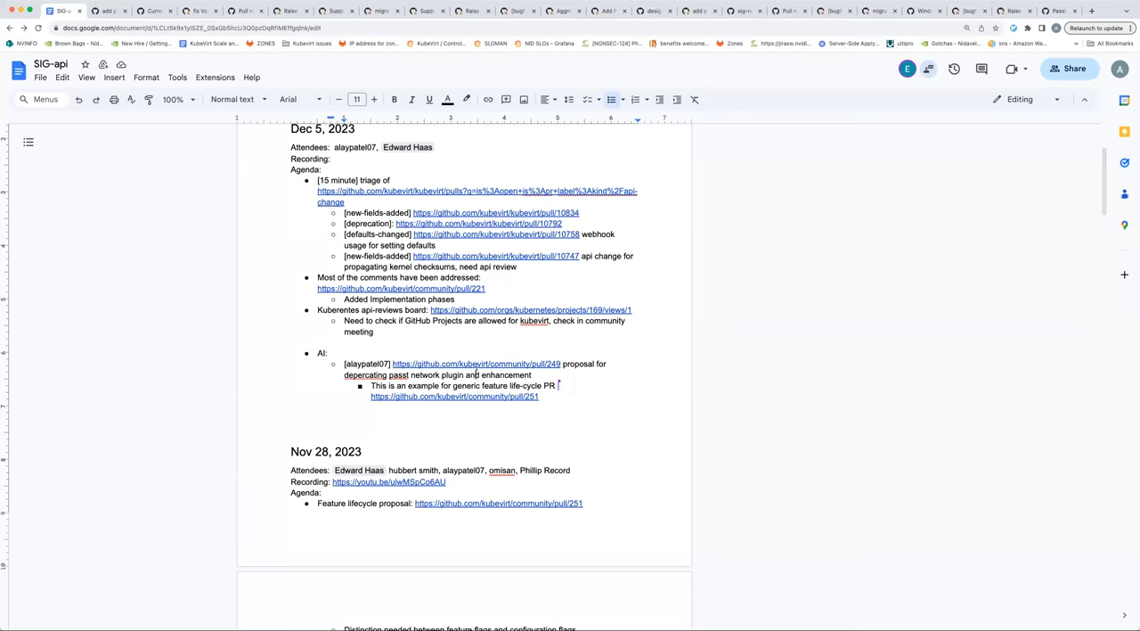
pyautogui.scroll(-3)
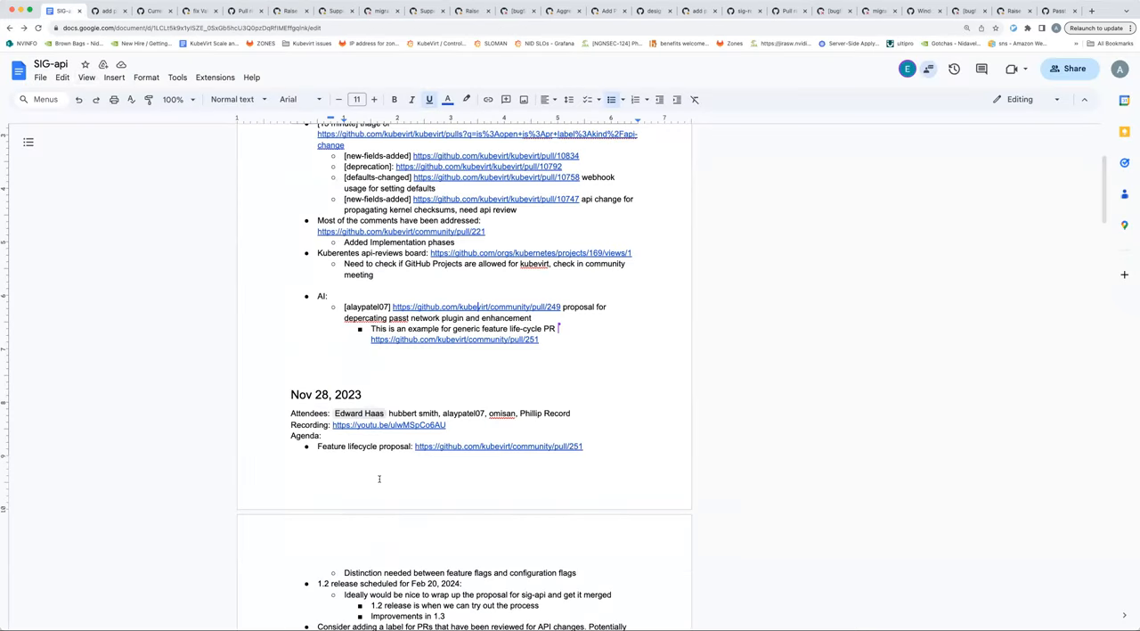
pyautogui.moveTo(454, 339)
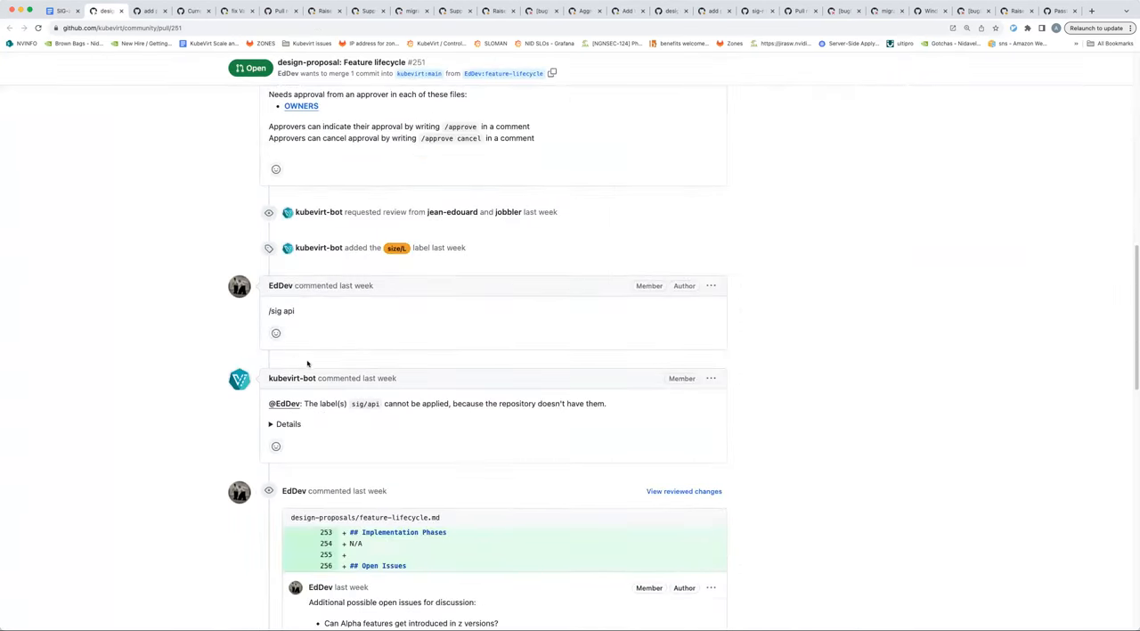
pyautogui.scroll(-3)
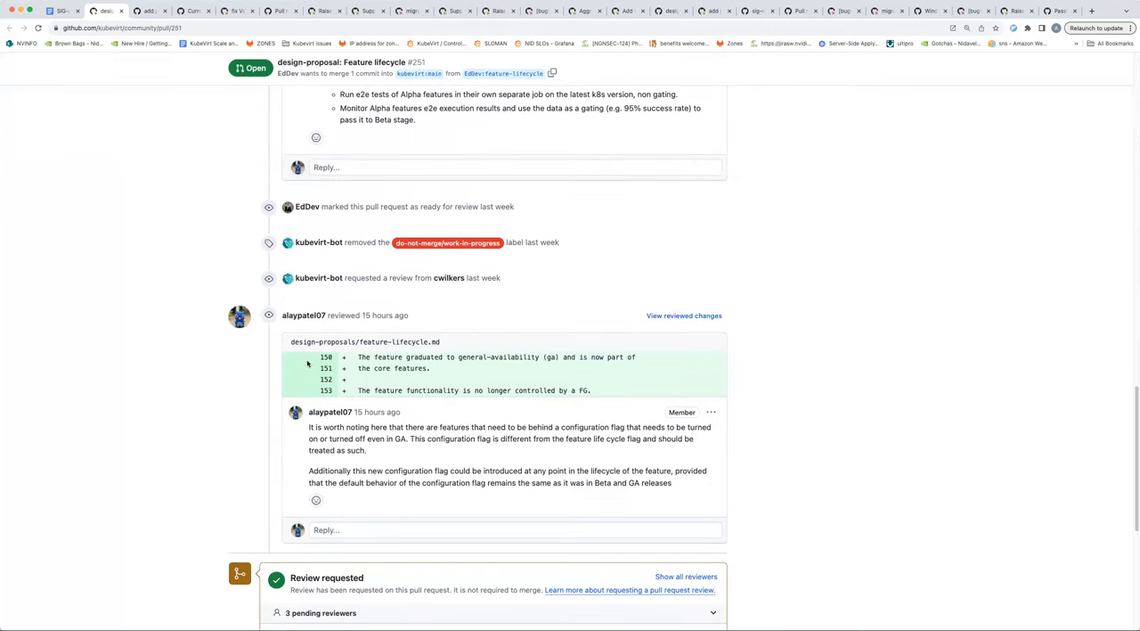
pyautogui.scroll(3)
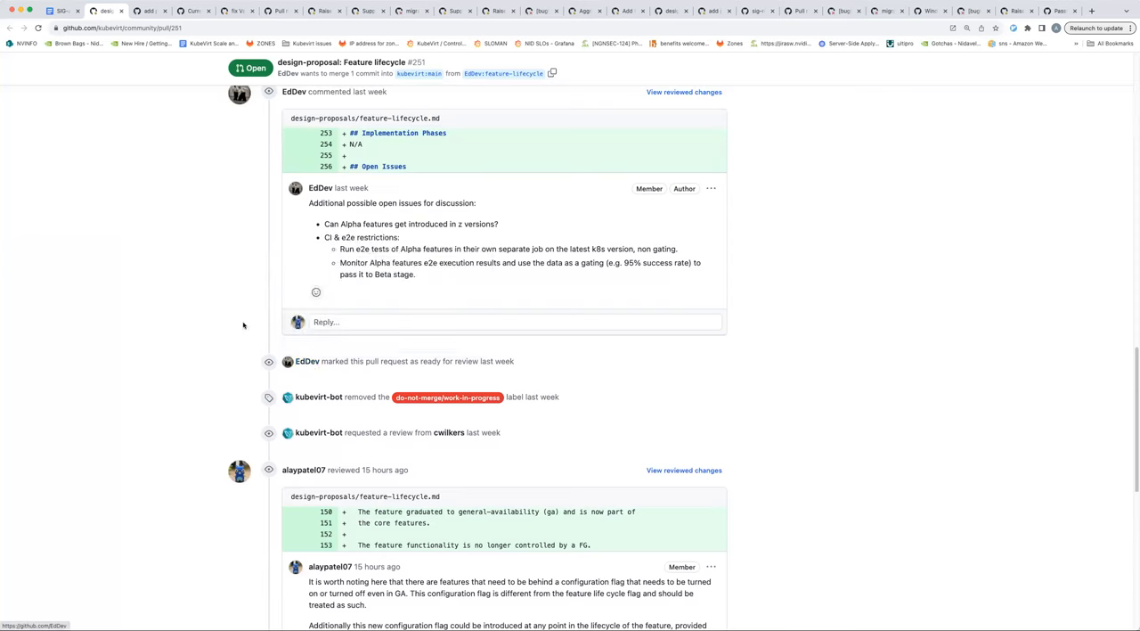
pyautogui.moveTo(367, 249); pyautogui.dragTo(415, 275)
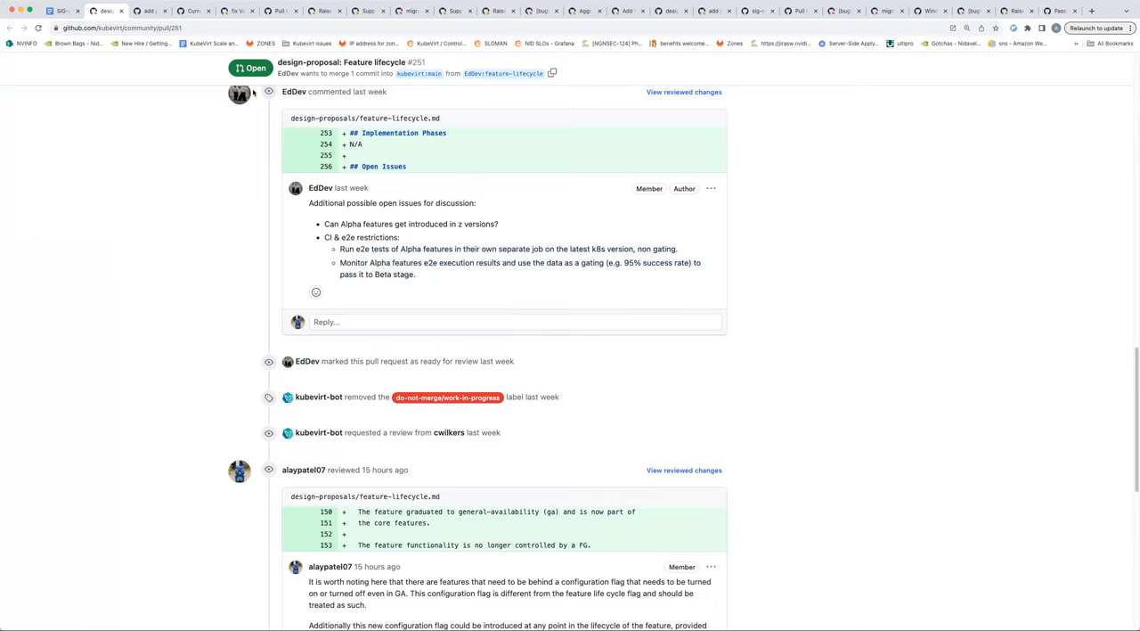
pyautogui.moveTo(60, 28)
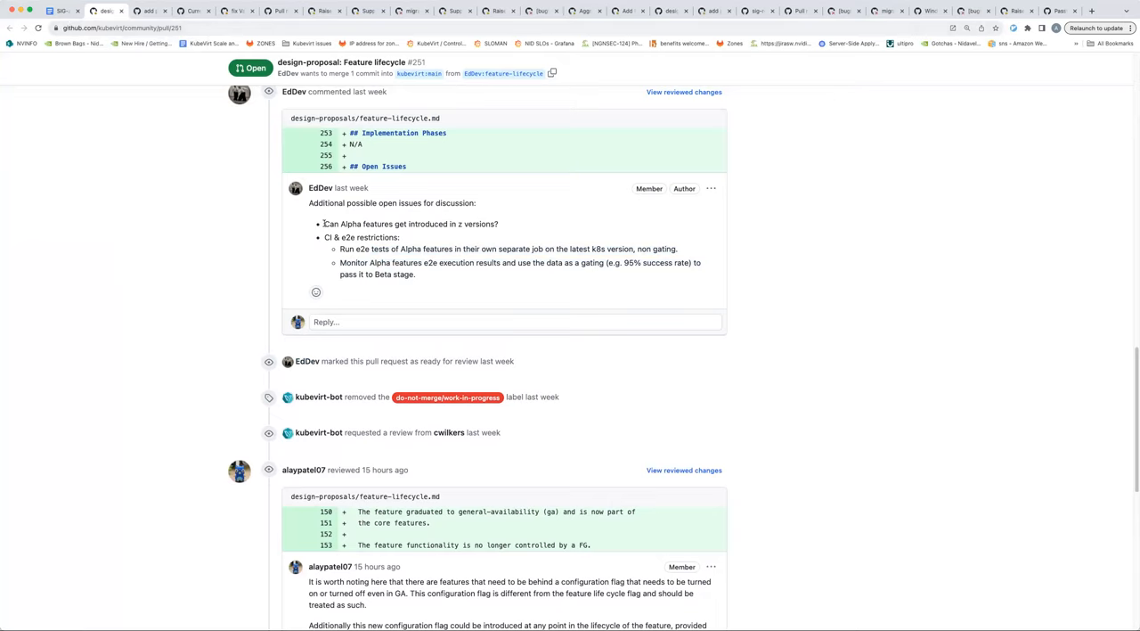
pyautogui.moveTo(438, 293)
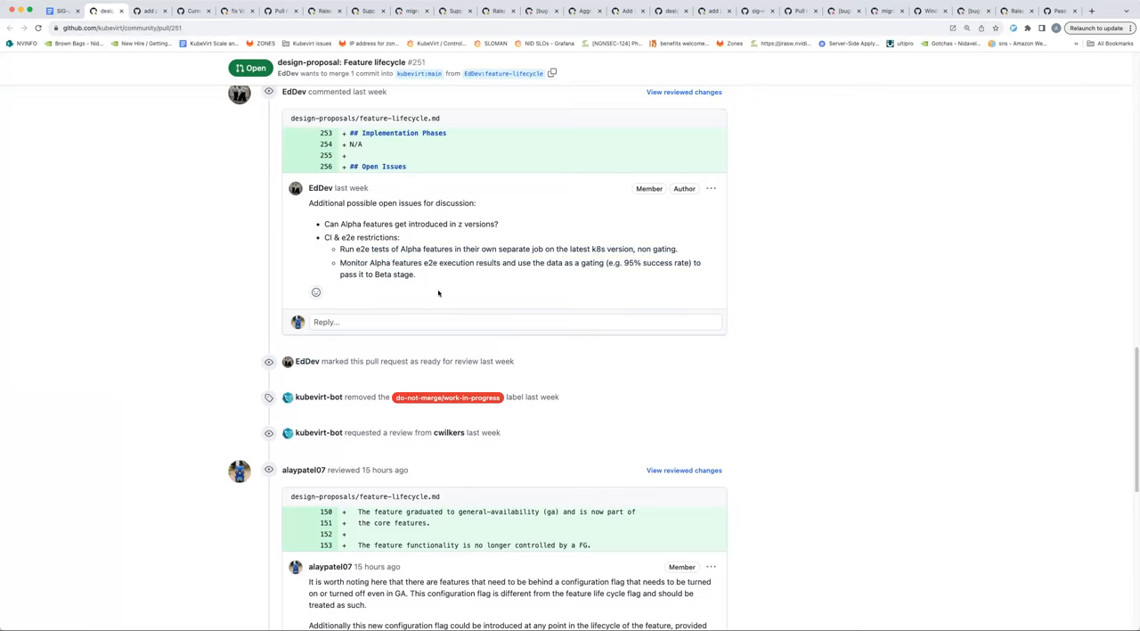
pyautogui.moveTo(416, 277)
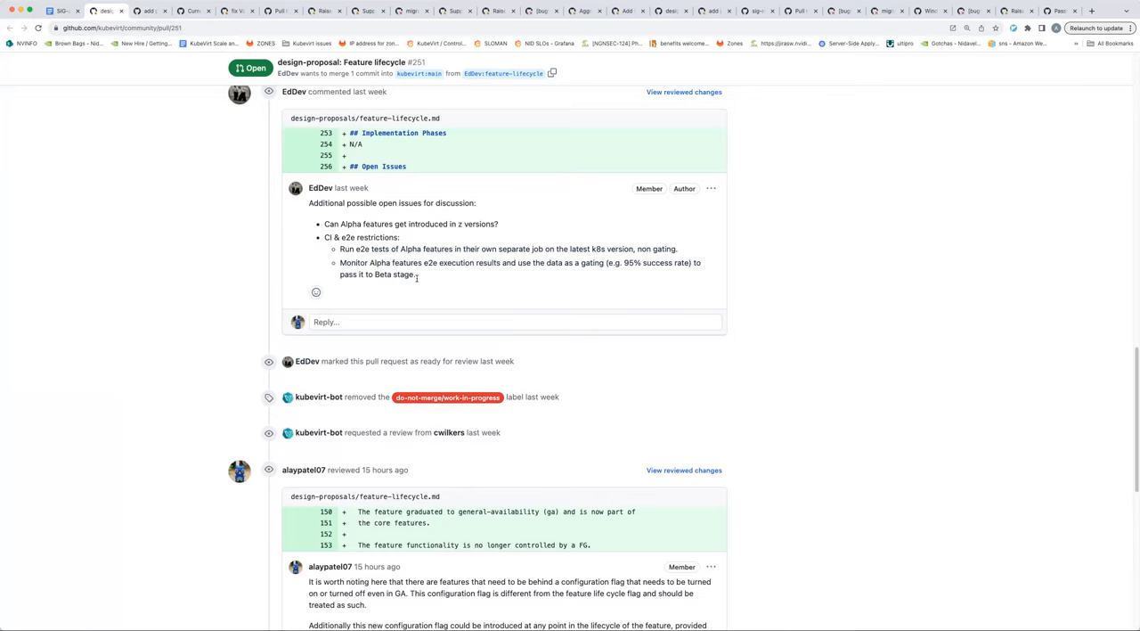
pyautogui.moveTo(447, 295)
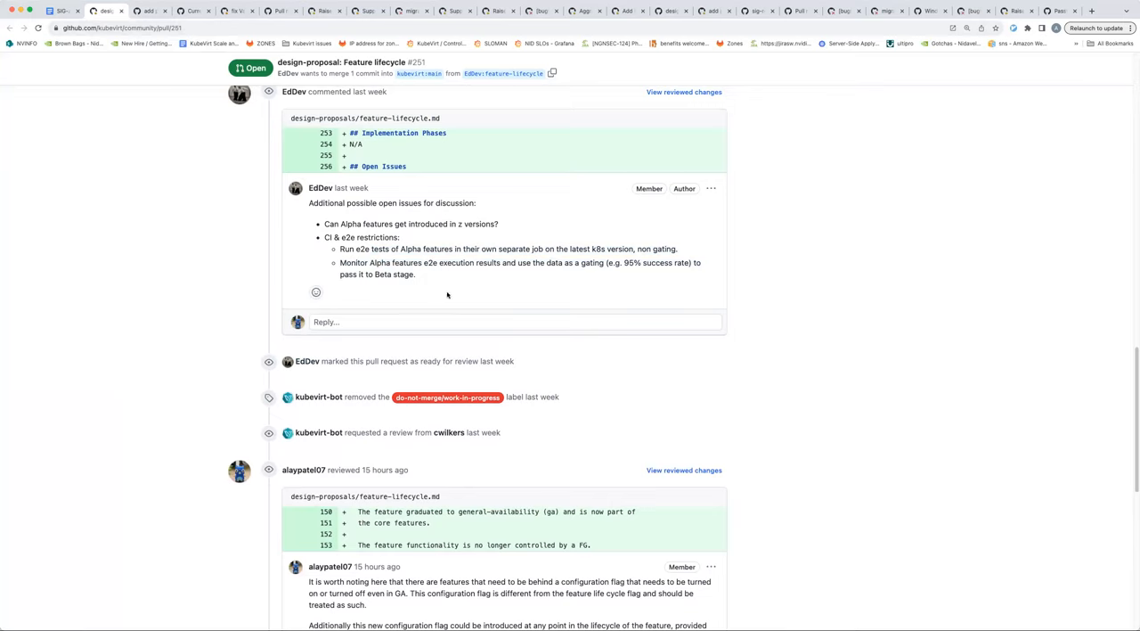
pyautogui.moveTo(404, 300)
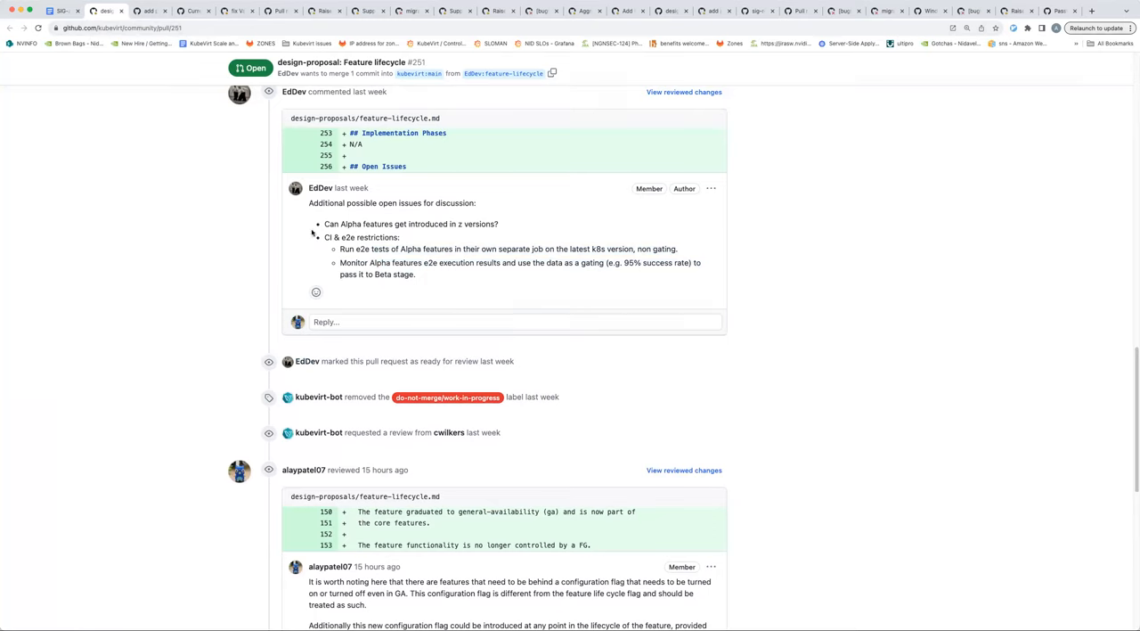
pyautogui.moveTo(356, 315)
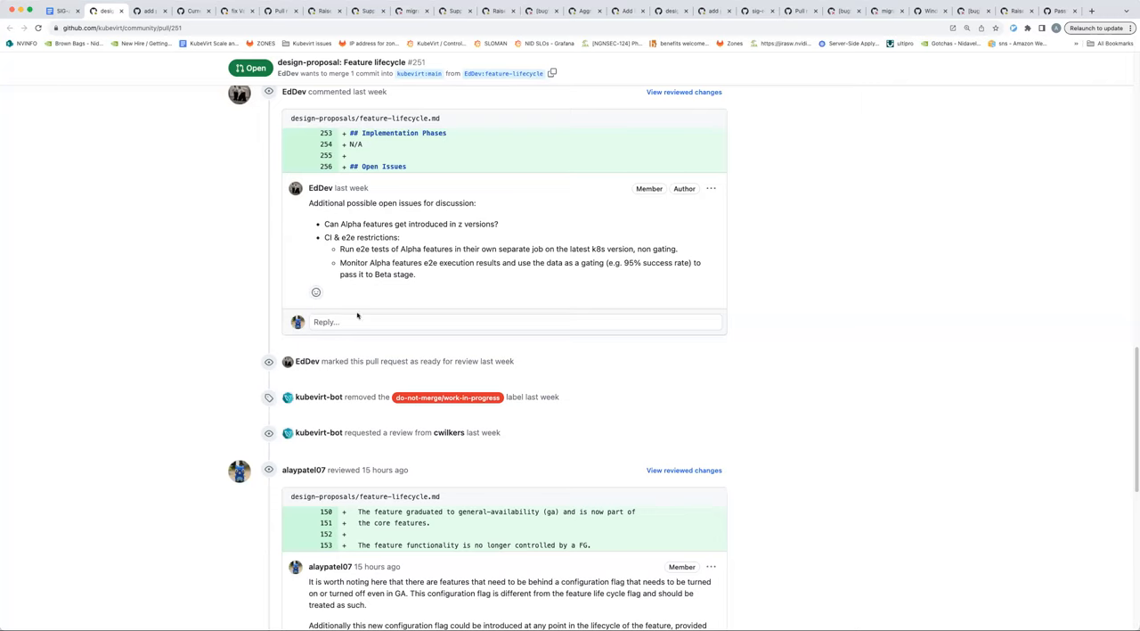
pyautogui.moveTo(376, 301)
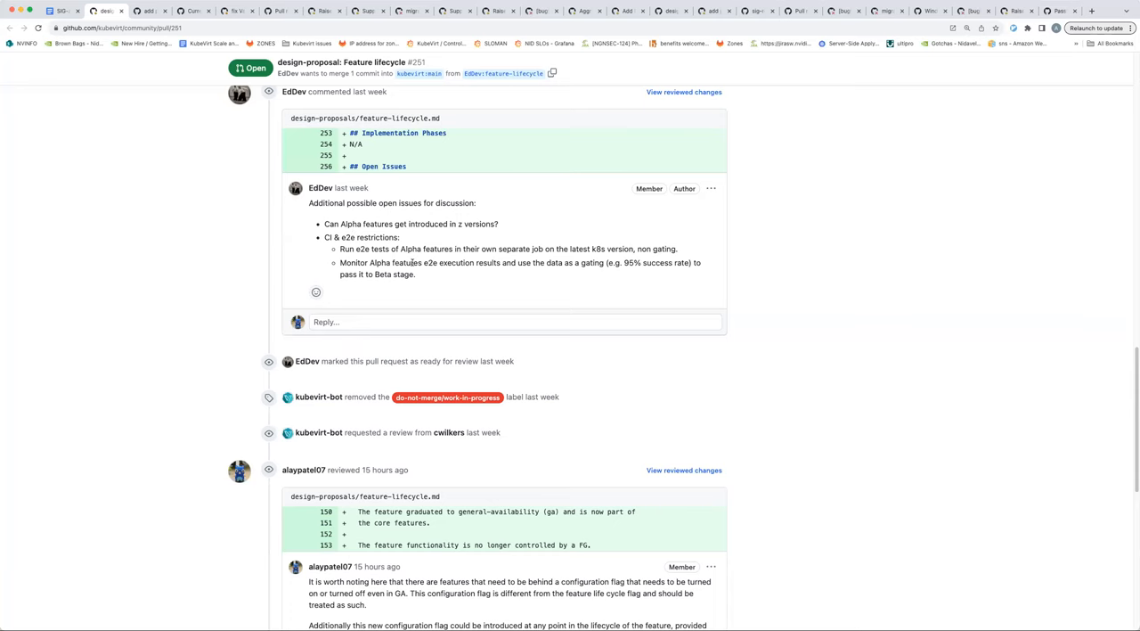
pyautogui.scroll(-3)
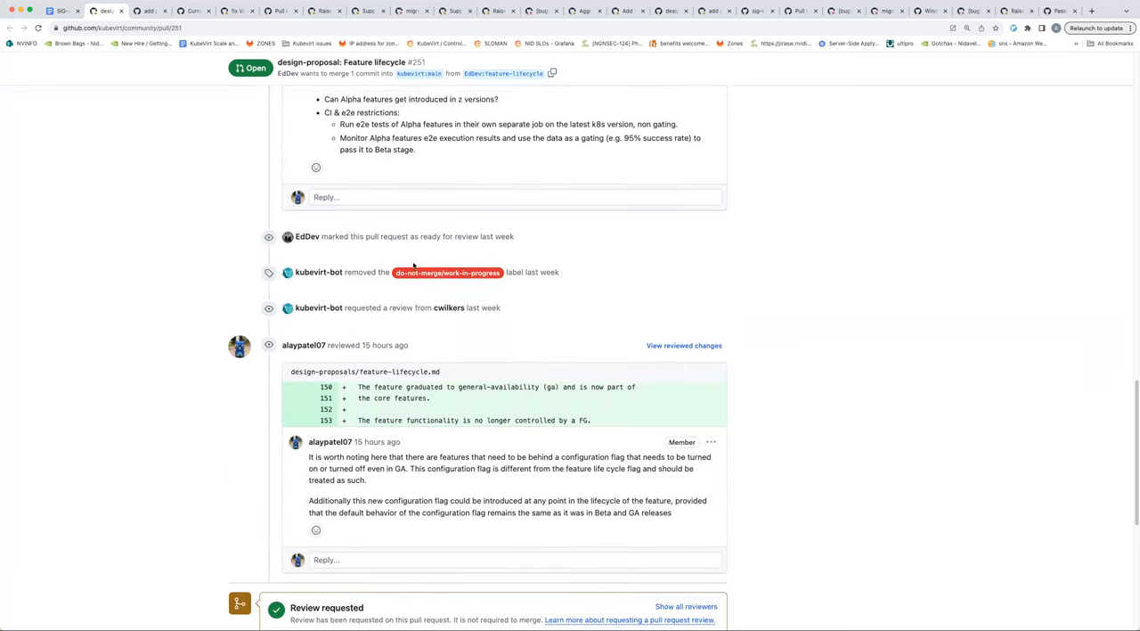
pyautogui.scroll(3)
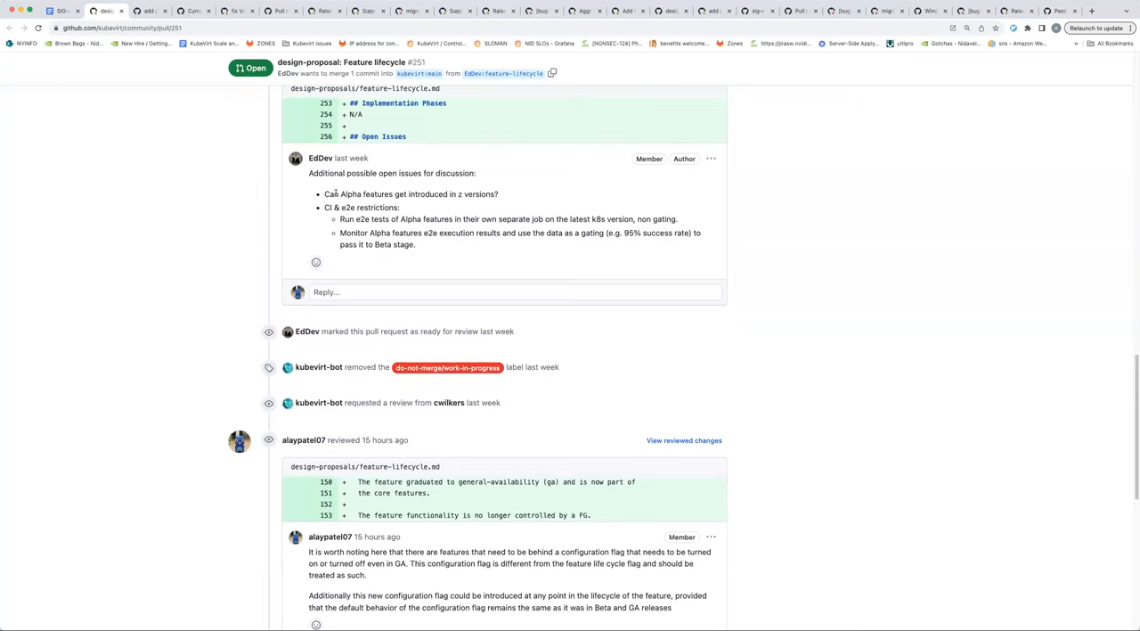
pyautogui.tripleClick(405, 193)
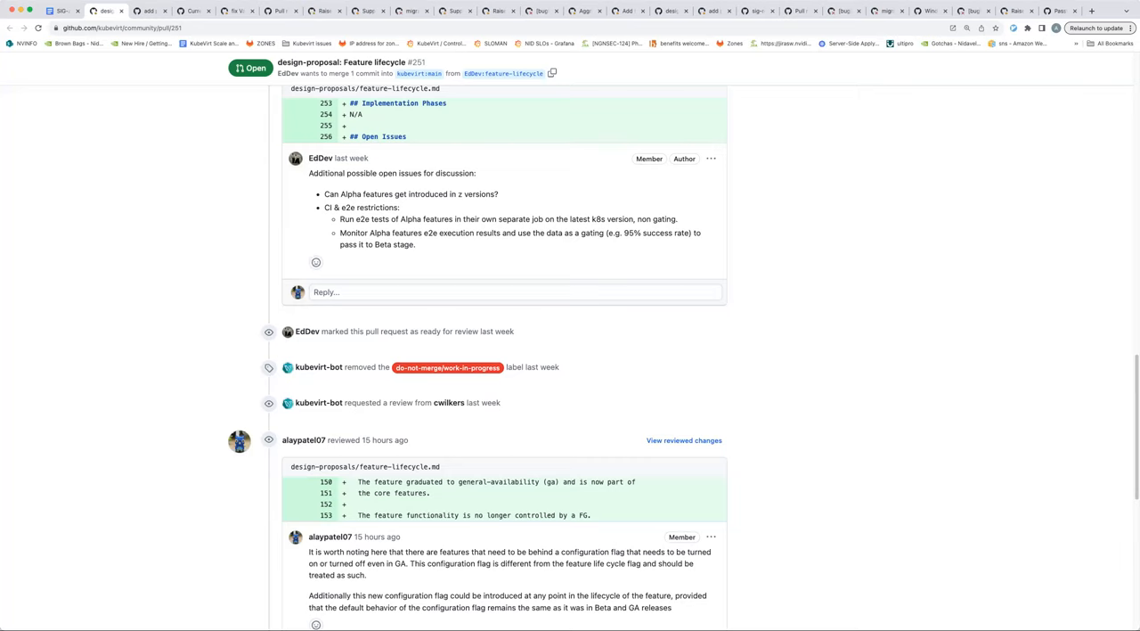
pyautogui.moveTo(875, 256)
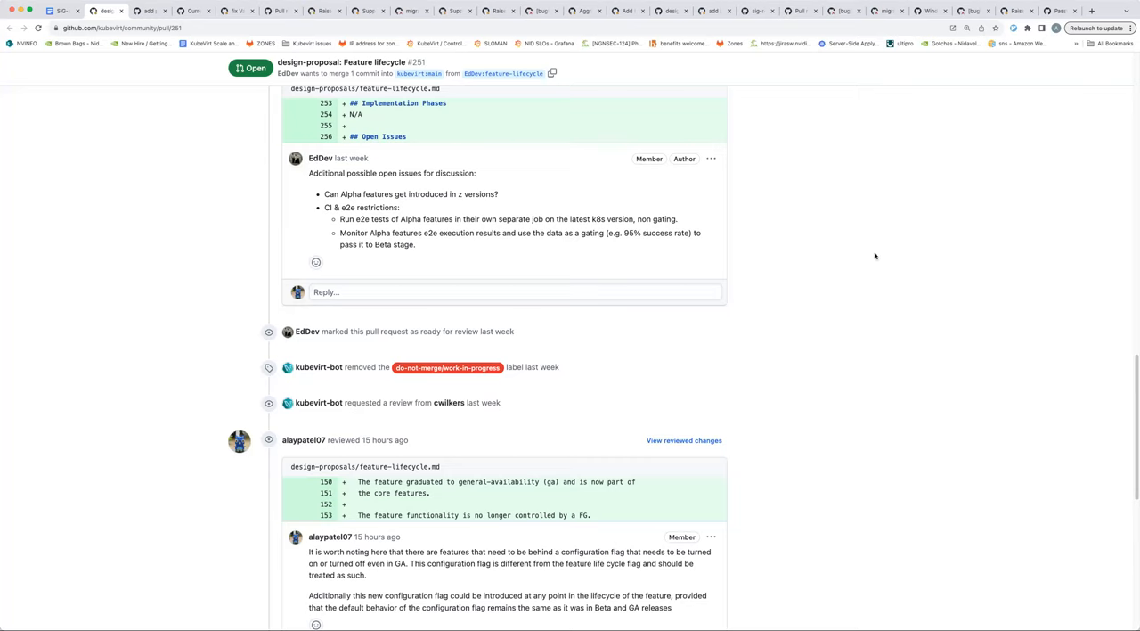
pyautogui.moveTo(867, 182)
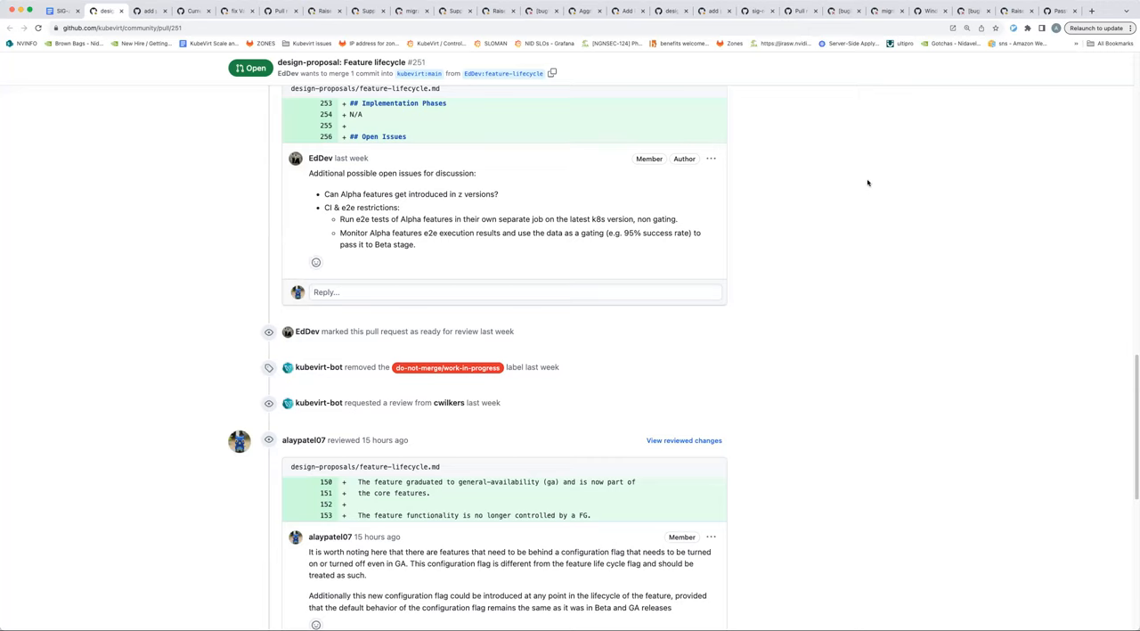
pyautogui.moveTo(868, 216)
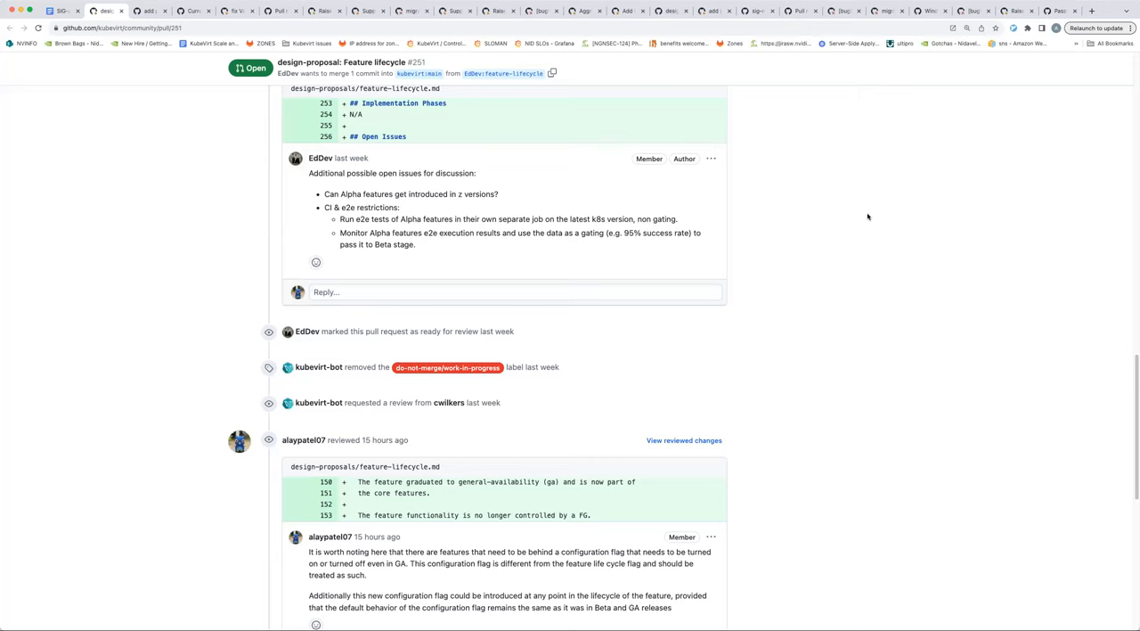
pyautogui.moveTo(966, 225)
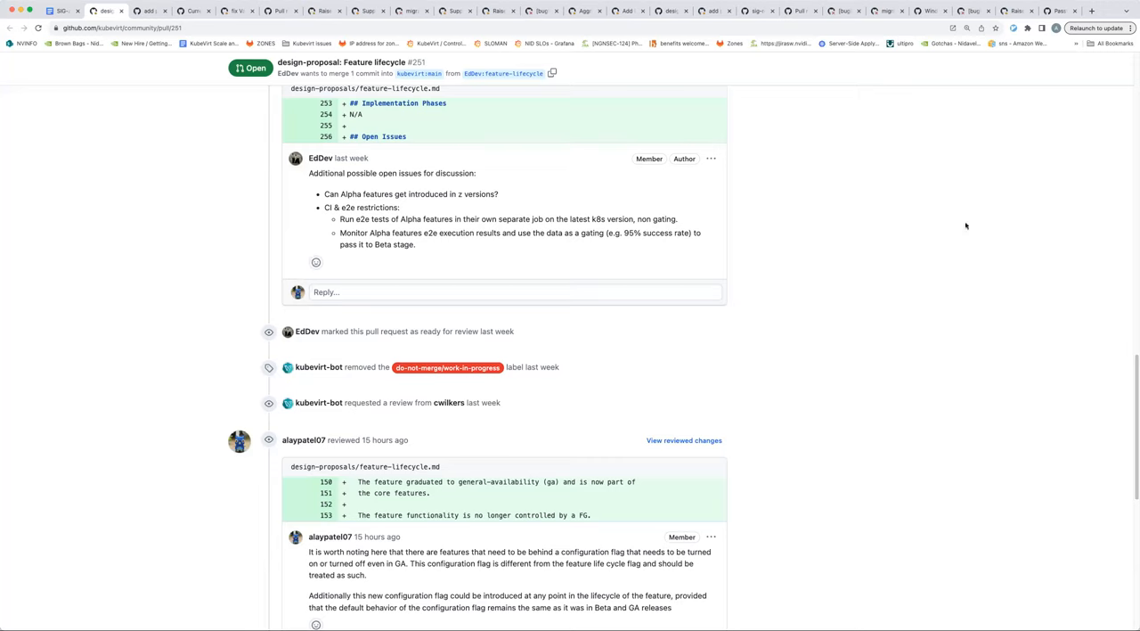
pyautogui.moveTo(1030, 252)
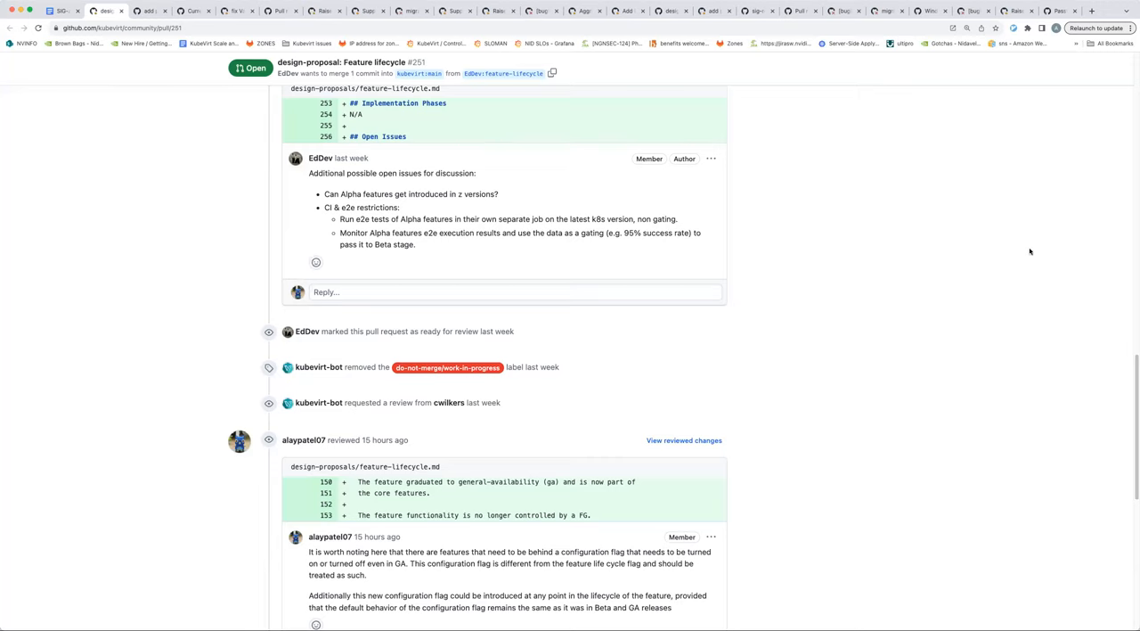
pyautogui.moveTo(910, 241)
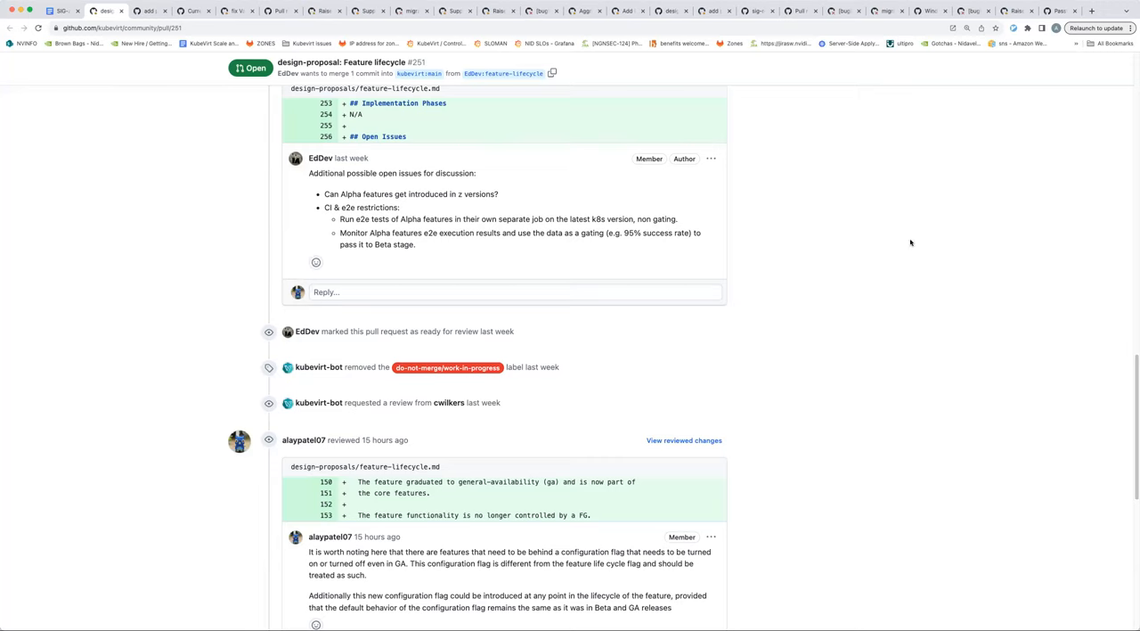
pyautogui.moveTo(893, 256)
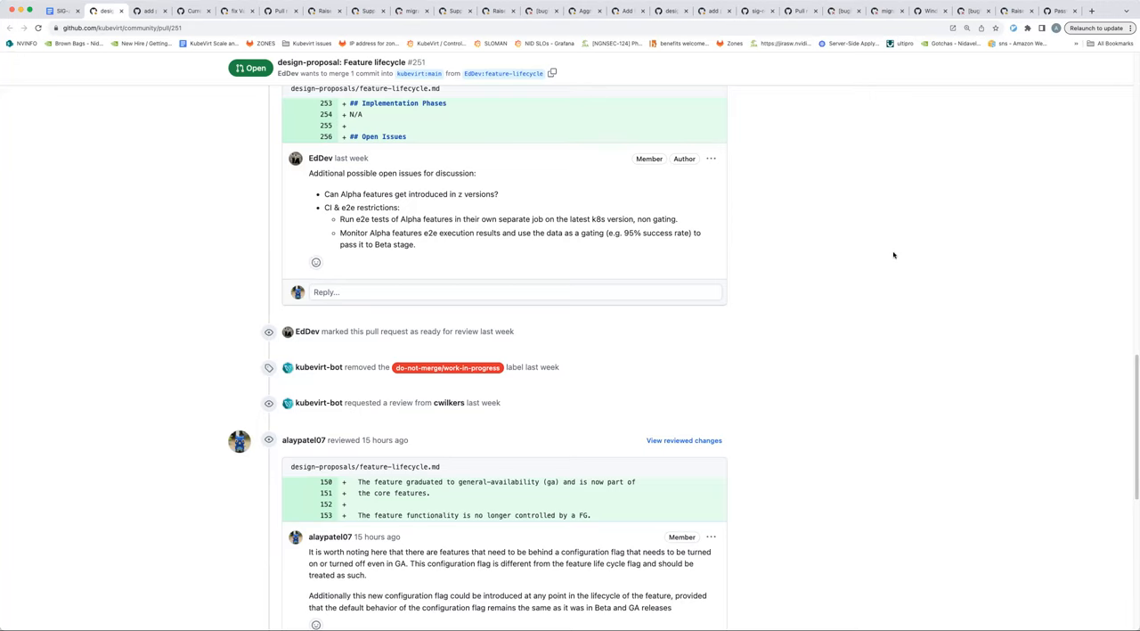
pyautogui.moveTo(853, 250)
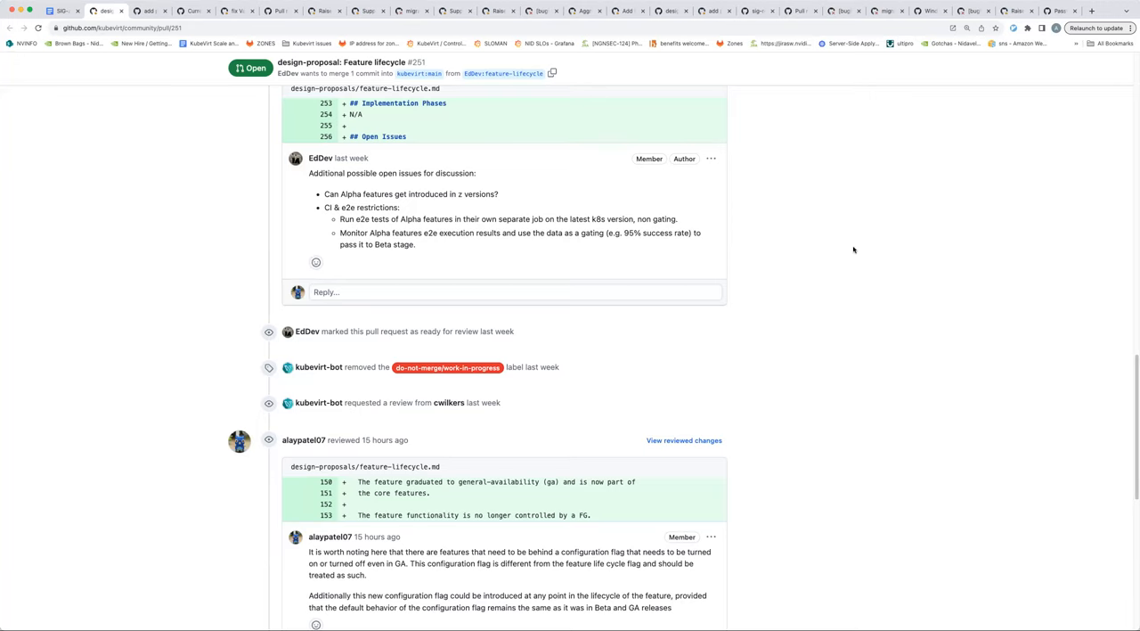
pyautogui.moveTo(896, 247)
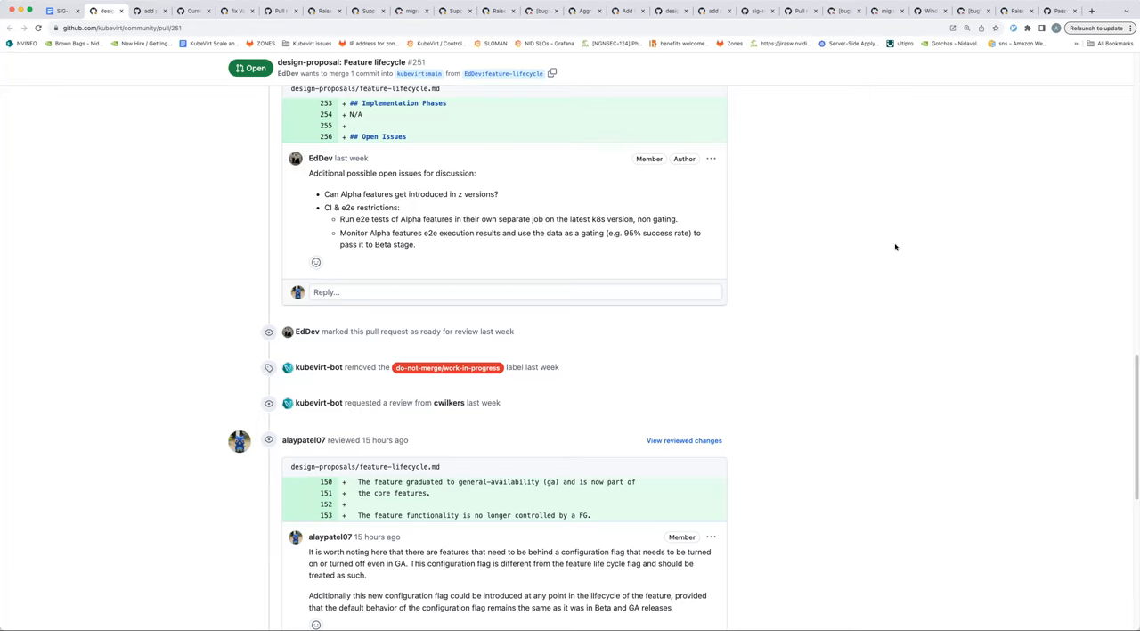
pyautogui.moveTo(907, 248)
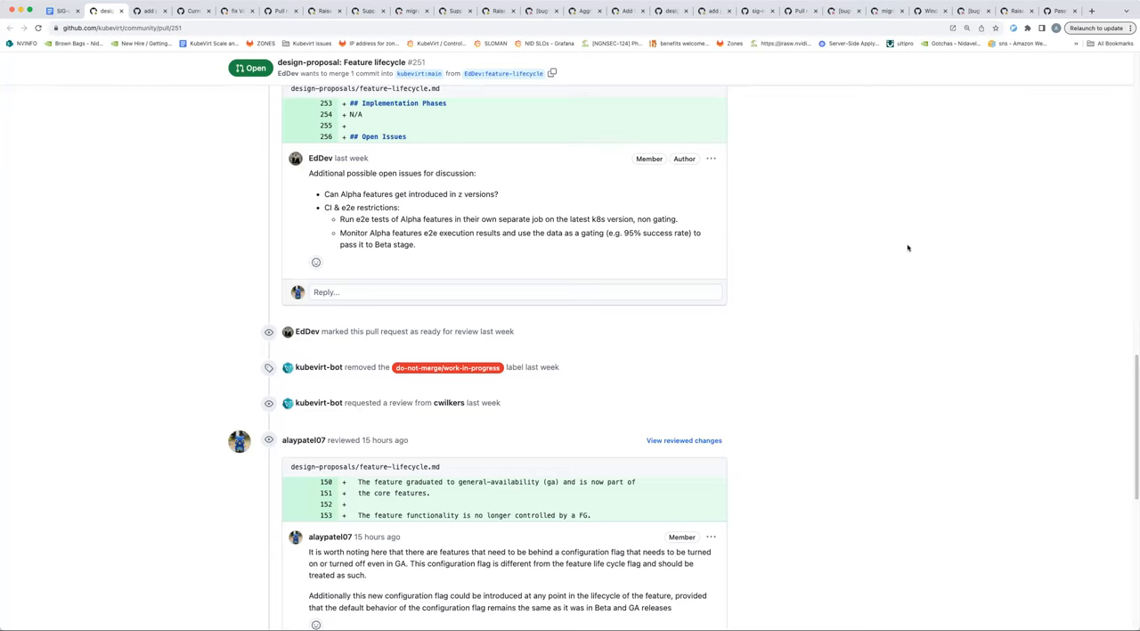
pyautogui.moveTo(933, 244)
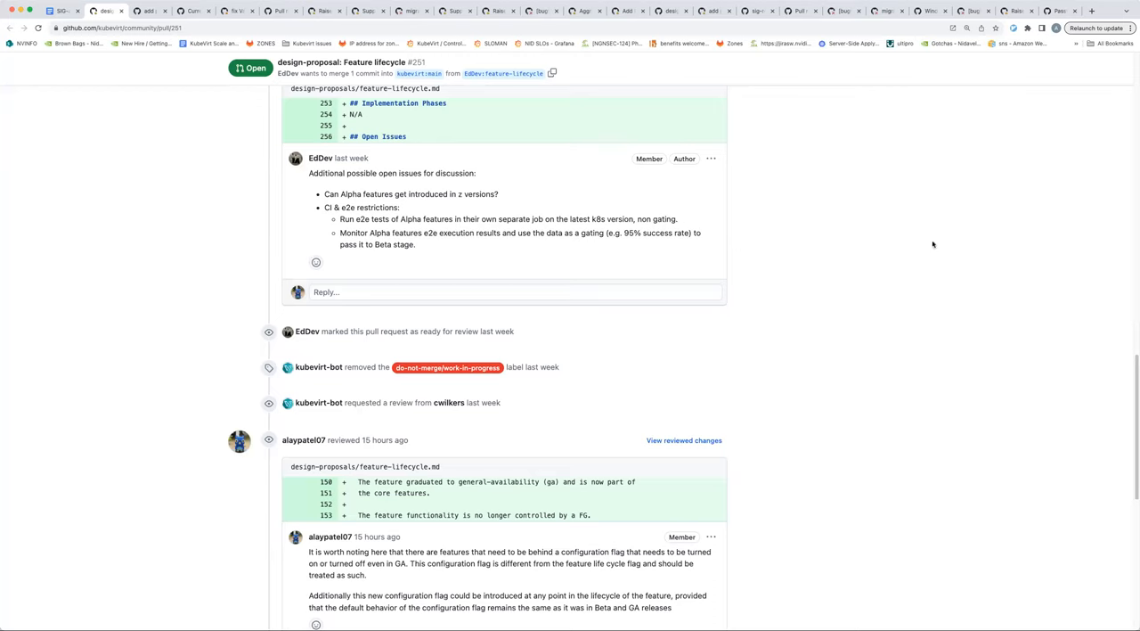
pyautogui.moveTo(924, 246)
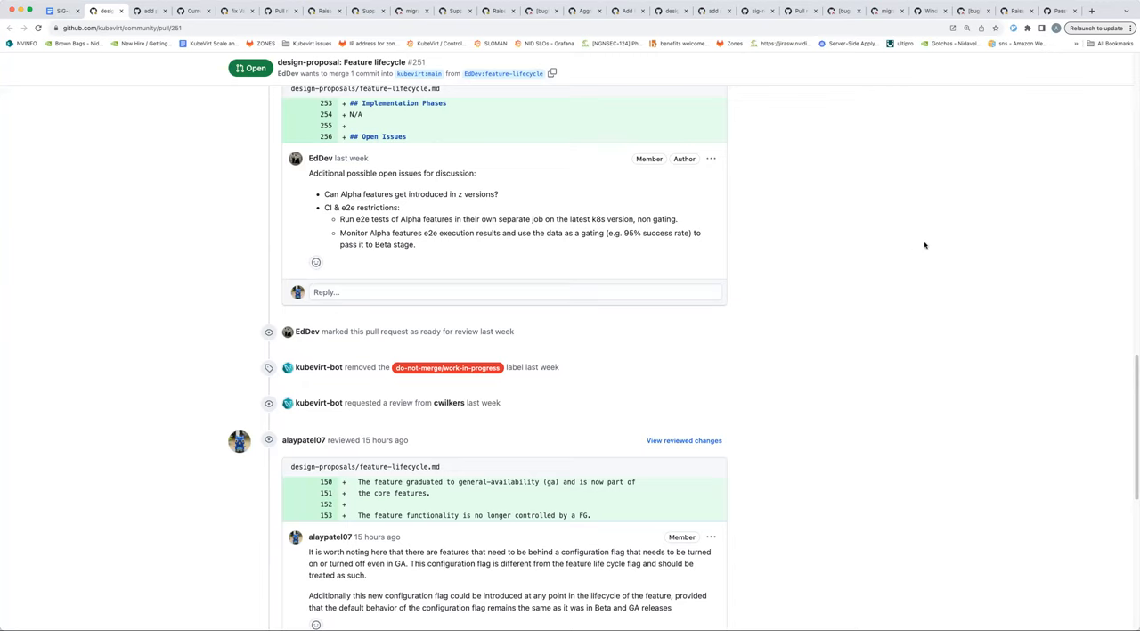
pyautogui.moveTo(888, 236)
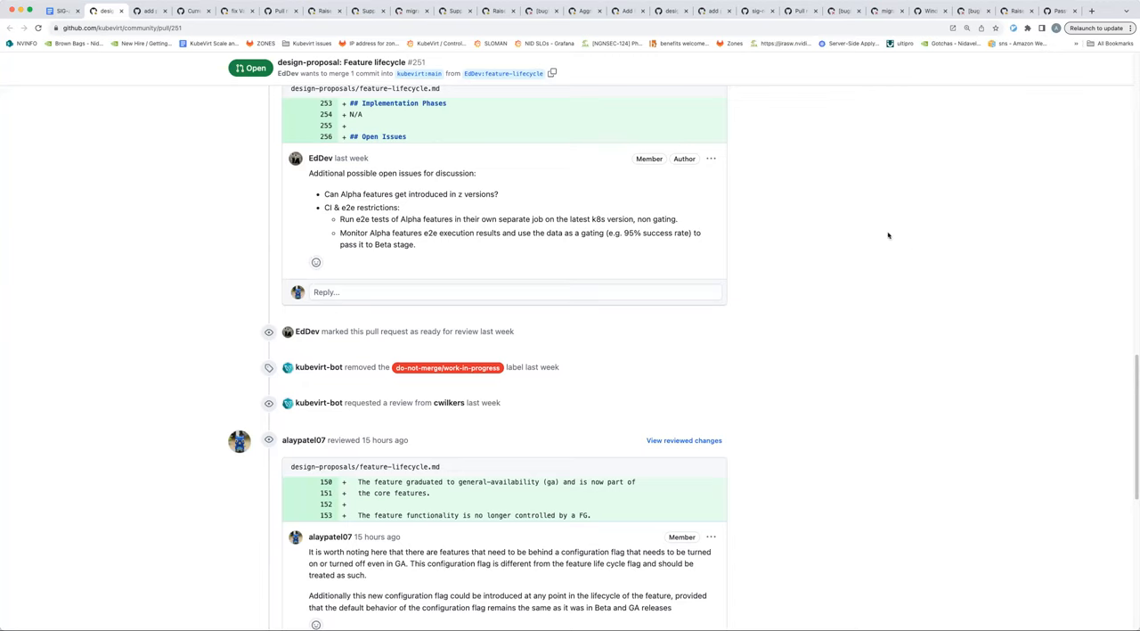
pyautogui.moveTo(836, 272)
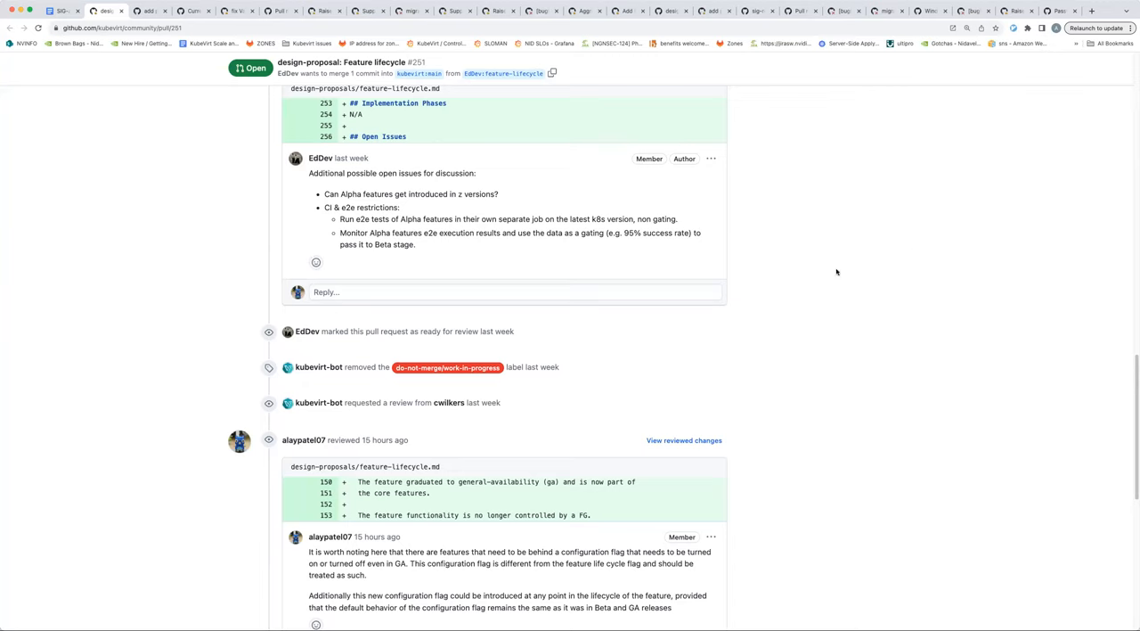
pyautogui.moveTo(811, 260)
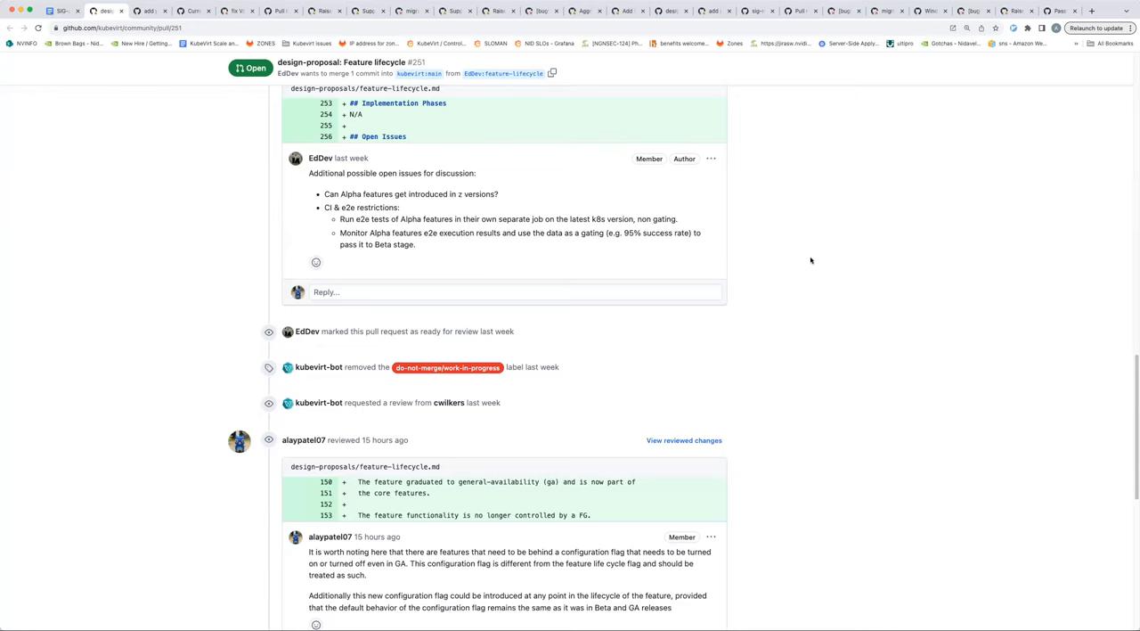
pyautogui.moveTo(820, 250)
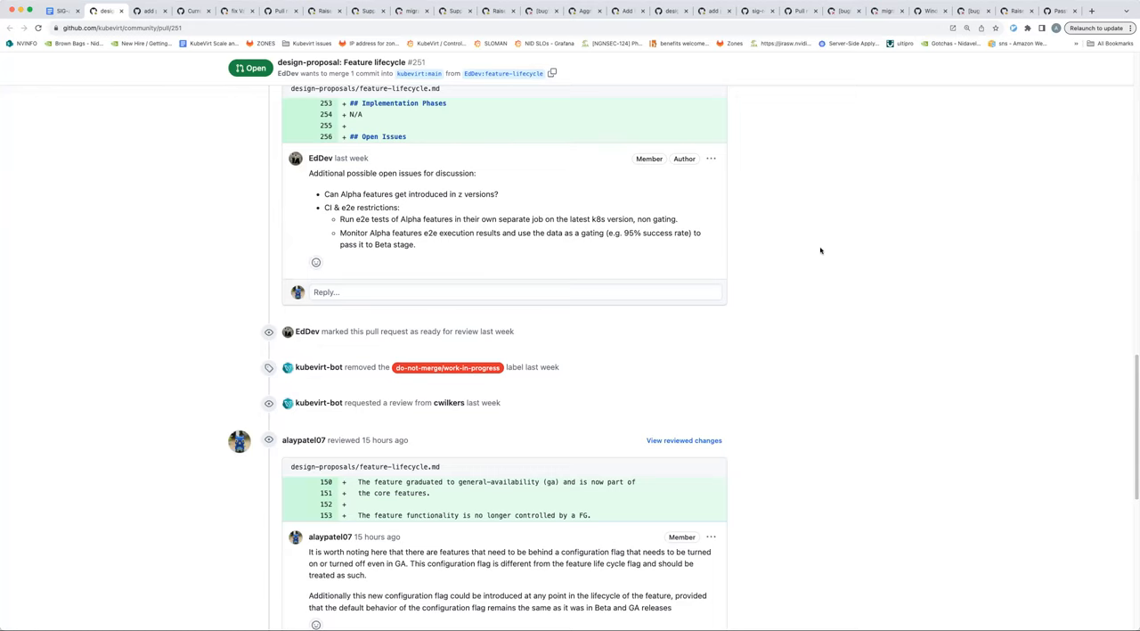
pyautogui.moveTo(818, 264)
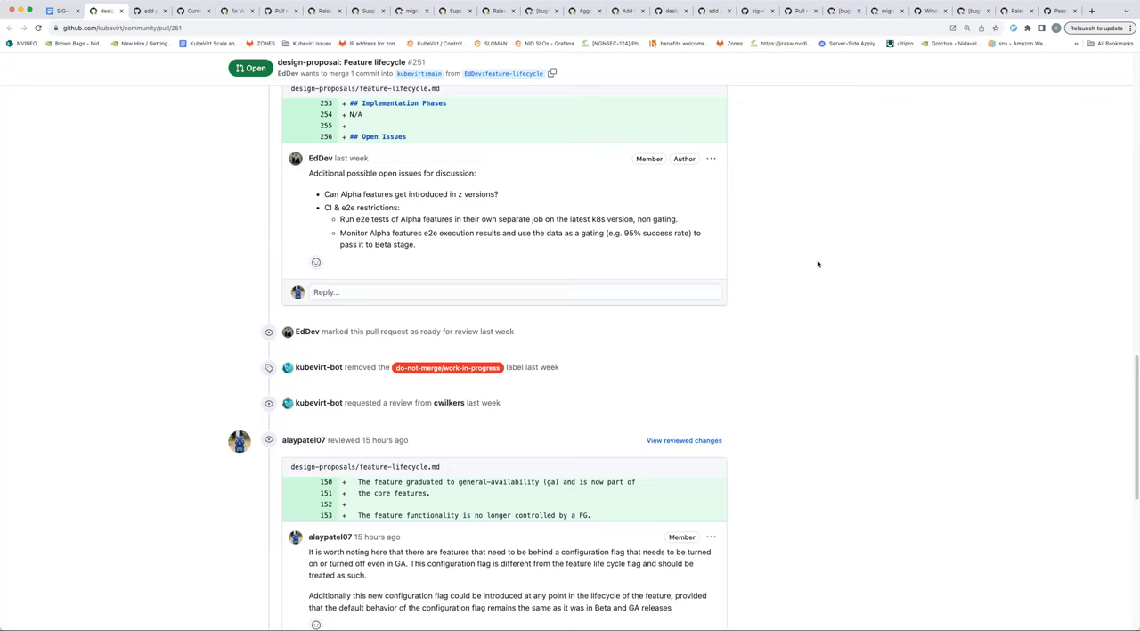
pyautogui.moveTo(791, 254)
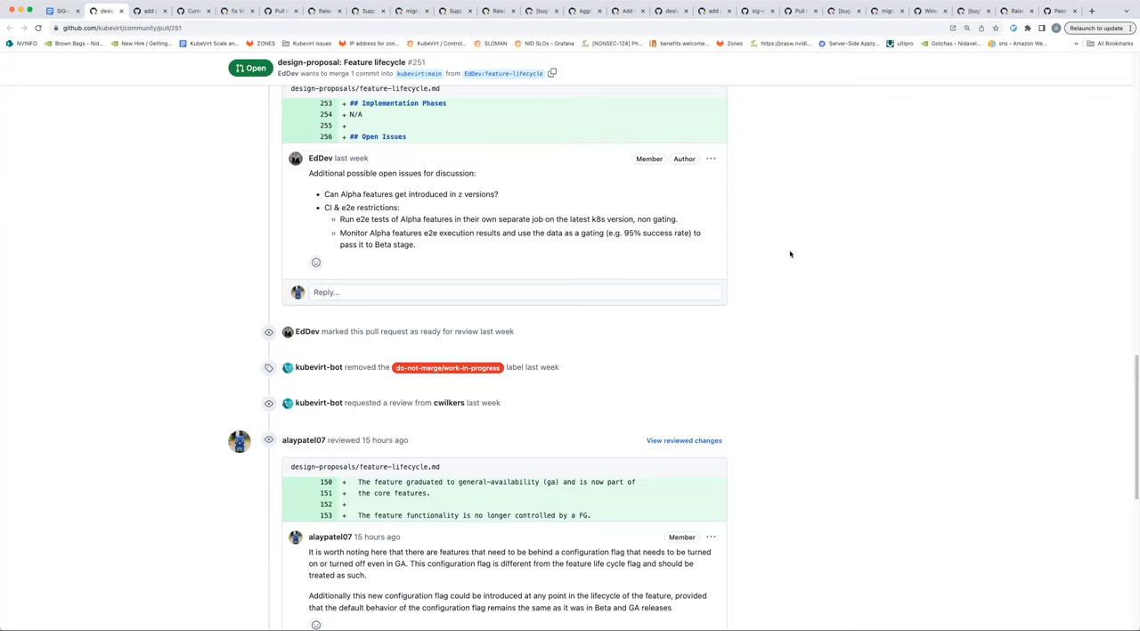
pyautogui.moveTo(904, 249)
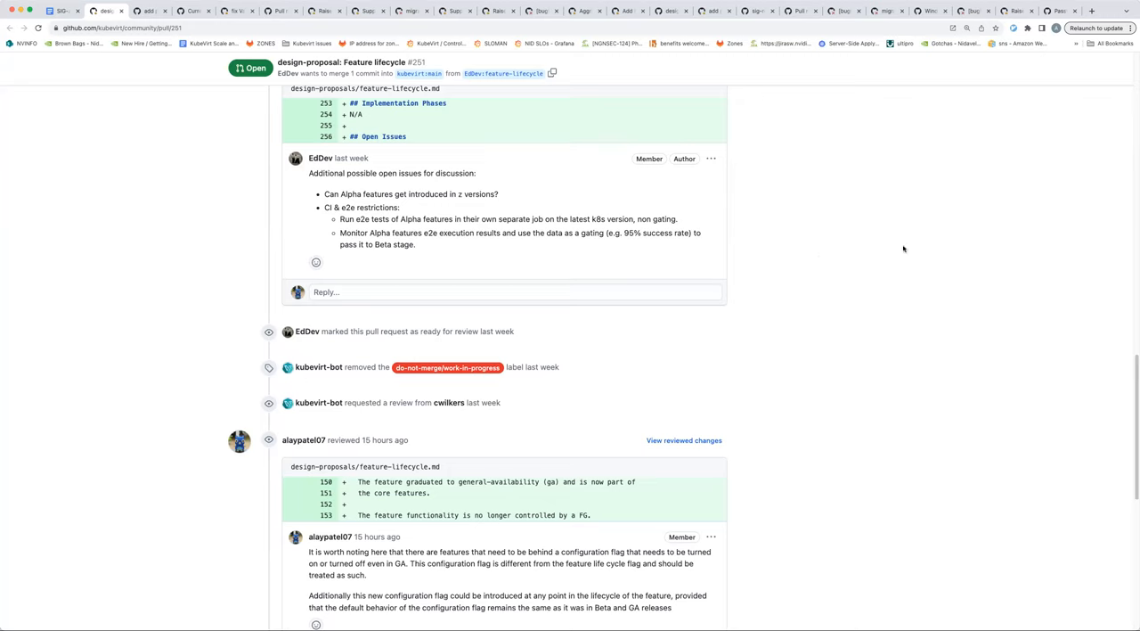
pyautogui.moveTo(894, 251)
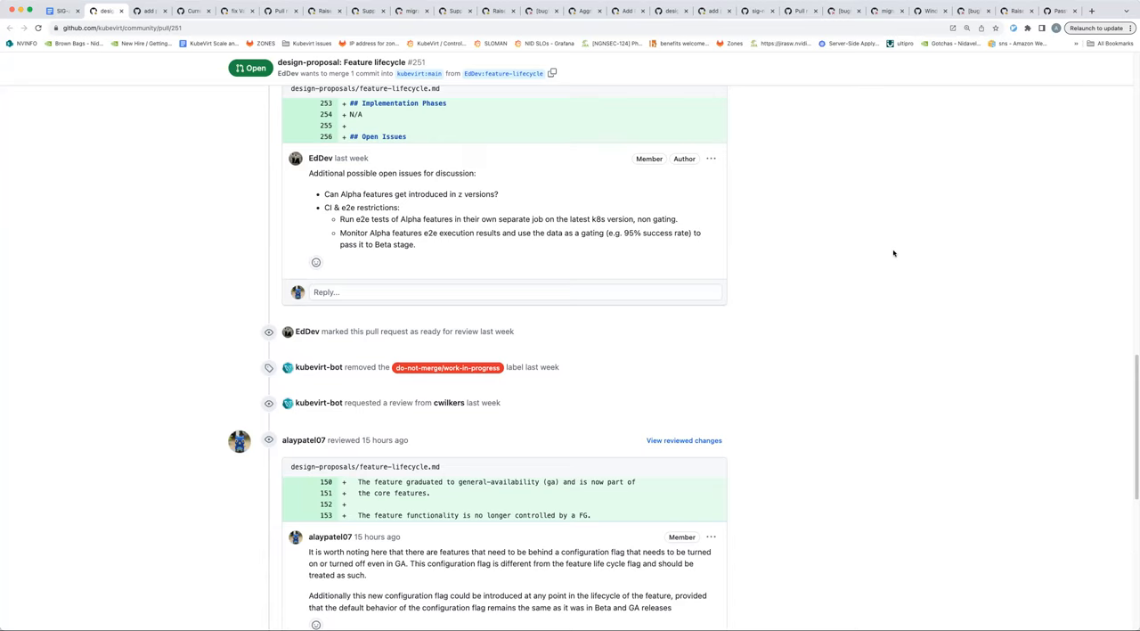
pyautogui.moveTo(850, 247)
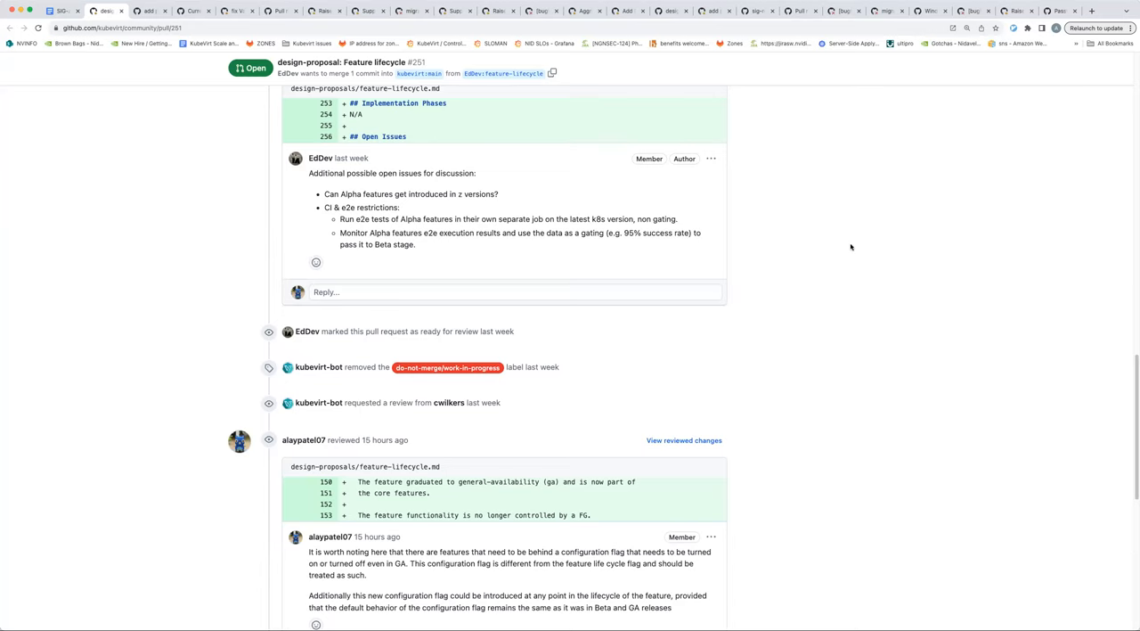
pyautogui.moveTo(802, 264)
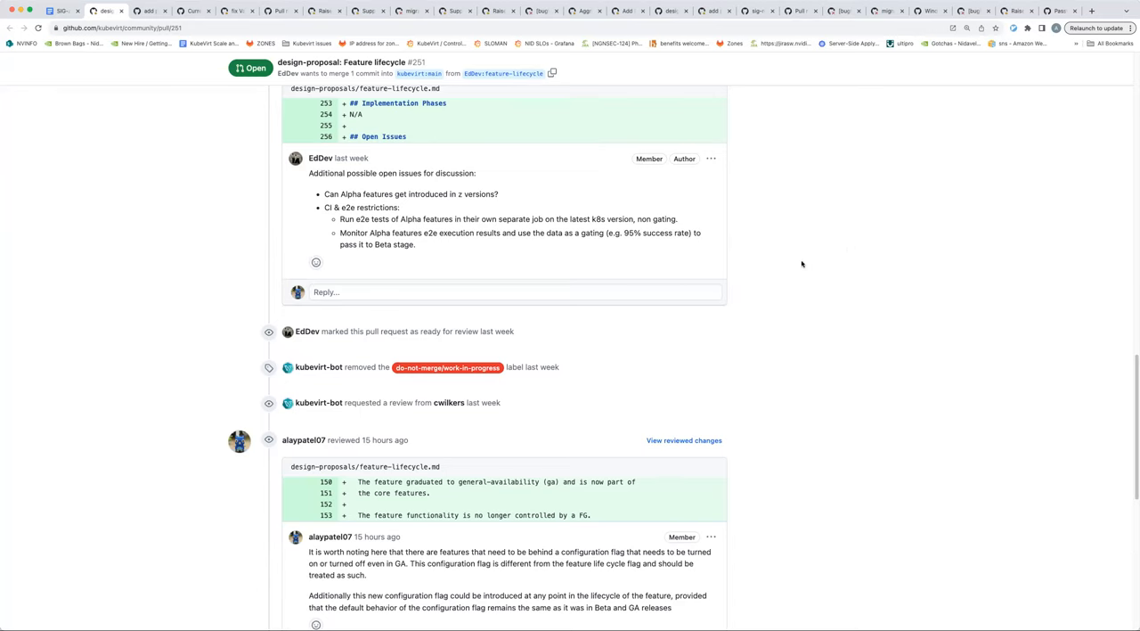
pyautogui.moveTo(815, 269)
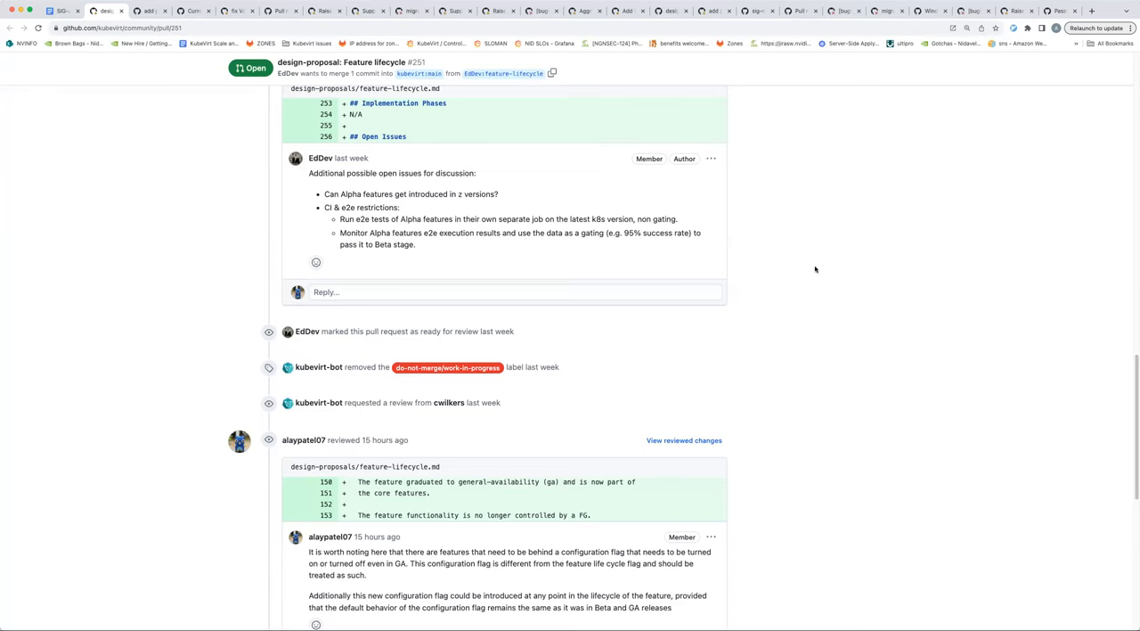
pyautogui.moveTo(830, 272)
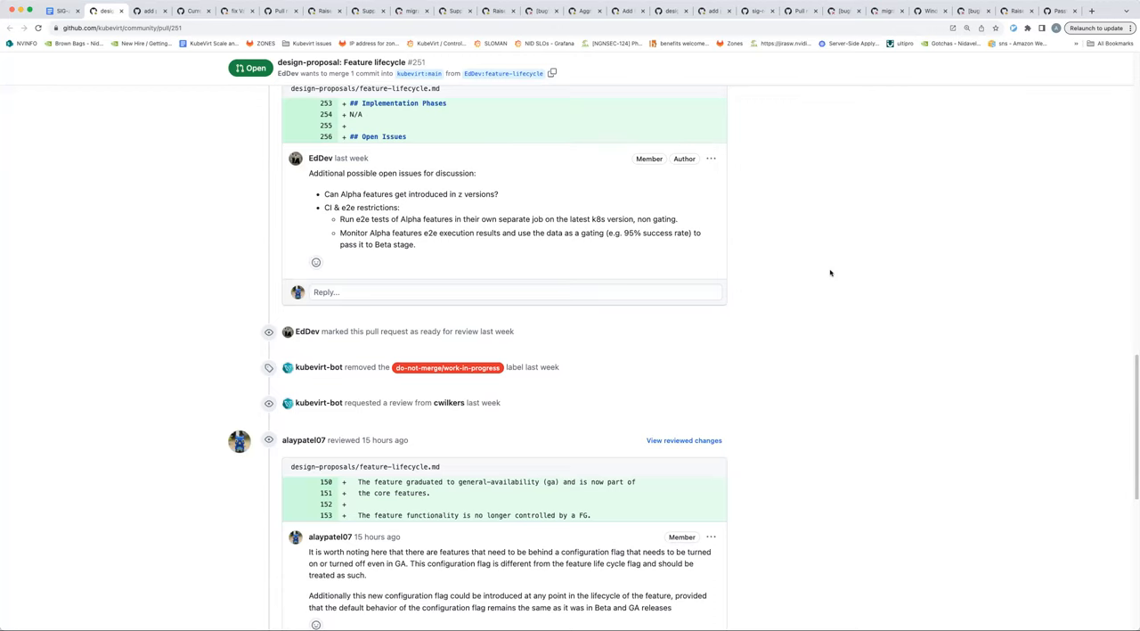
pyautogui.moveTo(951, 222)
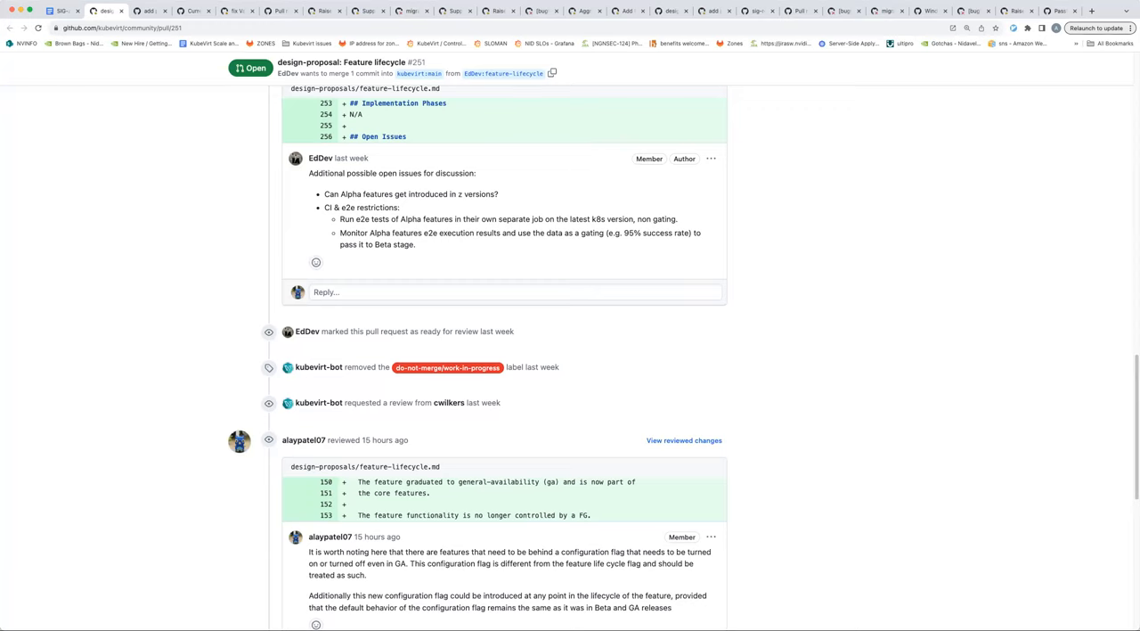
pyautogui.moveTo(983, 268)
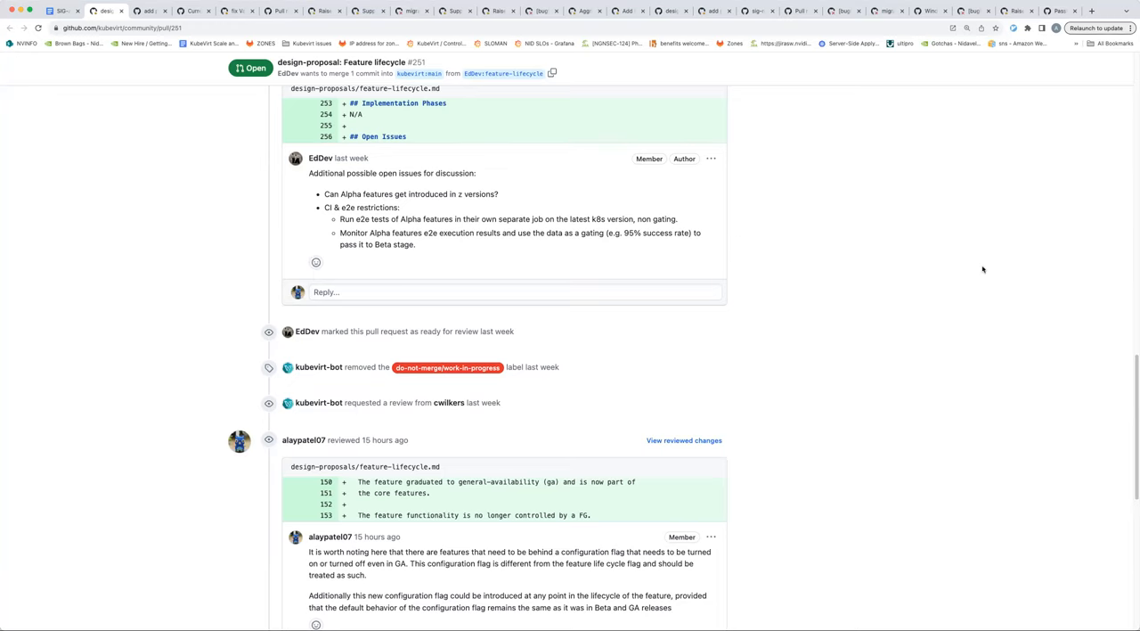
pyautogui.moveTo(559, 240)
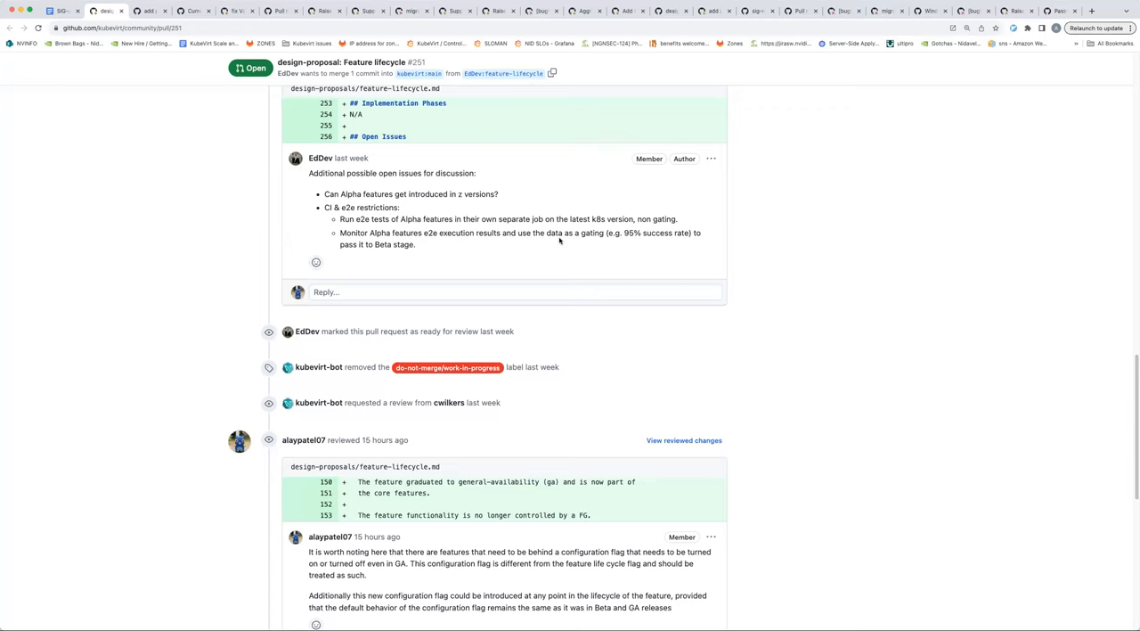
pyautogui.moveTo(544, 239)
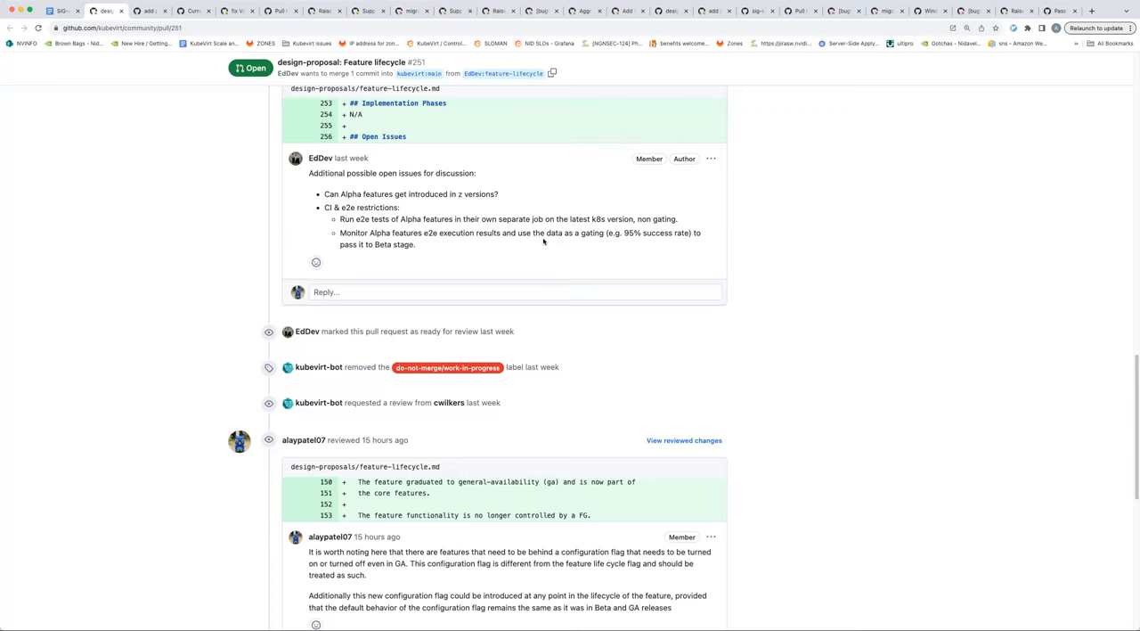
pyautogui.moveTo(527, 240)
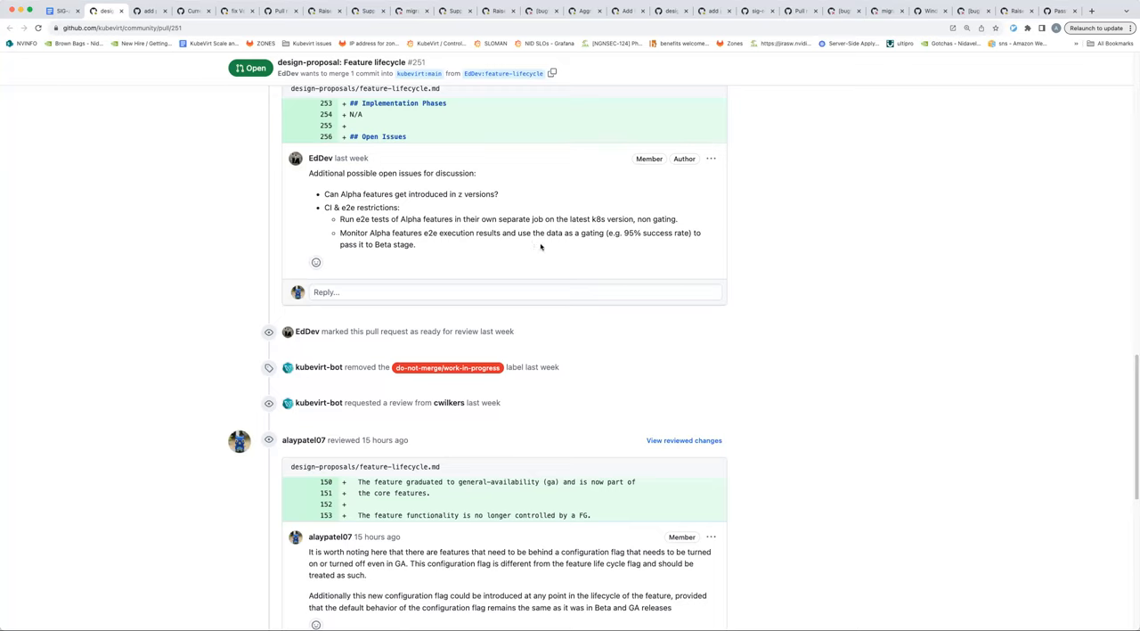
pyautogui.moveTo(539, 247)
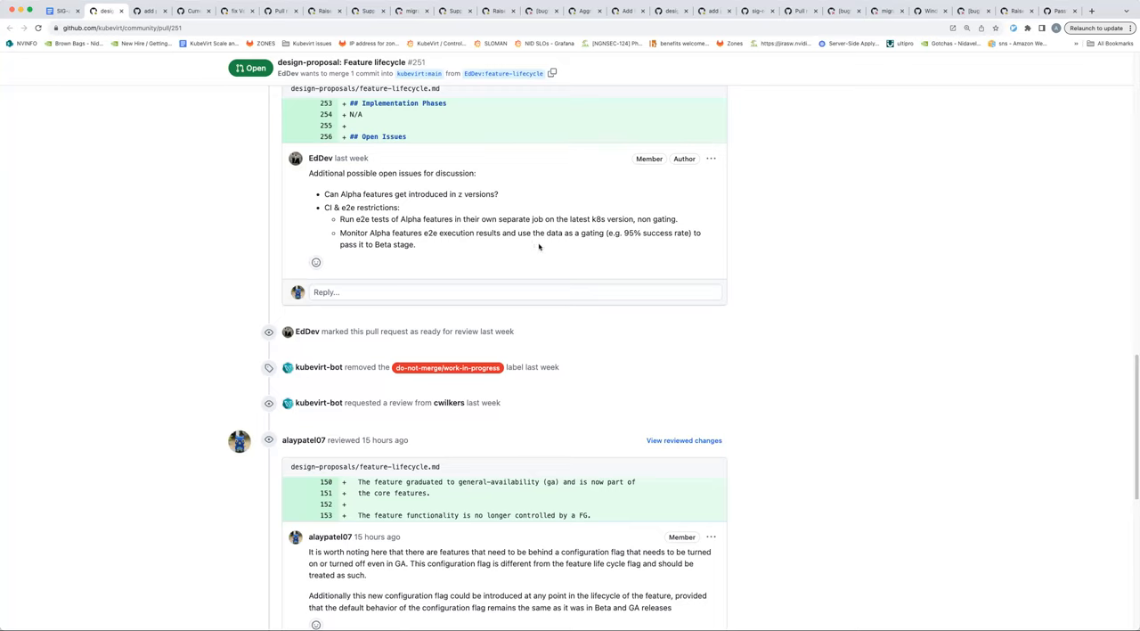
pyautogui.moveTo(826, 246)
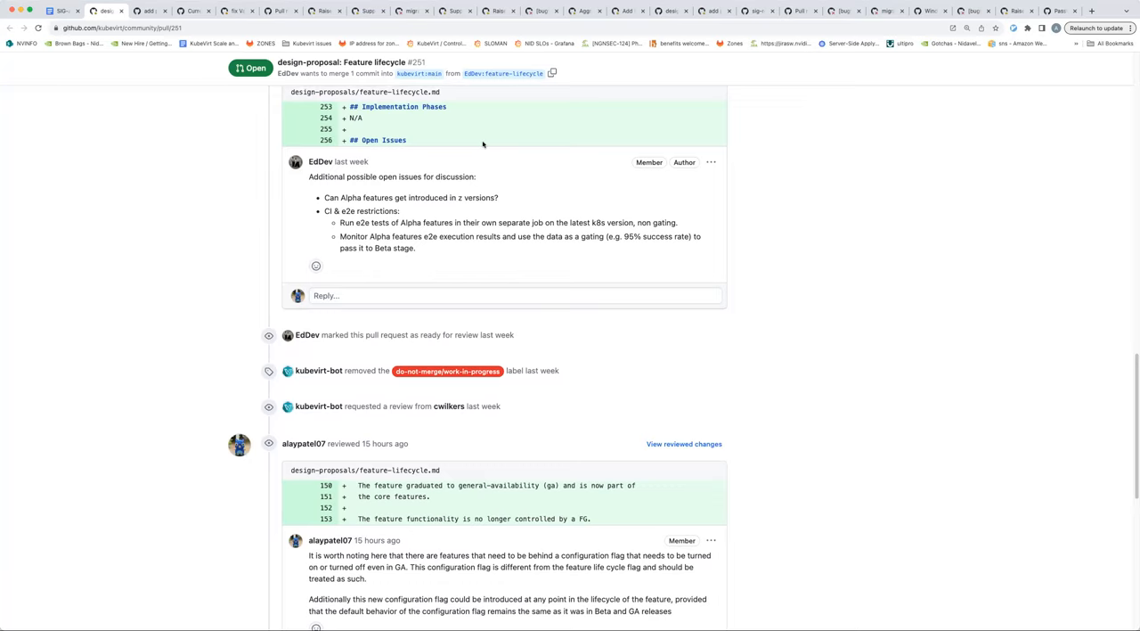
pyautogui.moveTo(403, 217)
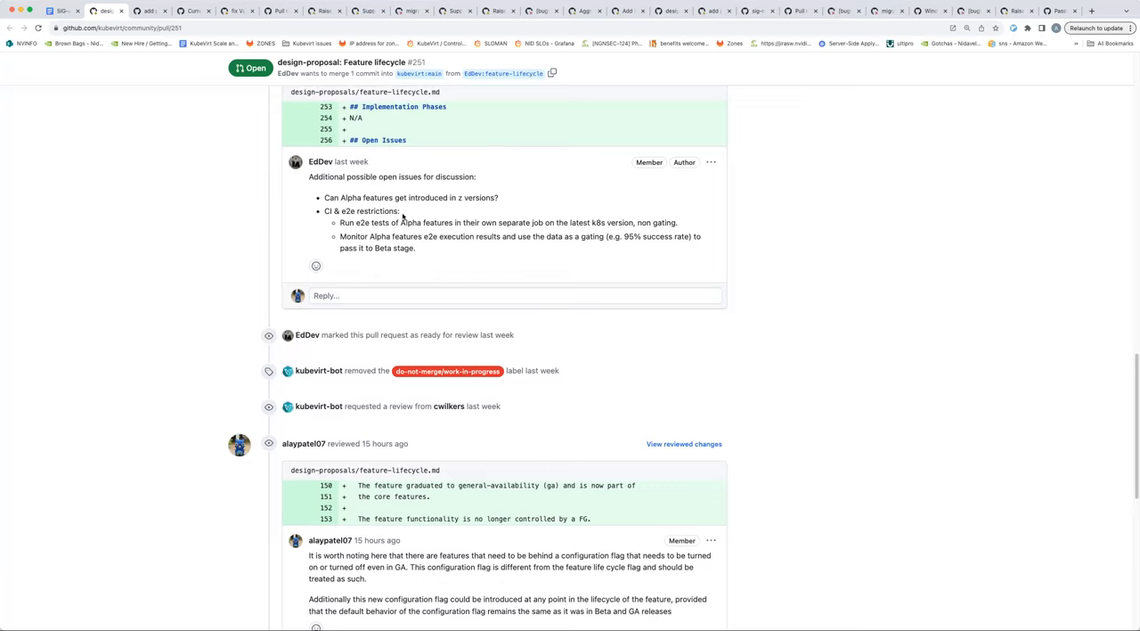
pyautogui.moveTo(359, 222)
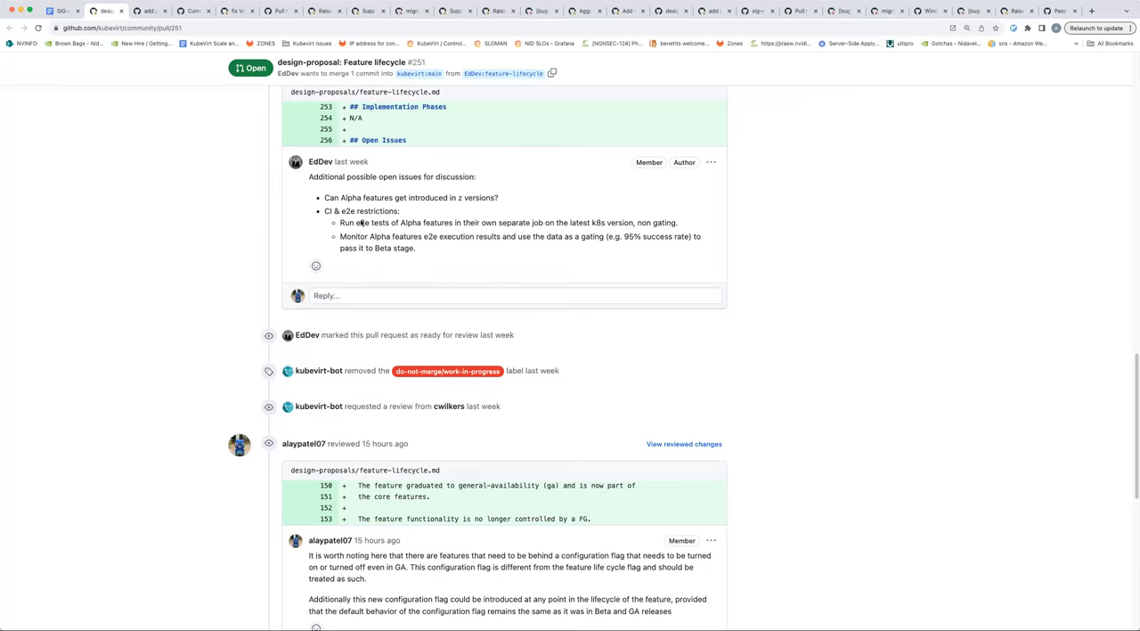
pyautogui.moveTo(446, 261)
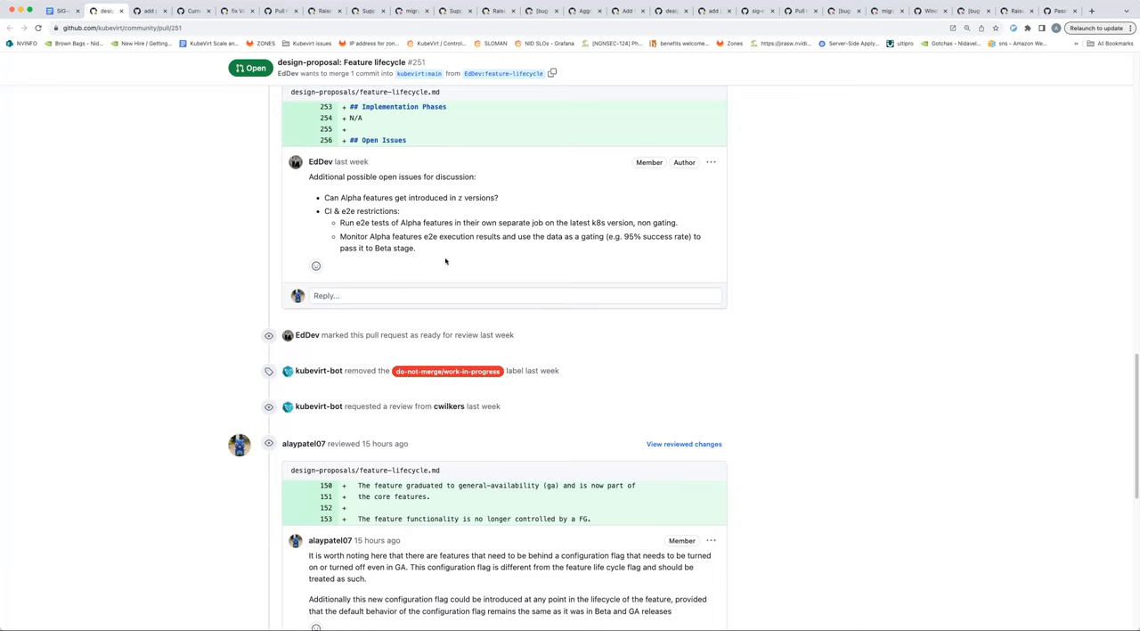
pyautogui.moveTo(586, 266)
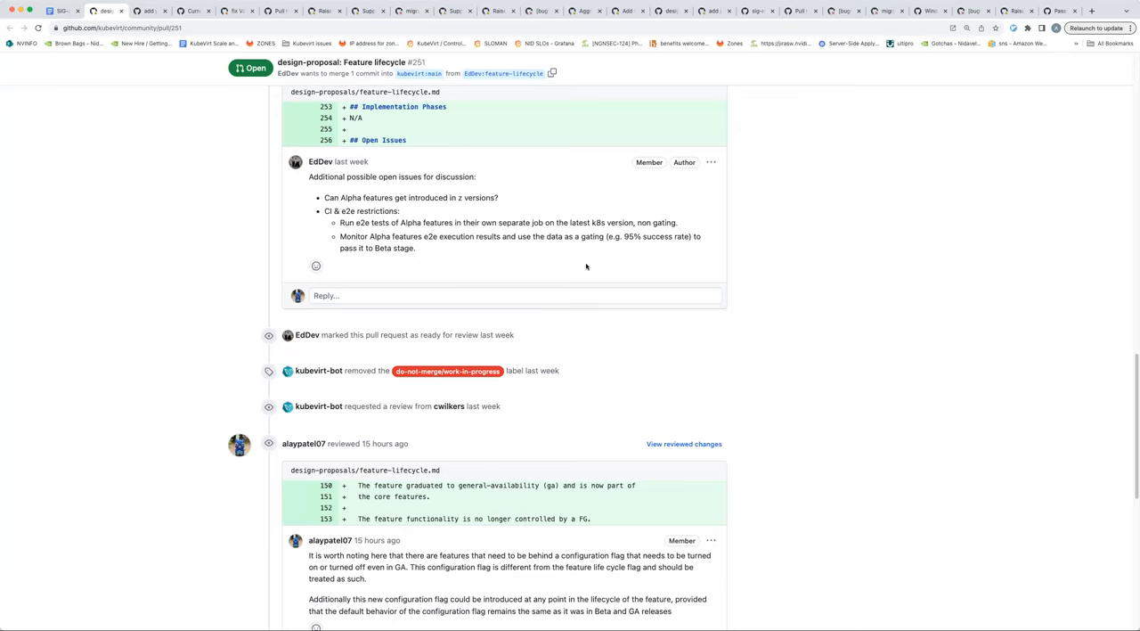
pyautogui.moveTo(687, 268)
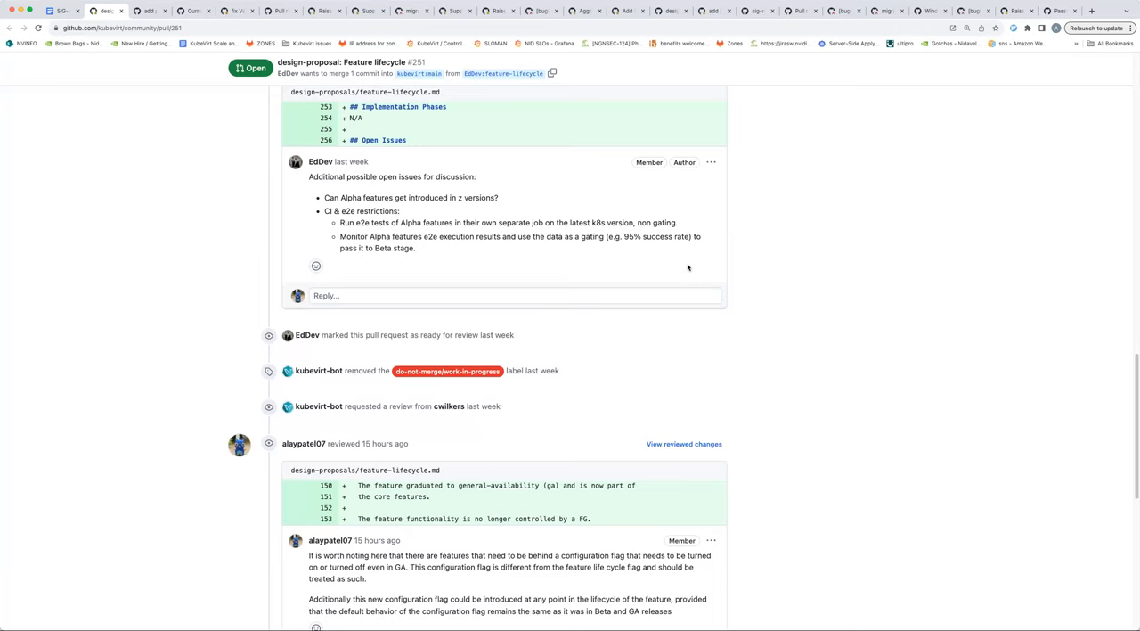
pyautogui.moveTo(748, 261)
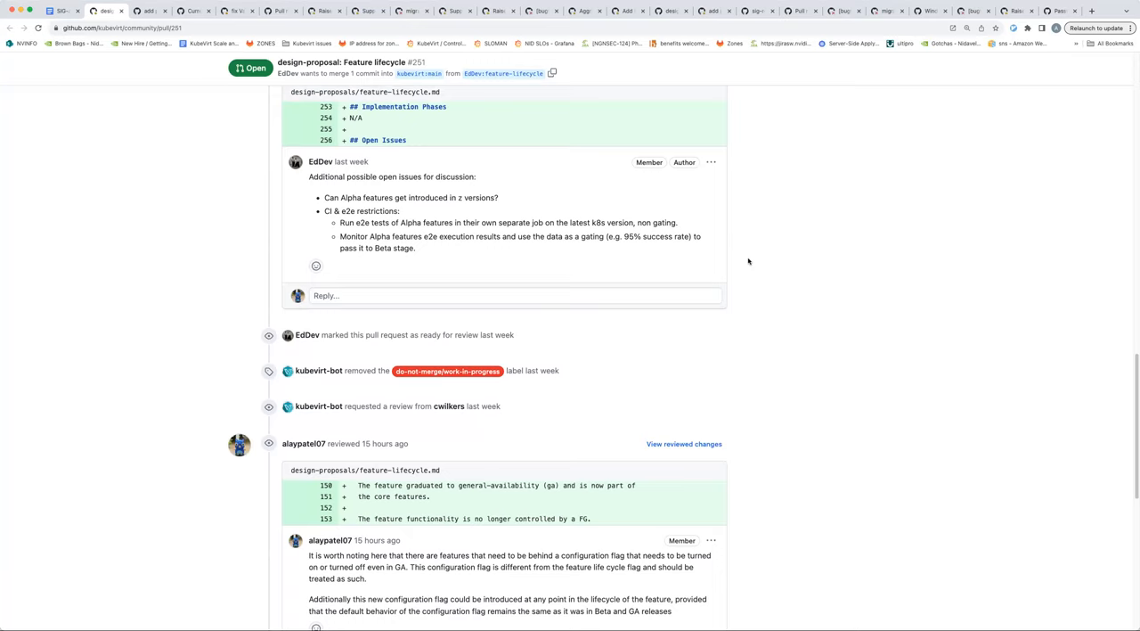
pyautogui.moveTo(535, 247)
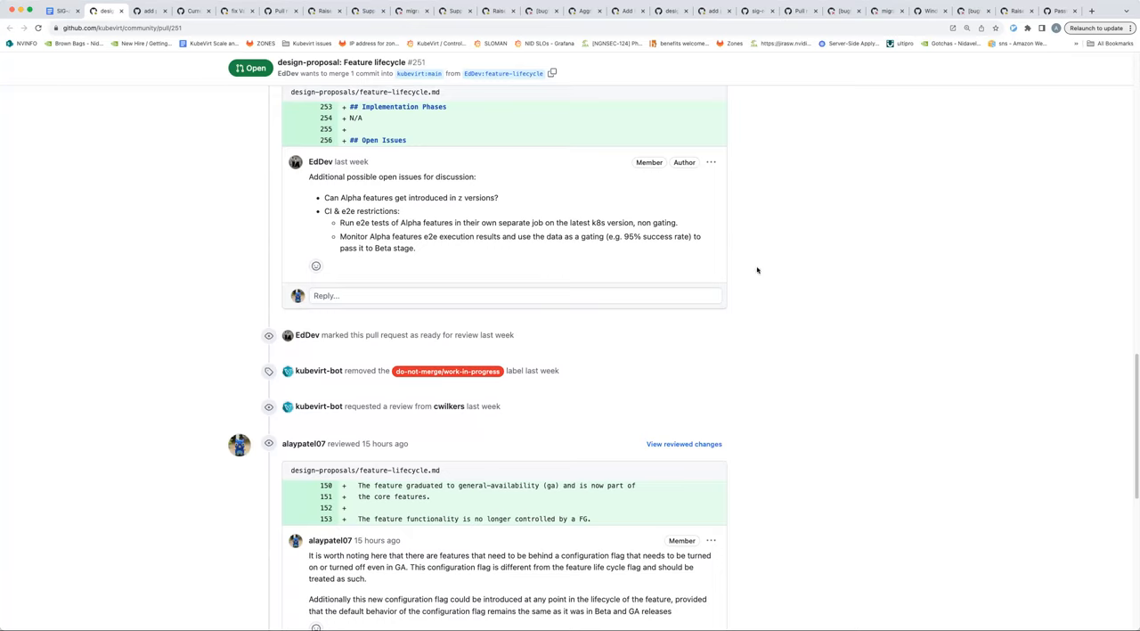
pyautogui.moveTo(712, 261)
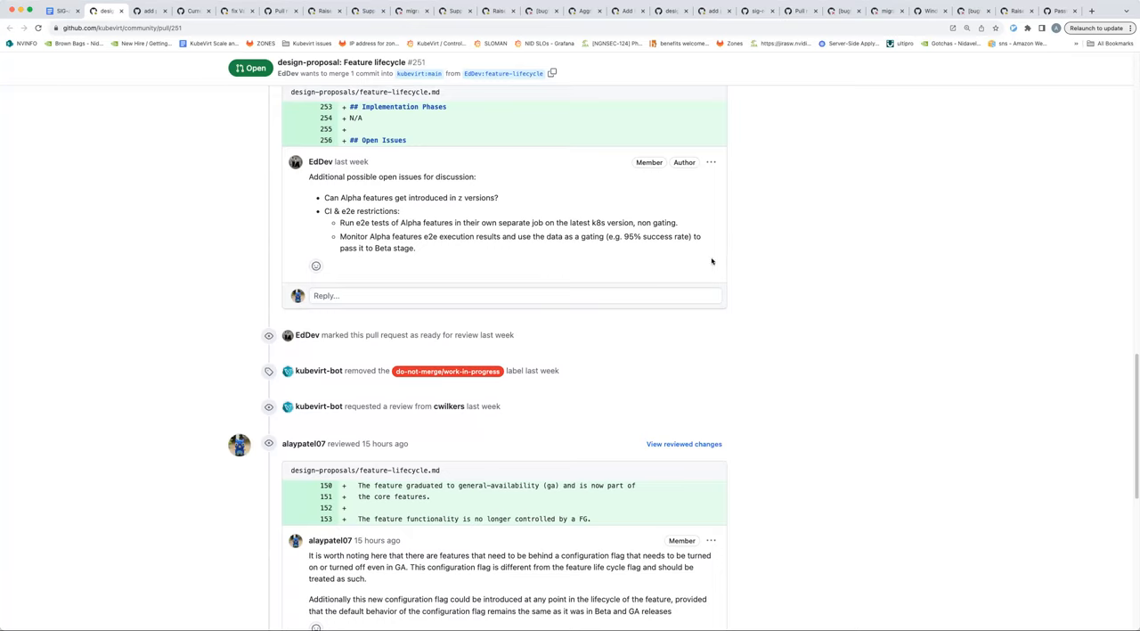
pyautogui.moveTo(722, 269)
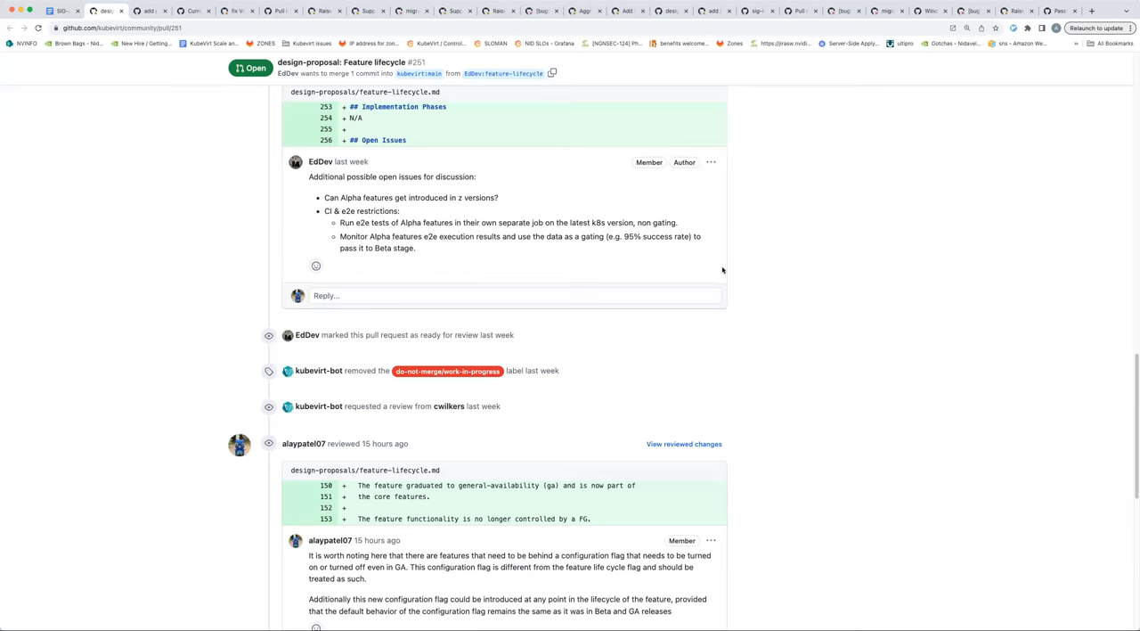
pyautogui.moveTo(743, 272)
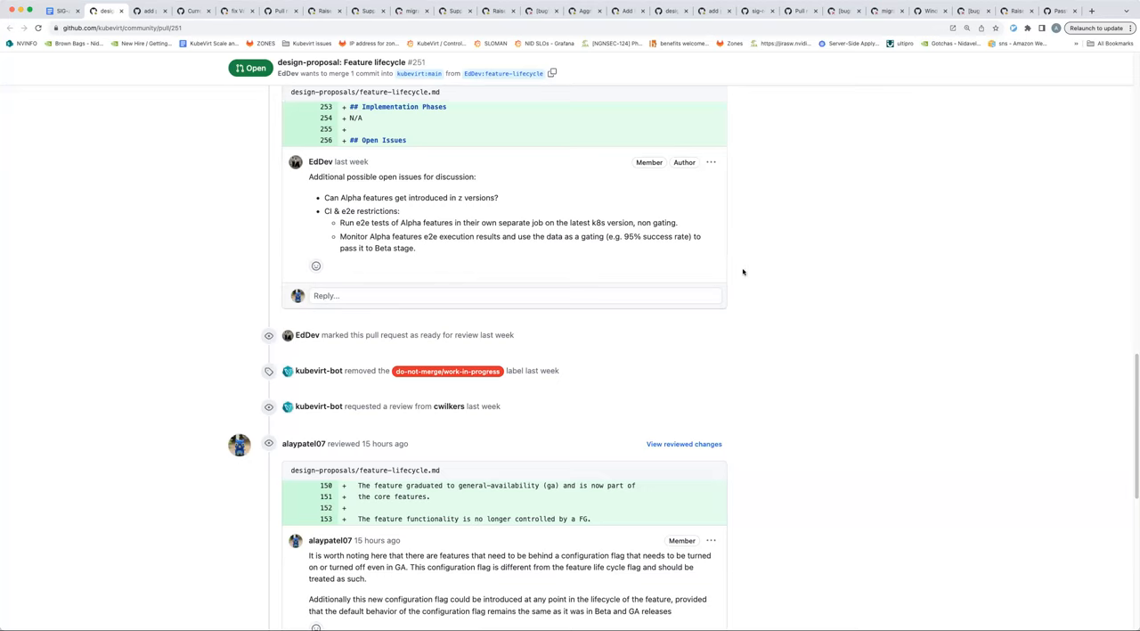
pyautogui.moveTo(727, 272)
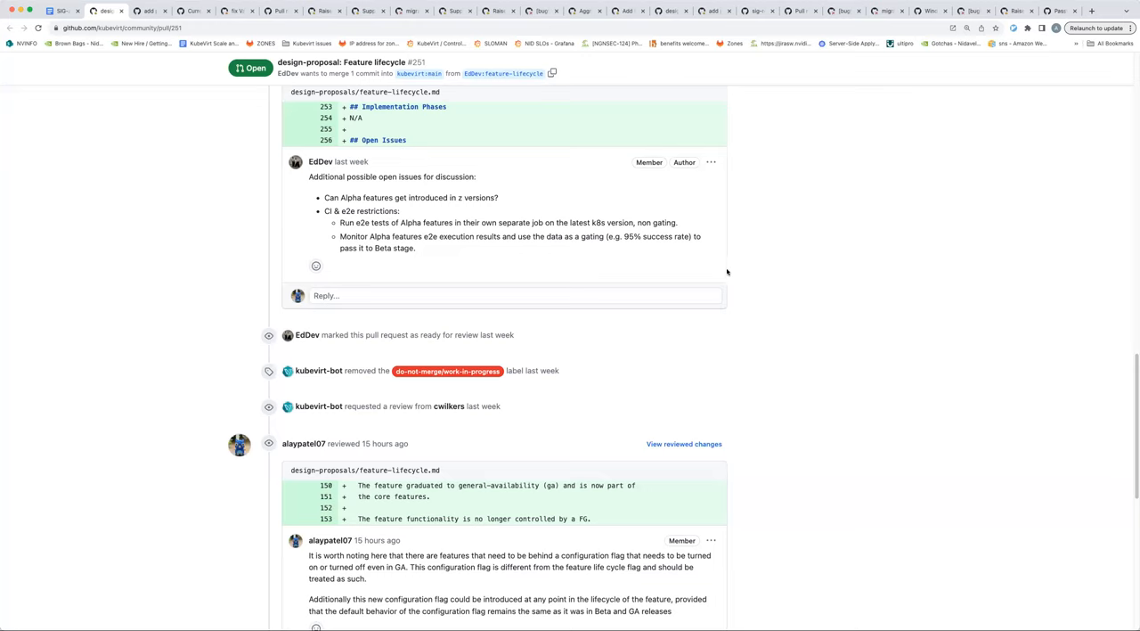
pyautogui.moveTo(626, 257)
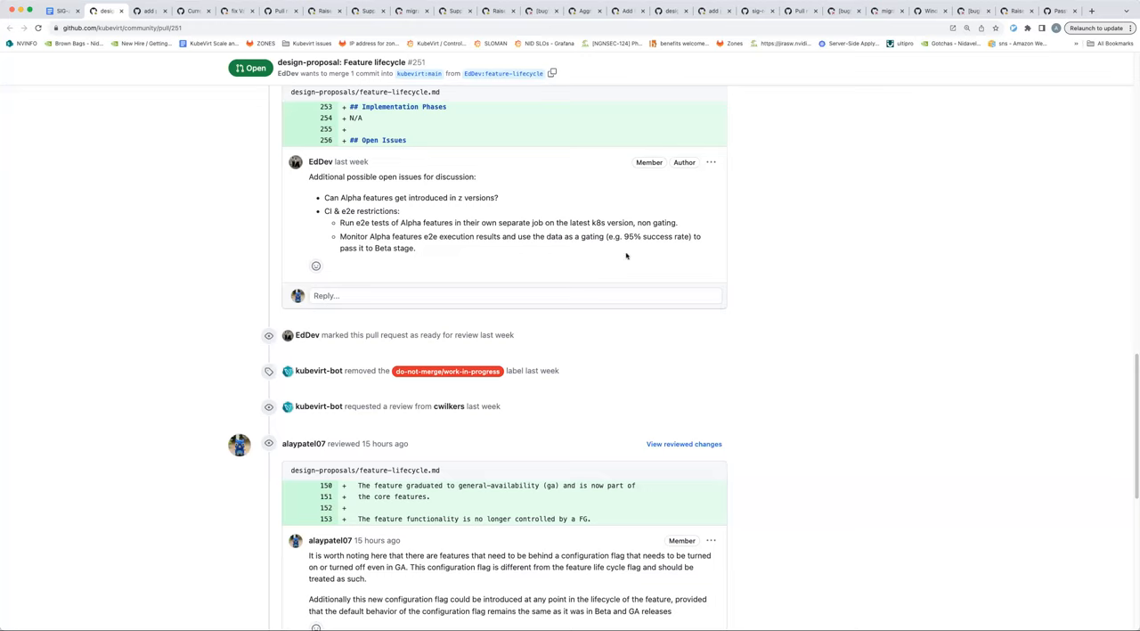
pyautogui.moveTo(457, 238)
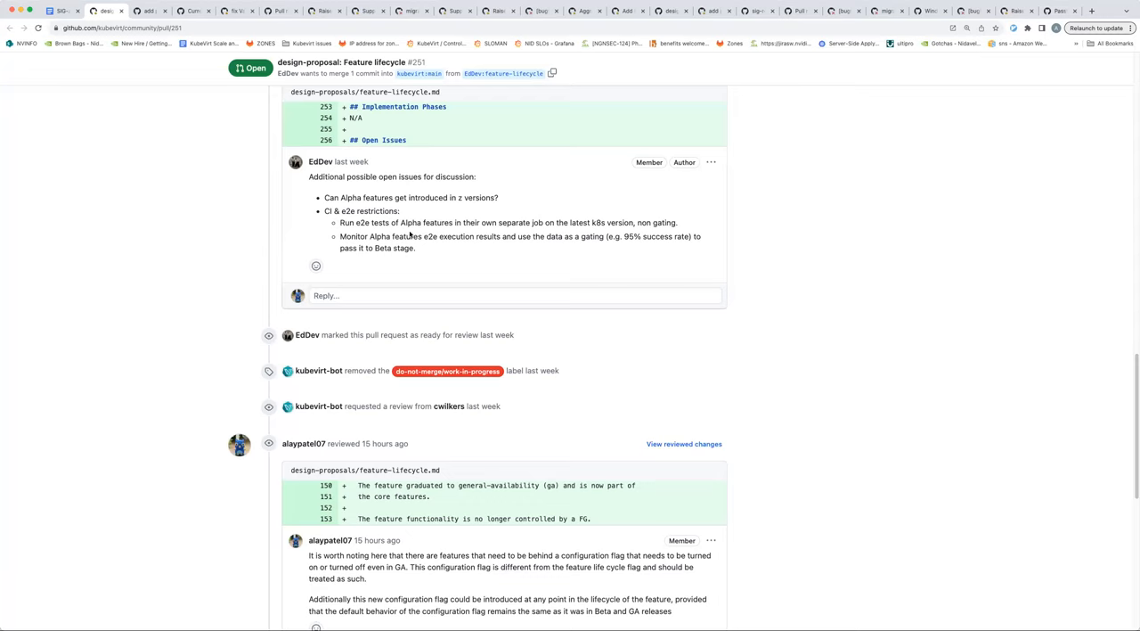
pyautogui.moveTo(438, 248)
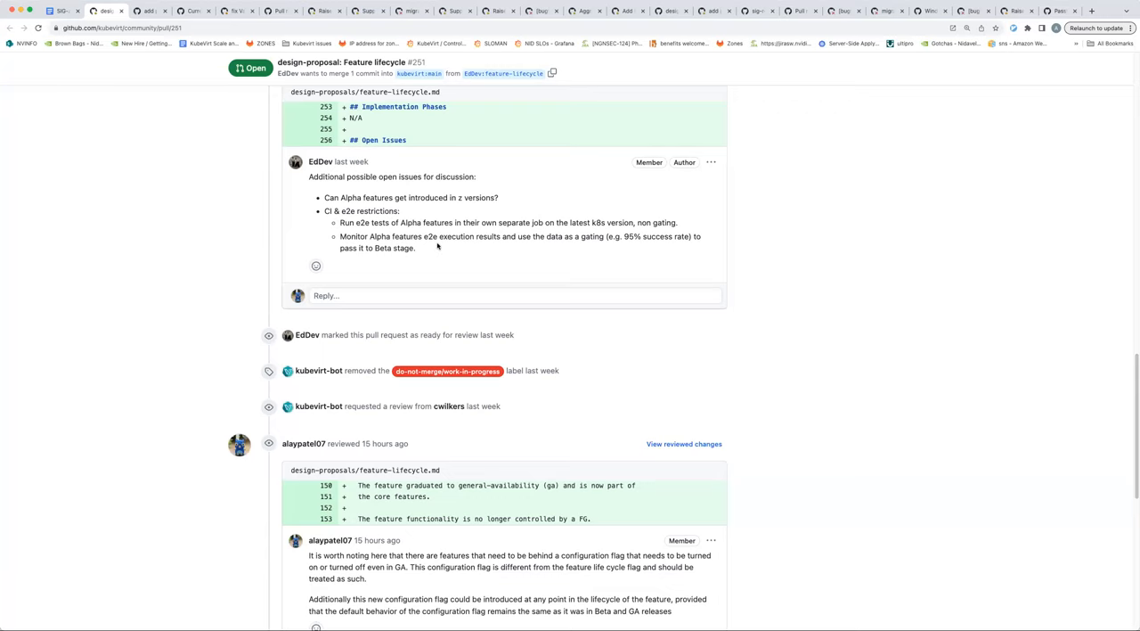
pyautogui.moveTo(437, 247)
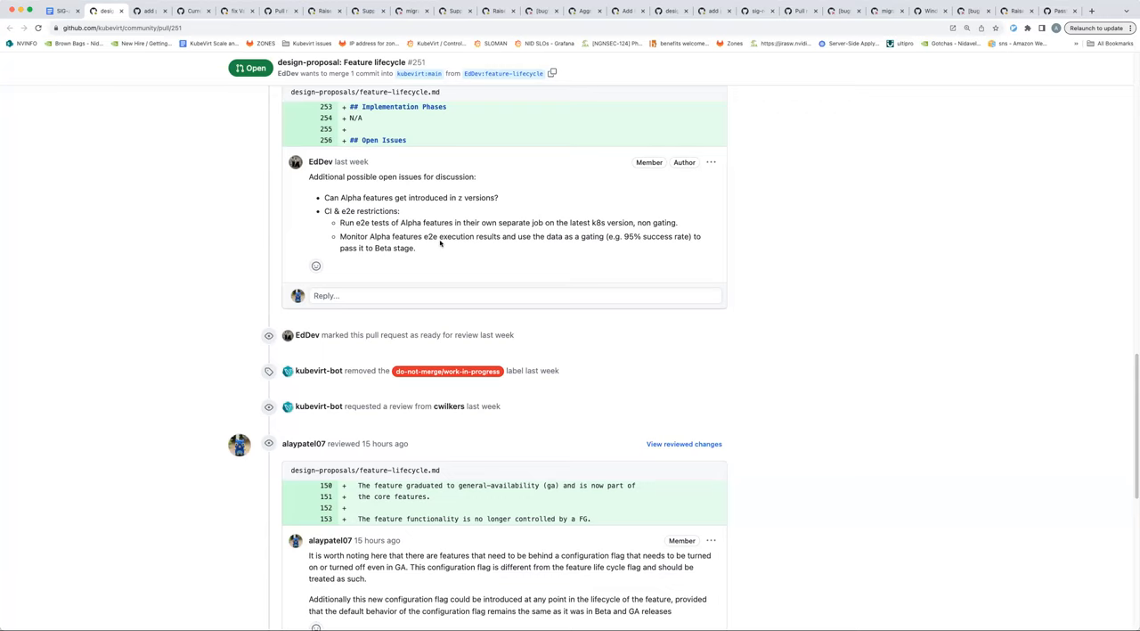
pyautogui.moveTo(342, 211)
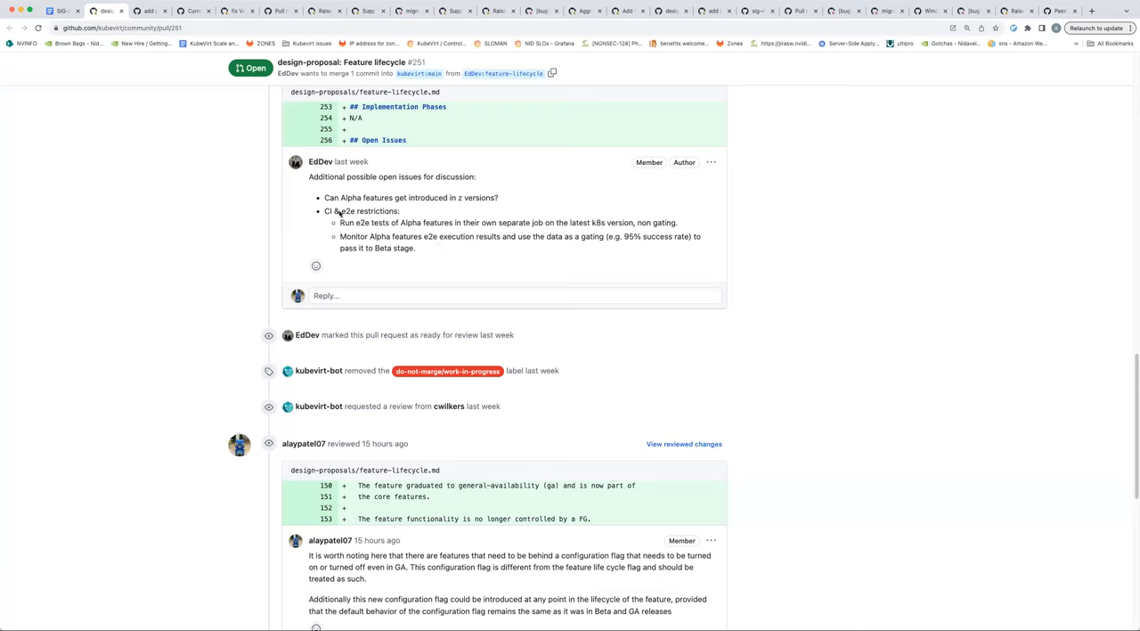
pyautogui.moveTo(348, 211)
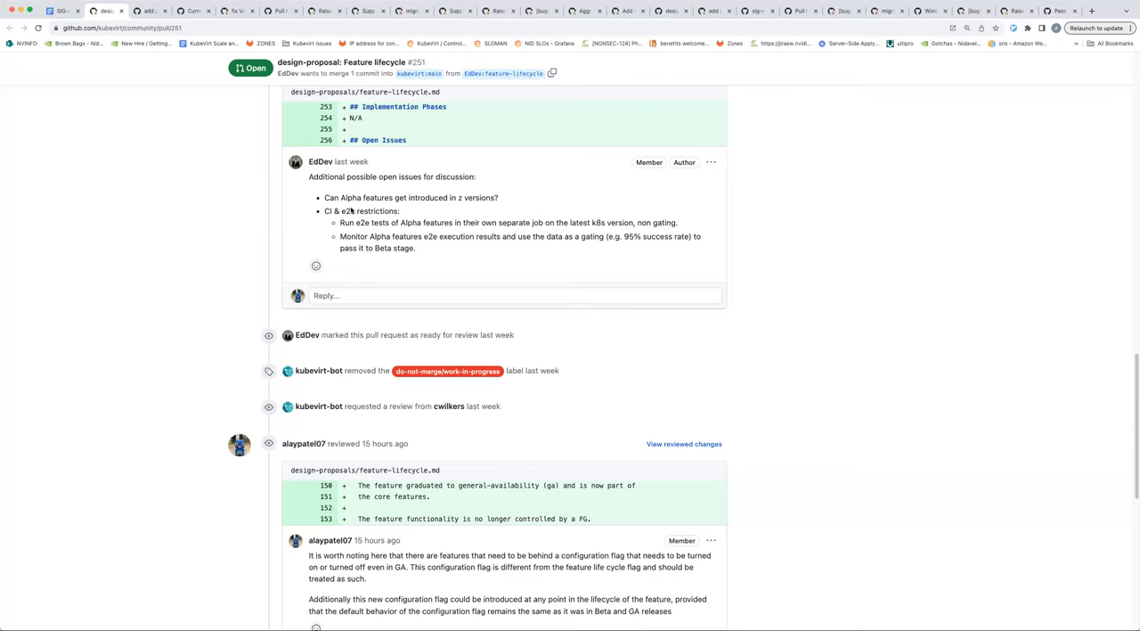
pyautogui.moveTo(379, 205)
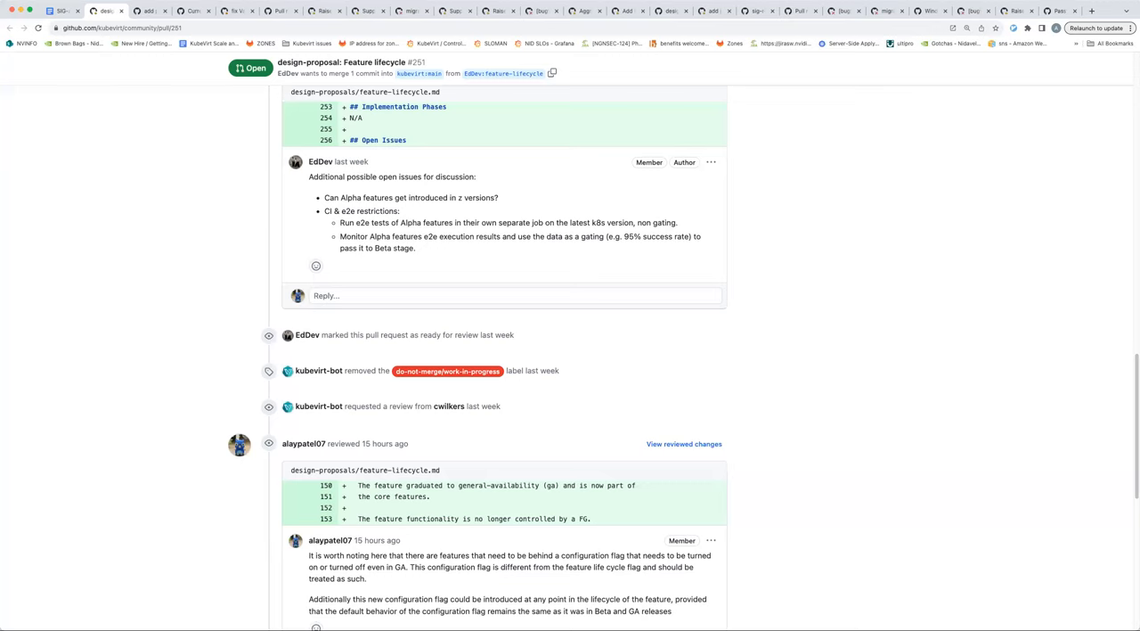
pyautogui.moveTo(1060, 285)
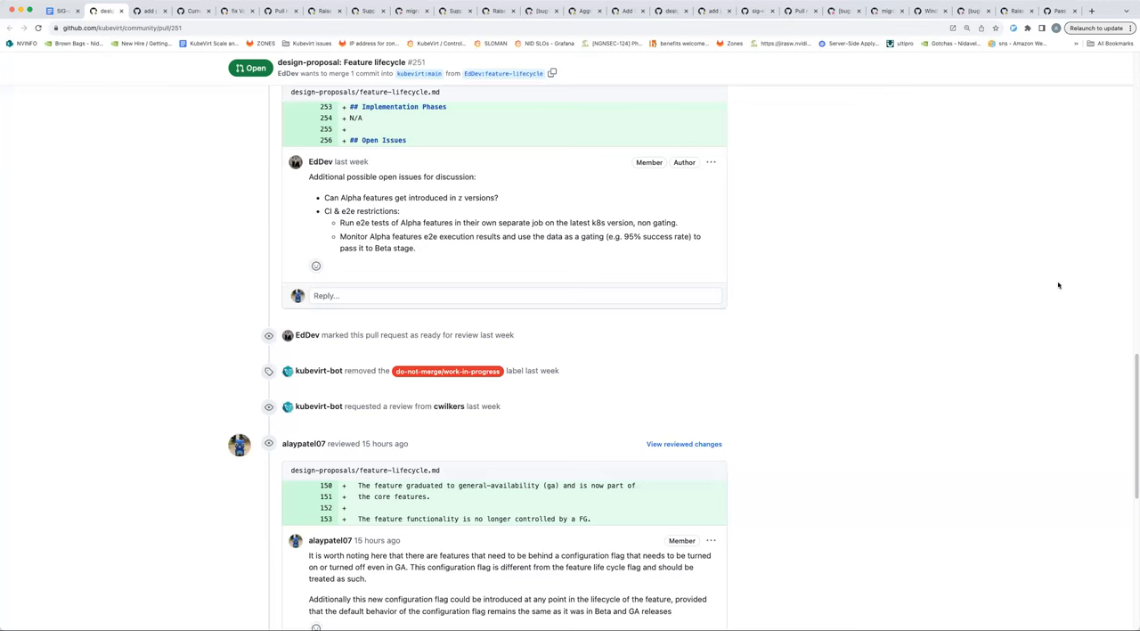
pyautogui.moveTo(329, 235)
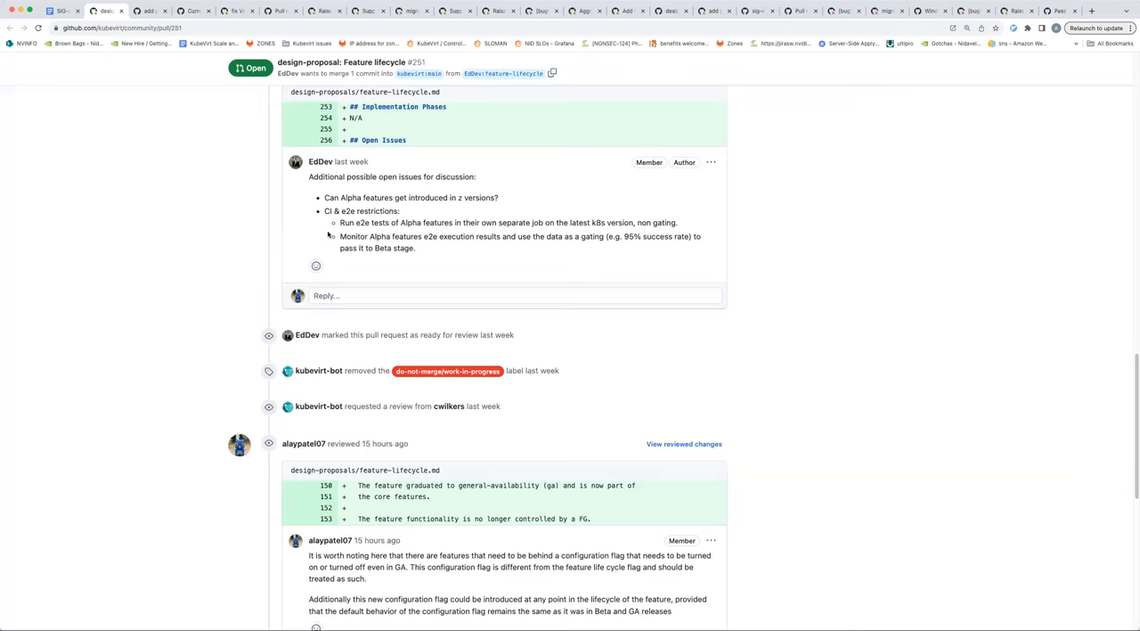
pyautogui.moveTo(337, 236)
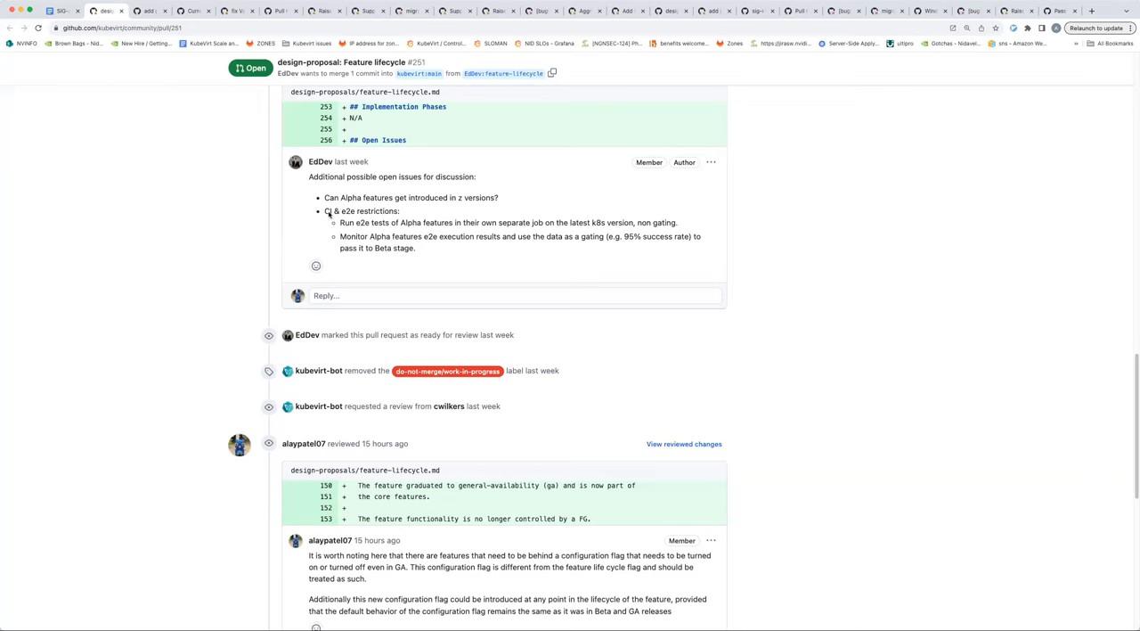
pyautogui.moveTo(325, 211); pyautogui.dragTo(388, 221)
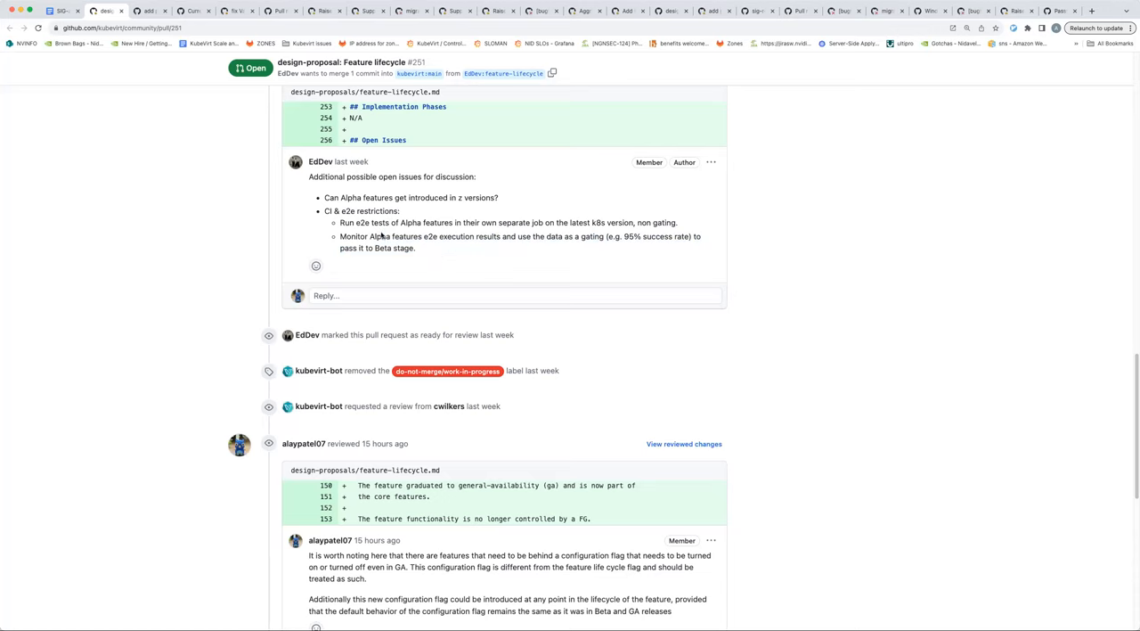
pyautogui.moveTo(339, 222); pyautogui.dragTo(414, 247)
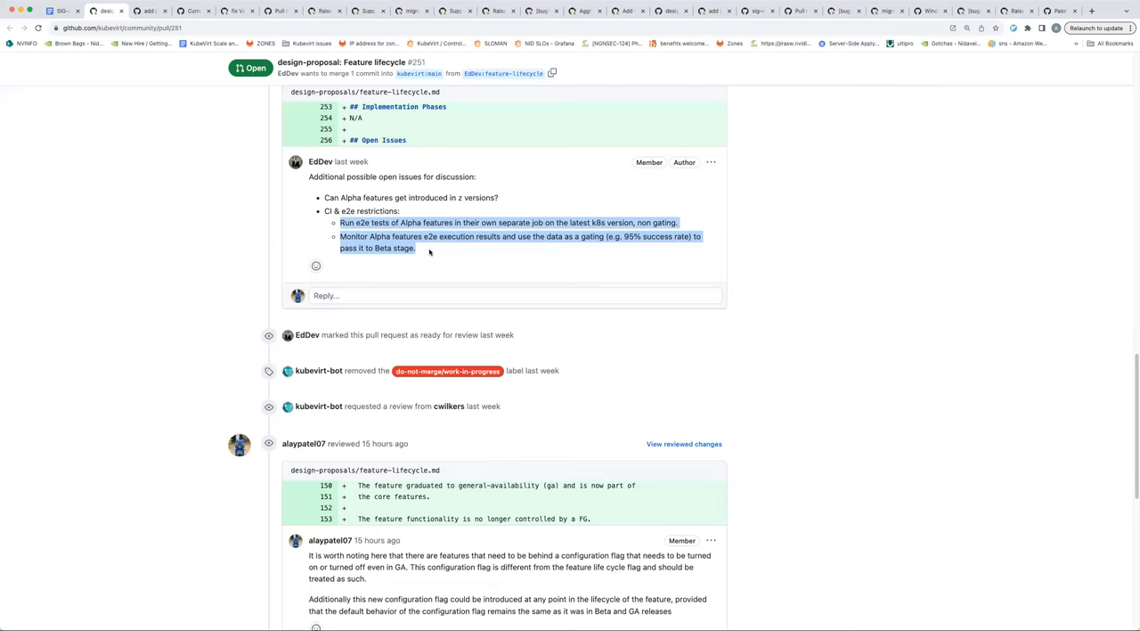
pyautogui.moveTo(415, 262)
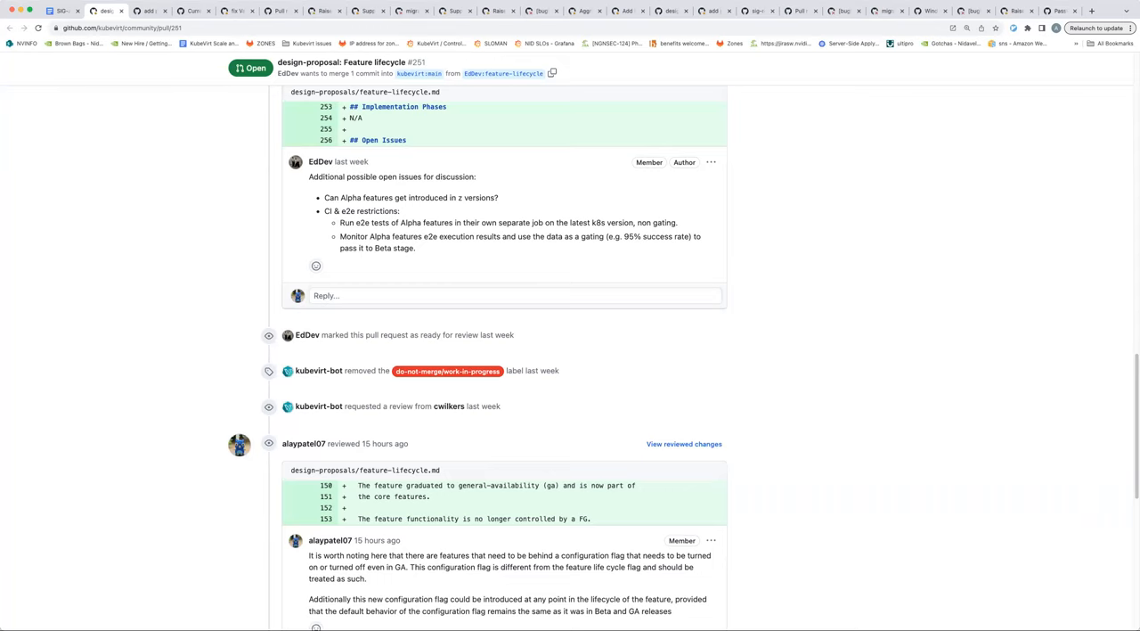
pyautogui.moveTo(429, 252)
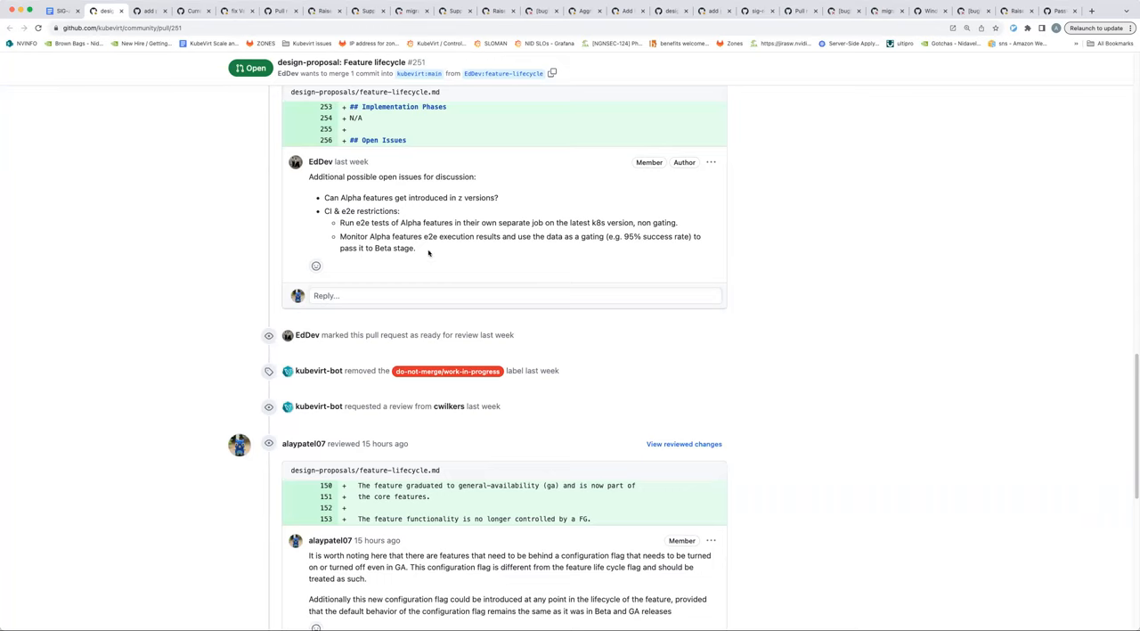
pyautogui.moveTo(361, 234)
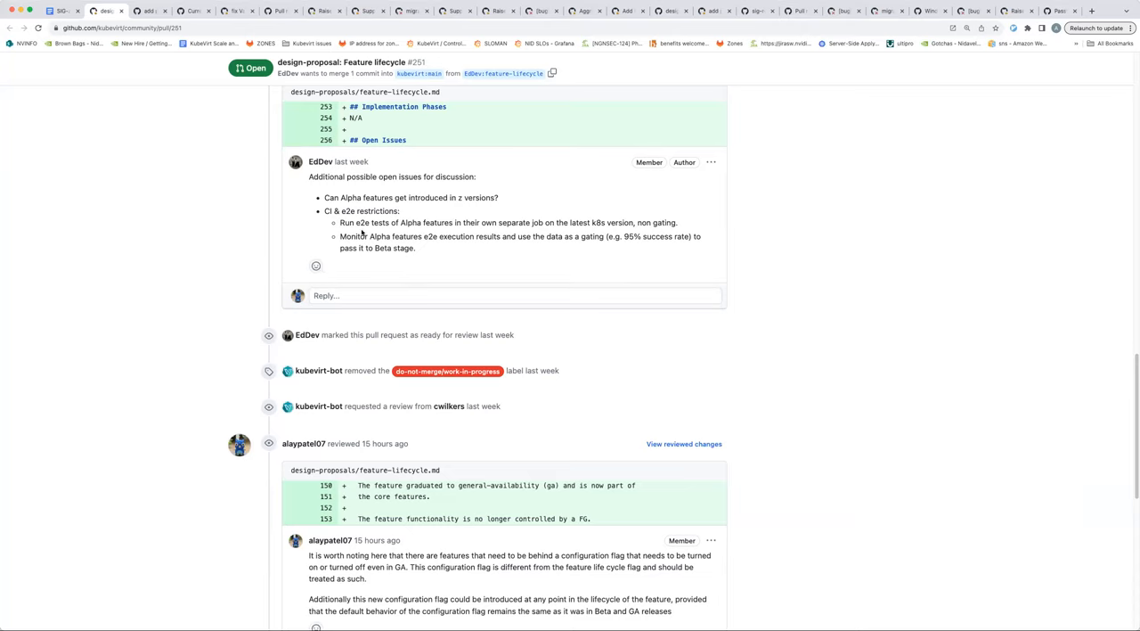
pyautogui.moveTo(357, 259)
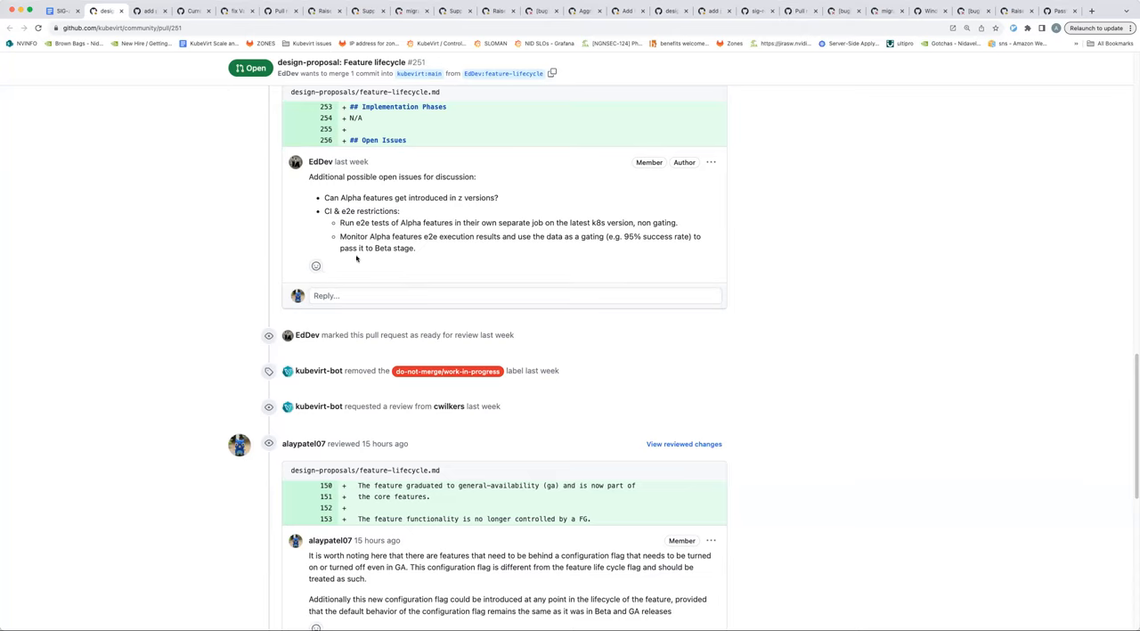